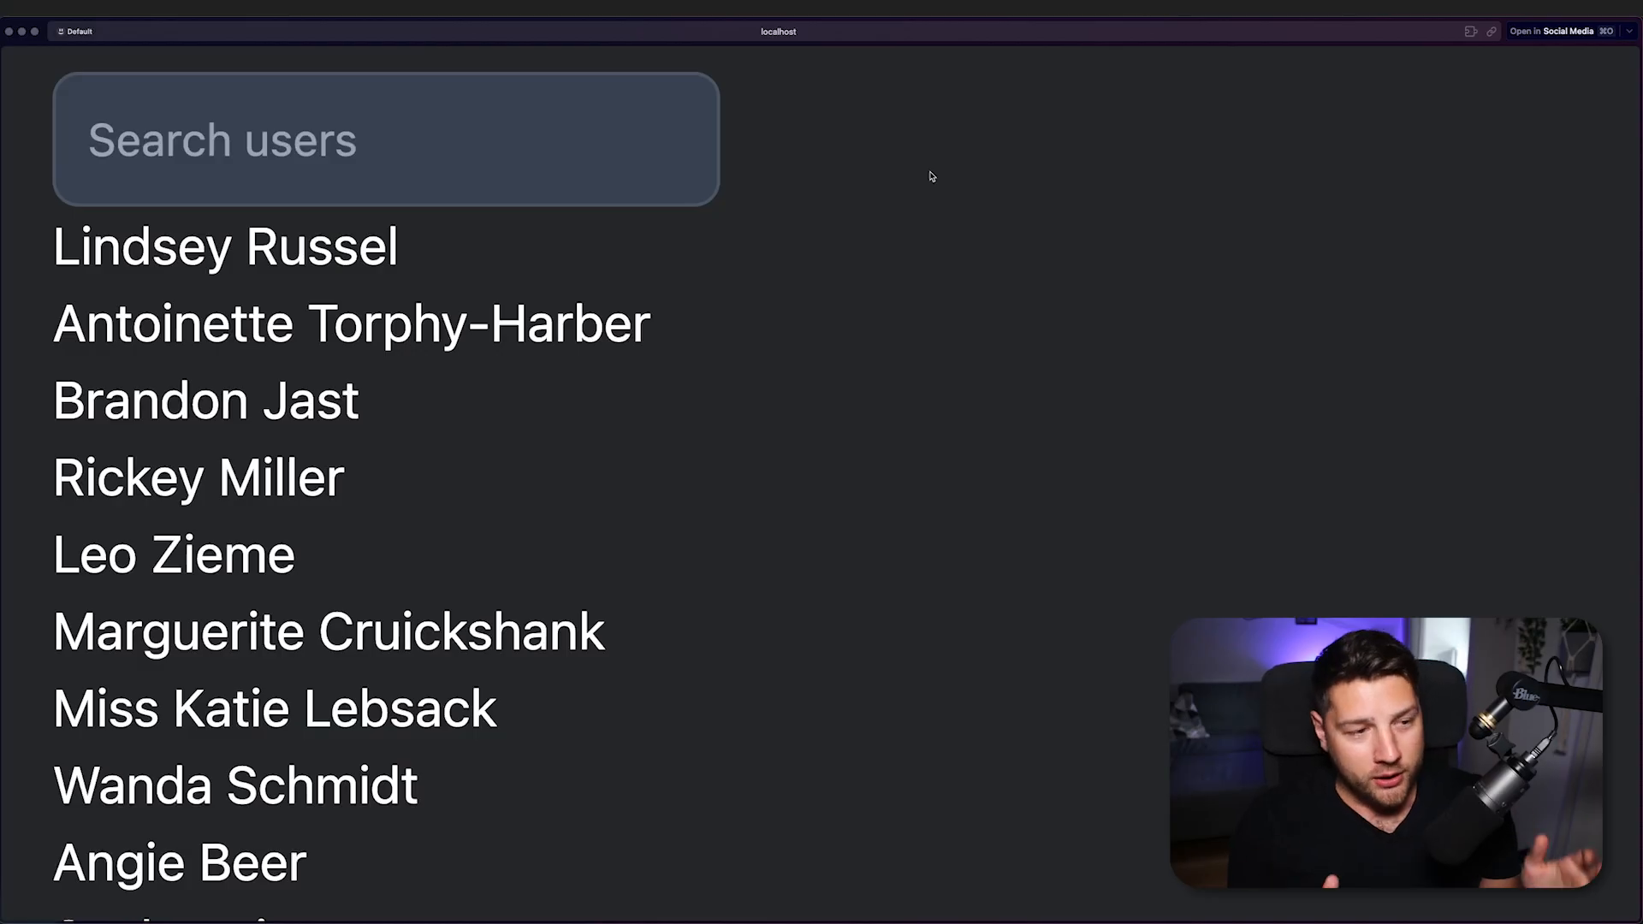
Try the browser demo by searching users for 'john' and then 'sarah'.
{"action": "left_click", "coordinate": [384, 139]}
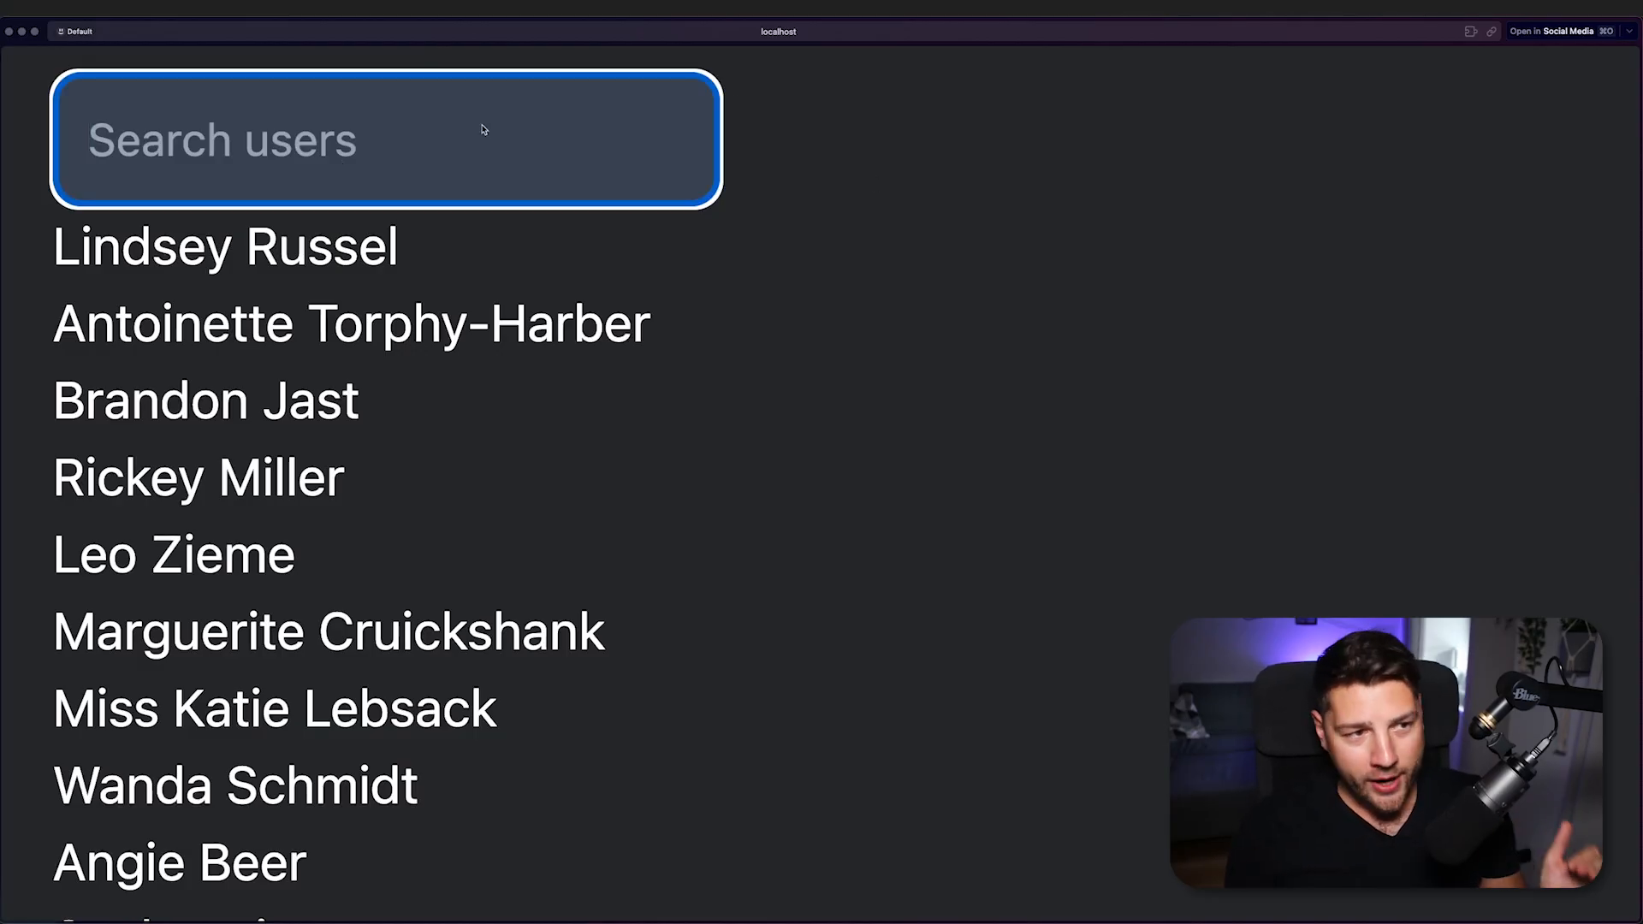
{"action": "mouse_move", "coordinate": [669, 145]}
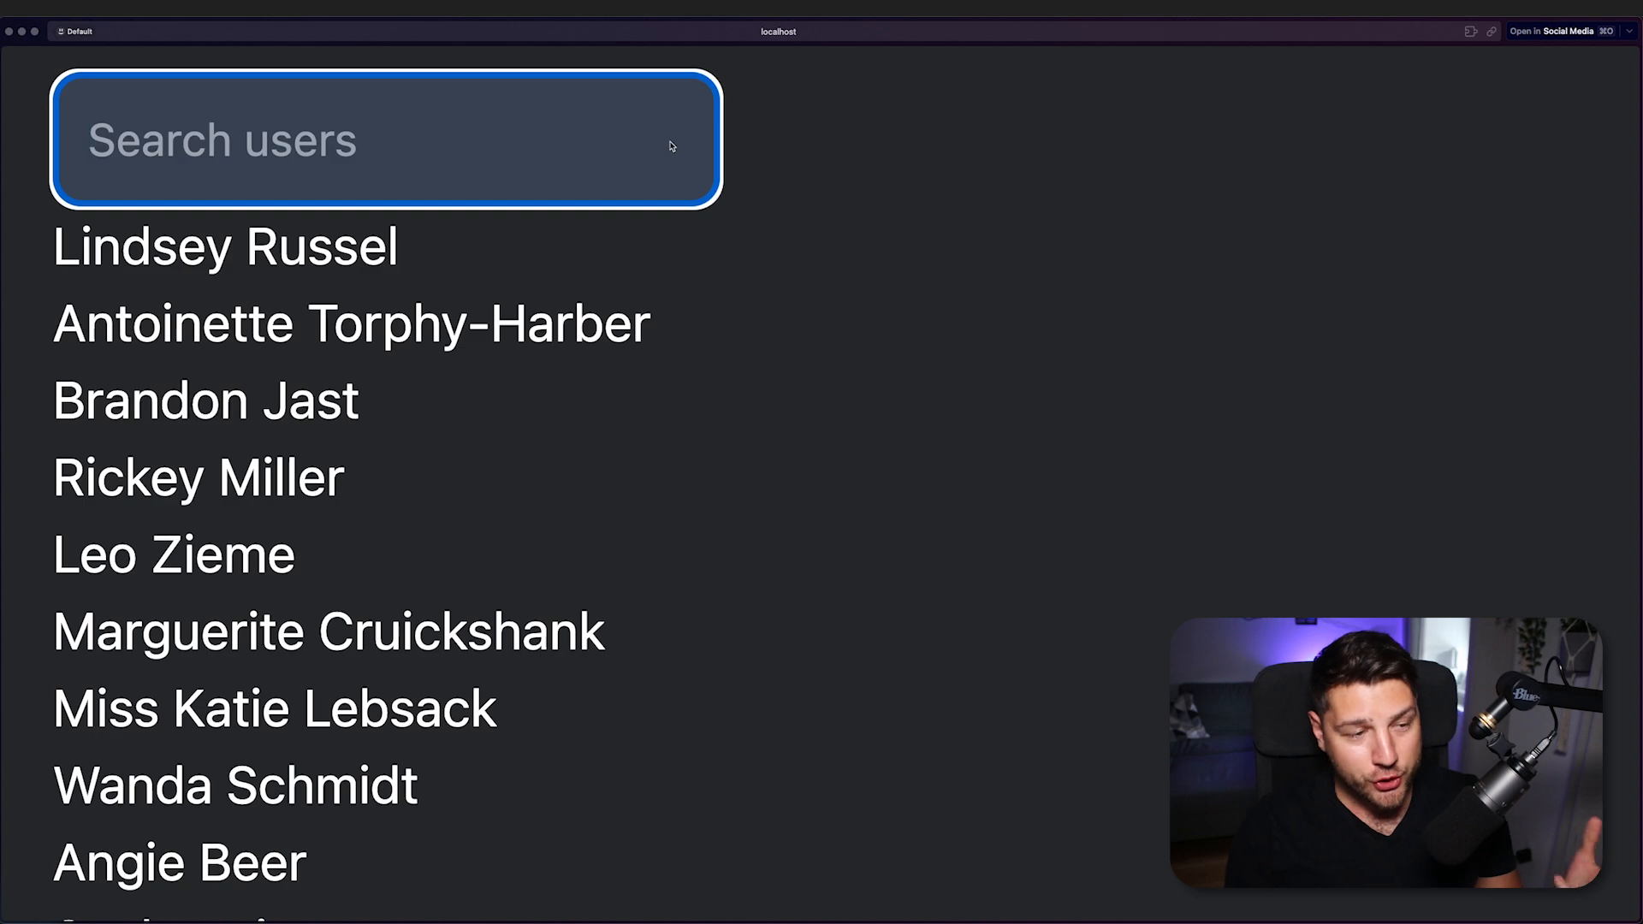
{"action": "scroll", "scroll_direction": "down", "scroll_amount": 3}
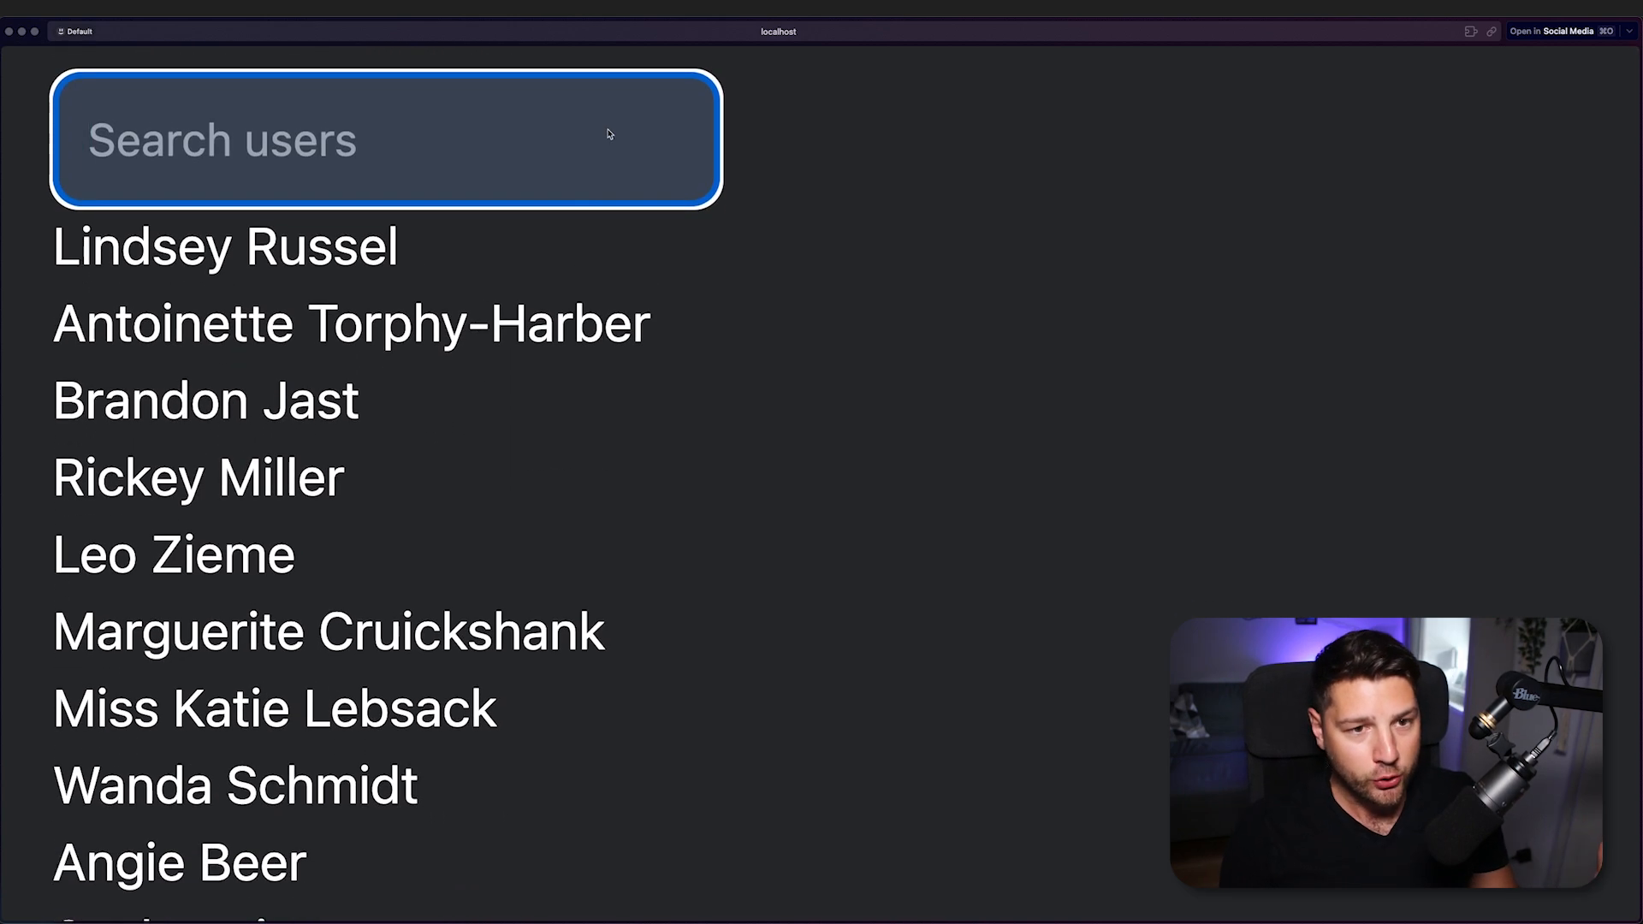
{"action": "mouse_move", "coordinate": [1168, 196]}
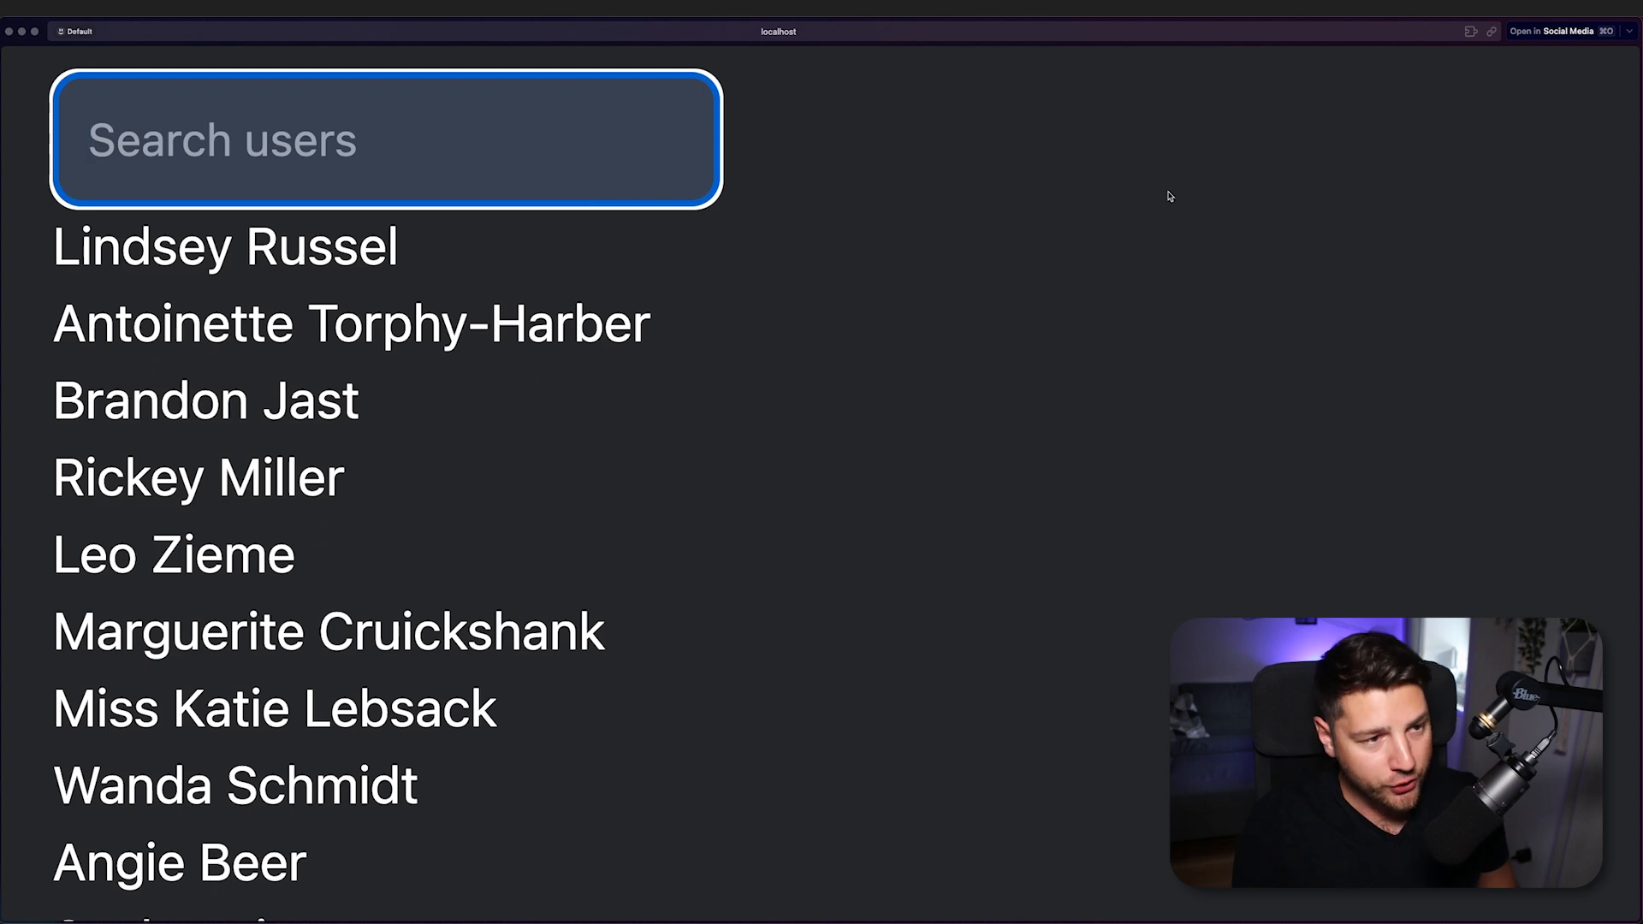
{"action": "type", "text": "john"}
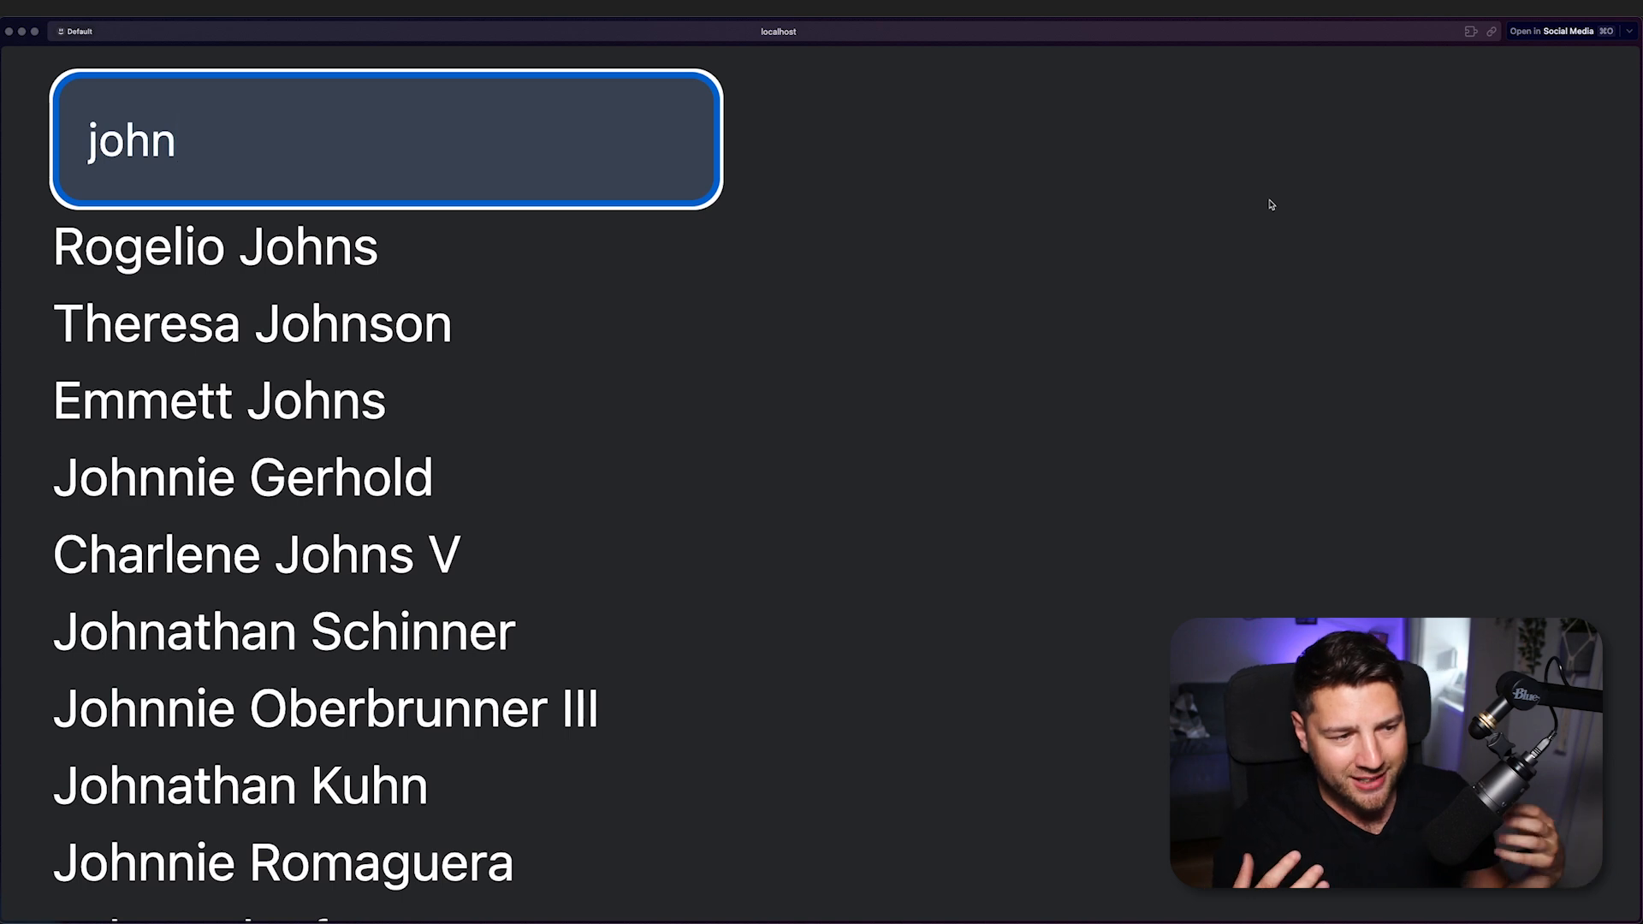
{"action": "mouse_move", "coordinate": [719, 127]}
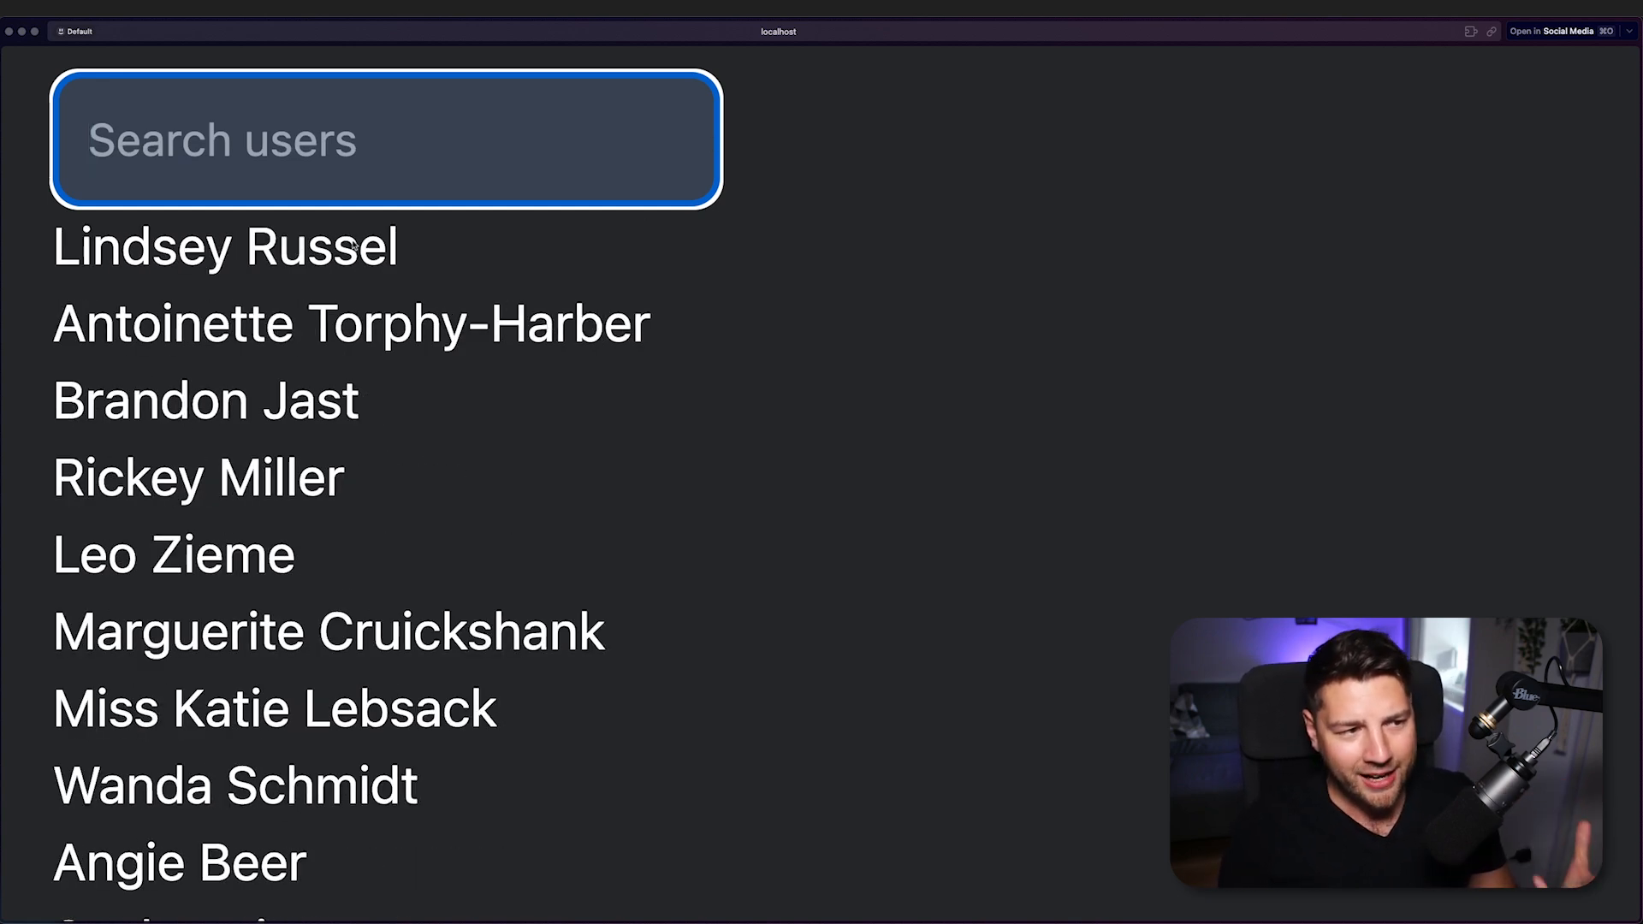
{"action": "mouse_move", "coordinate": [374, 134]}
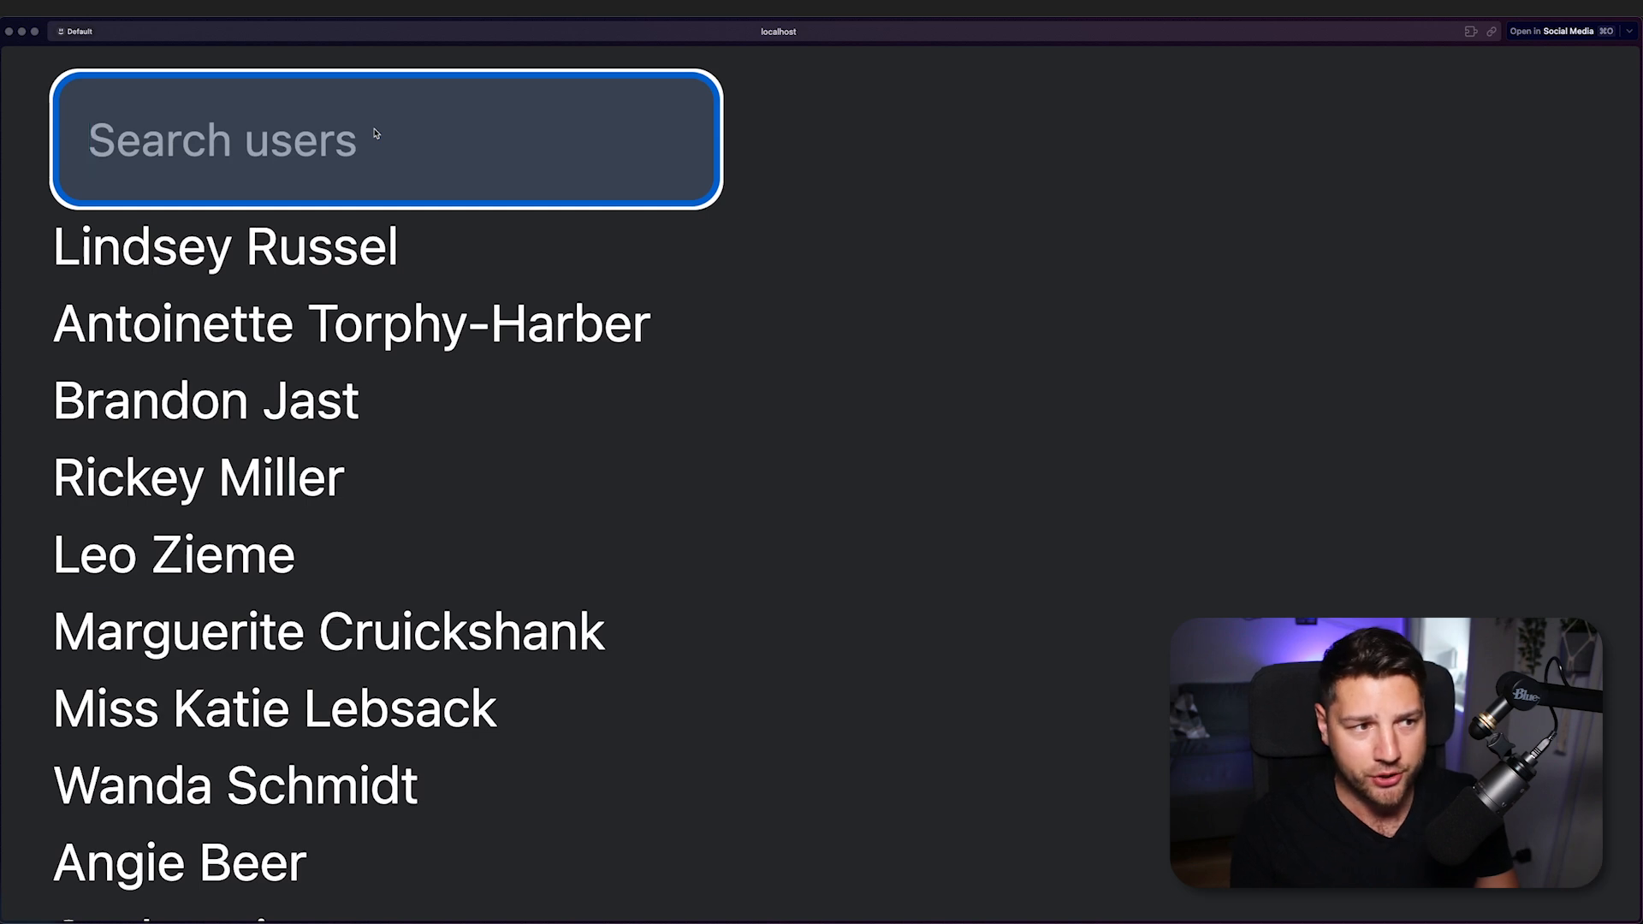
{"action": "type", "text": "sarah"}
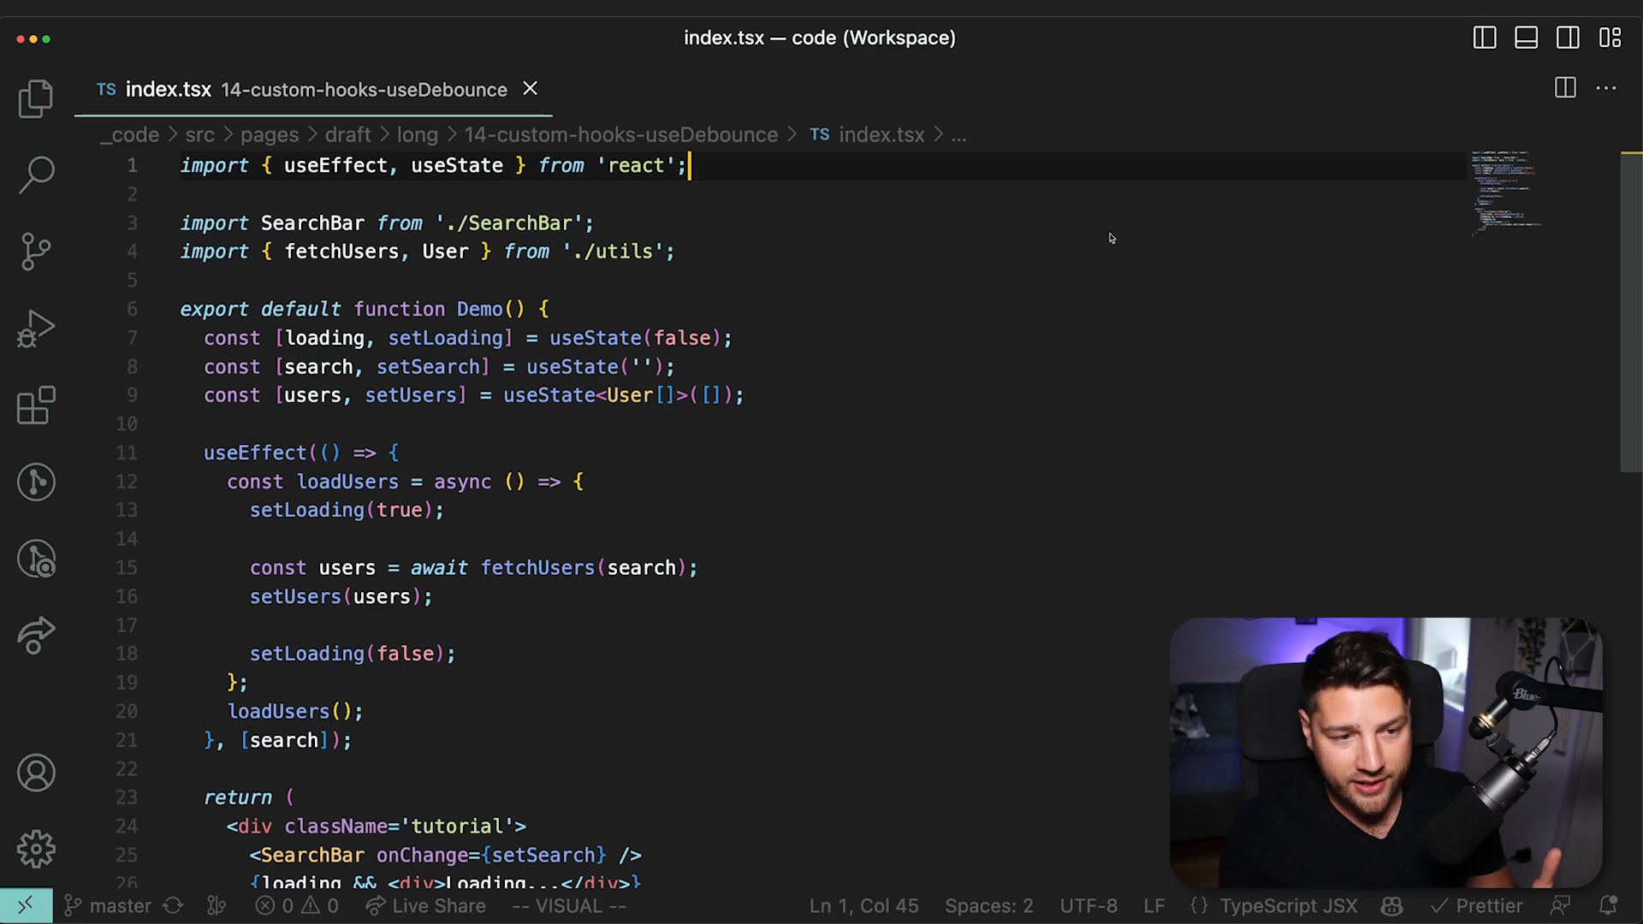
Review index.tsx, selecting the users state and the loadUsers function inside useEffect.
{"action": "scroll", "scroll_direction": "down", "scroll_amount": 3}
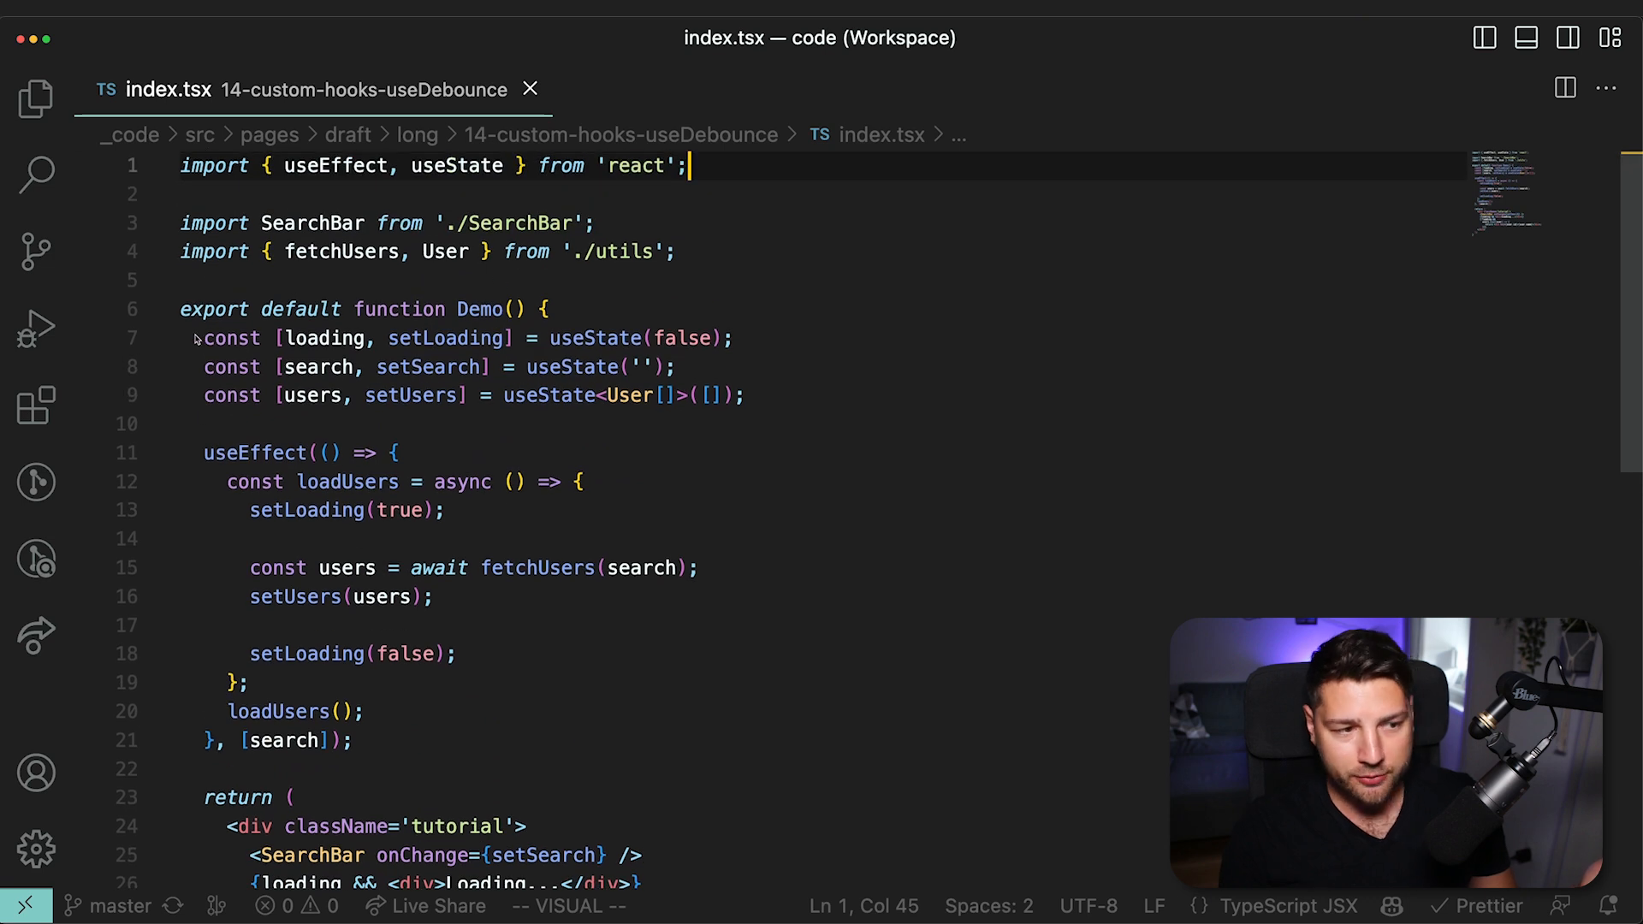
{"action": "double_click", "coordinate": [316, 367]}
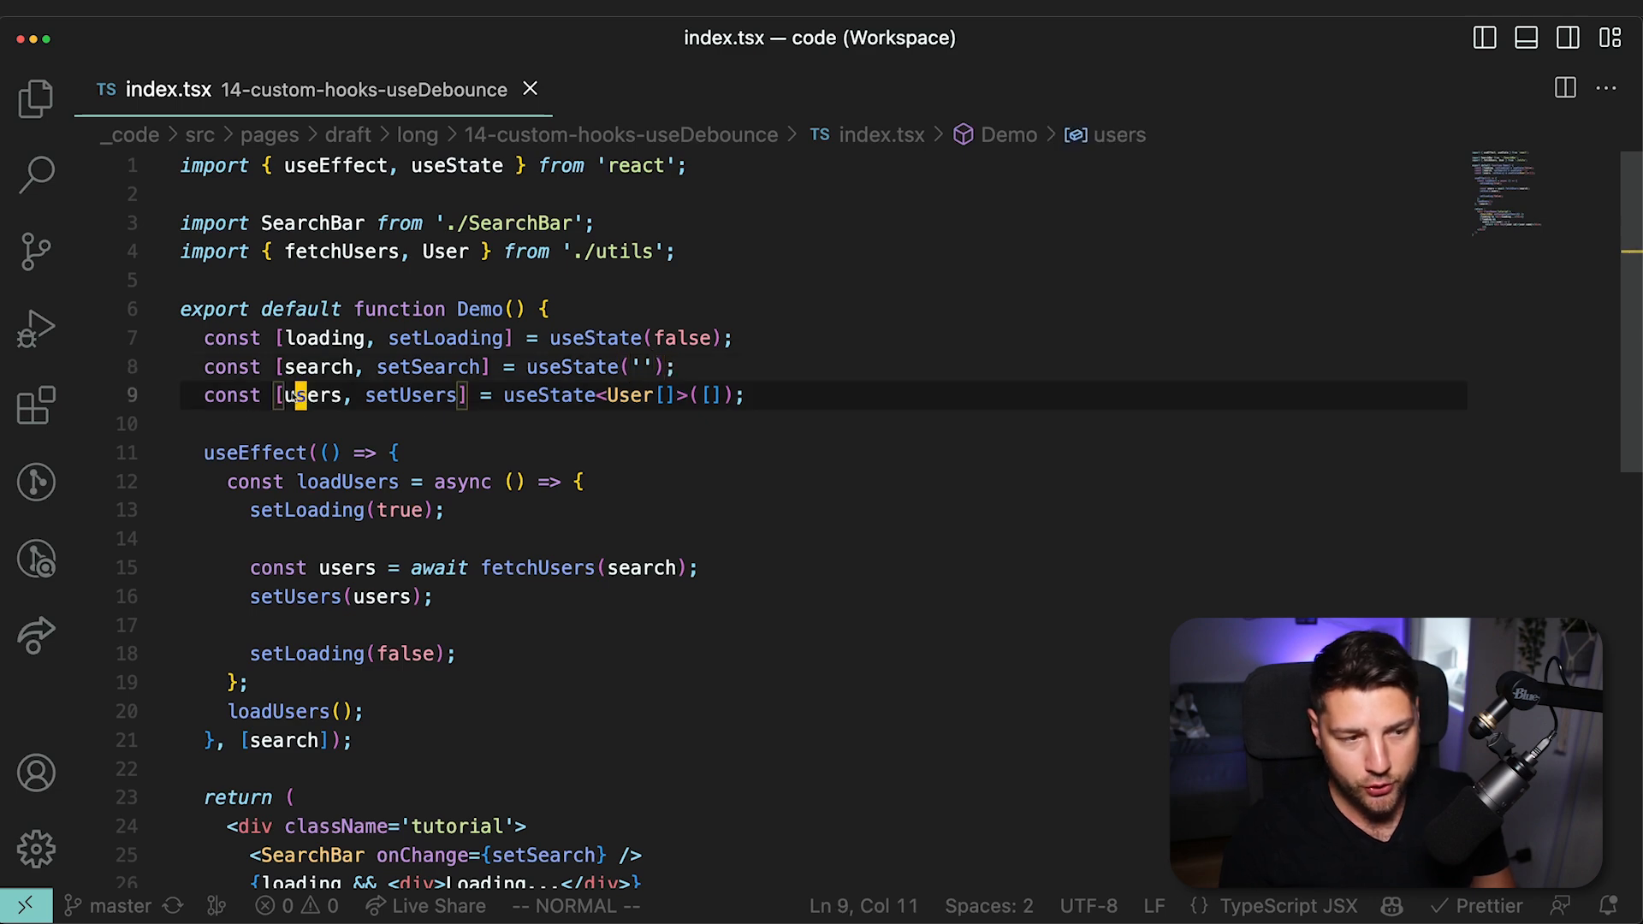
{"action": "scroll", "scroll_direction": "down", "scroll_amount": 3}
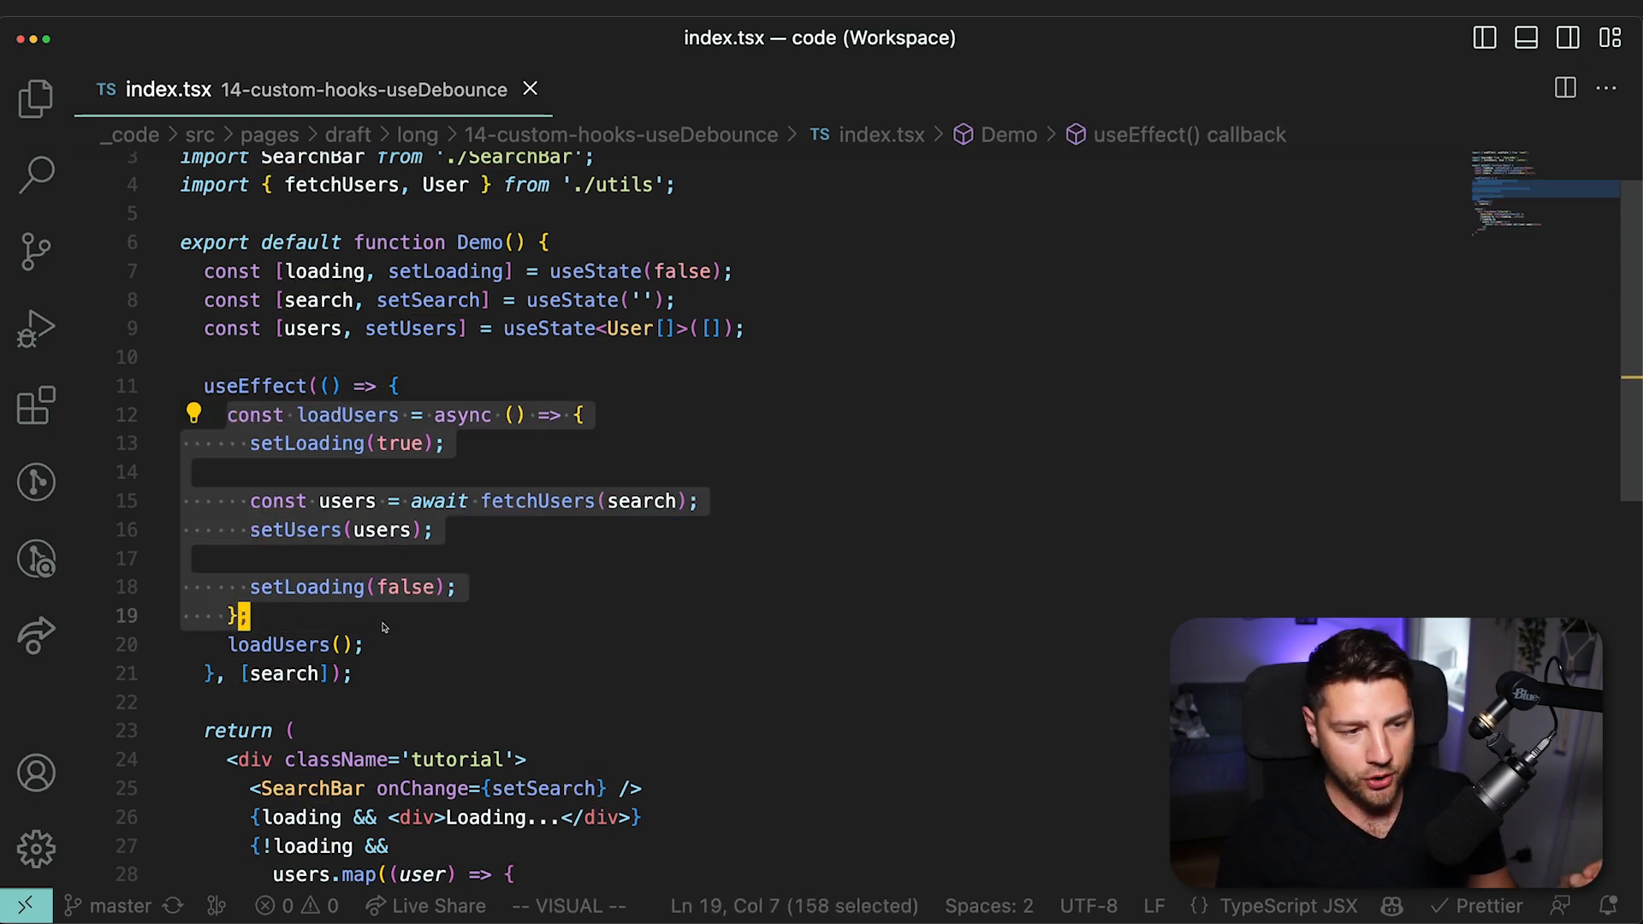
{"action": "left_click", "coordinate": [445, 442]}
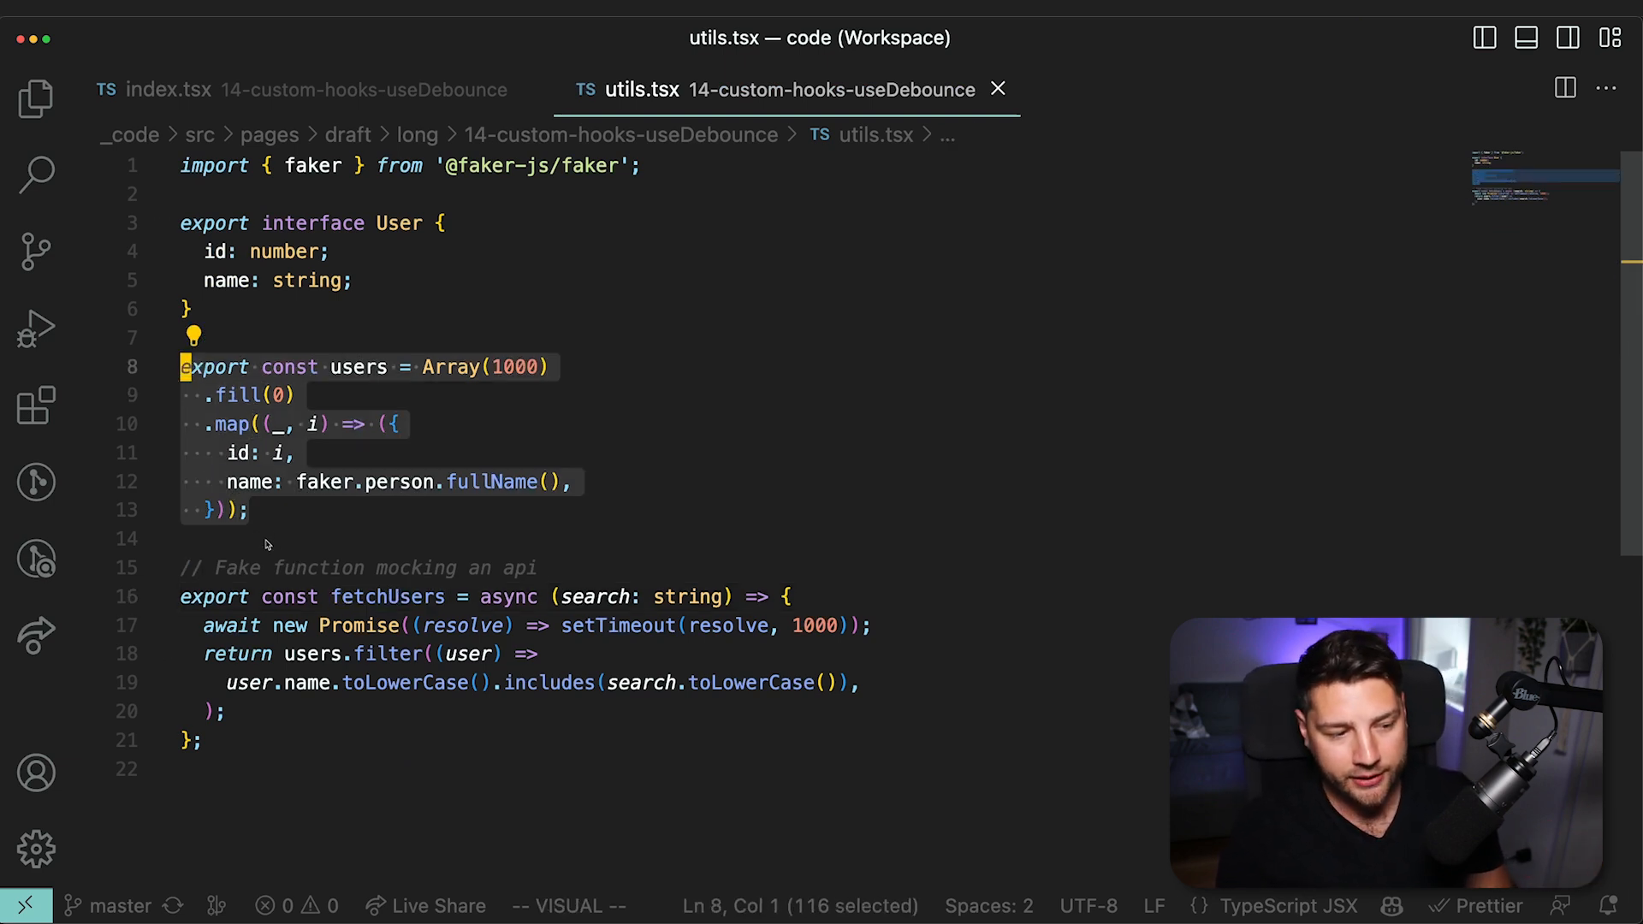
Select the fetchUsers filter code in utils.tsx and move to the SearchBar file.
{"action": "double_click", "coordinate": [387, 597]}
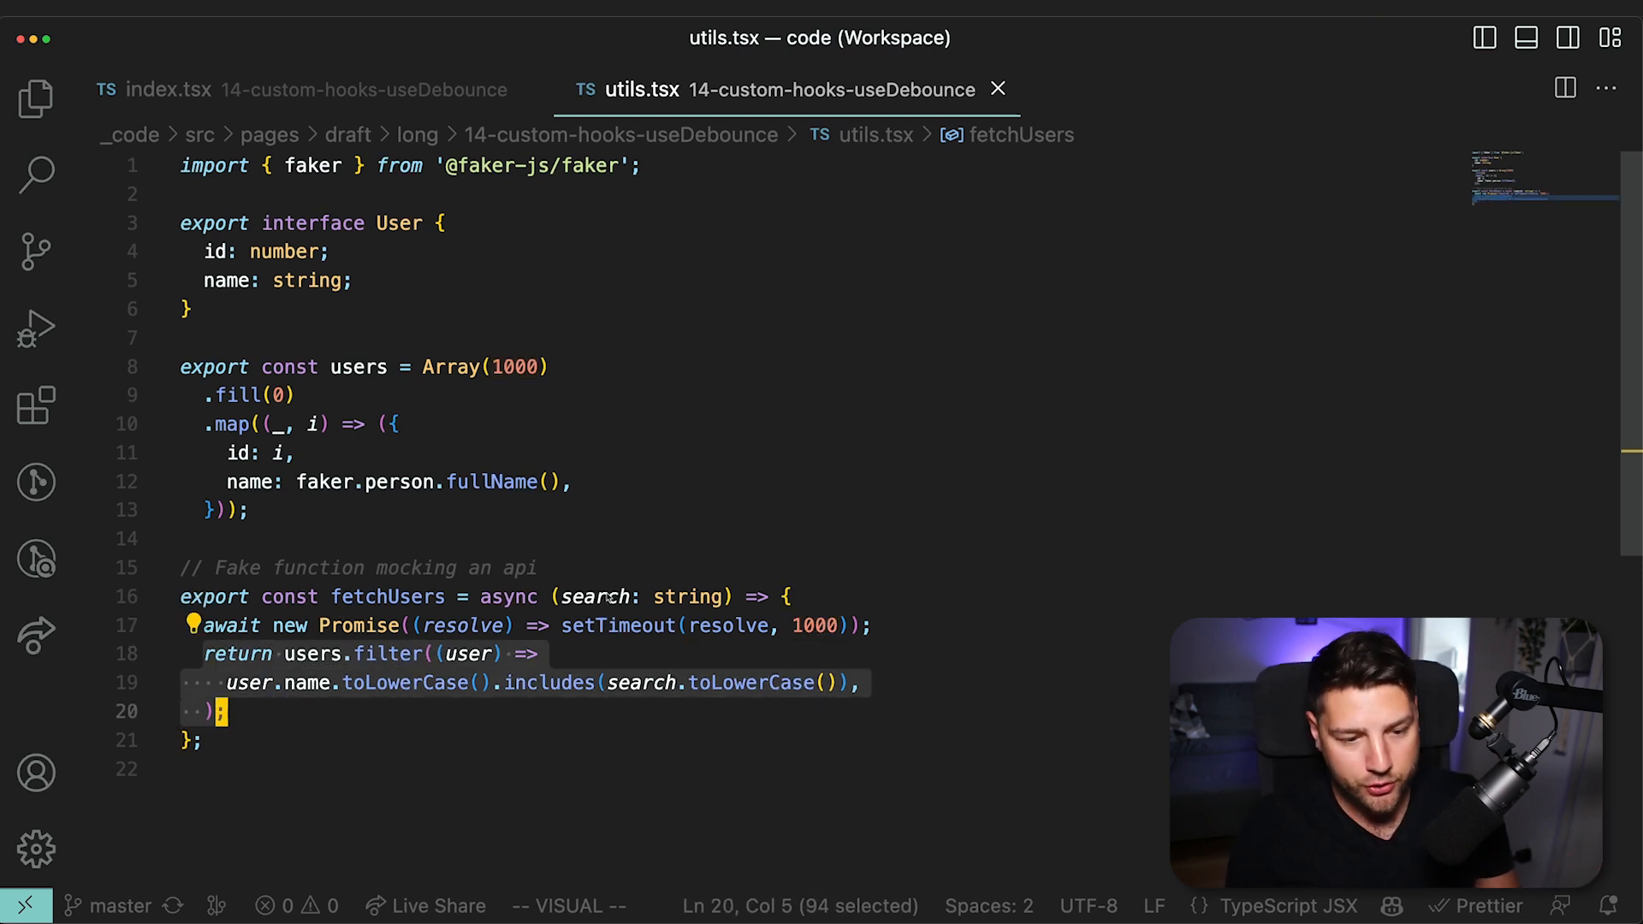
{"action": "left_click", "coordinate": [169, 89]}
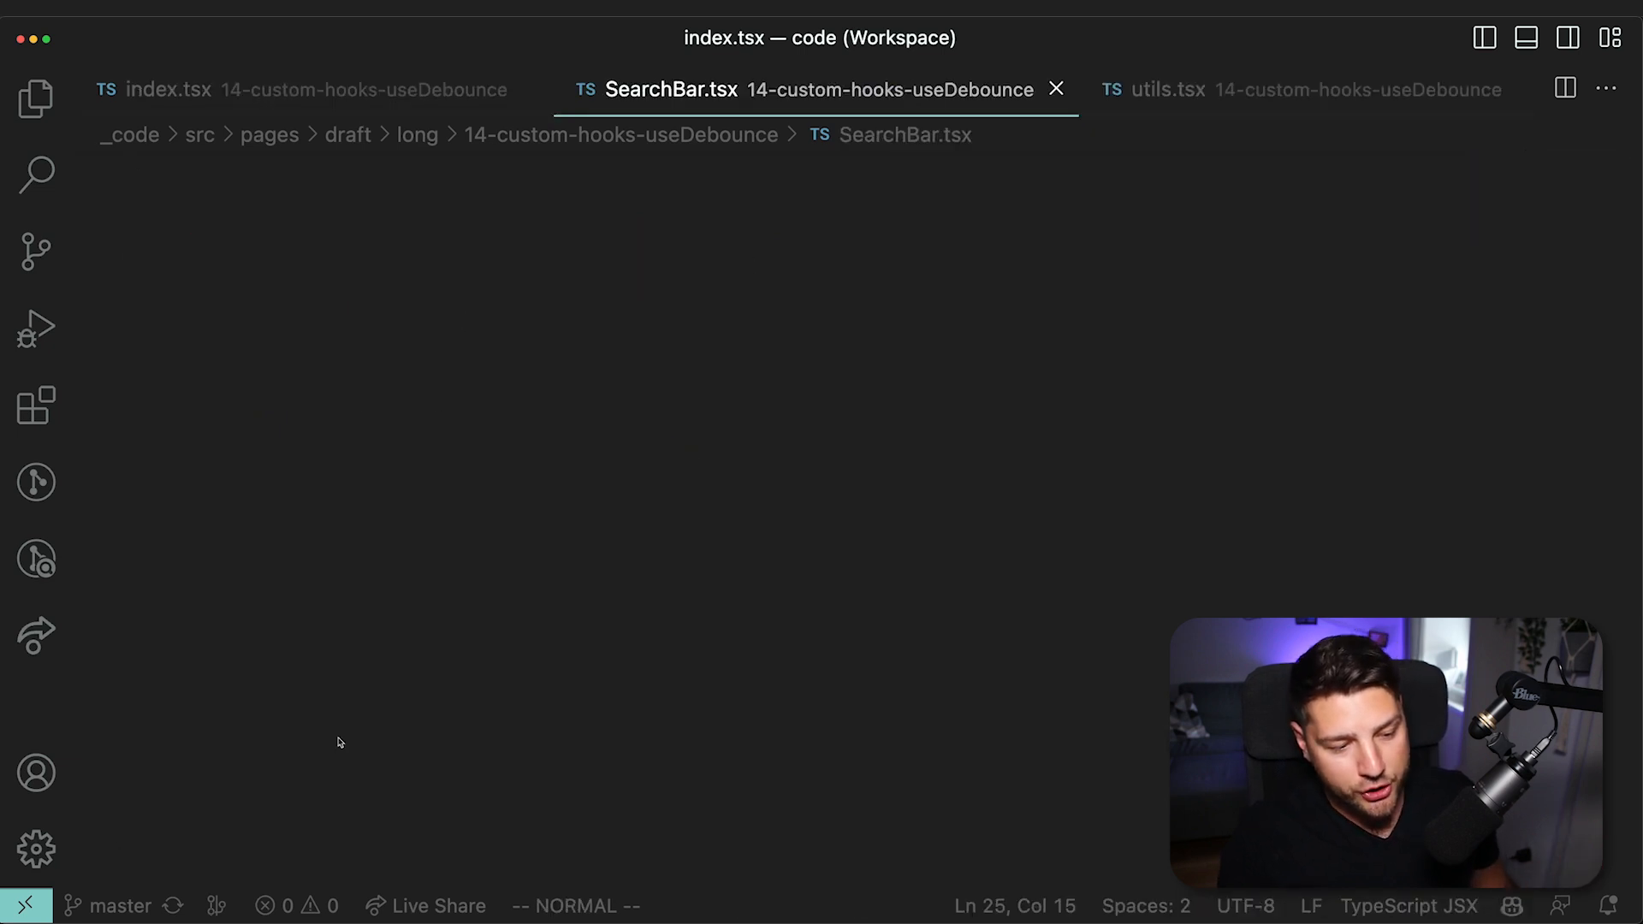
Jump to the fetchUsers definition and back, selecting the search argument passed to it.
{"action": "left_click", "coordinate": [1057, 89]}
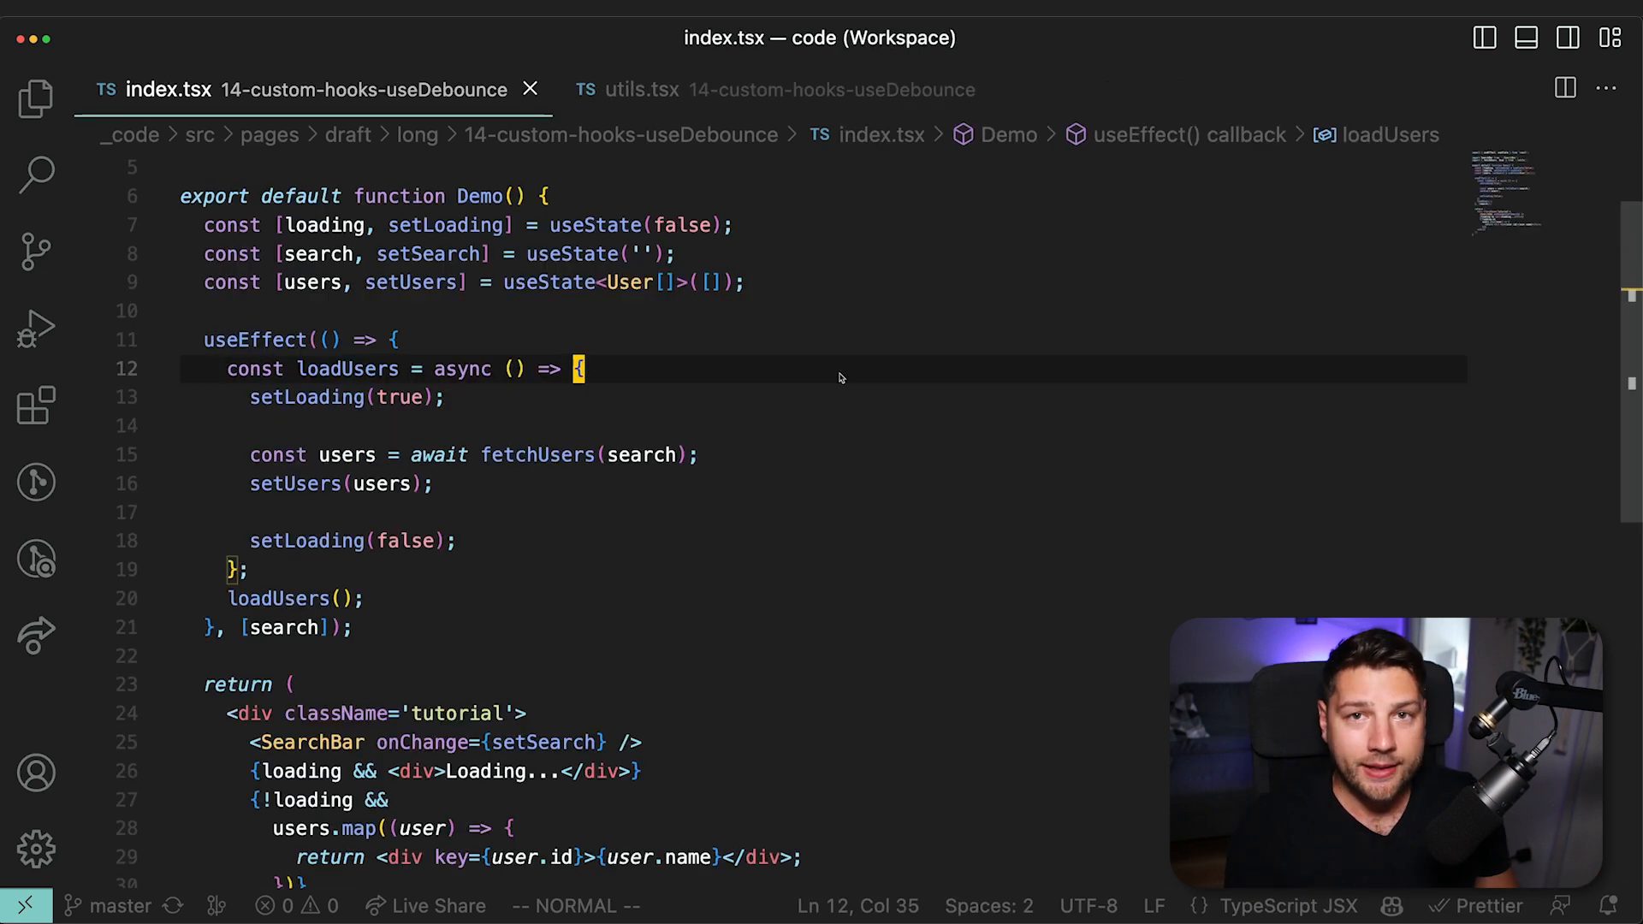
{"action": "mouse_move", "coordinate": [239, 378]}
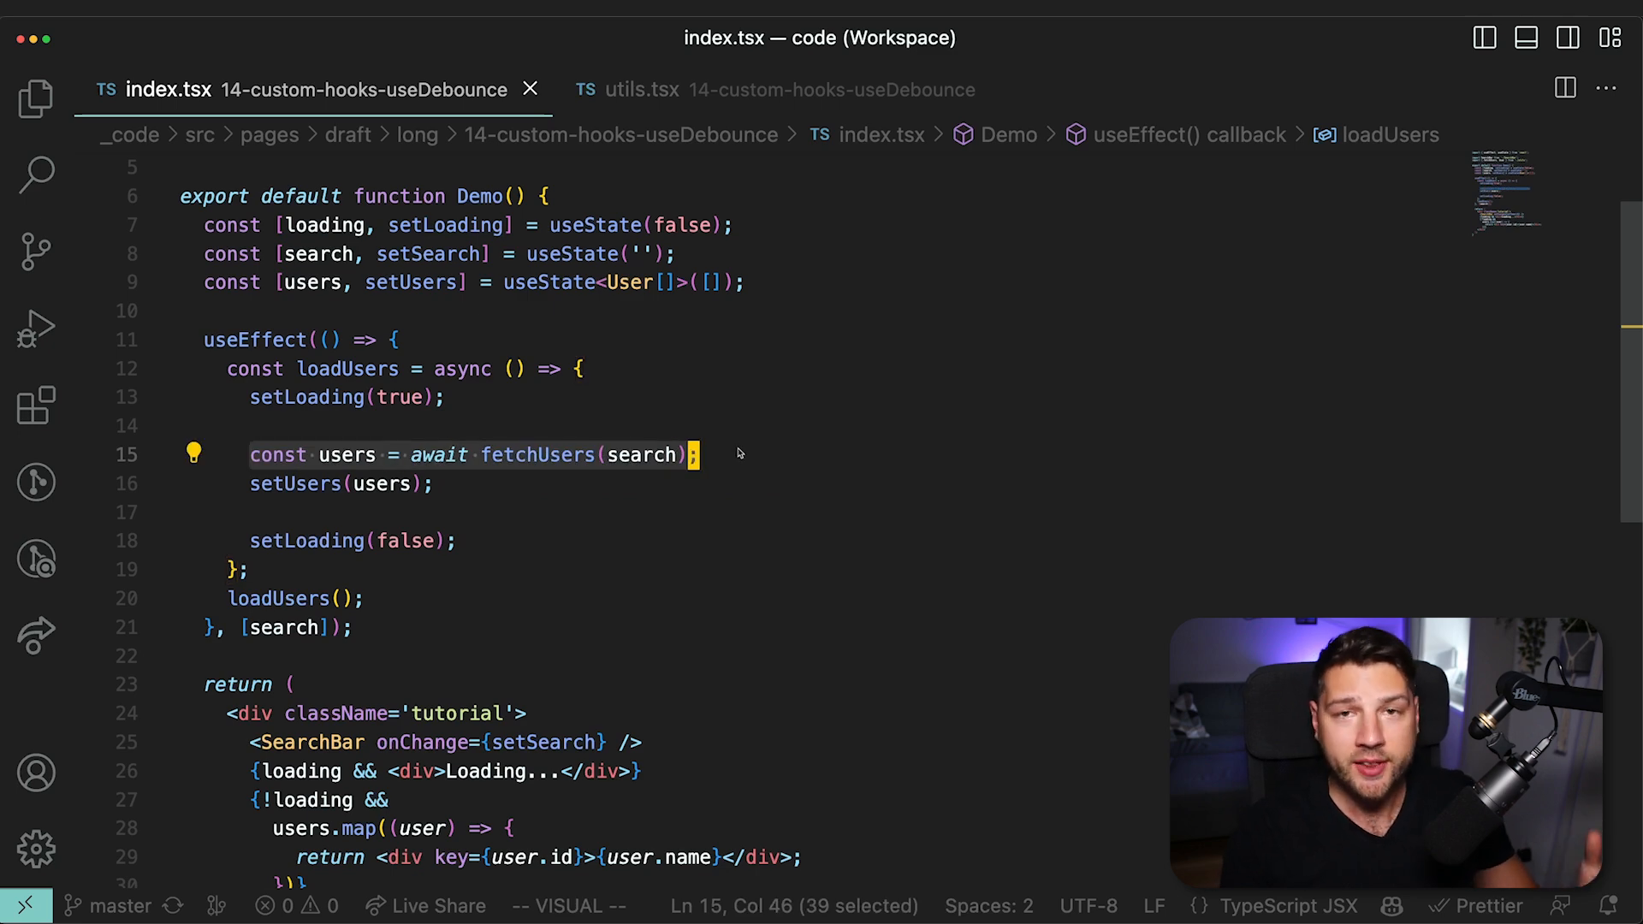
{"action": "left_click", "coordinate": [642, 89]}
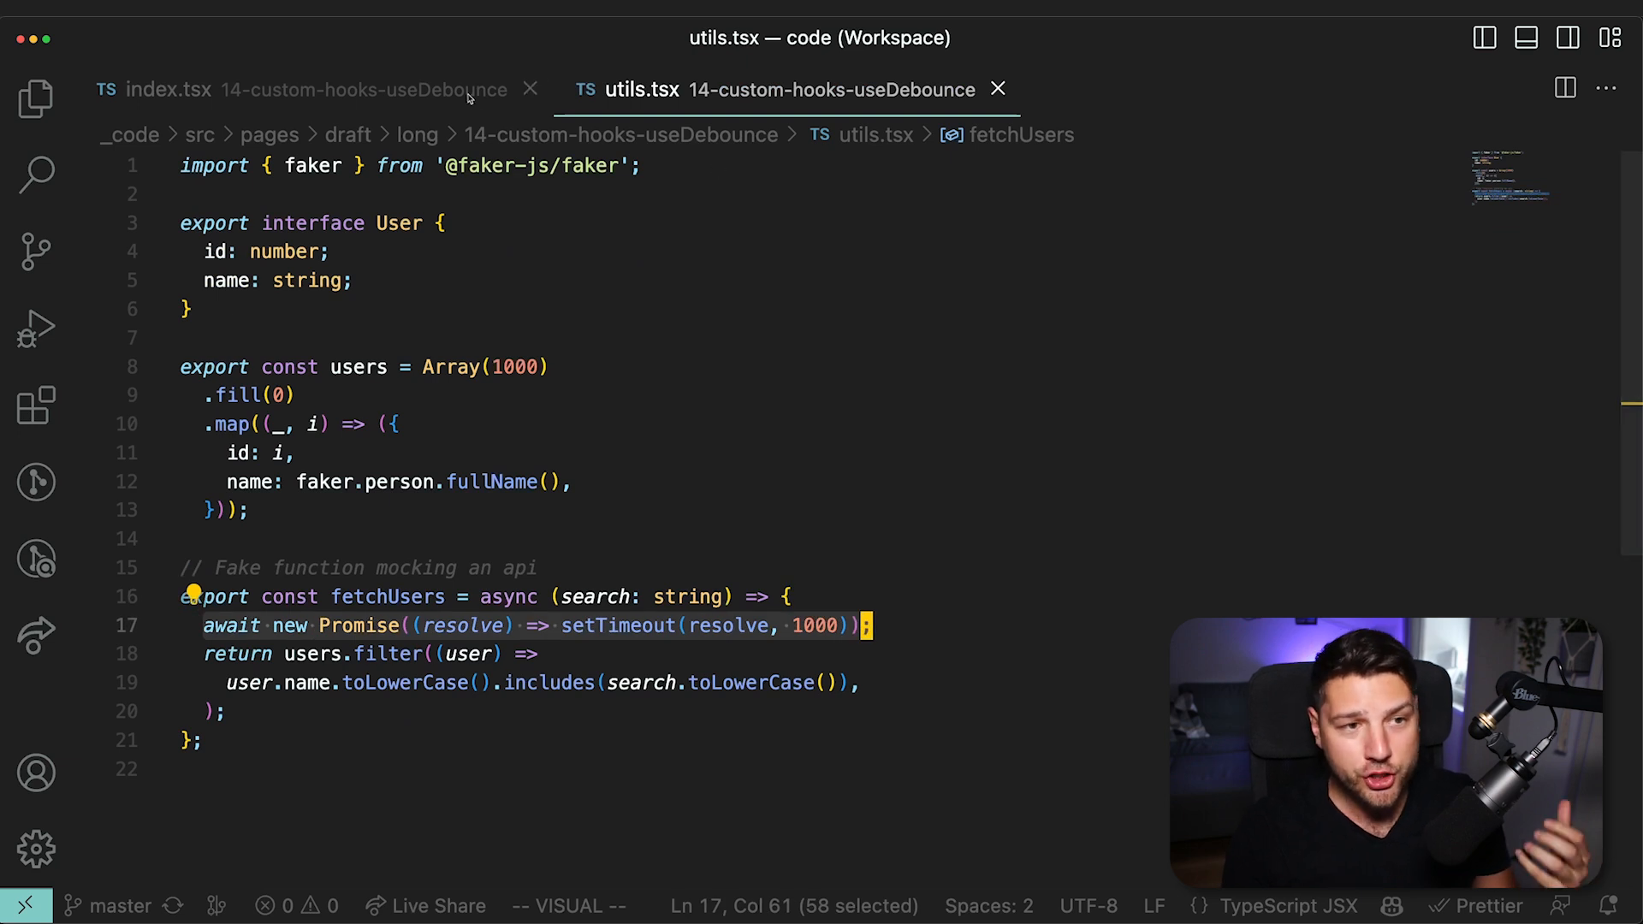
{"action": "left_click", "coordinate": [168, 89]}
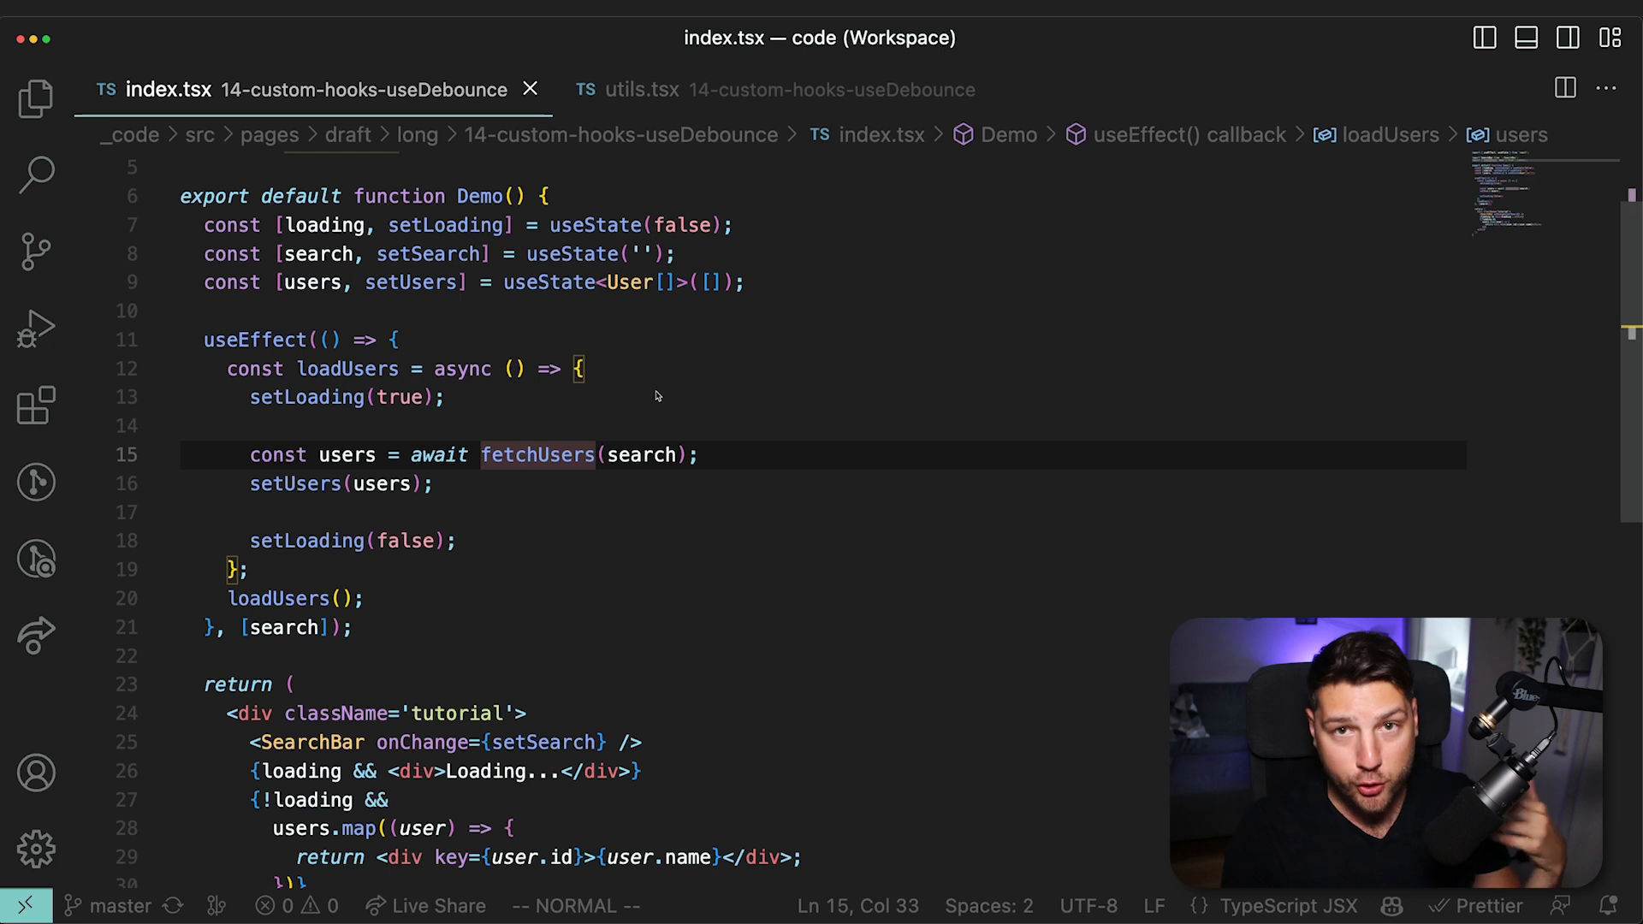
{"action": "mouse_move", "coordinate": [733, 439]}
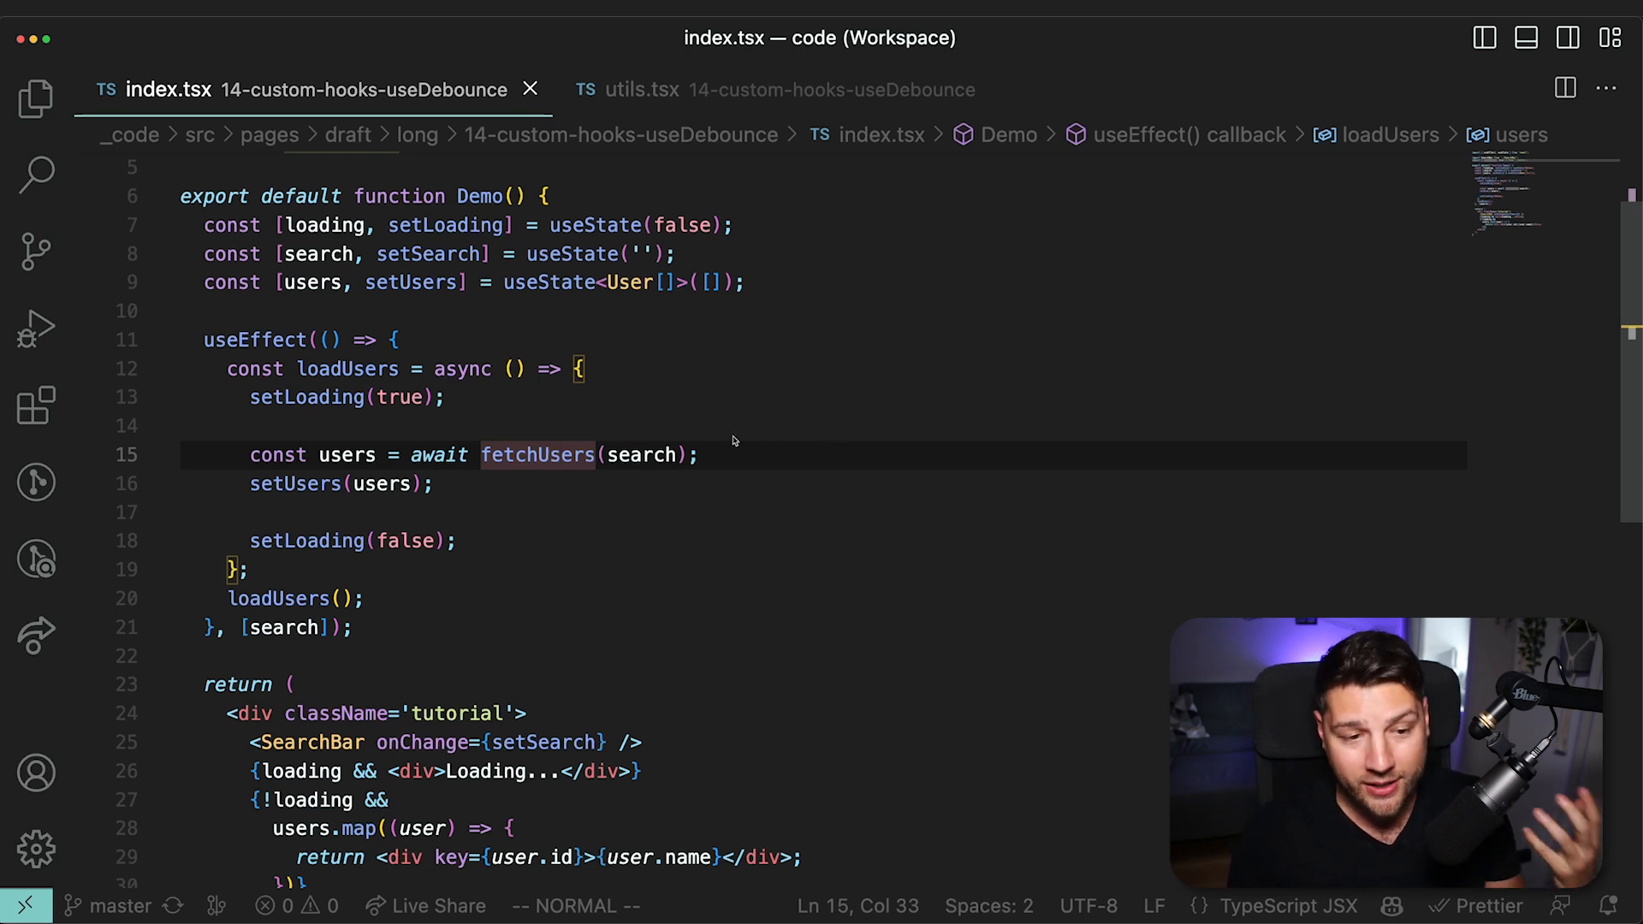
{"action": "double_click", "coordinate": [636, 453]}
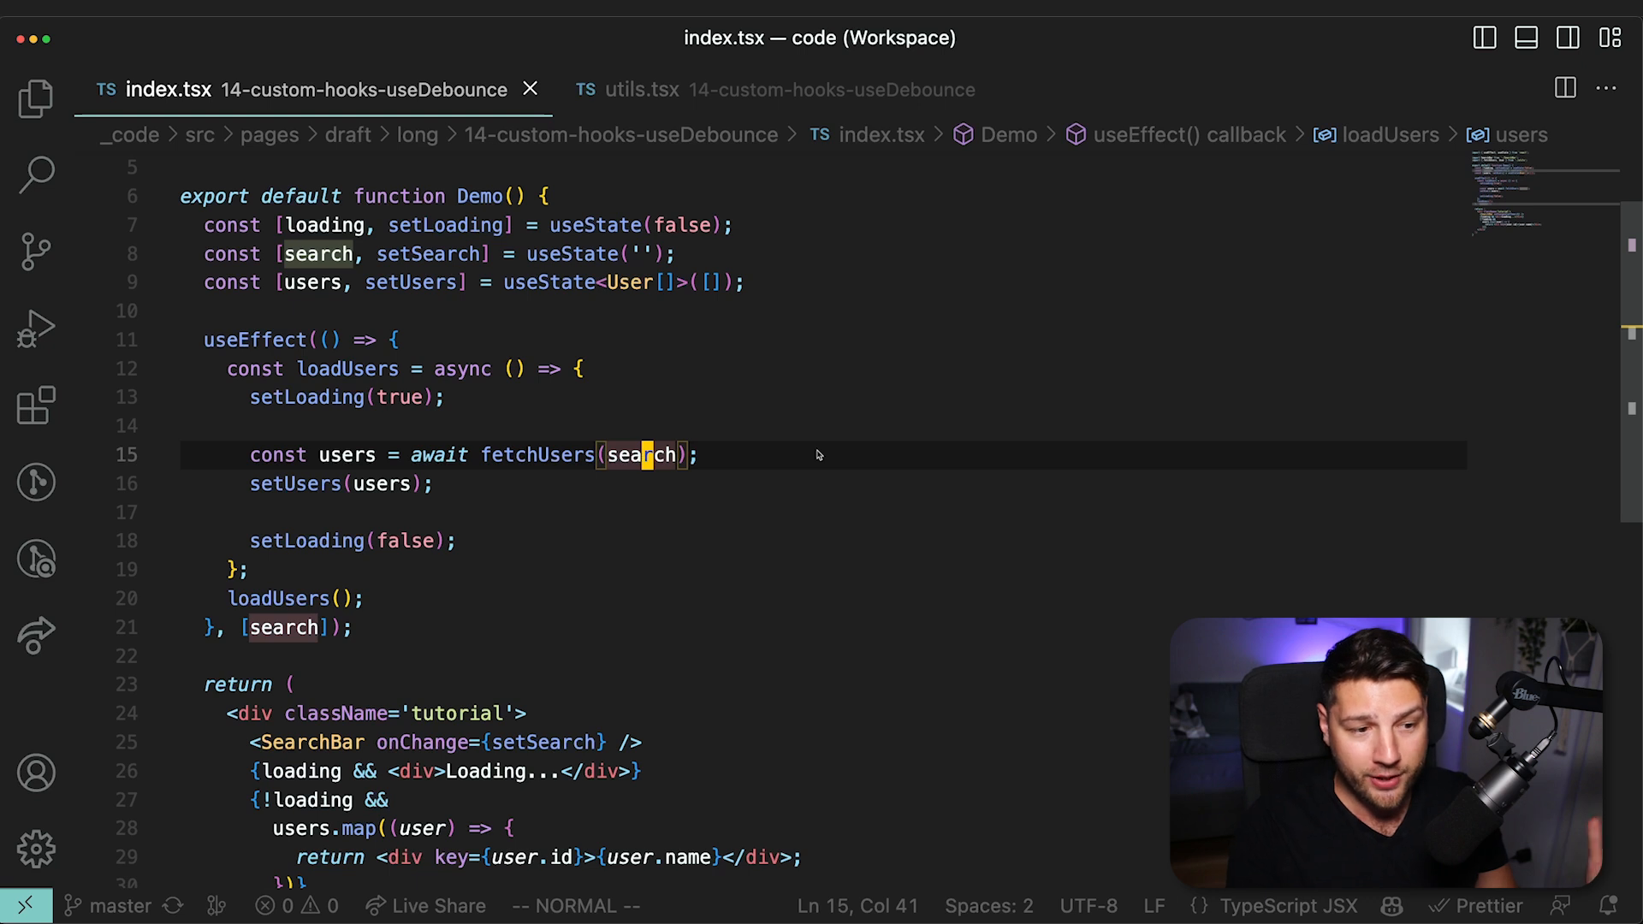
{"action": "mouse_move", "coordinate": [435, 471]}
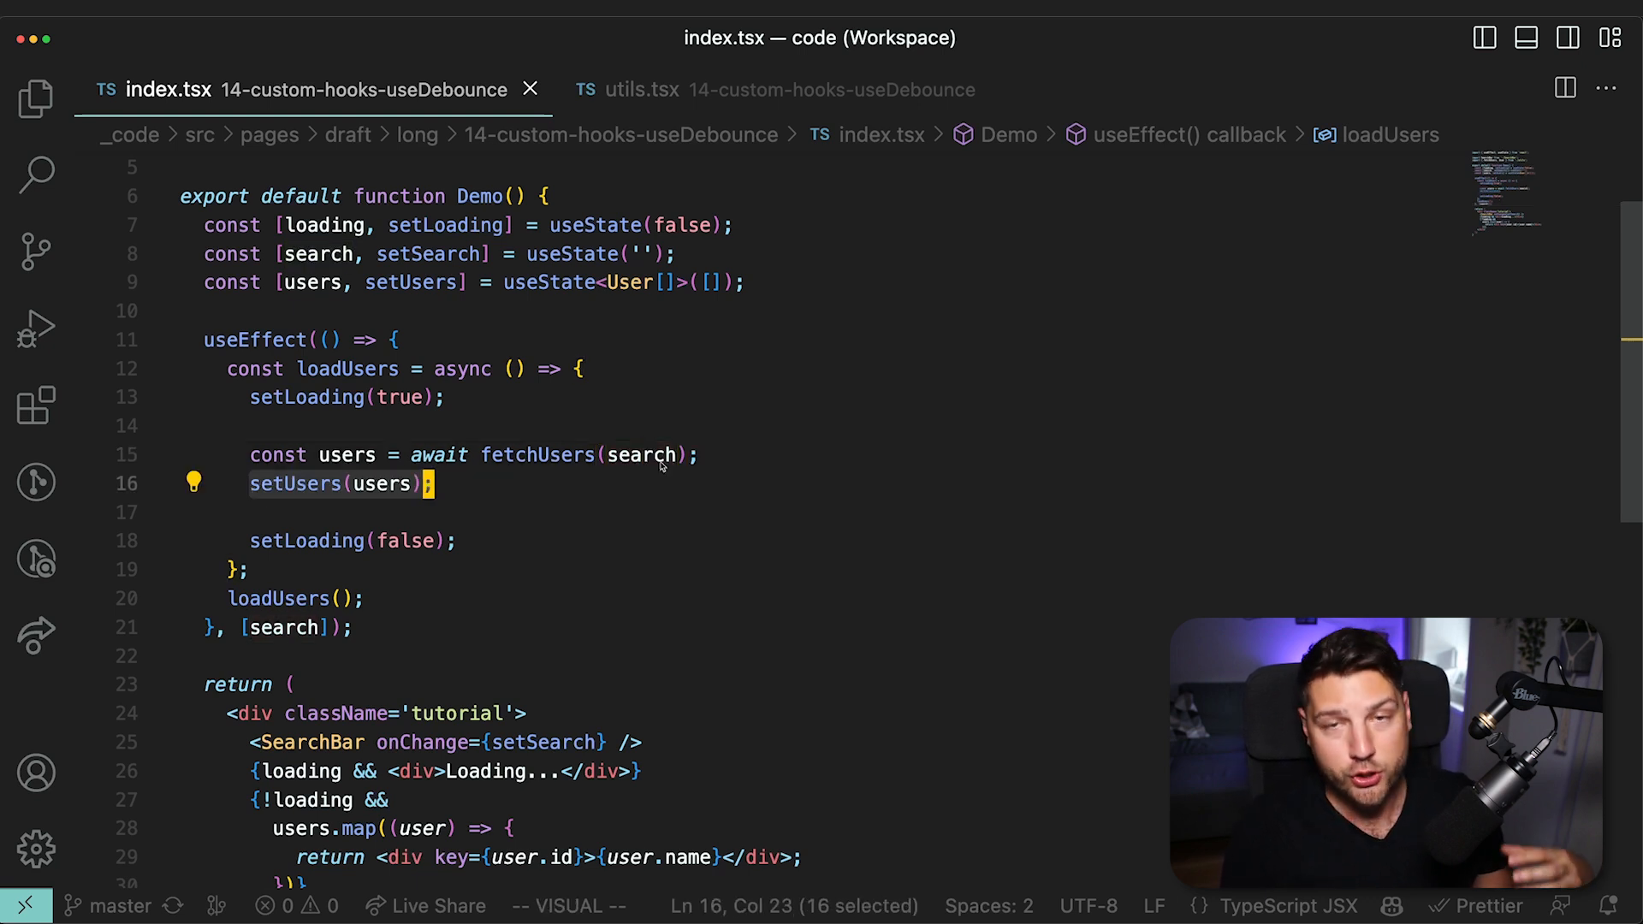
{"action": "mouse_move", "coordinate": [704, 560]}
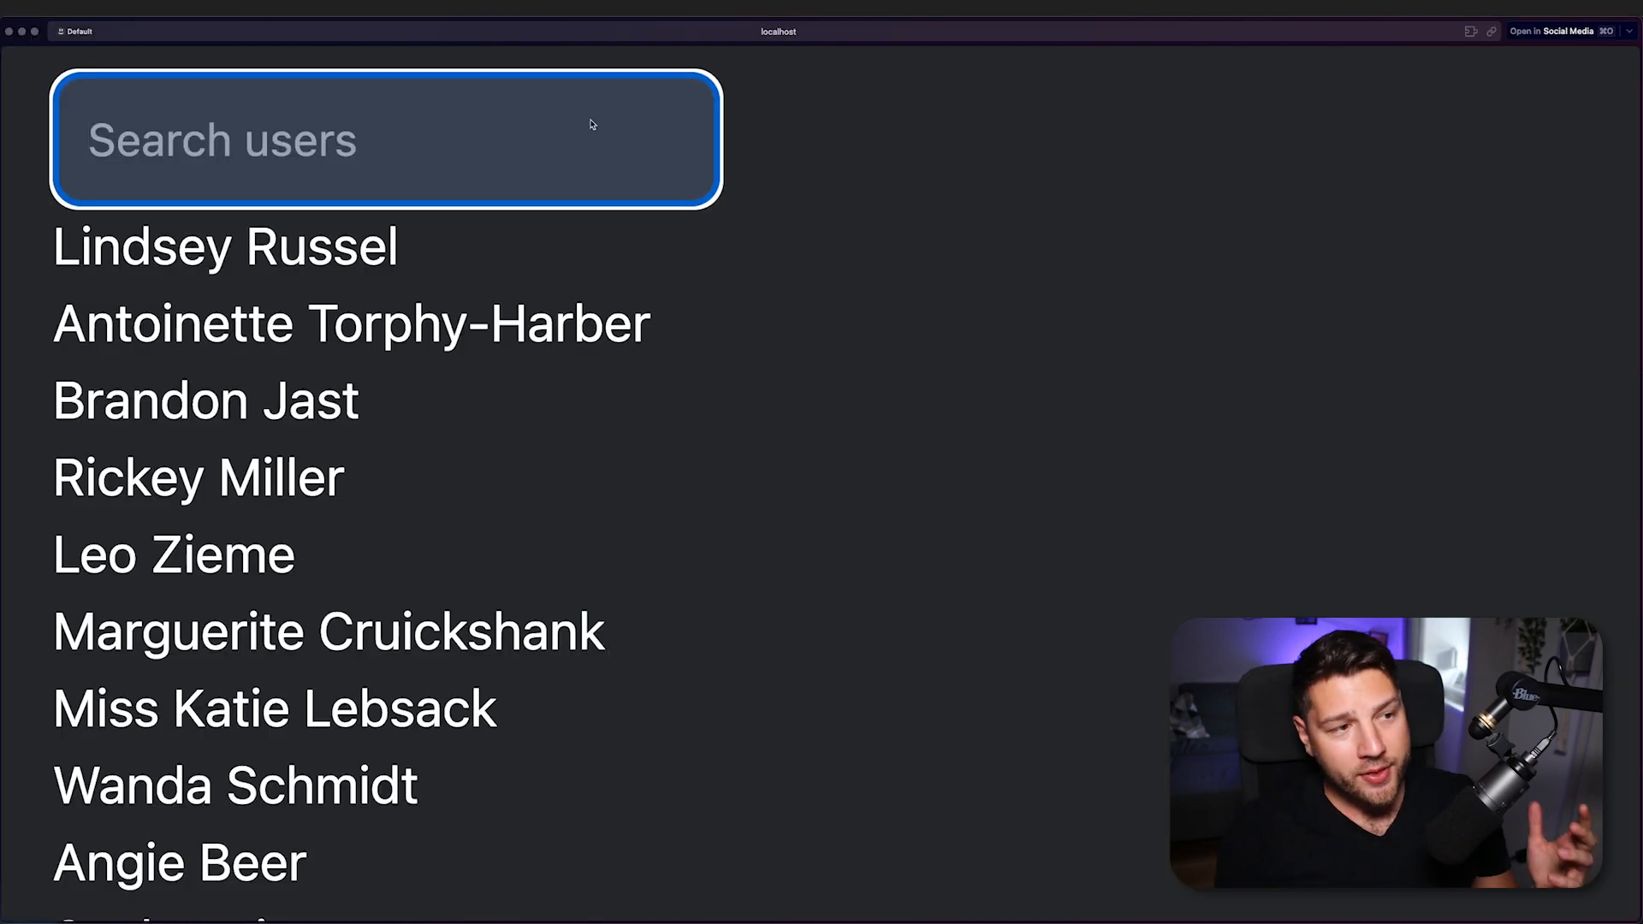
Search users for 'abco', clear the field, then search 'john' and watch Loading... before results.
{"action": "type", "text": "a"}
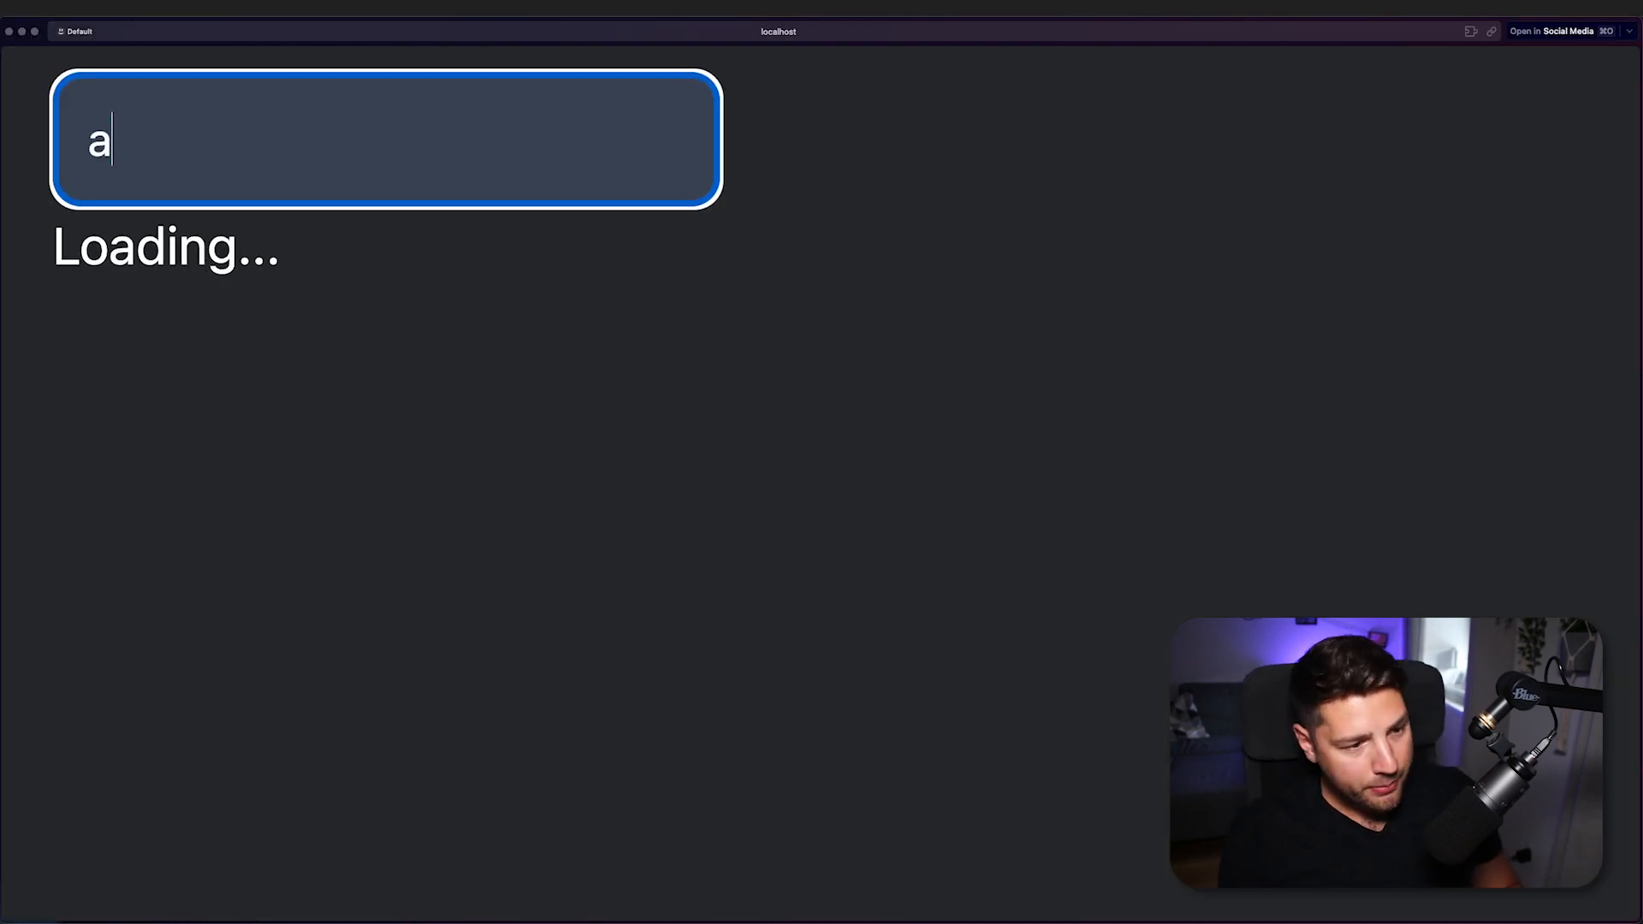
{"action": "type", "text": "bc"}
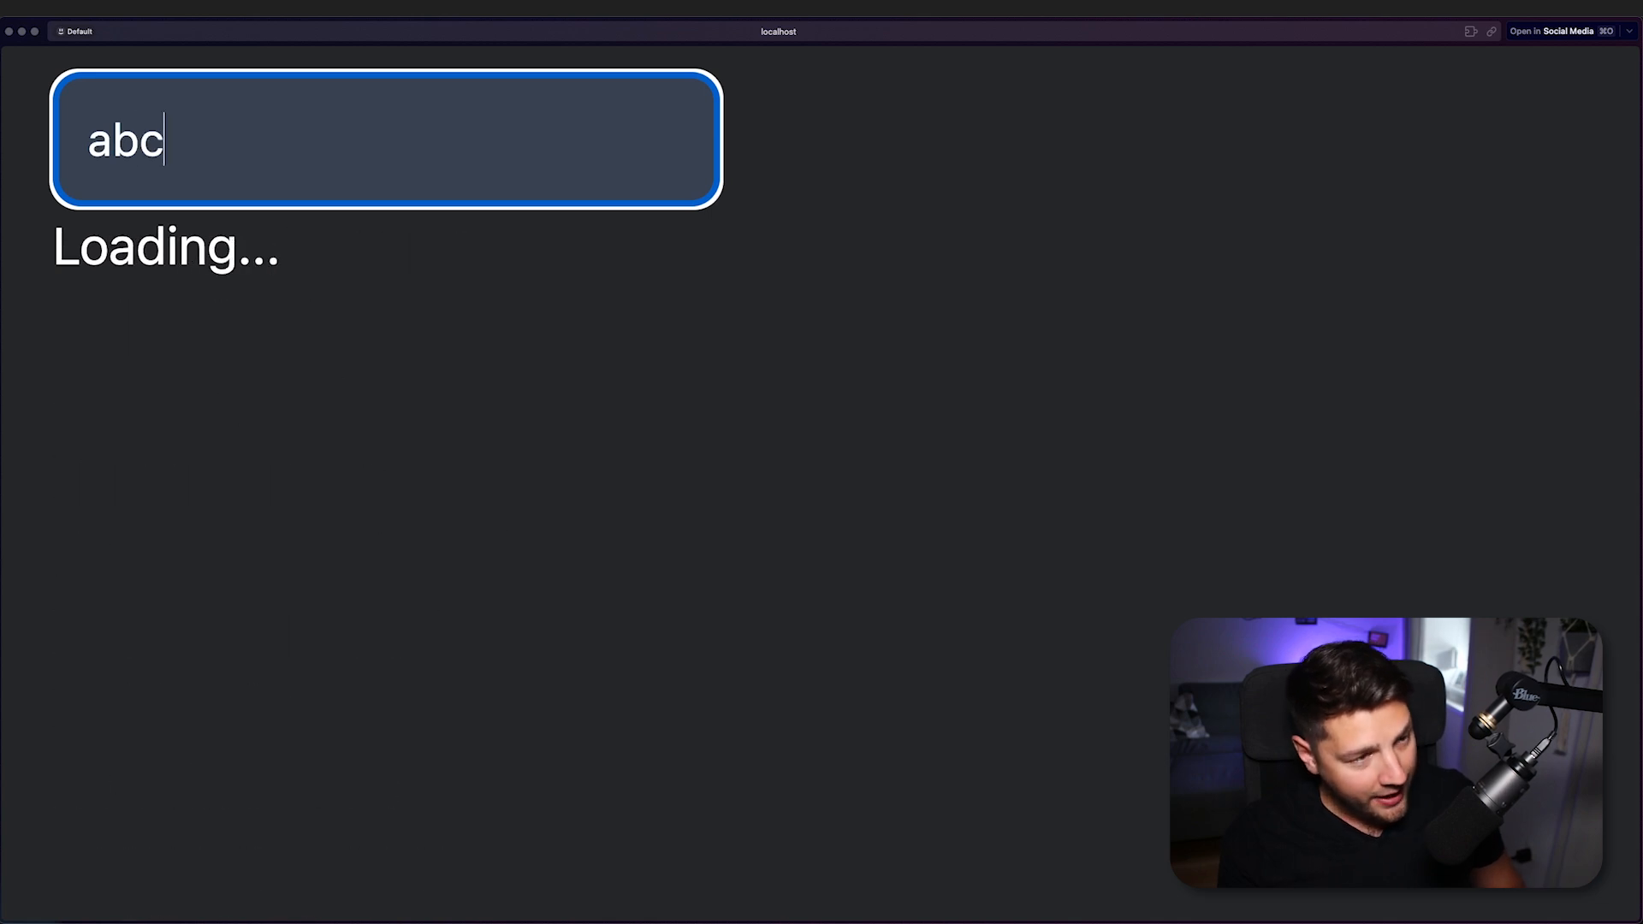
{"action": "type", "text": "o"}
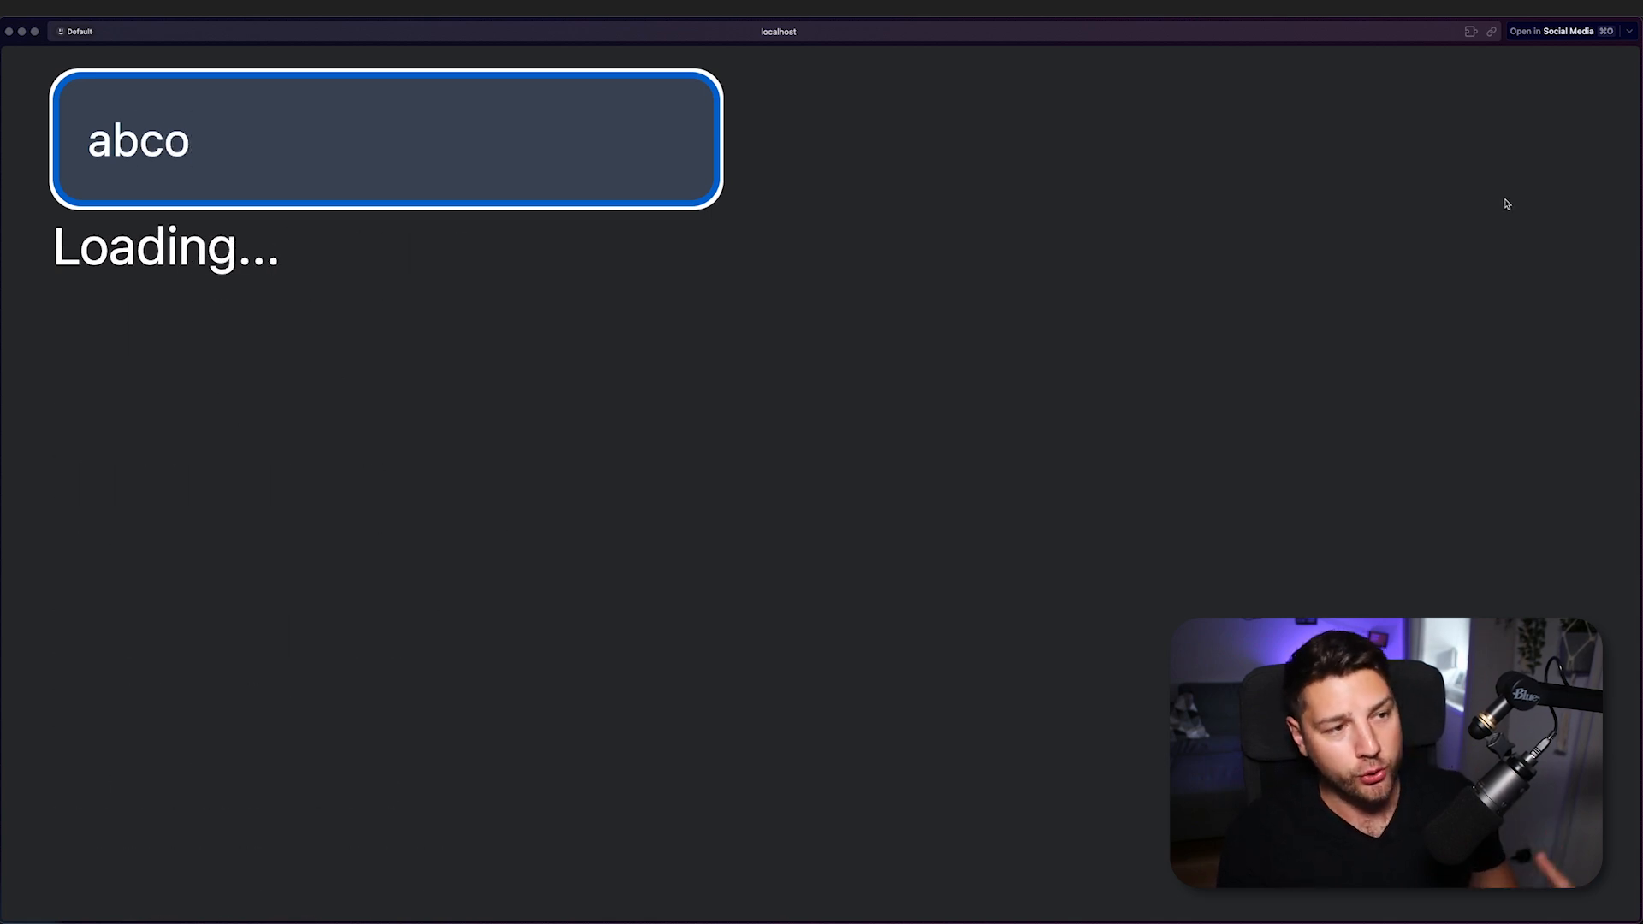
{"action": "key", "text": "Backspace"}
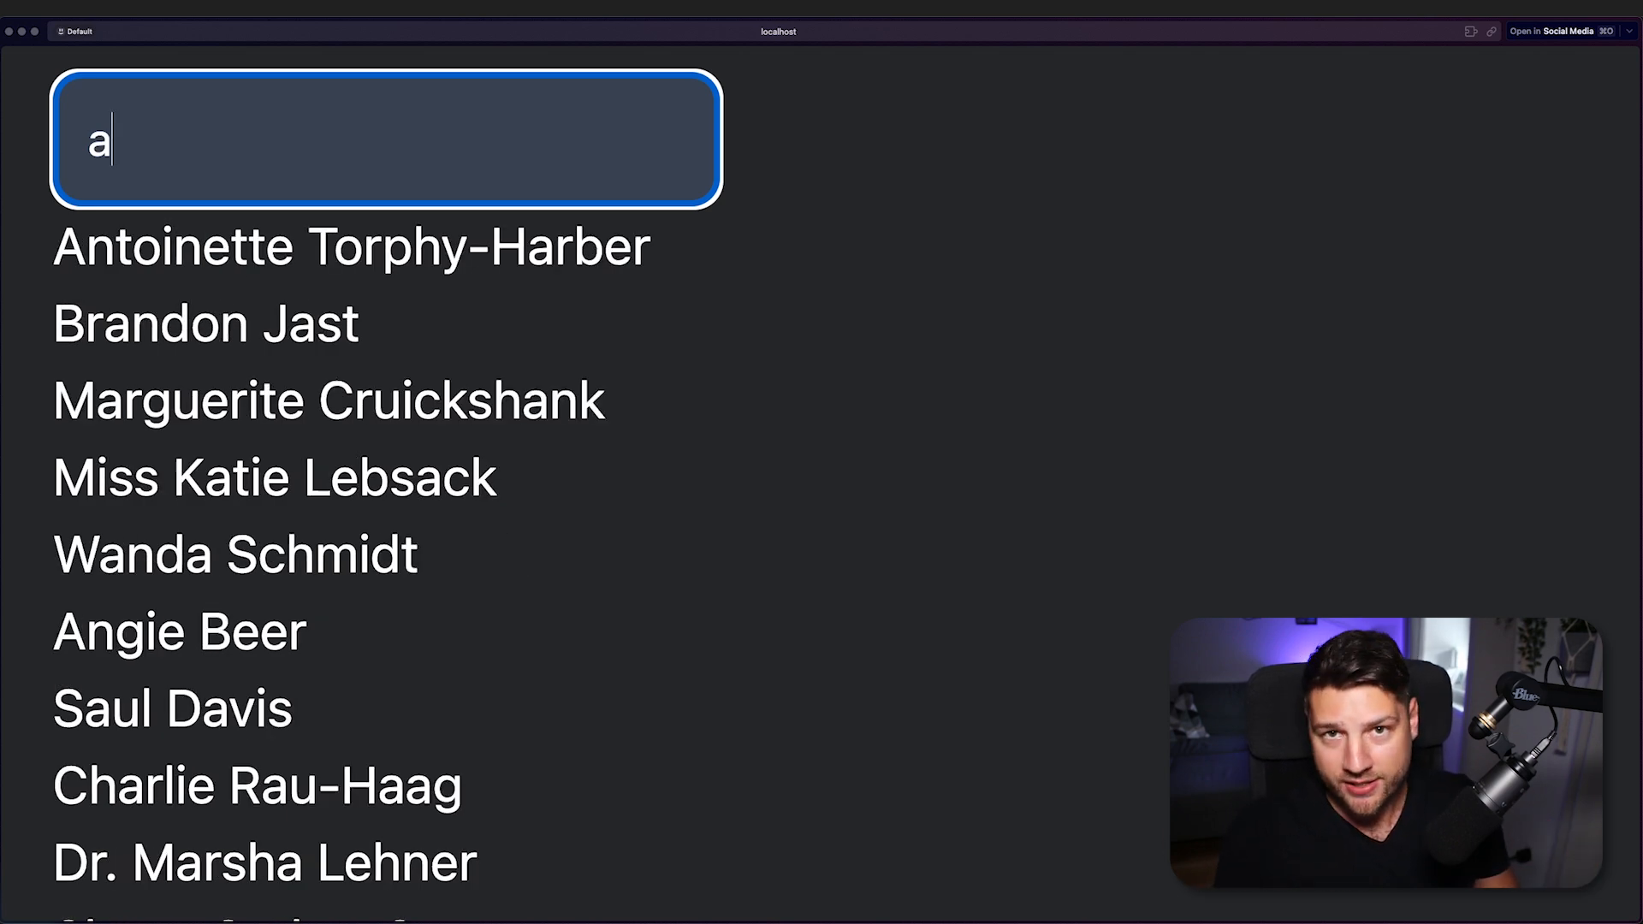
{"action": "key", "text": "Backspace"}
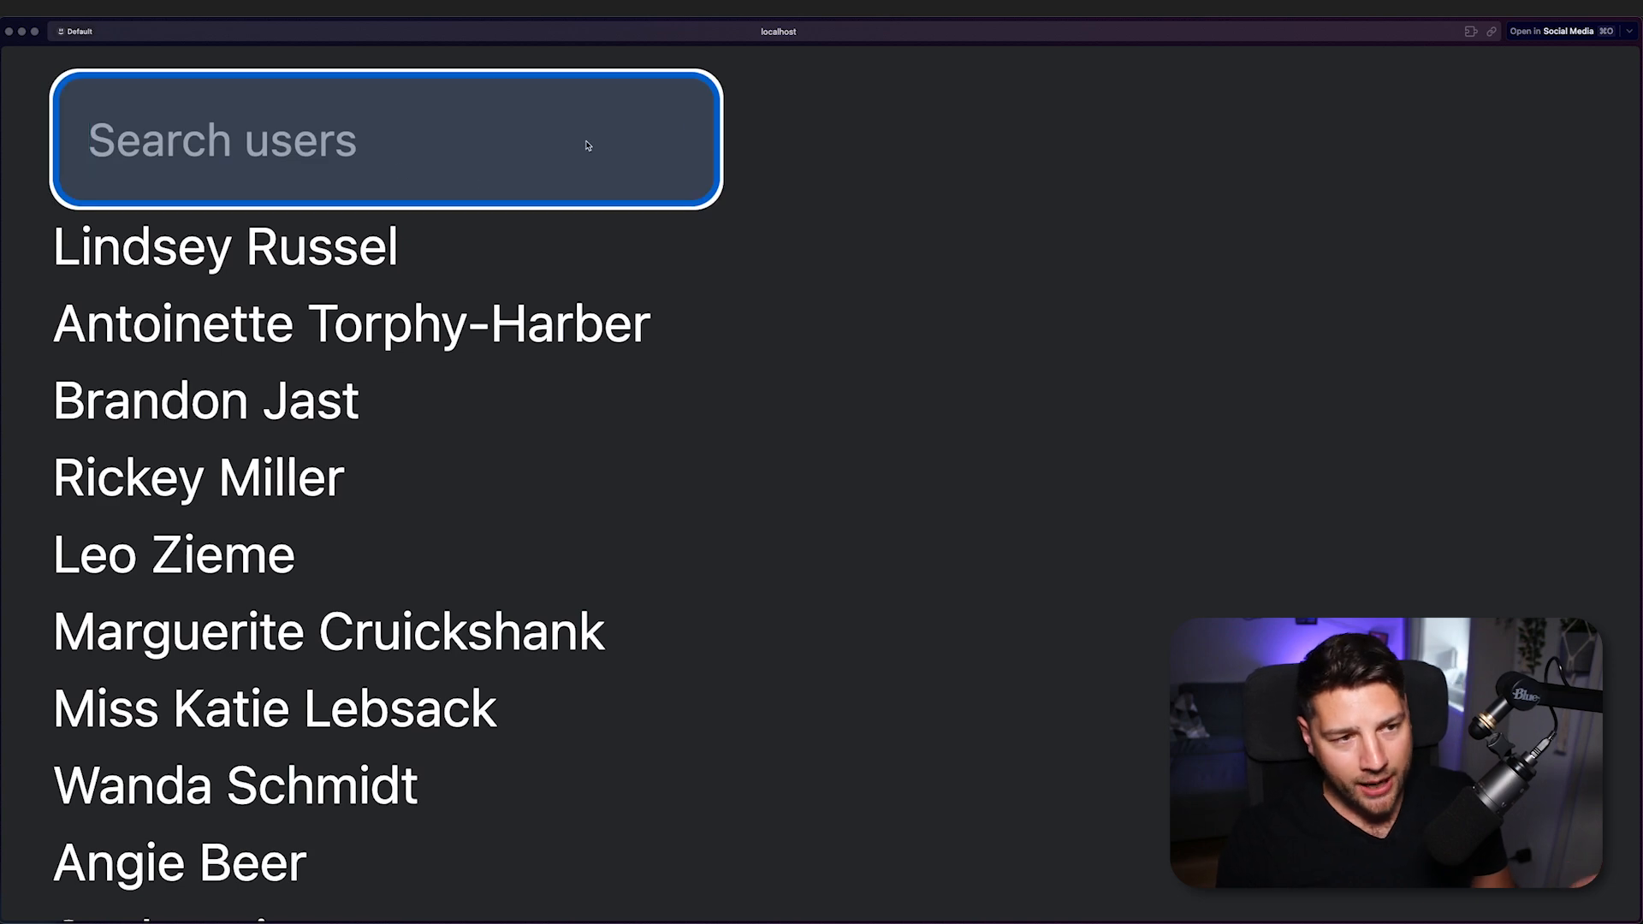
{"action": "type", "text": "j"}
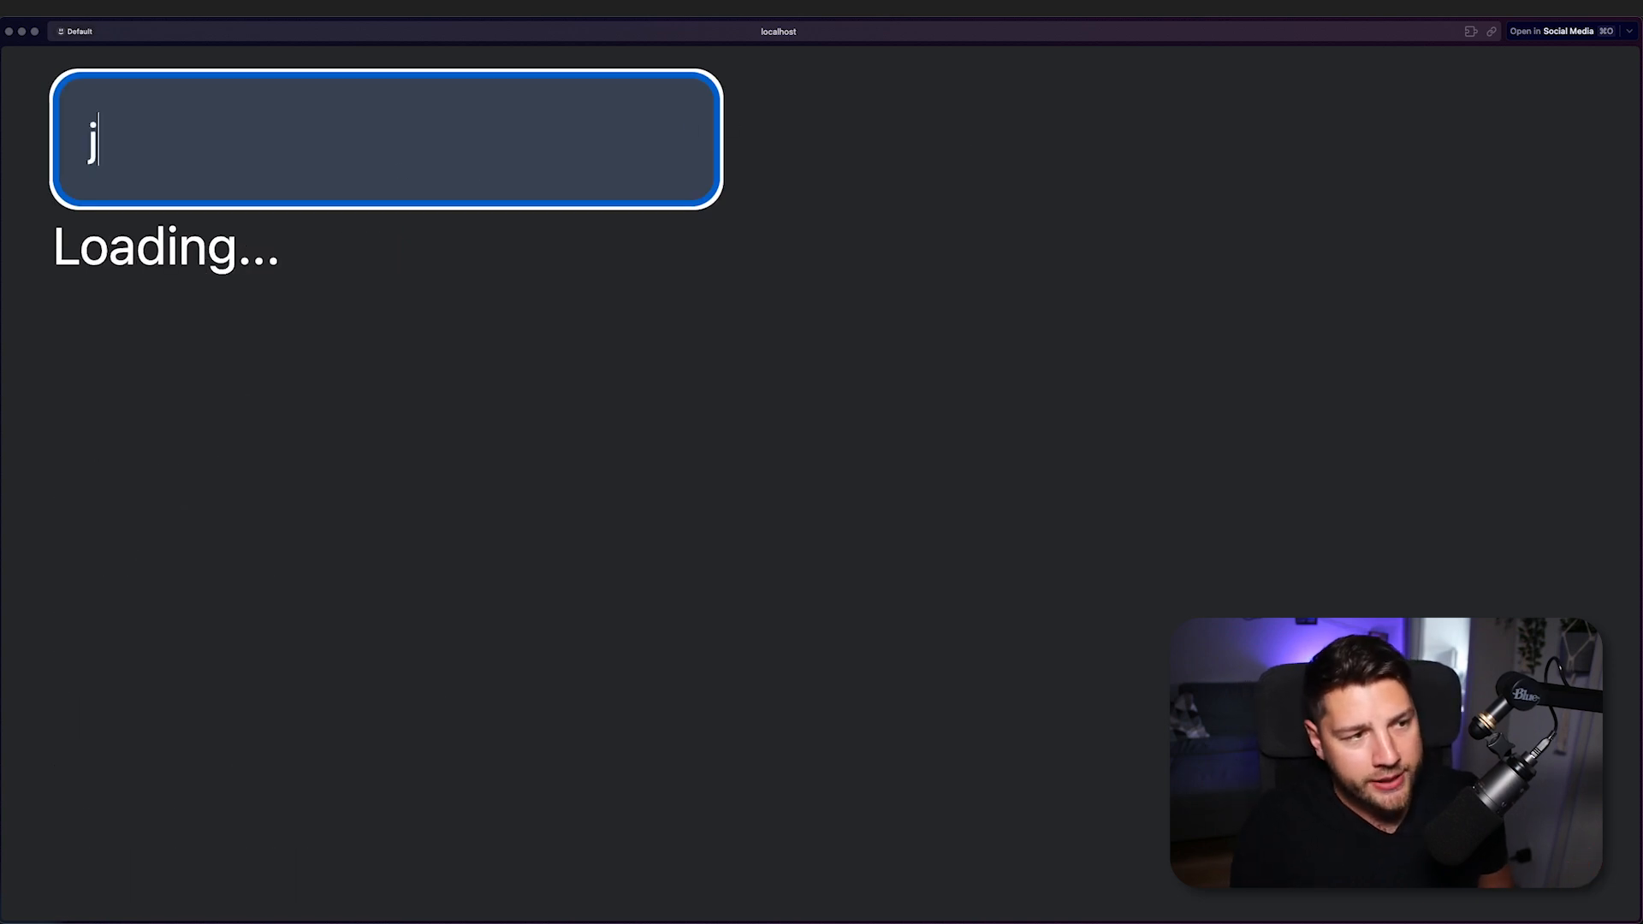
{"action": "type", "text": "ohn"}
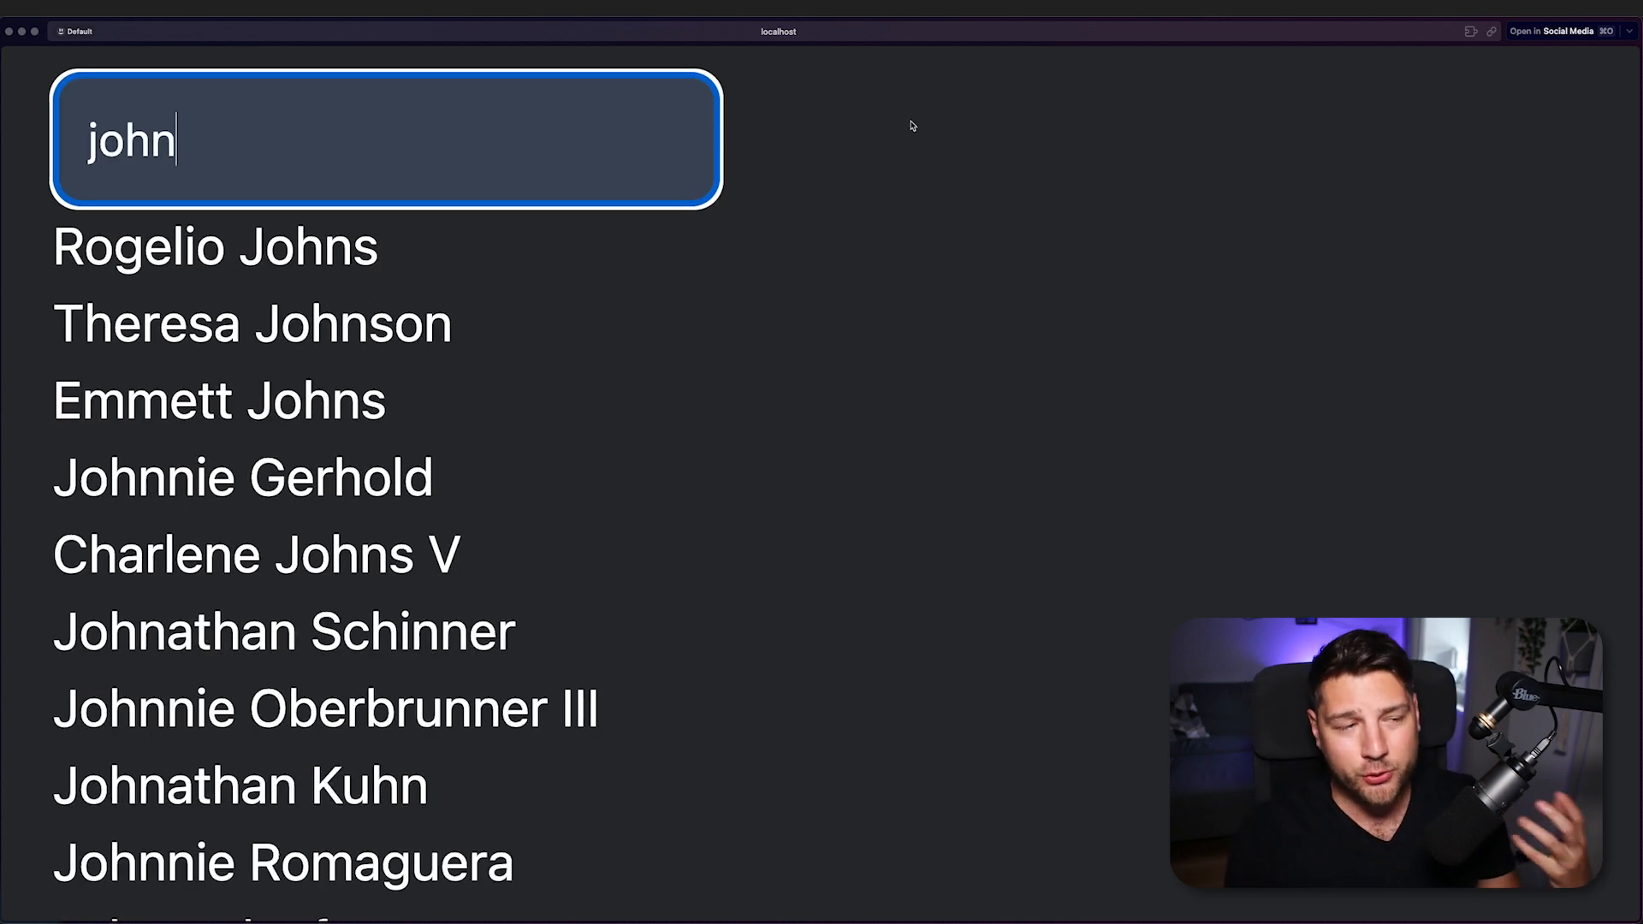
{"action": "mouse_move", "coordinate": [458, 140]}
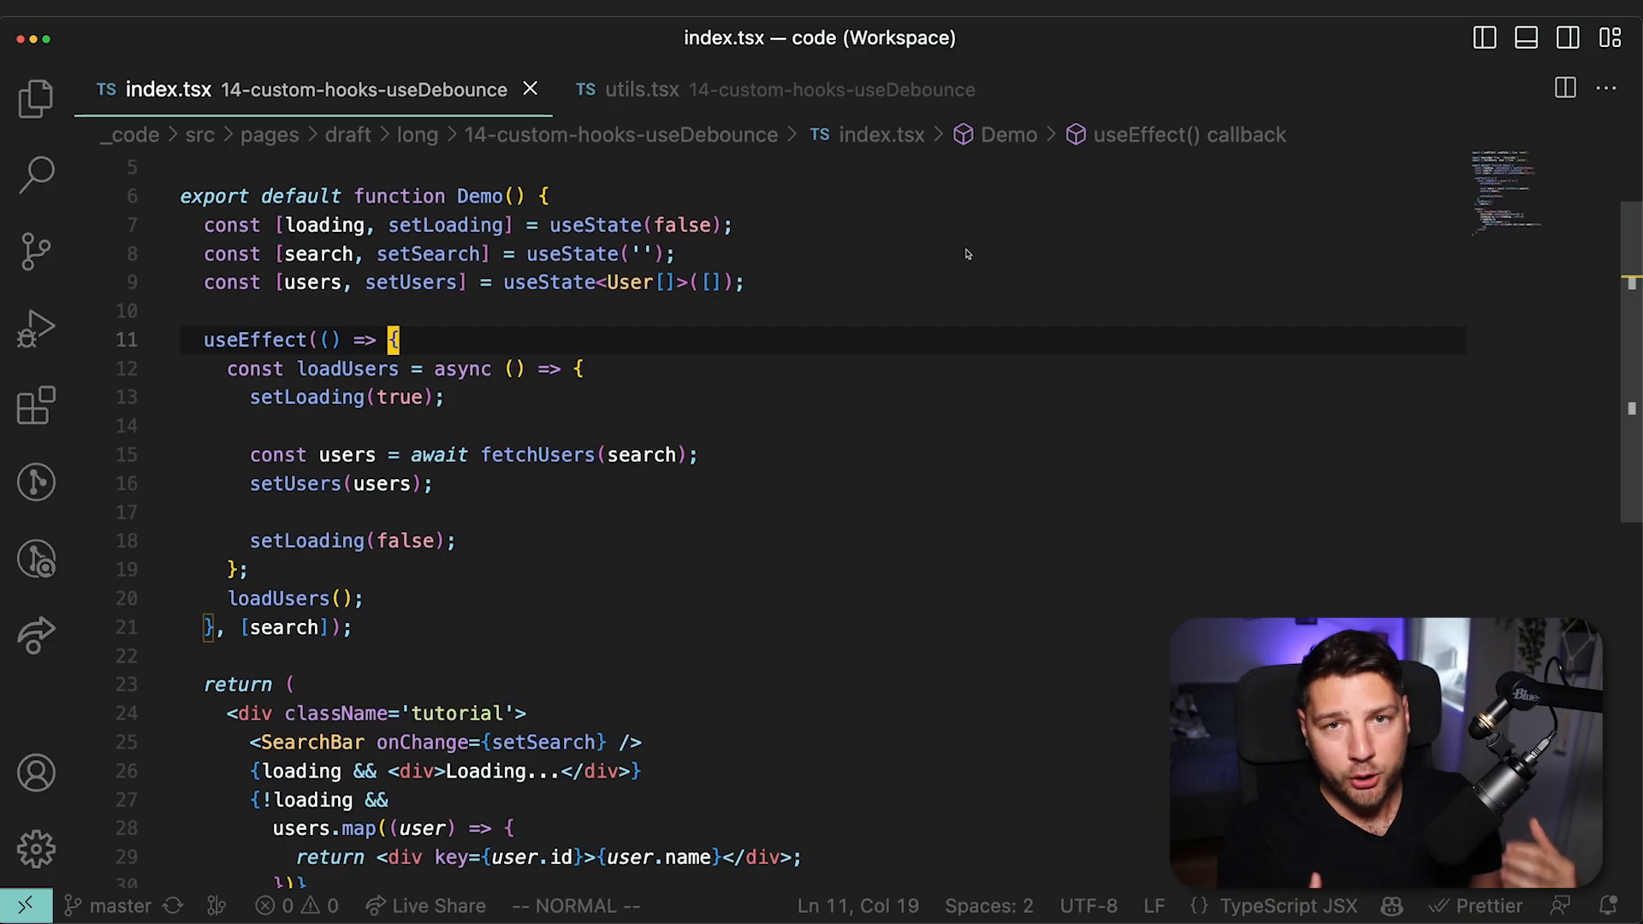
{"action": "left_click", "coordinate": [317, 253]}
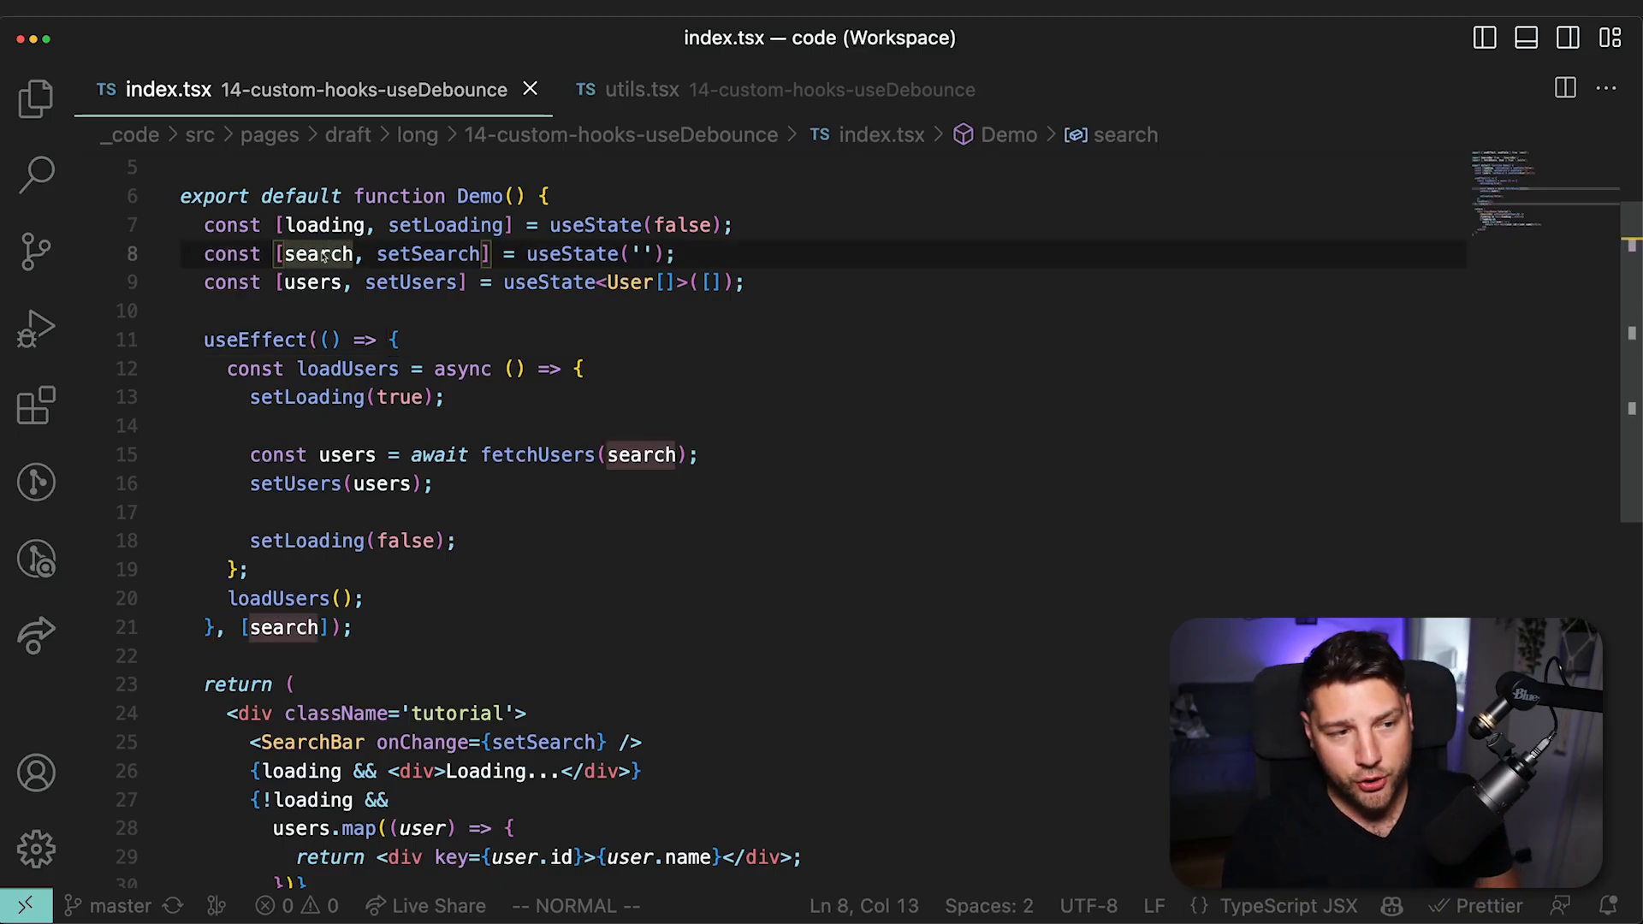
{"action": "mouse_move", "coordinate": [852, 354]}
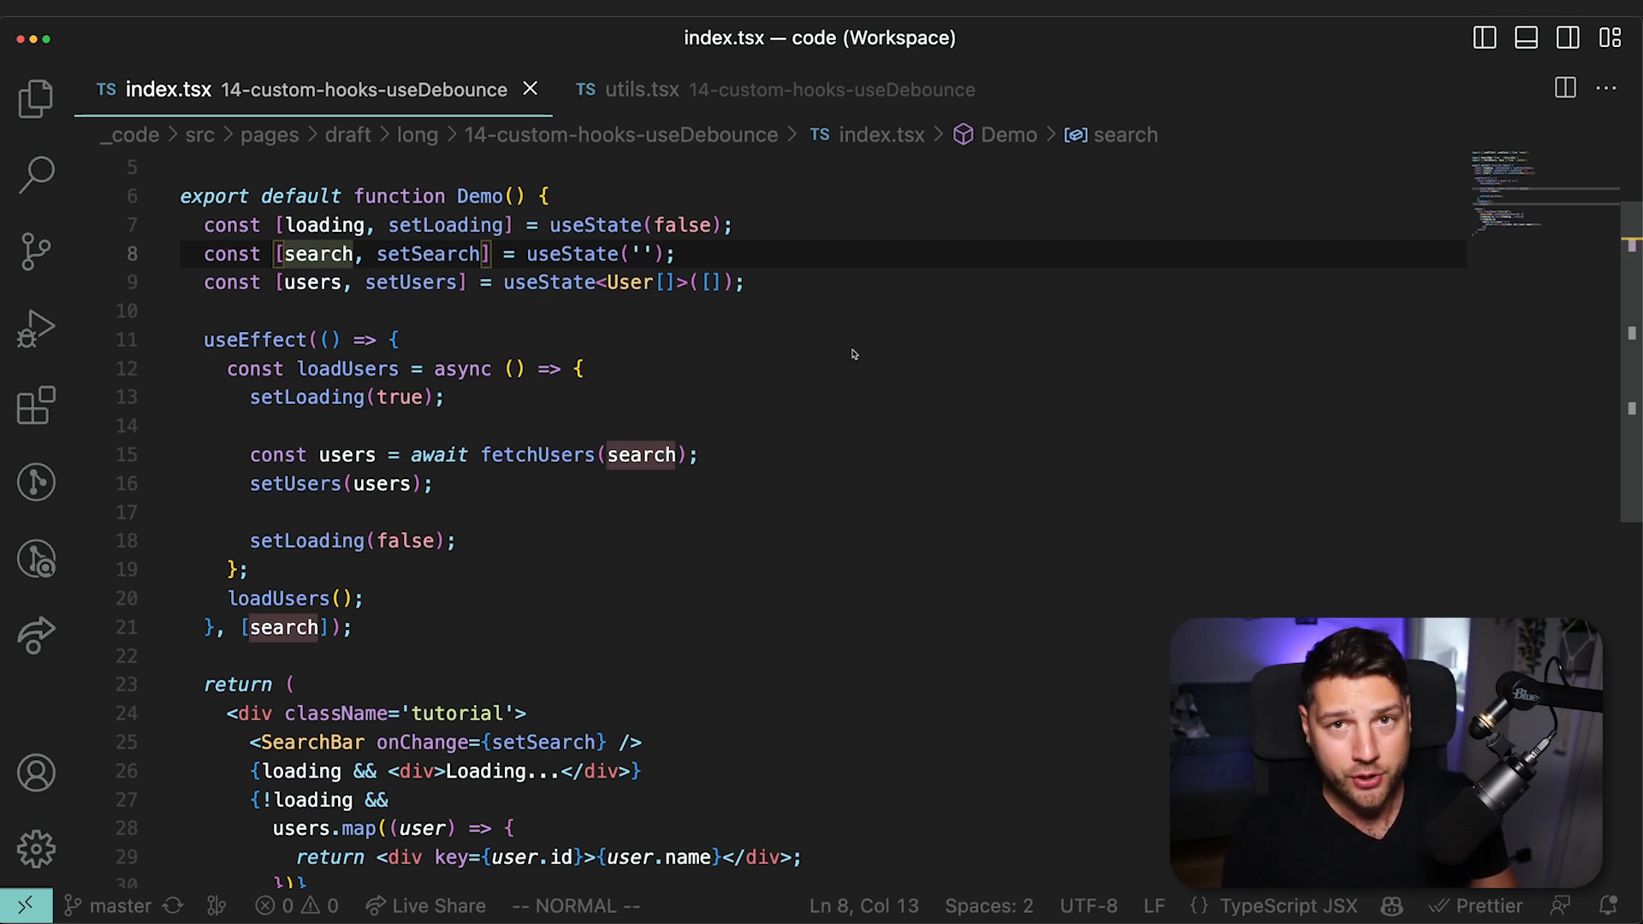
Create a new hooks.ts file in the 14-custom-hooks-useDebounce folder from the Explorer.
{"action": "left_click", "coordinate": [36, 97]}
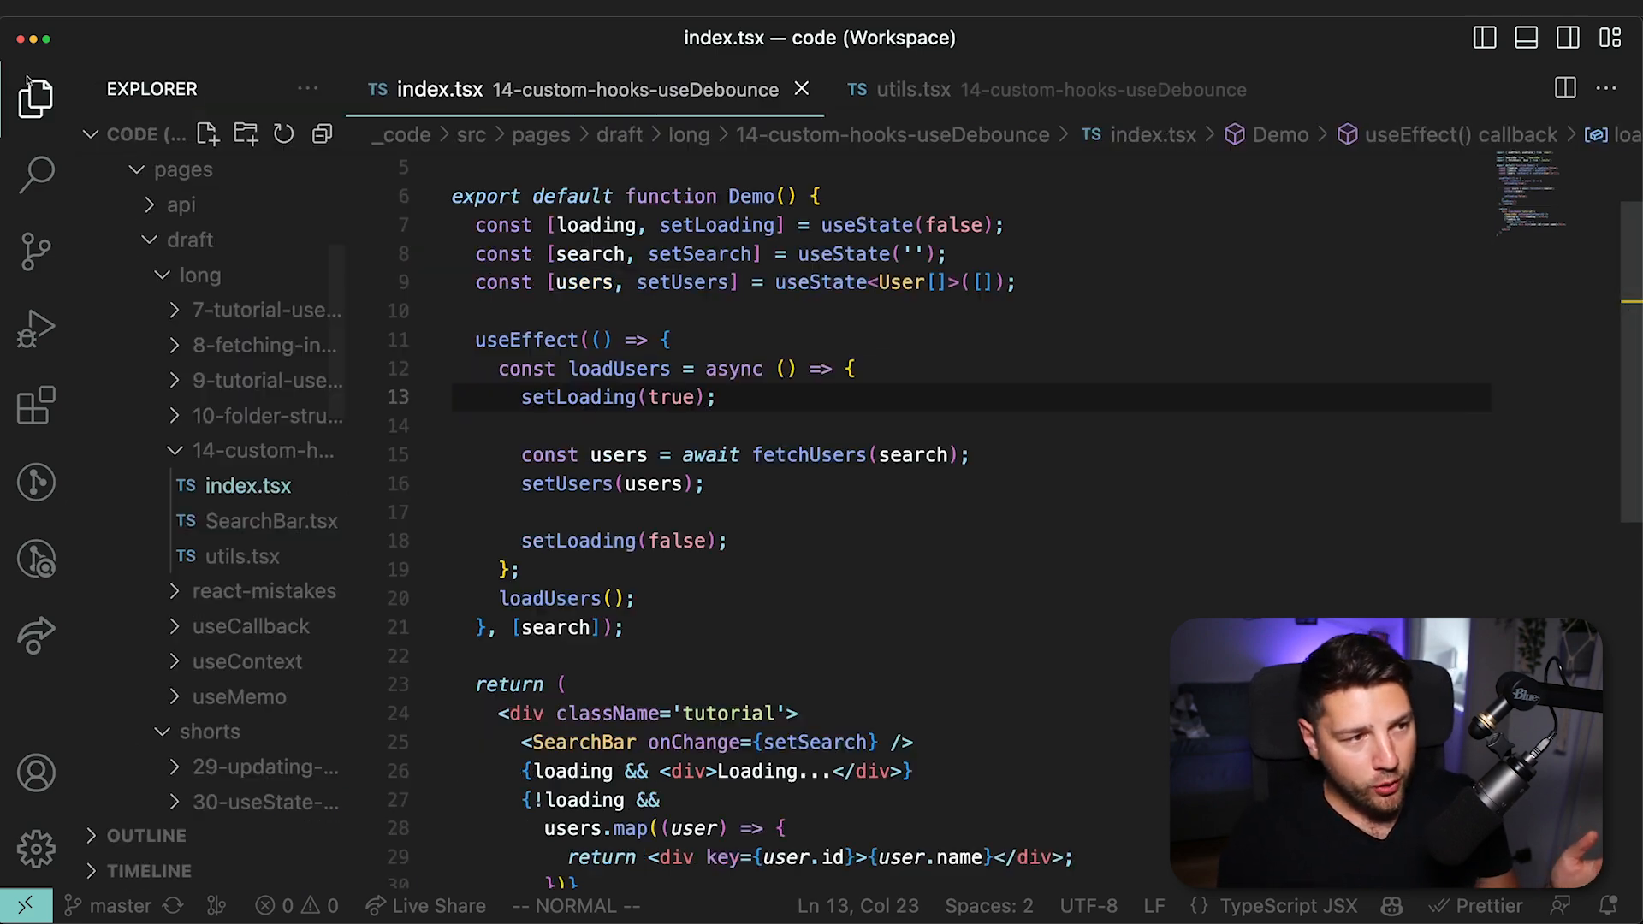
{"action": "right_click", "coordinate": [262, 295]}
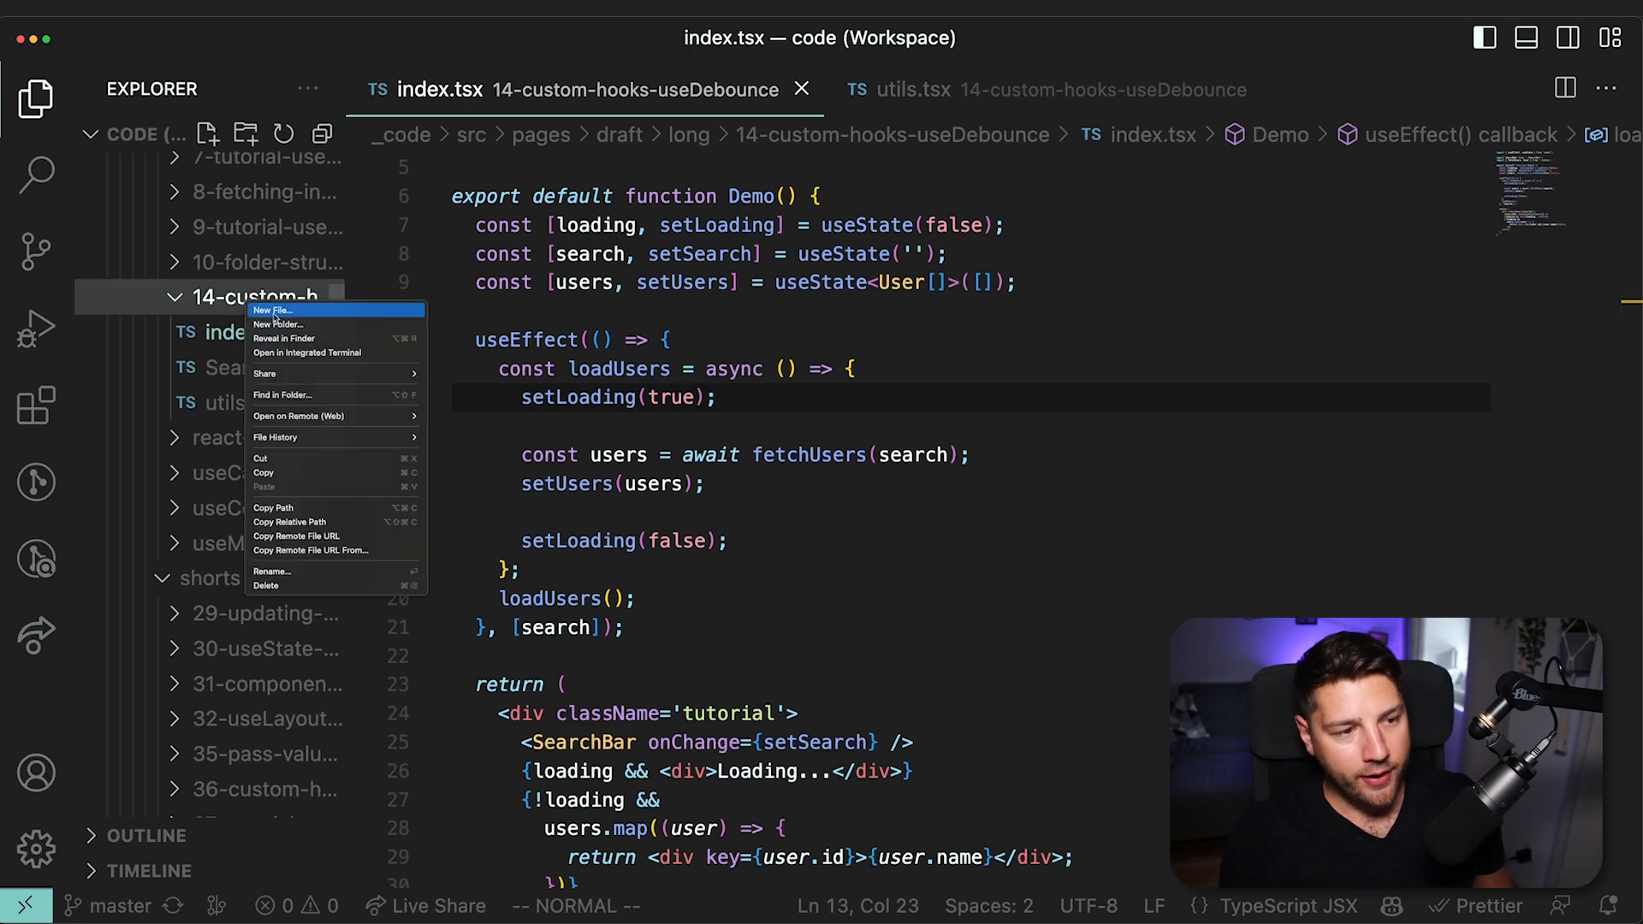
{"action": "left_click", "coordinate": [276, 312]}
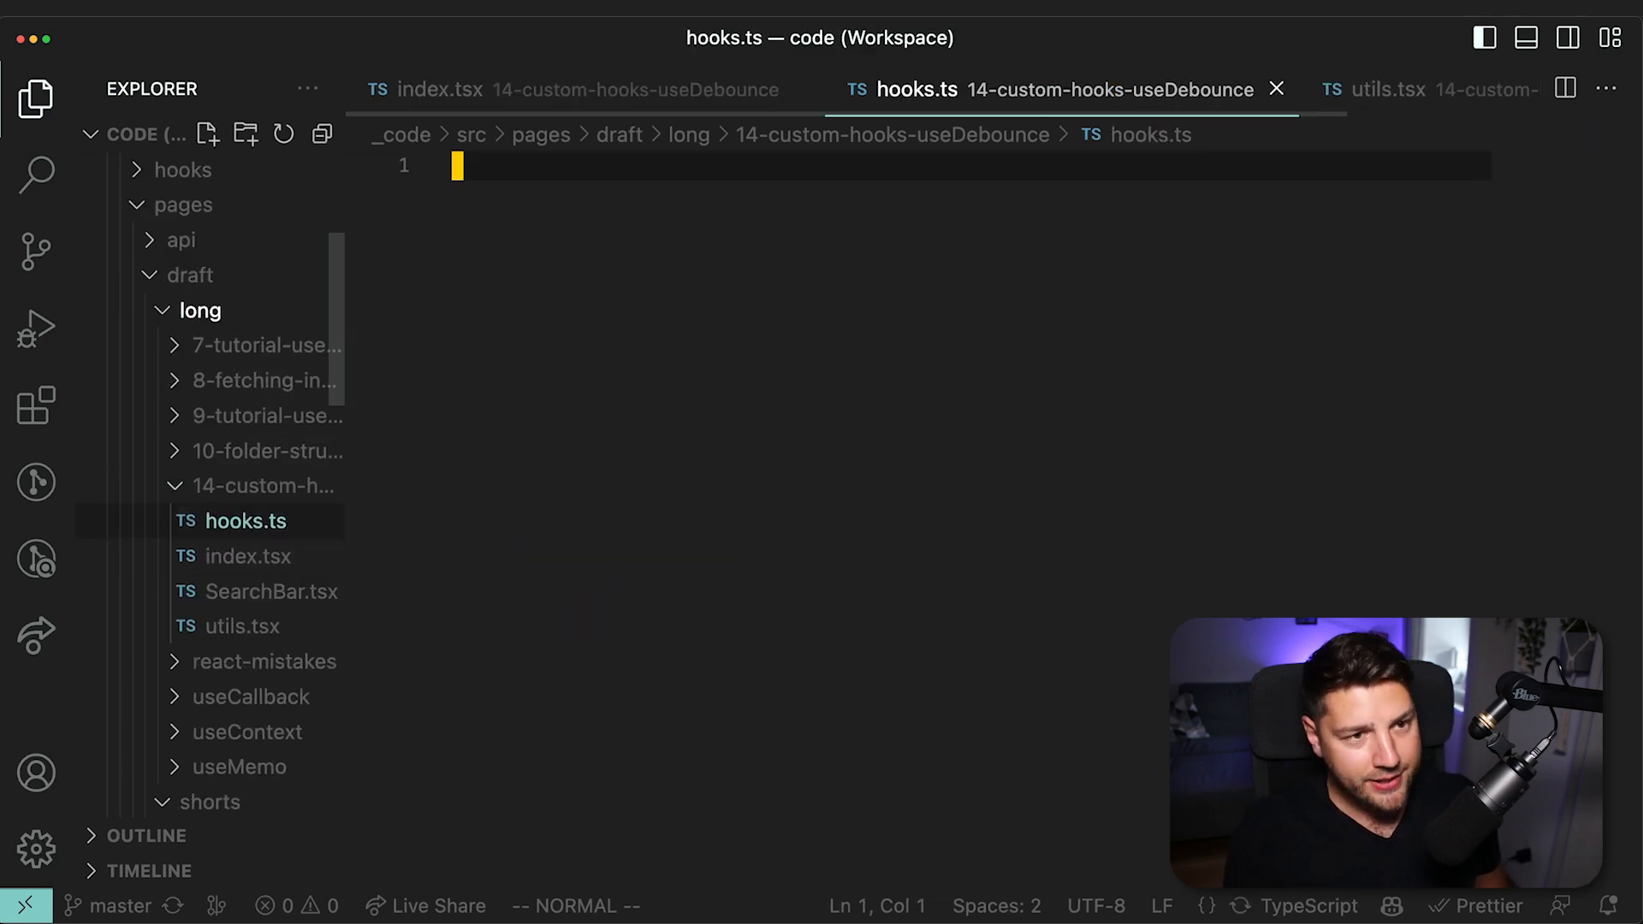
{"action": "mouse_move", "coordinate": [751, 276]}
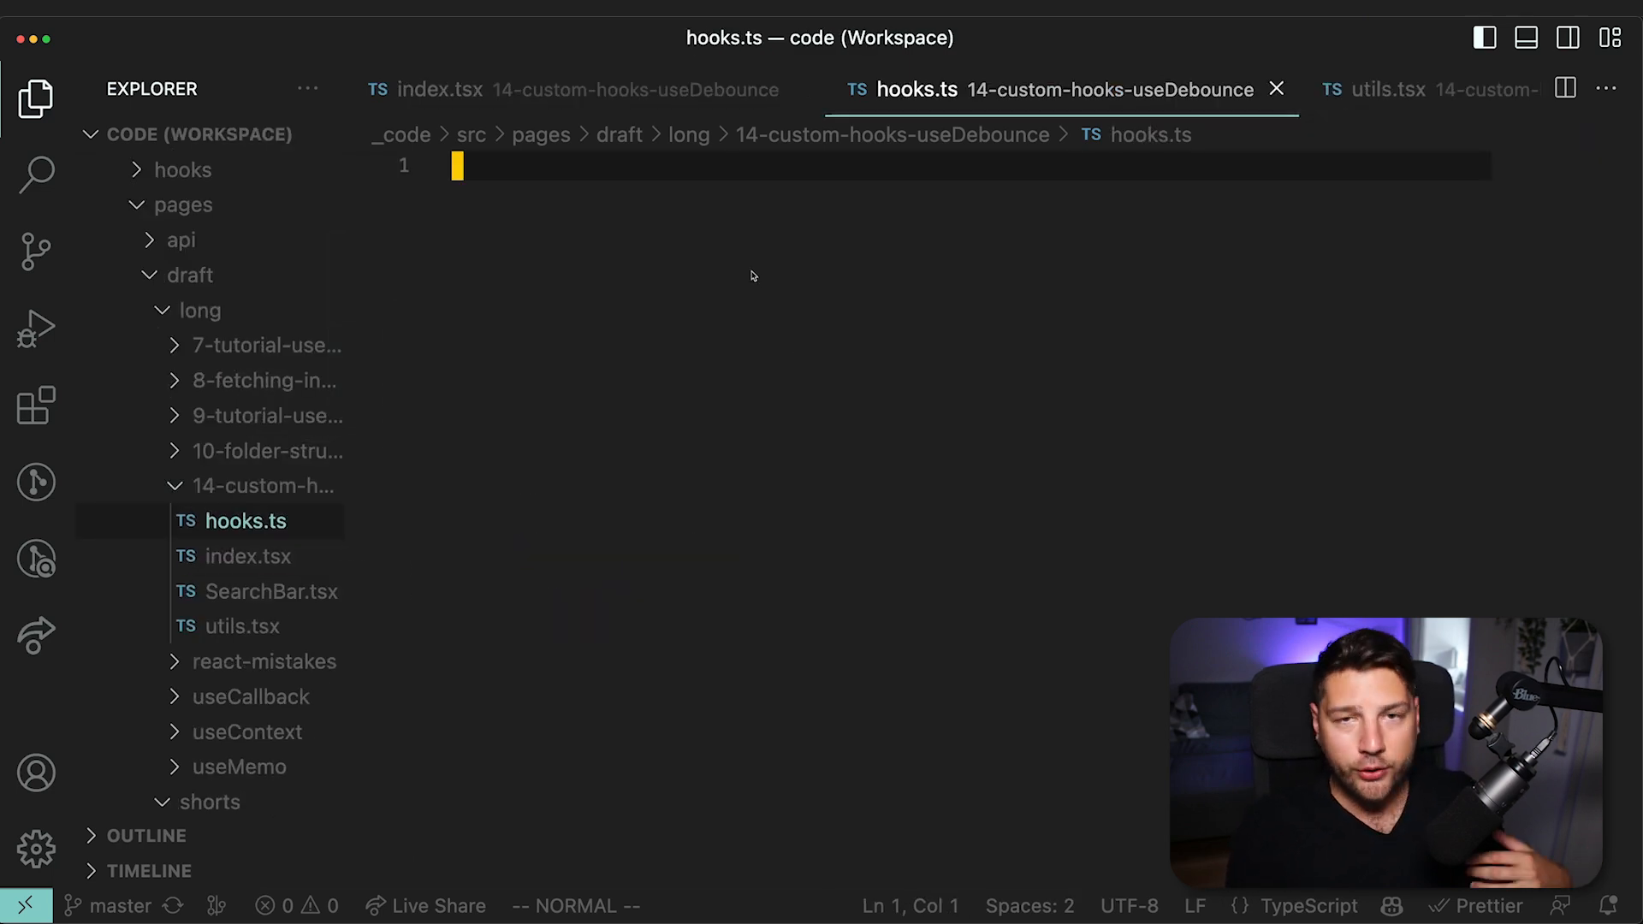
Write export const useDebounce = (value: any, delay: number) => { // ... }; in hooks.ts.
{"action": "key", "text": "i"}
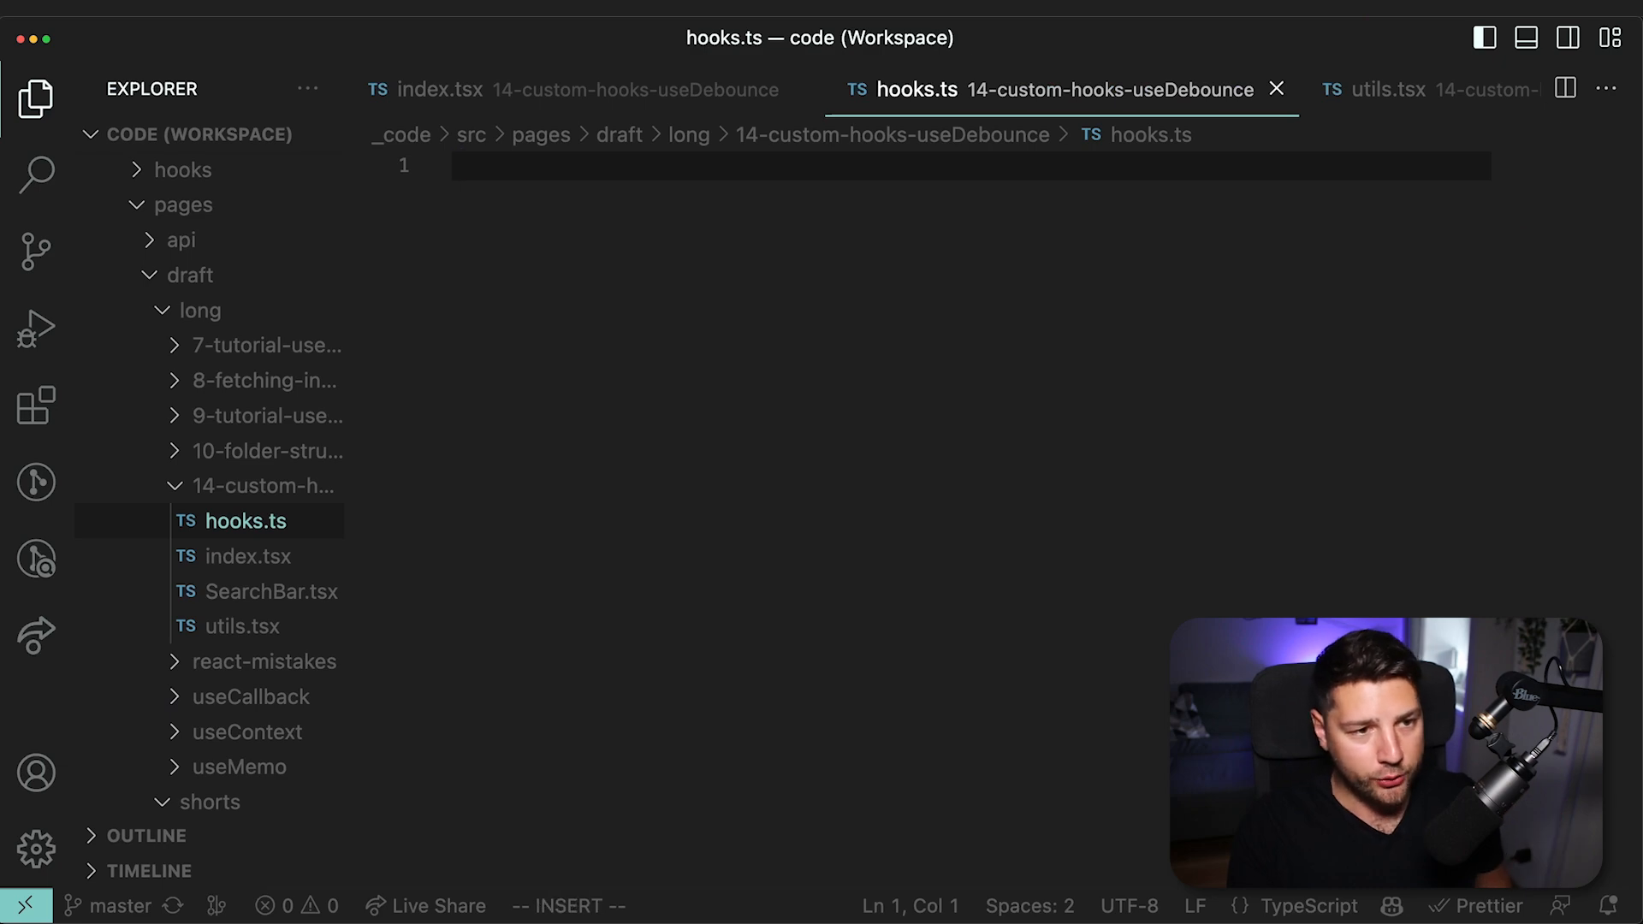
{"action": "type", "text": "export const use"}
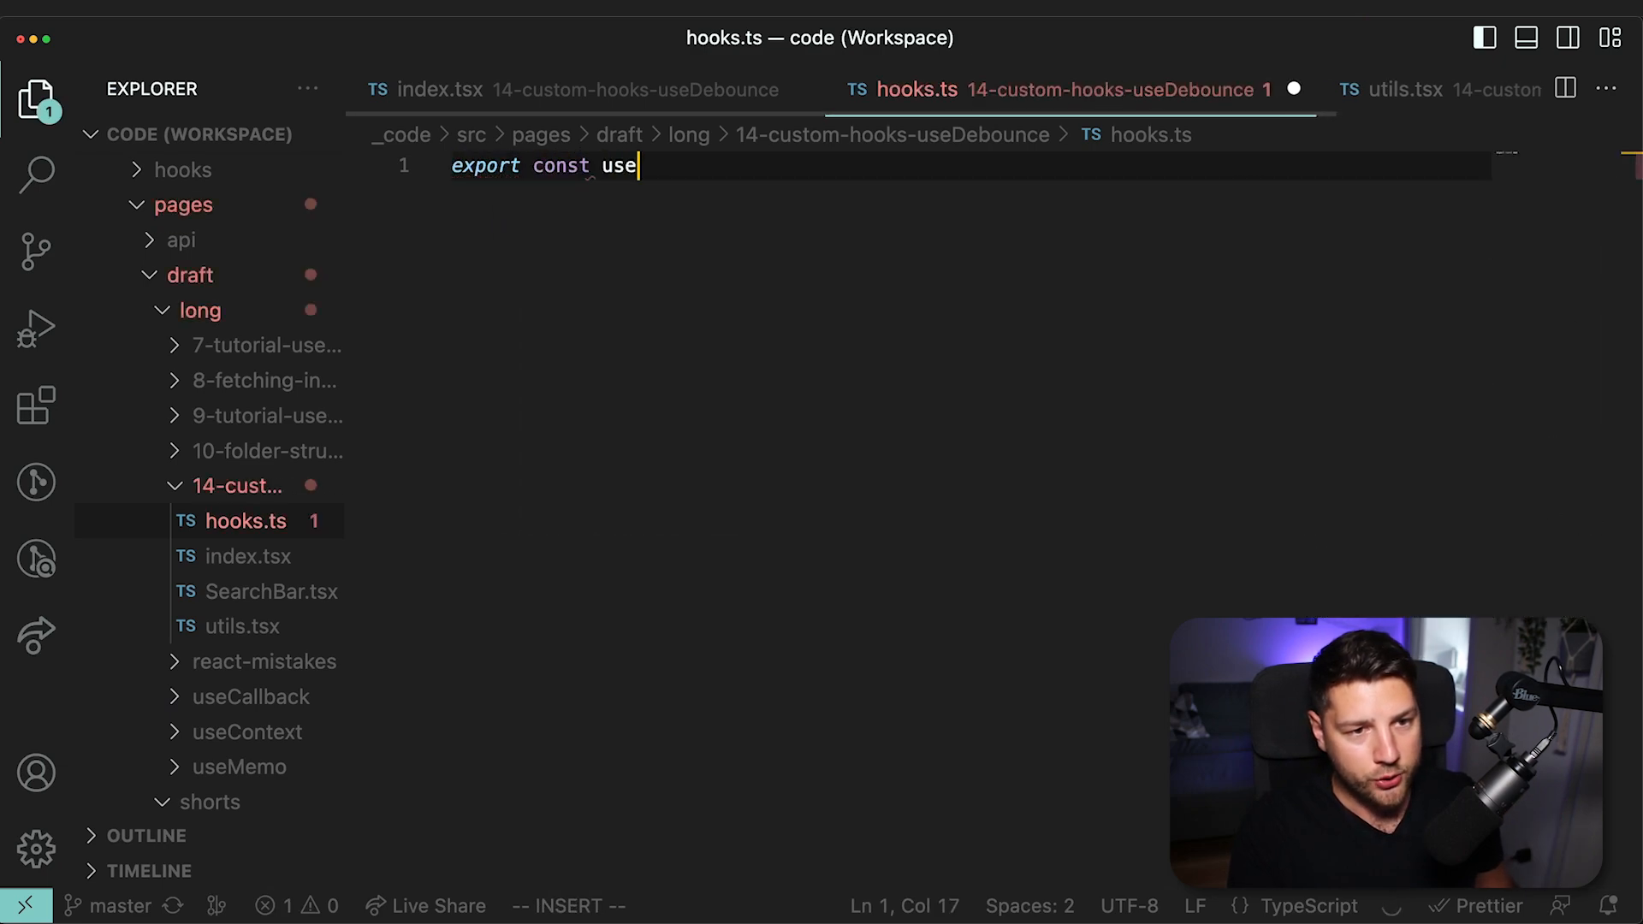
{"action": "type", "text": "Debounce = (value: string, delay: number) => {"}
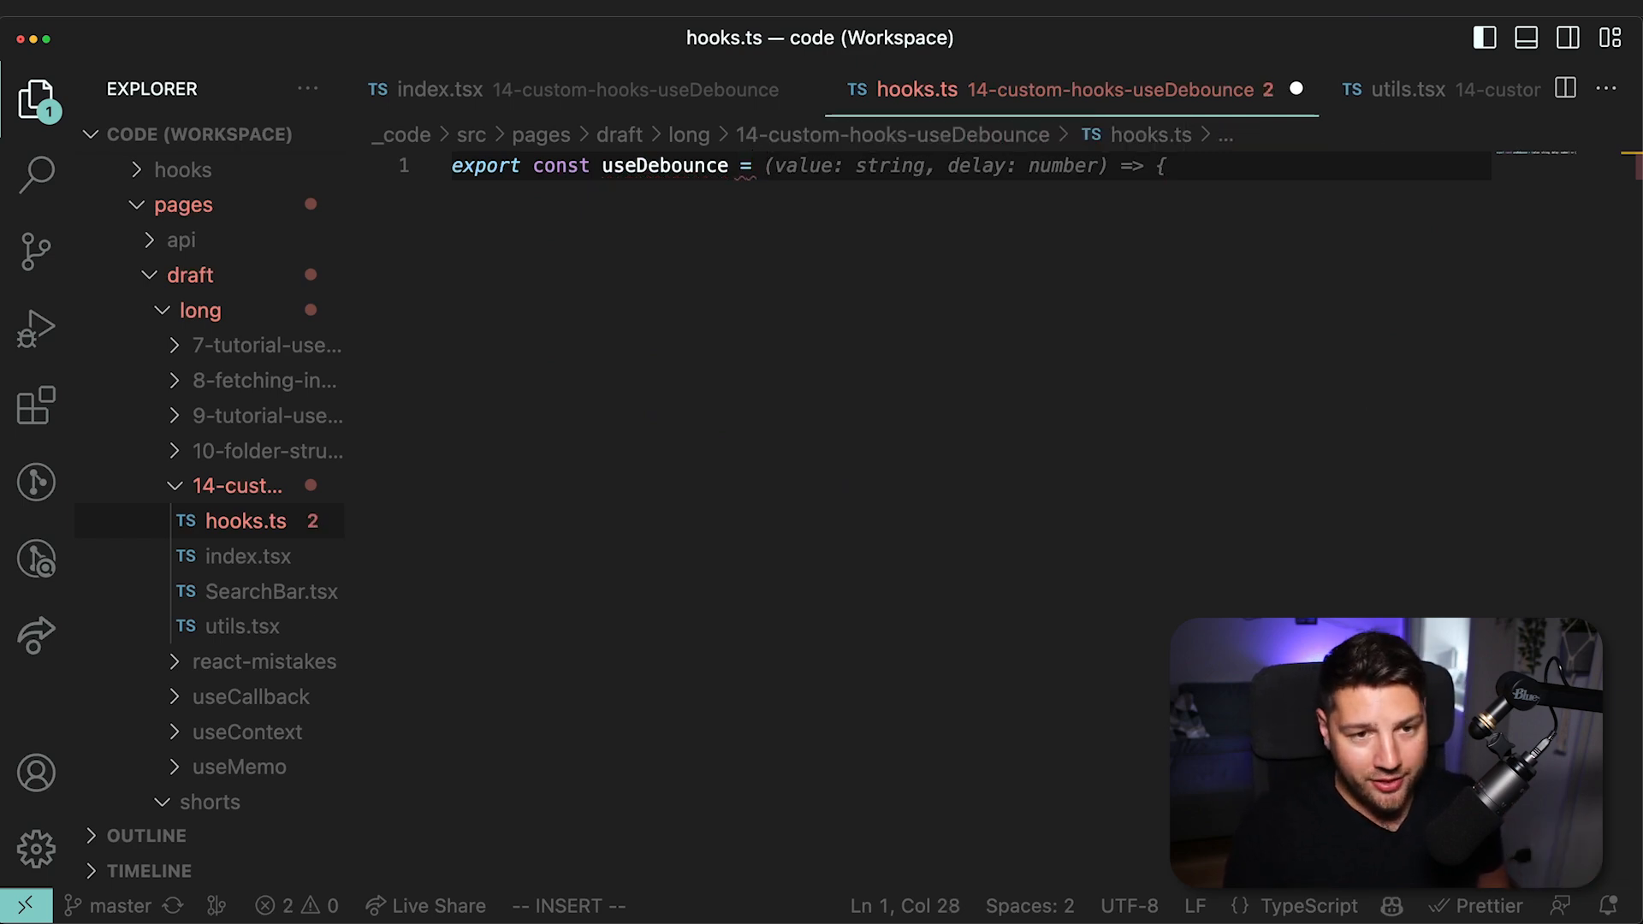
{"action": "type", "text": "value)"}
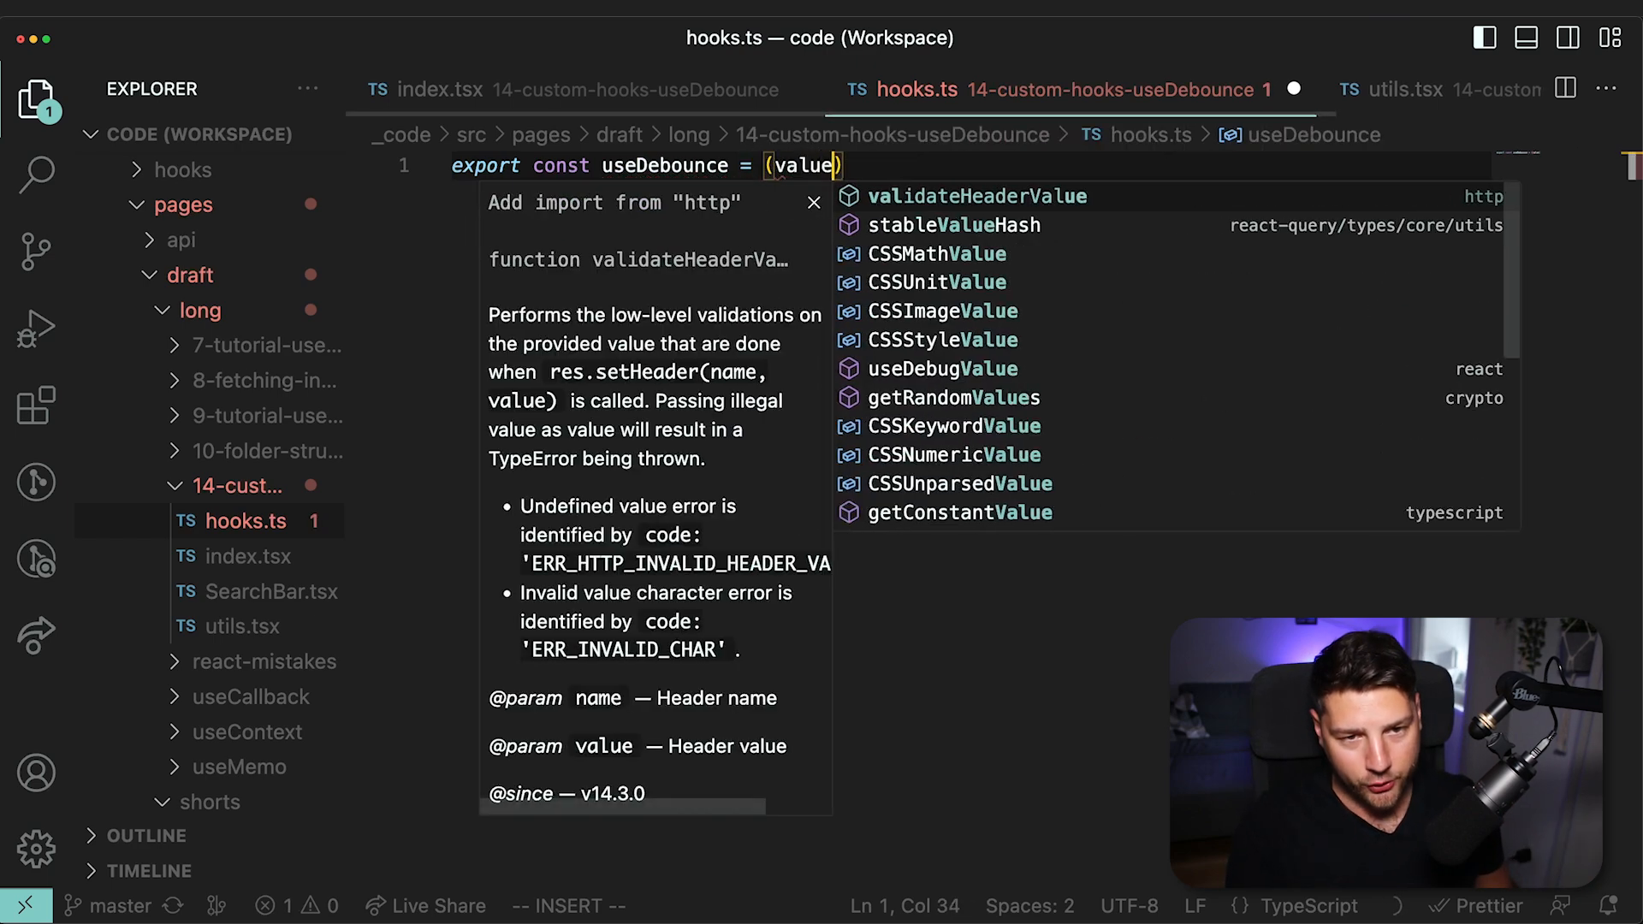
{"action": "type", "text": ": any, delay: number) => {"}
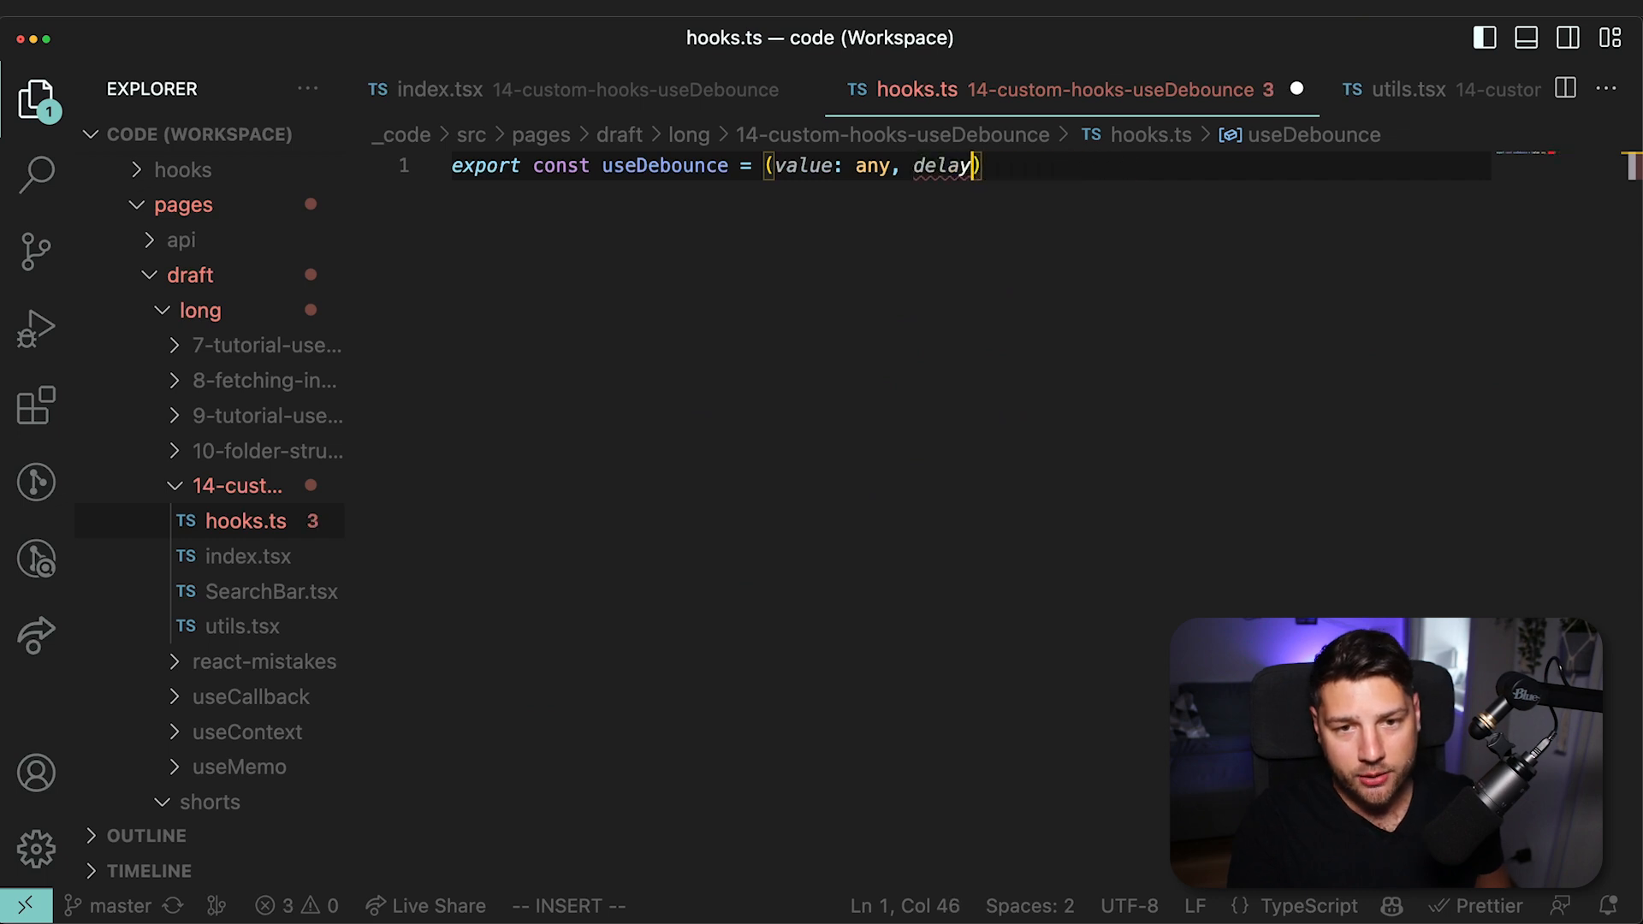
{"action": "type", "text": ": number) => {"}
{"action": "type", "text": "// ..."}
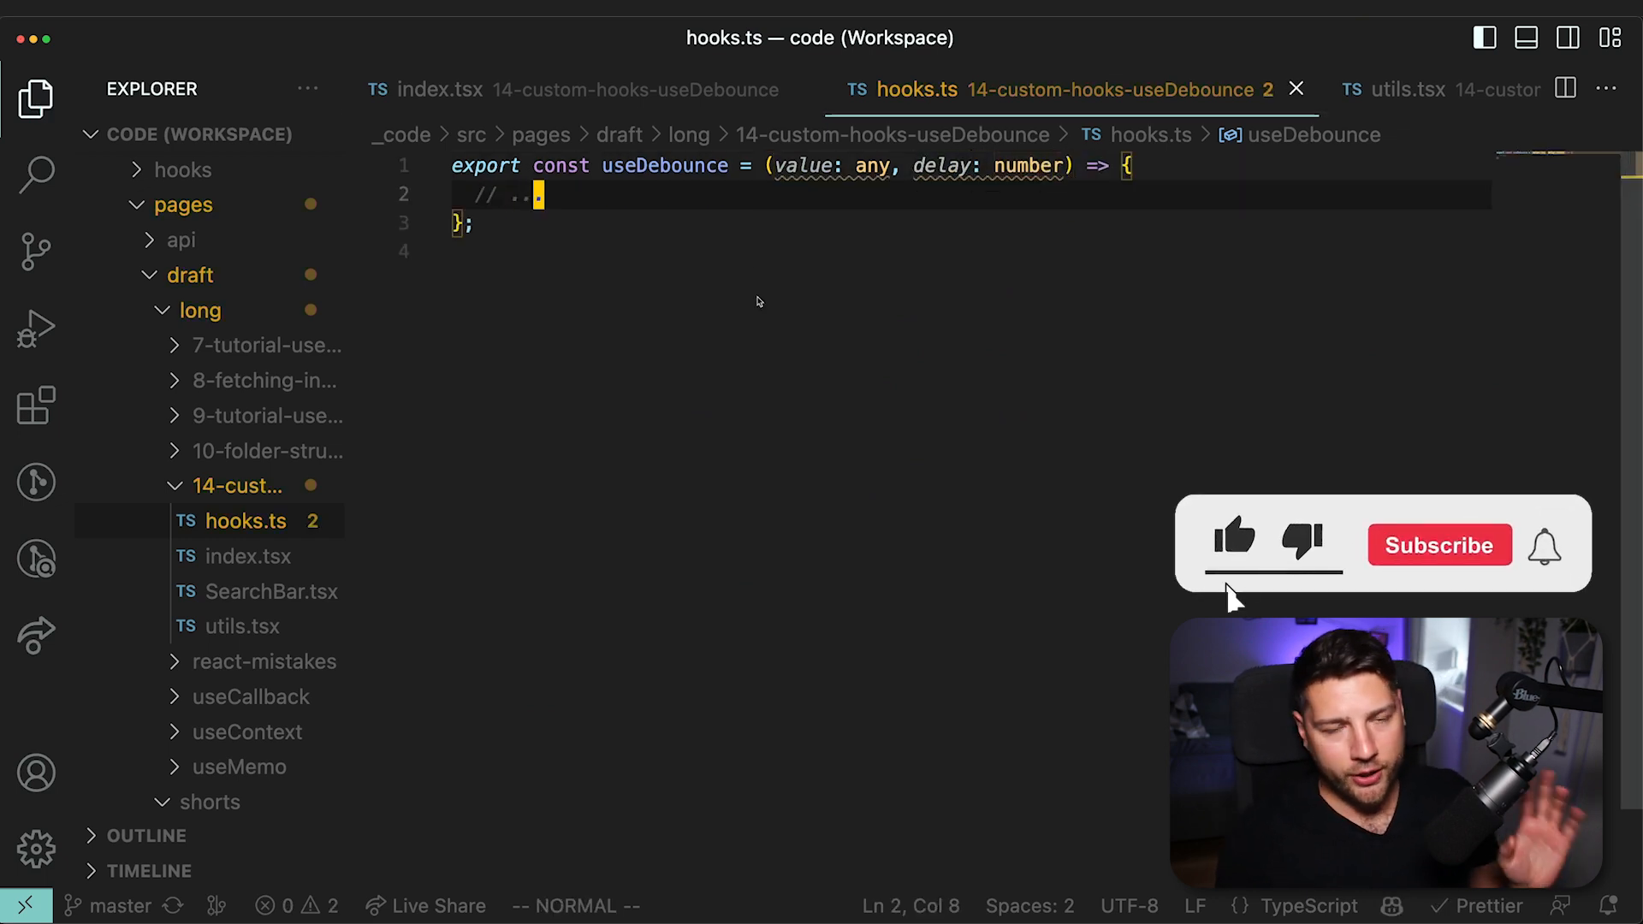
{"action": "left_click", "coordinate": [1438, 544]}
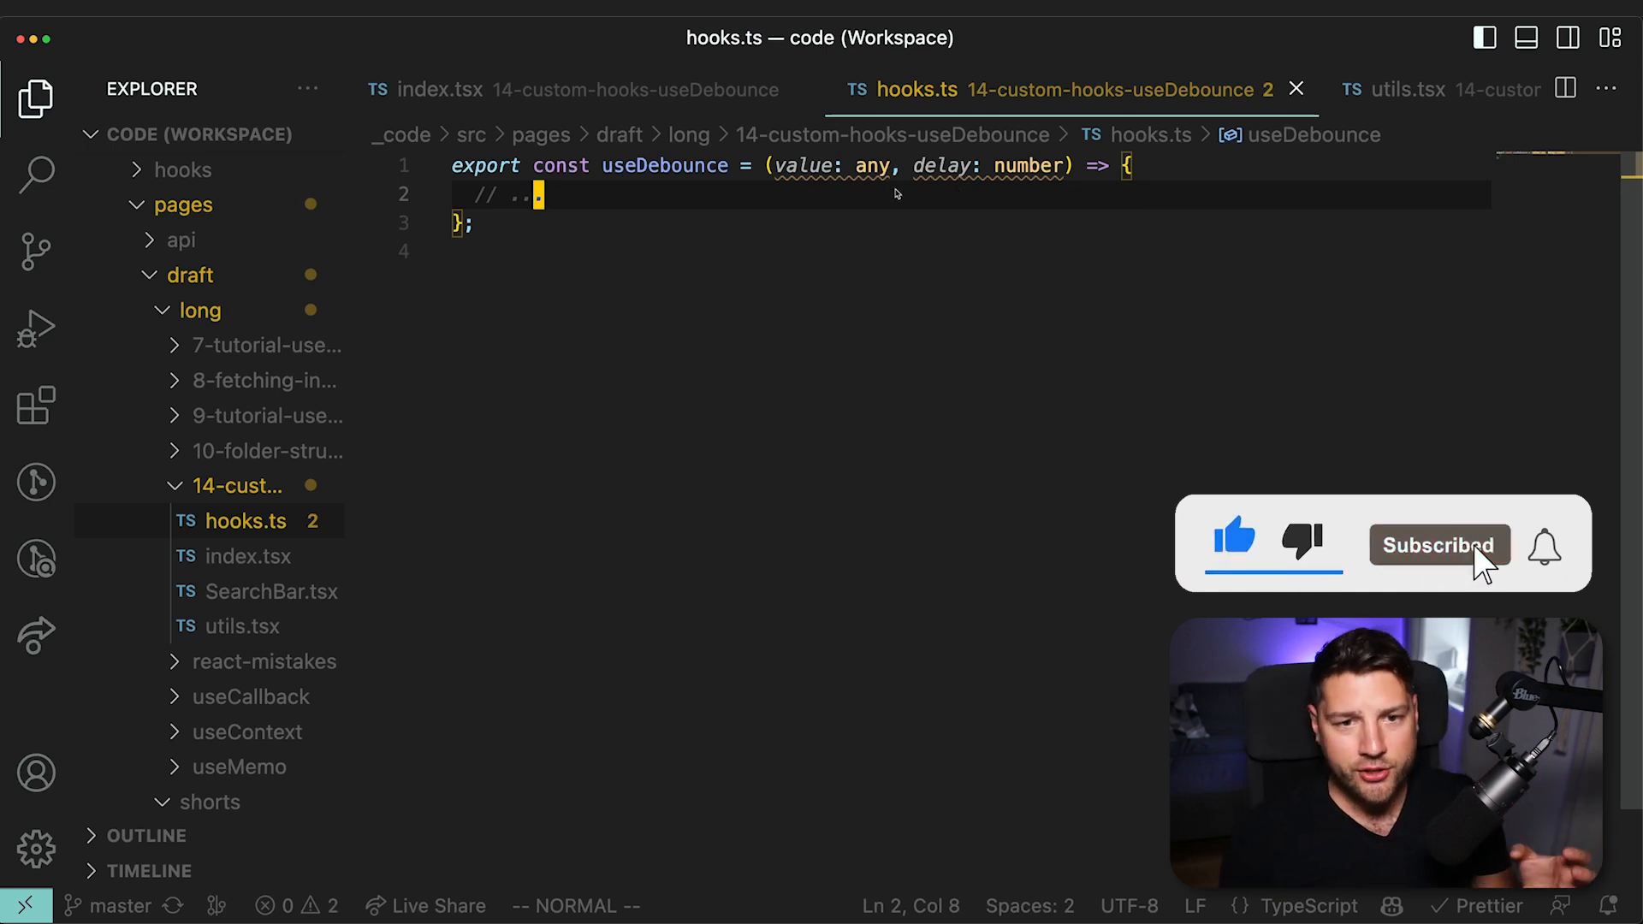
Make useDebounce generic over T with value: T and open a blank line in its body.
{"action": "double_click", "coordinate": [872, 166]}
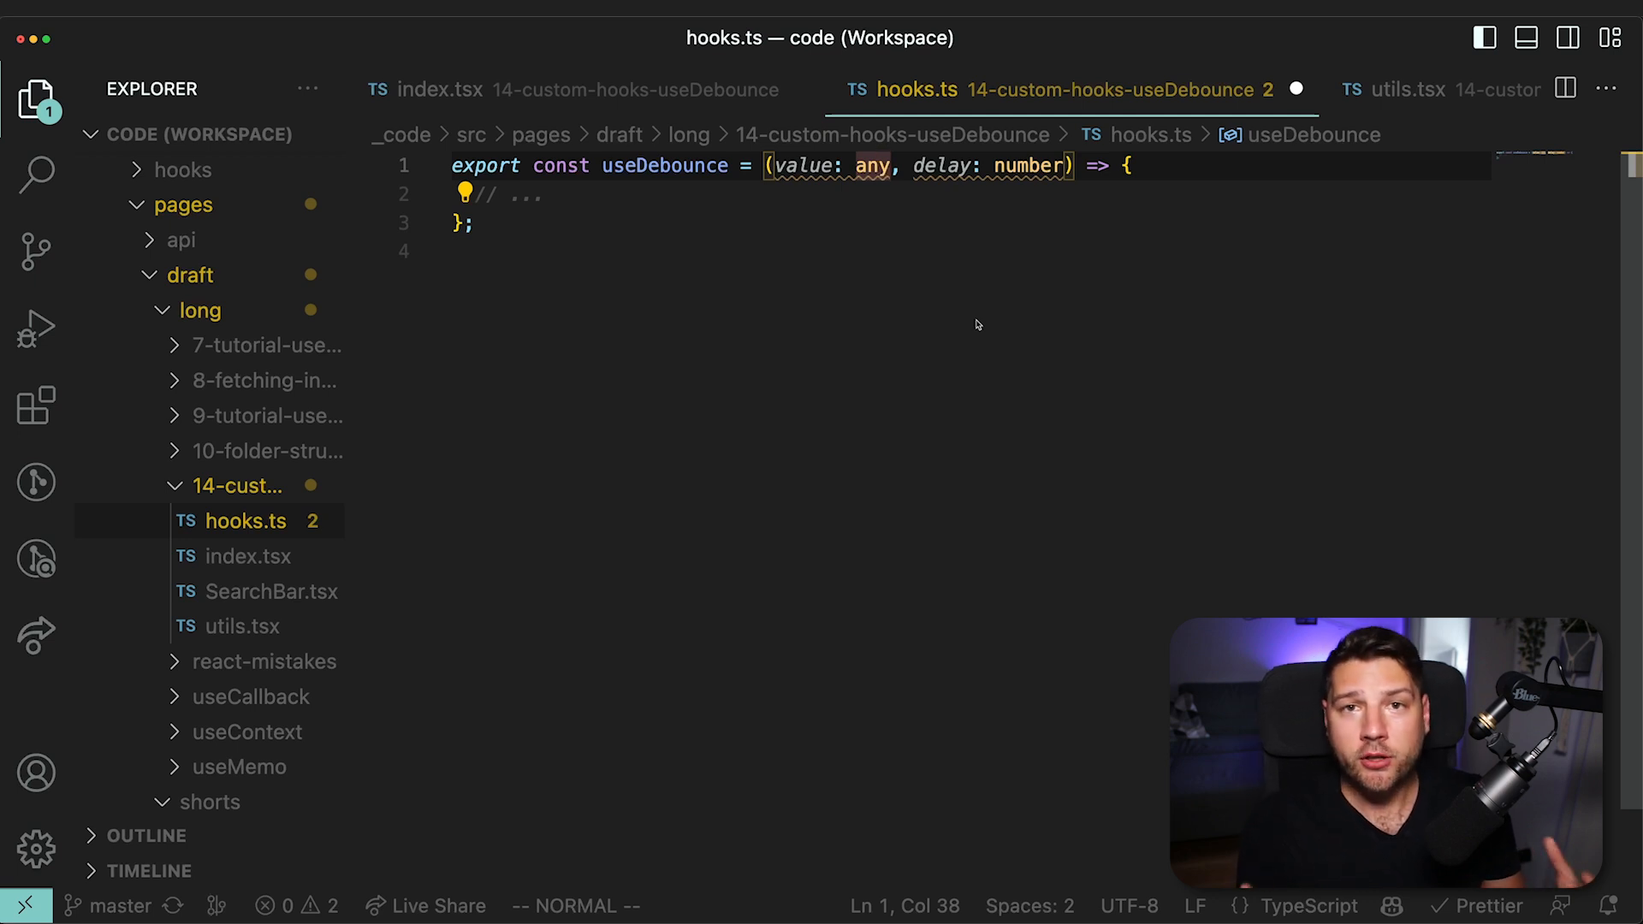
{"action": "mouse_move", "coordinate": [807, 194]}
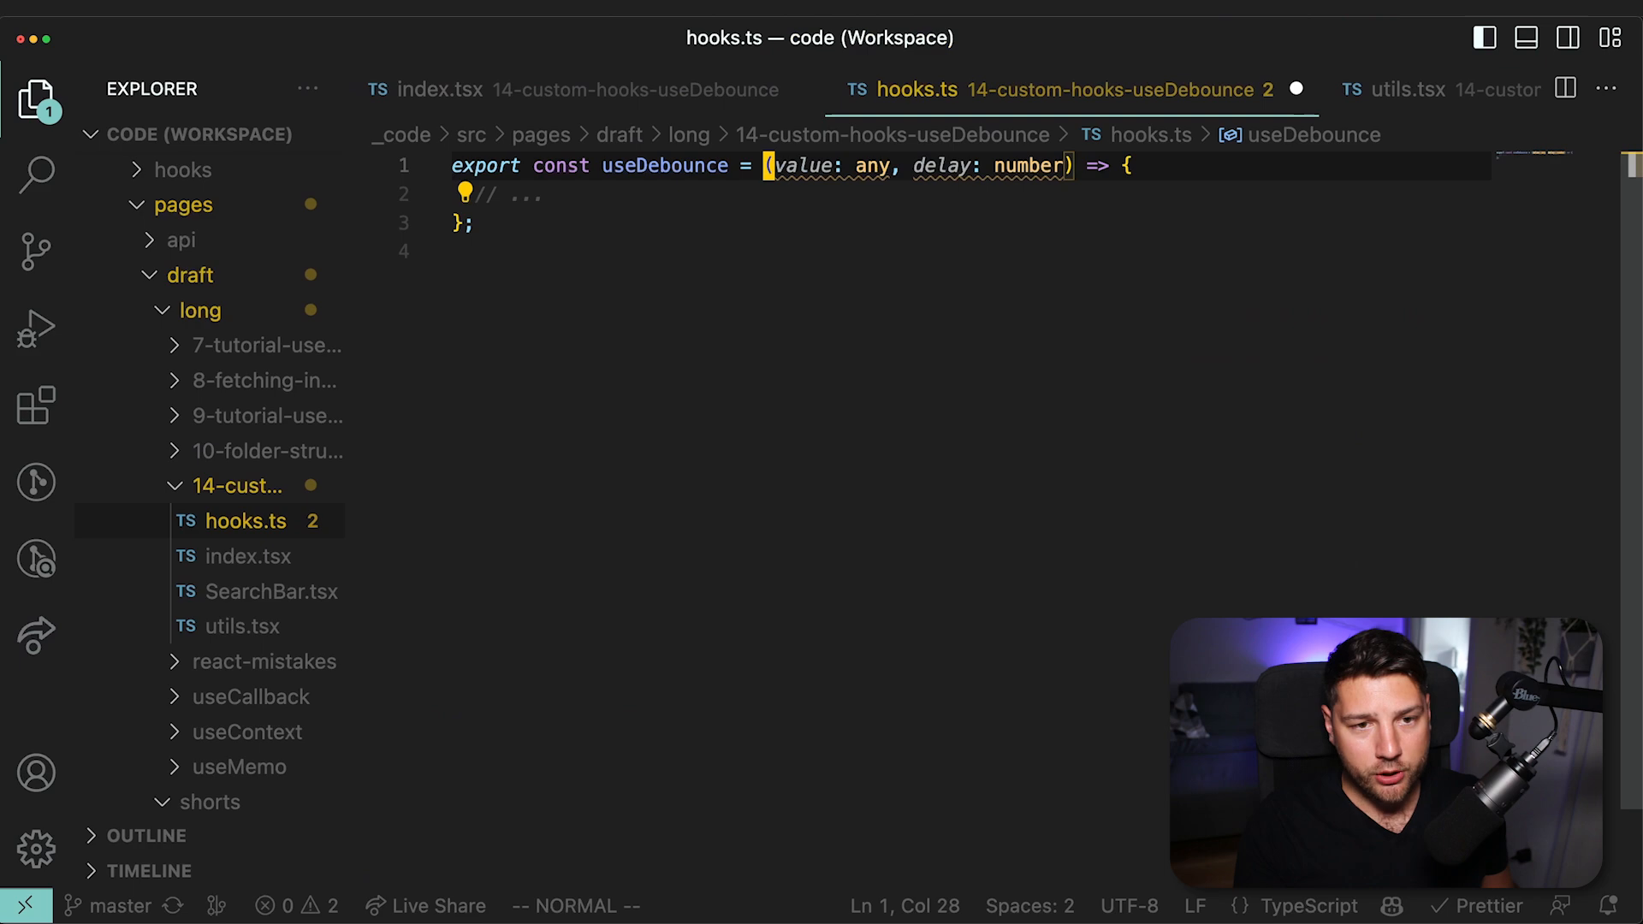
{"action": "type", "text": "<T>"}
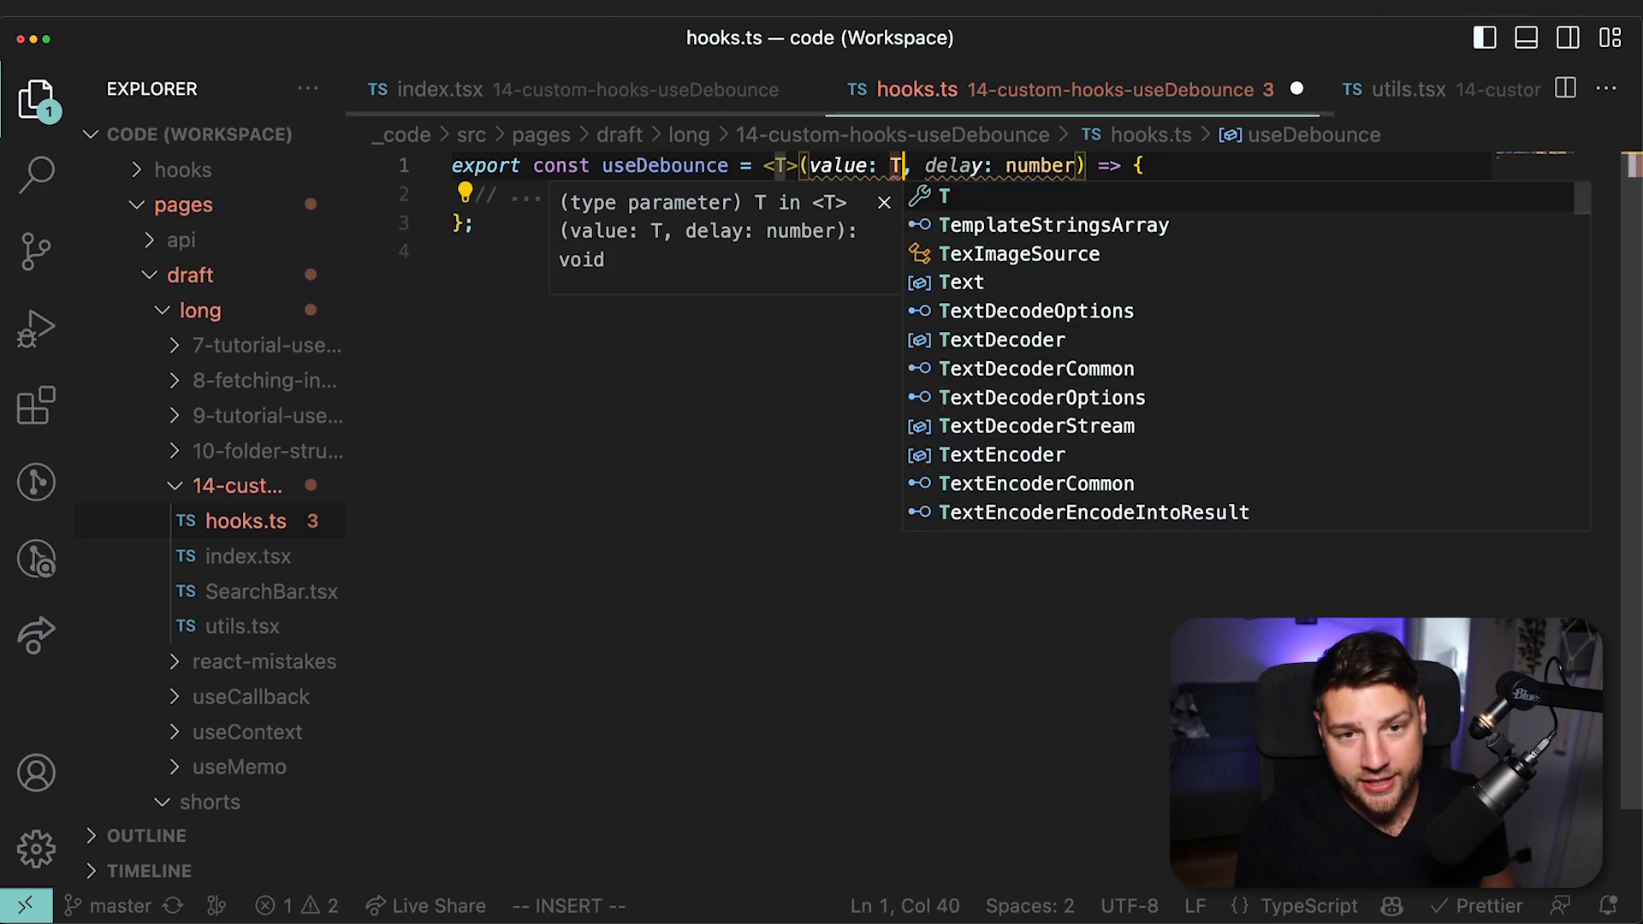
{"action": "key", "text": "Escape"}
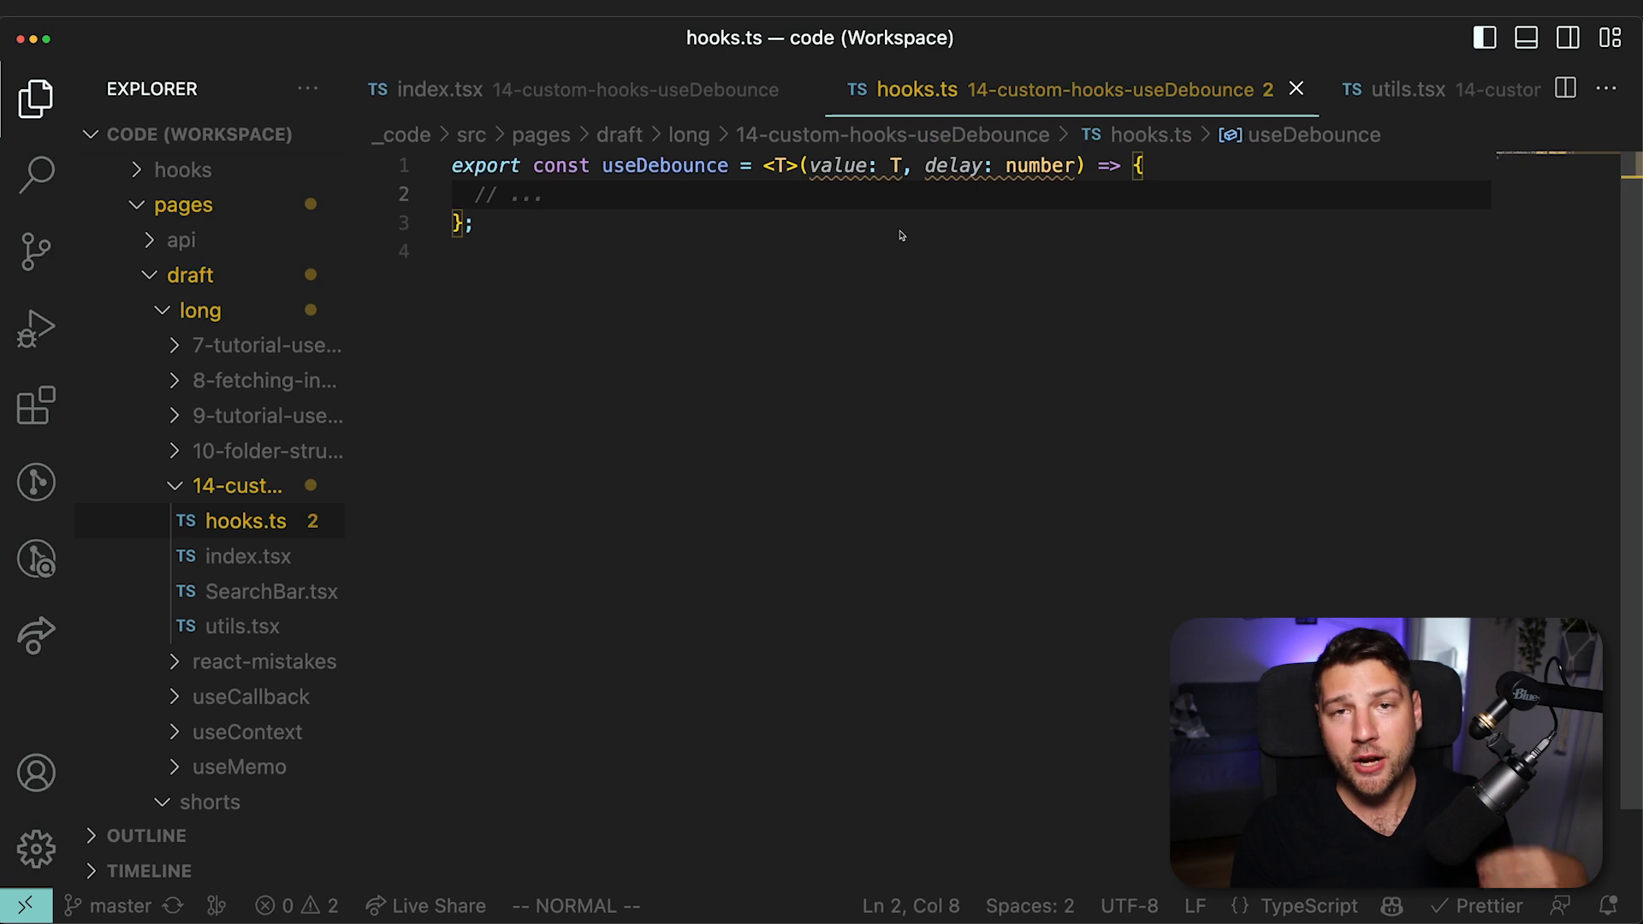
{"action": "mouse_move", "coordinate": [778, 165]}
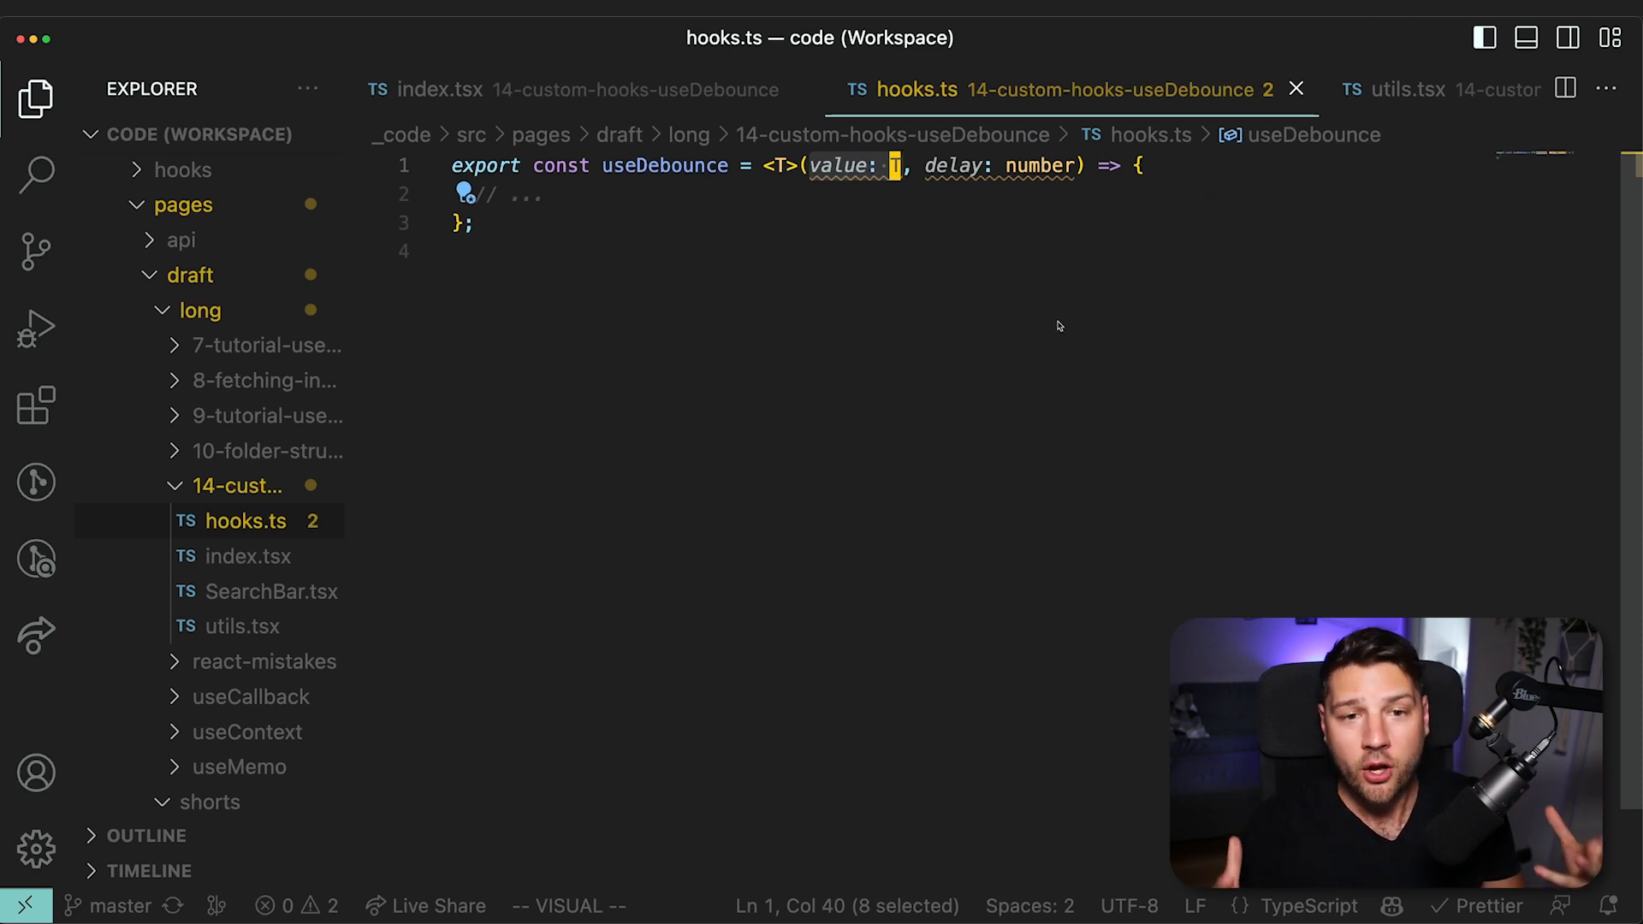
{"action": "key", "text": "Escape"}
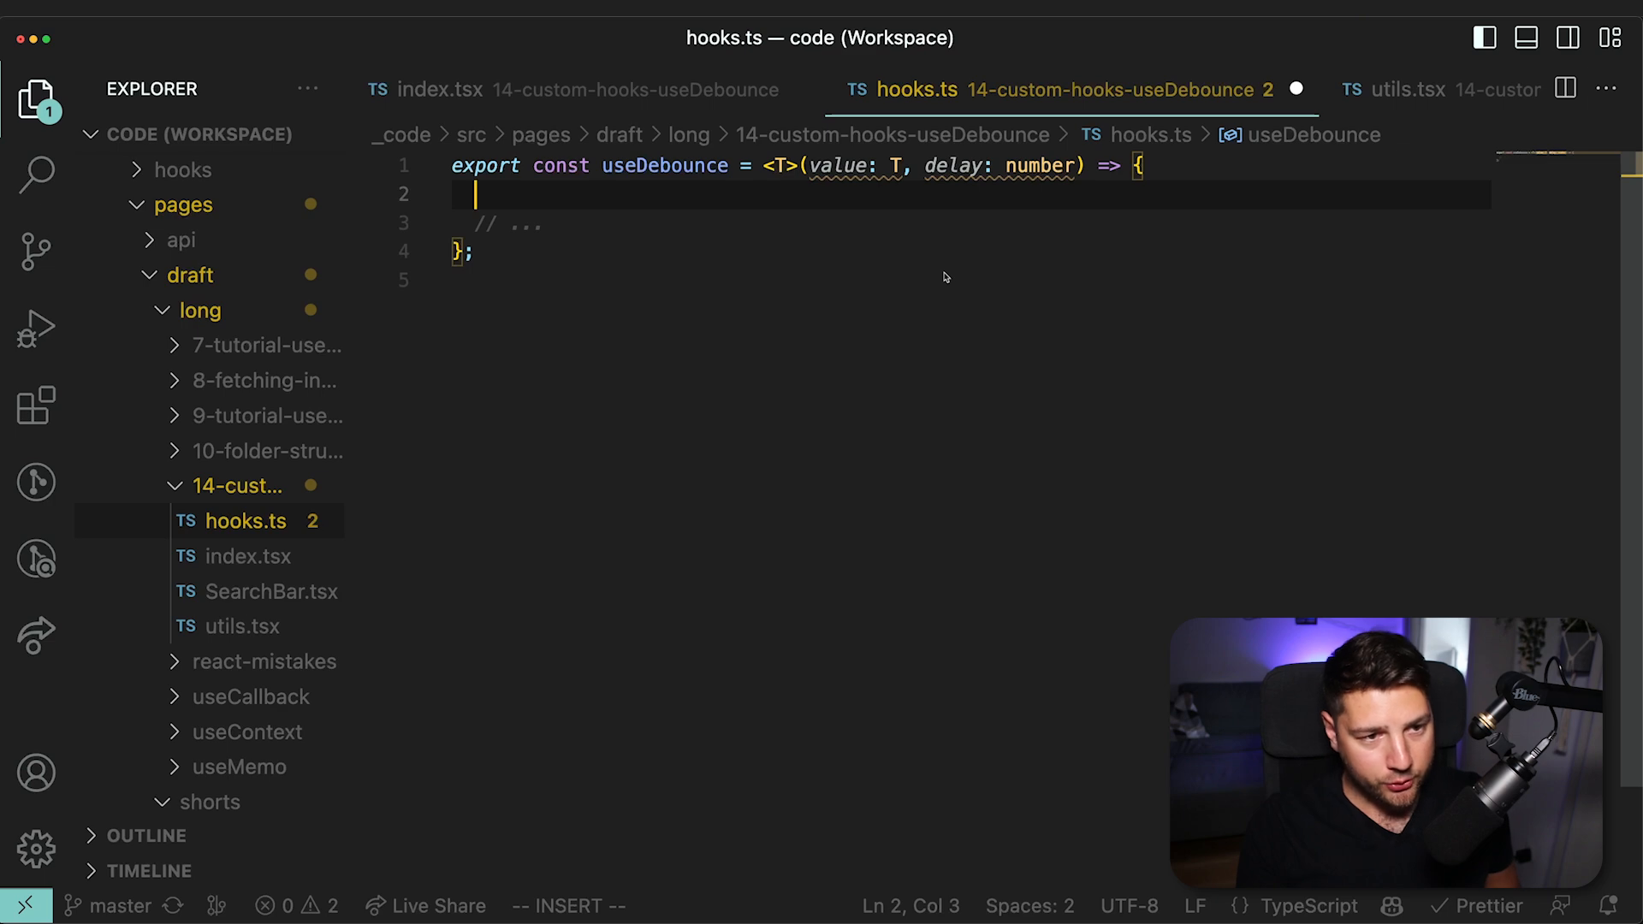
Declare const [debouncedValue, setDebouncedValue] = useState<T>(value) and save to import useState.
{"action": "type", "text": "const [degbo"}
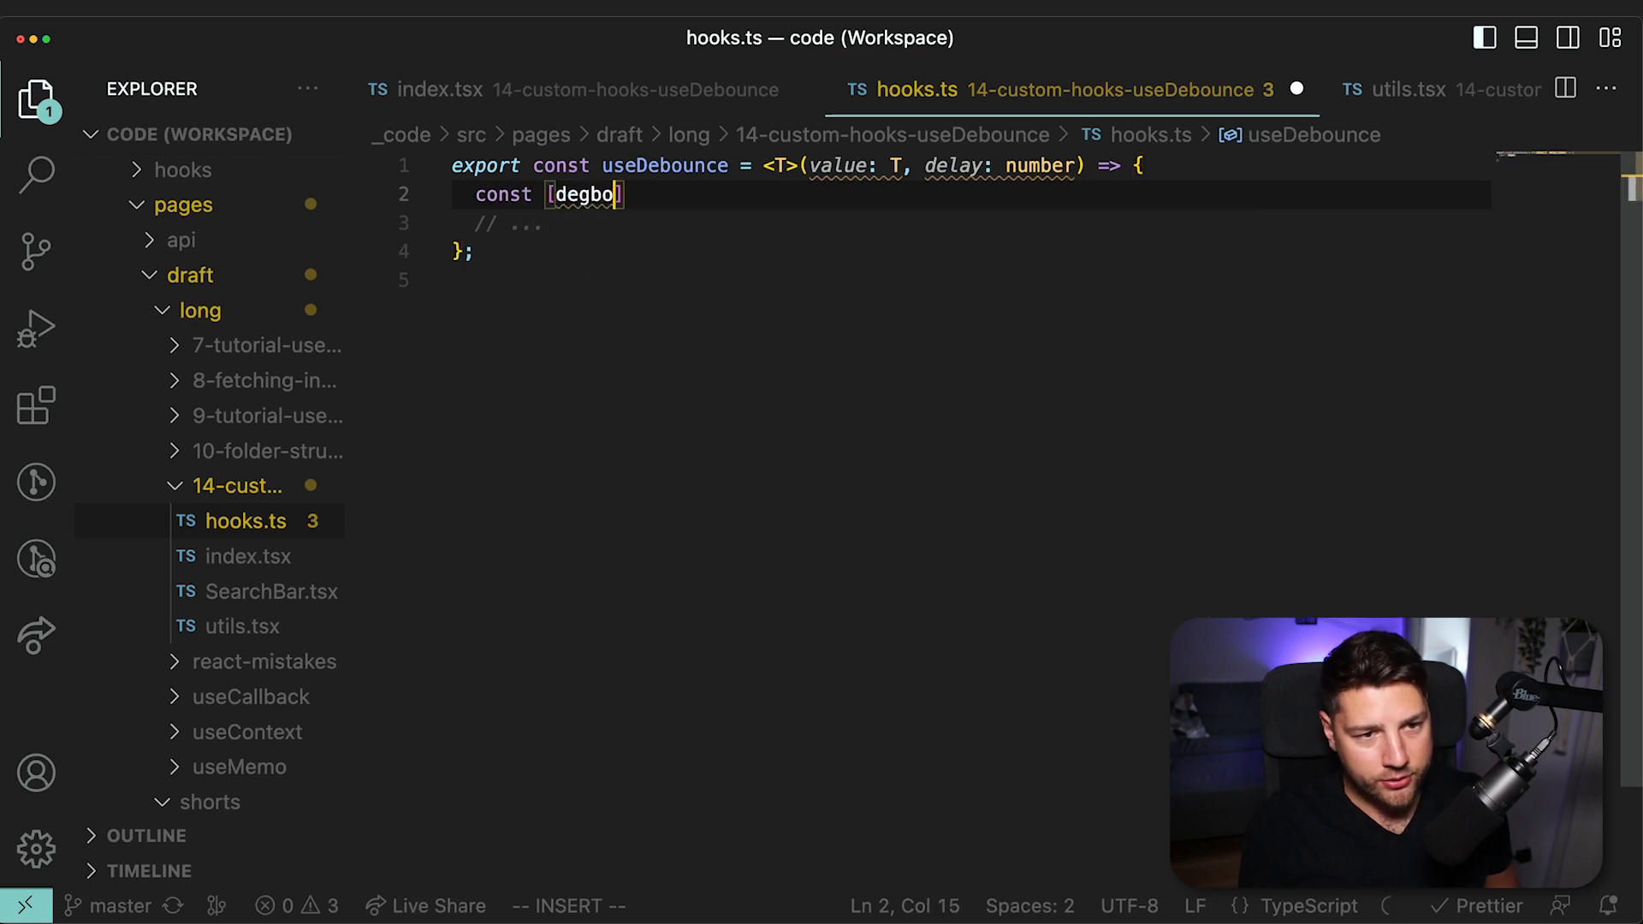
{"action": "type", "text": "debouncedValue"}
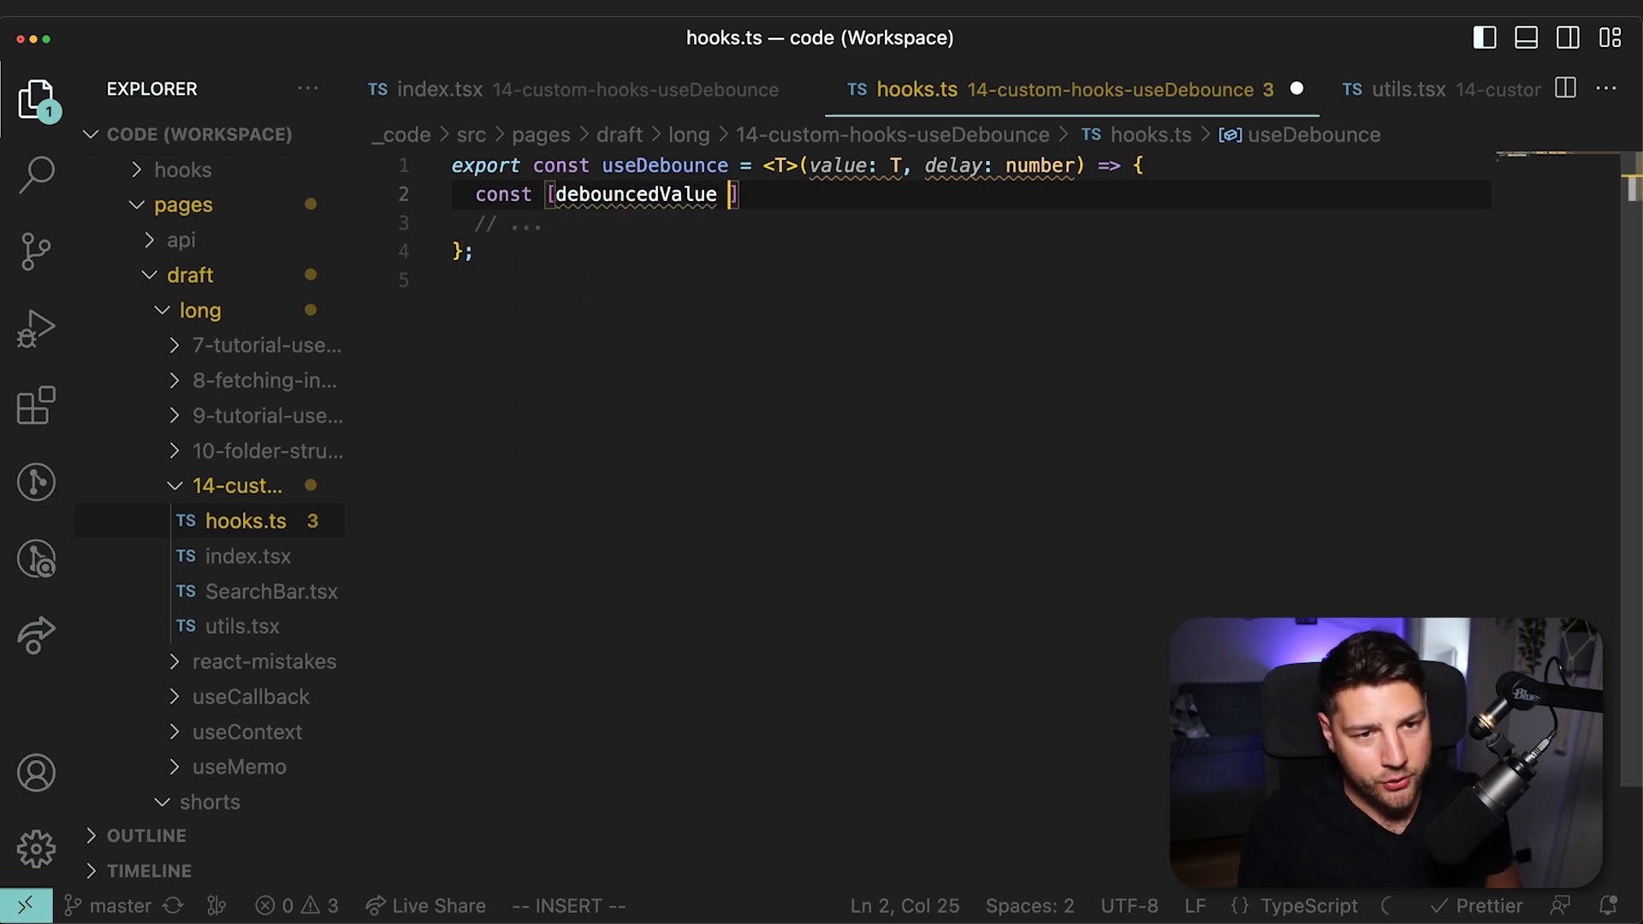
{"action": "type", "text": ",setDebounce"}
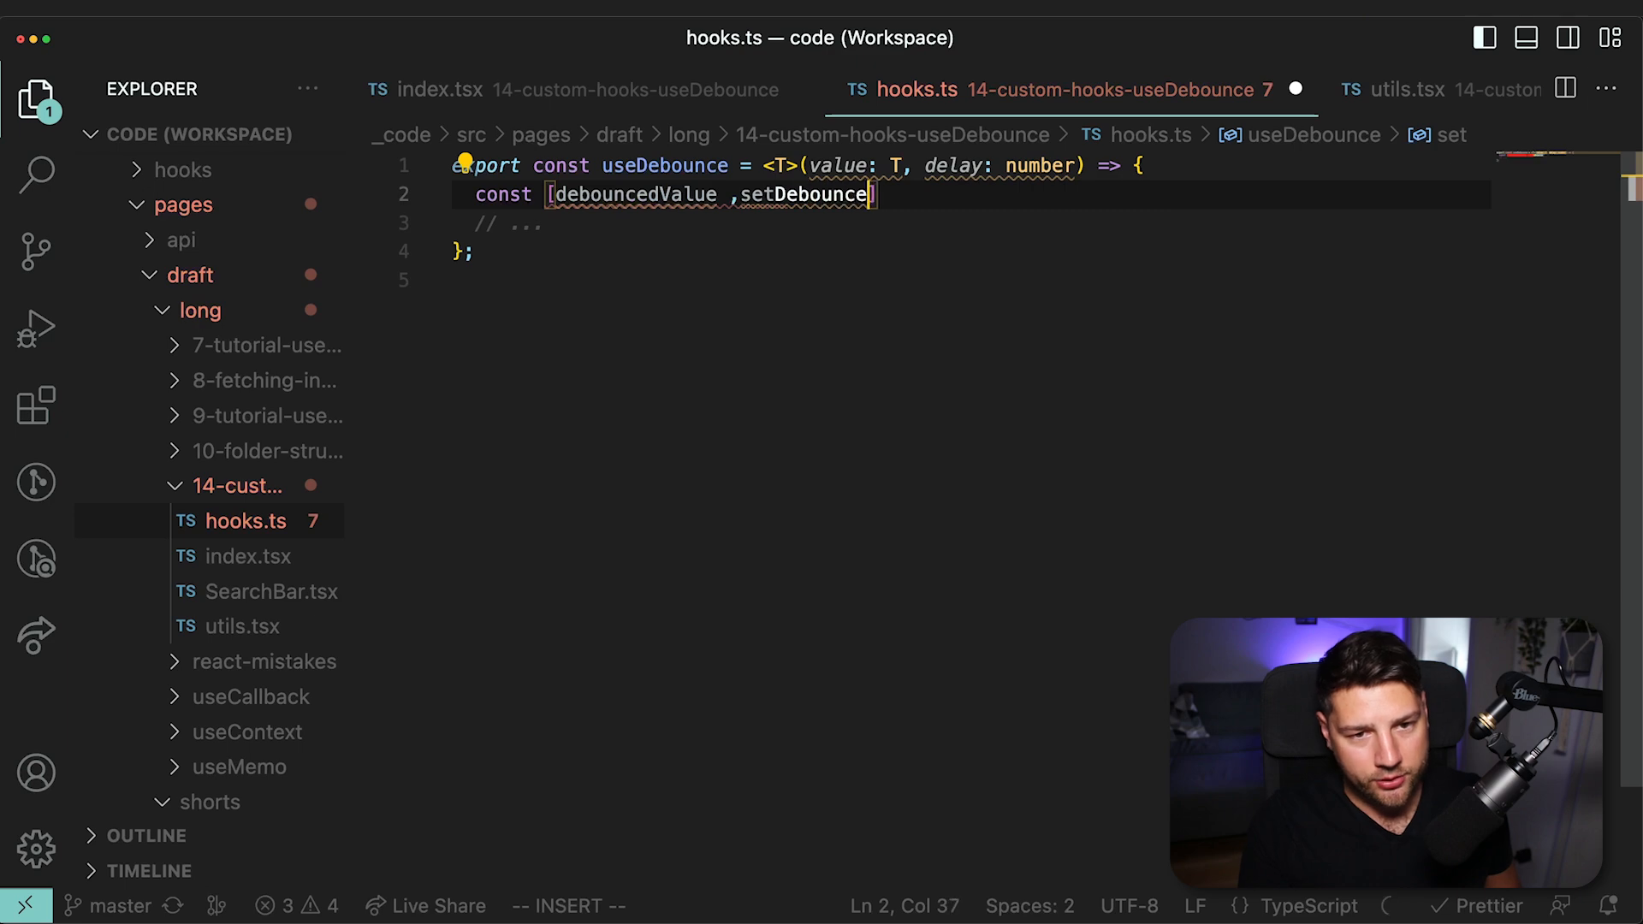
{"action": "type", "text": "dValue"}
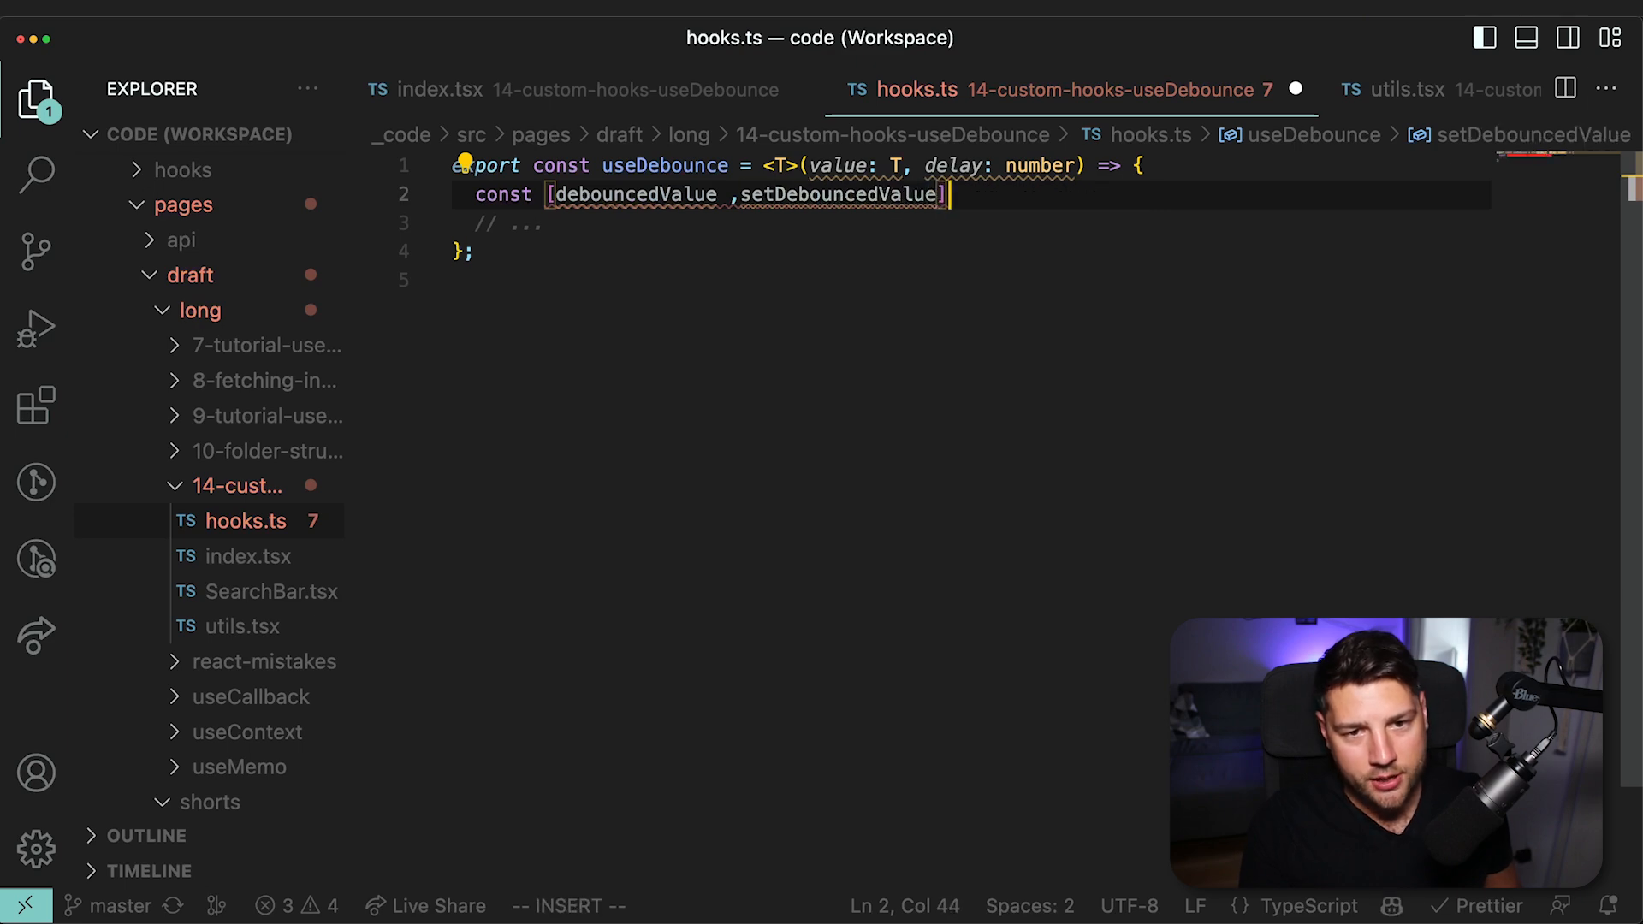
{"action": "type", "text": "= useState(value);"}
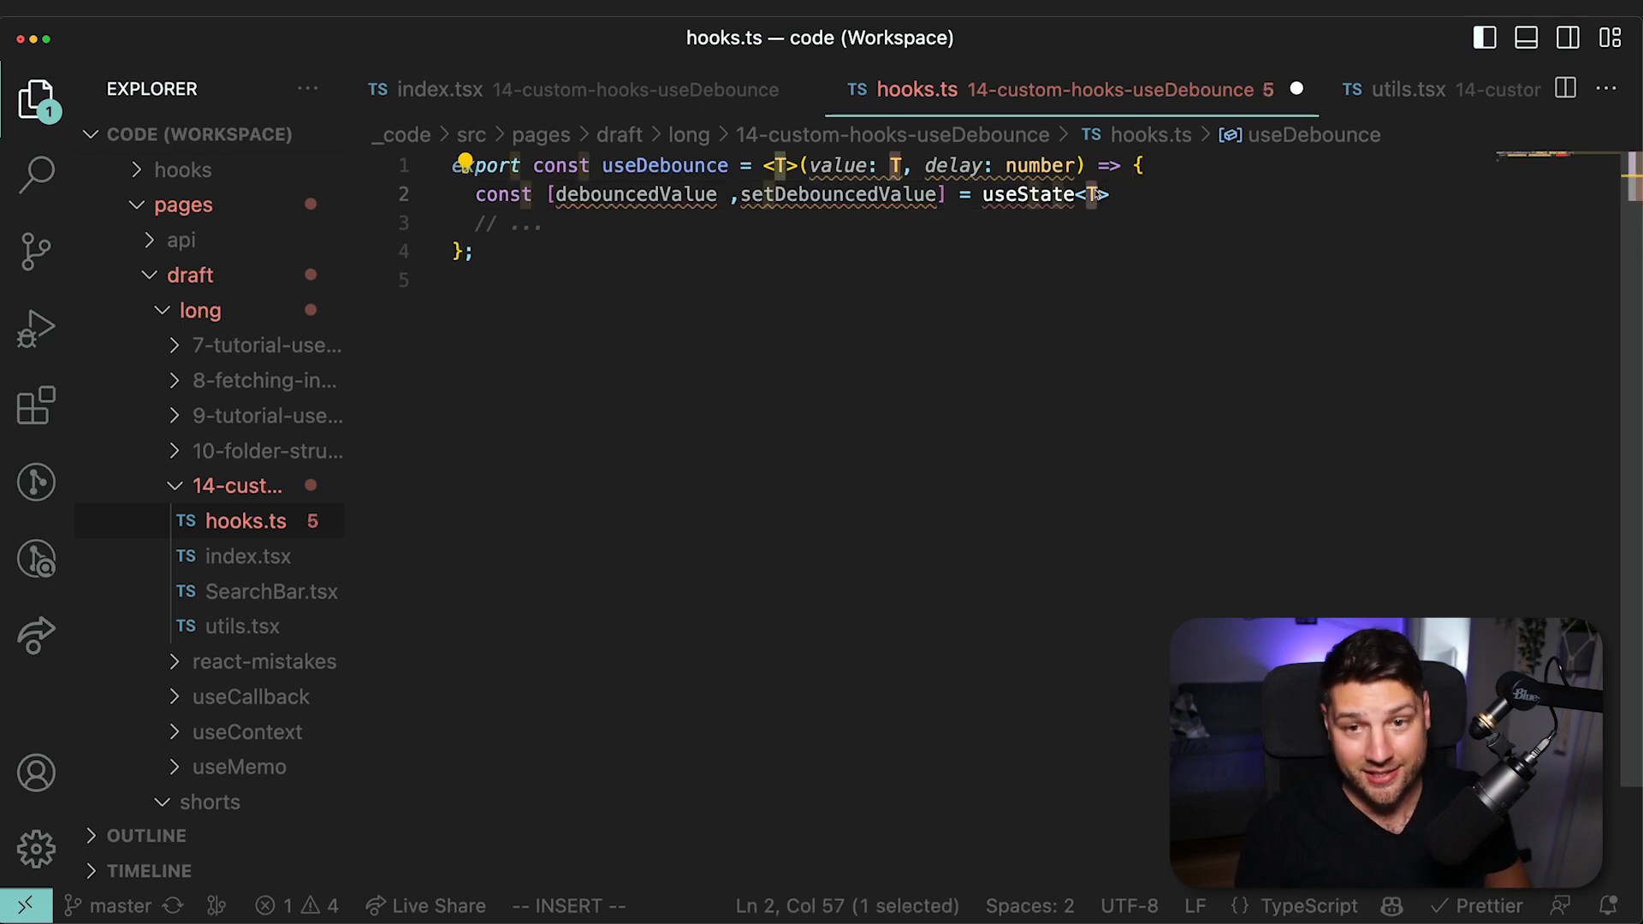
{"action": "type", "text": "(value)"}
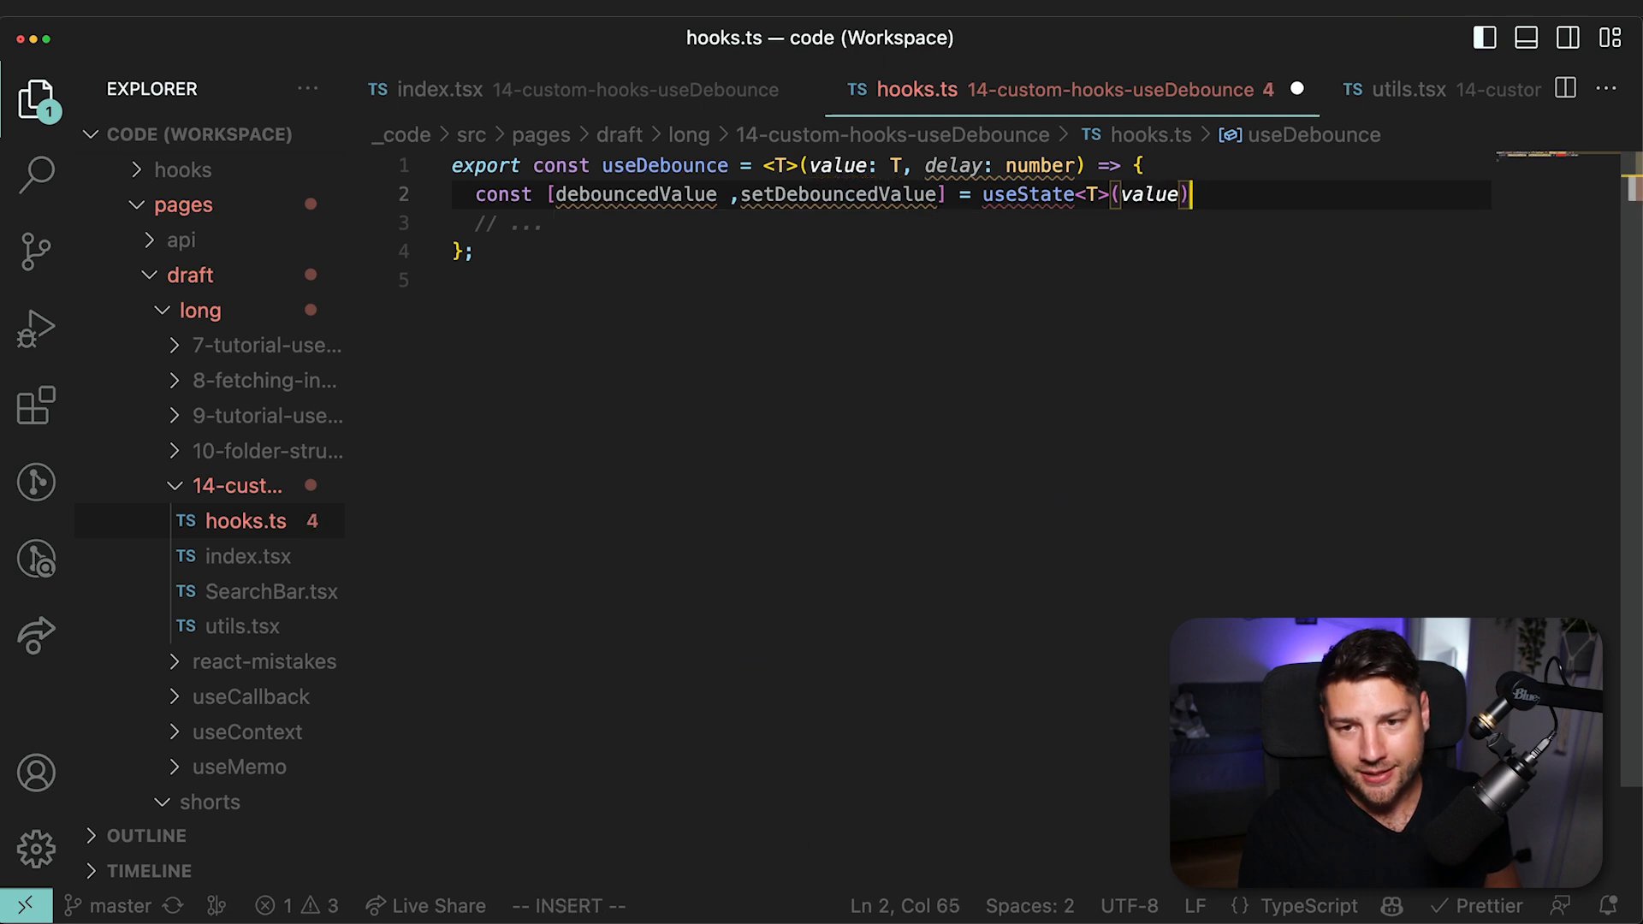
{"action": "key", "text": "Escape"}
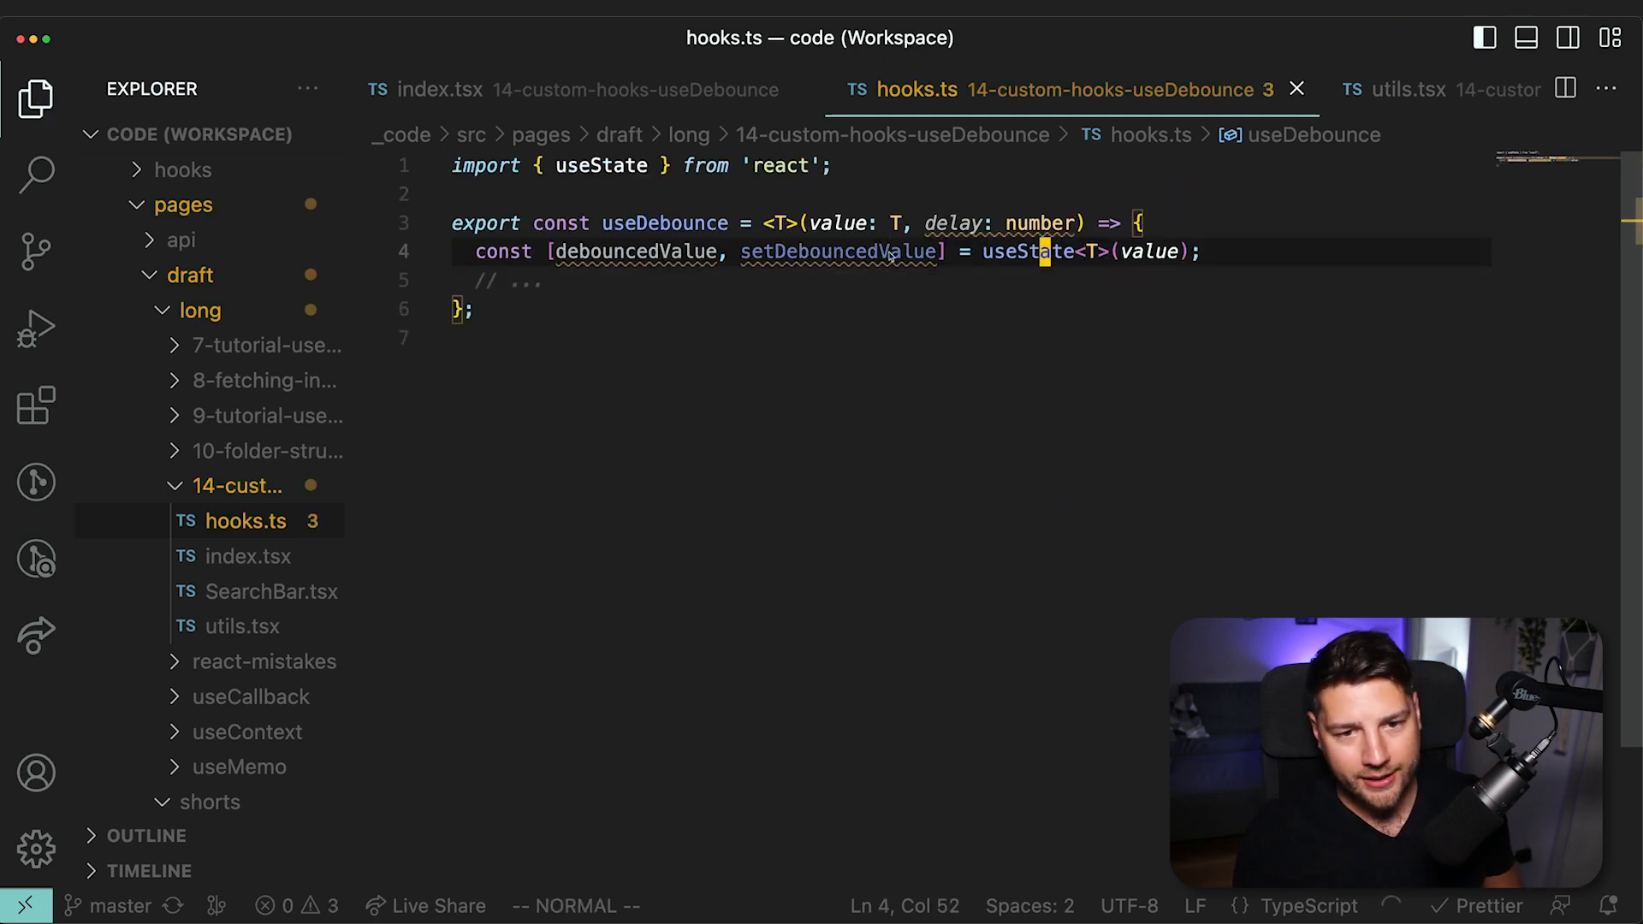
Remove the placeholder comment and start React.useEffect(() => { in the hook.
{"action": "key", "text": "dd"}
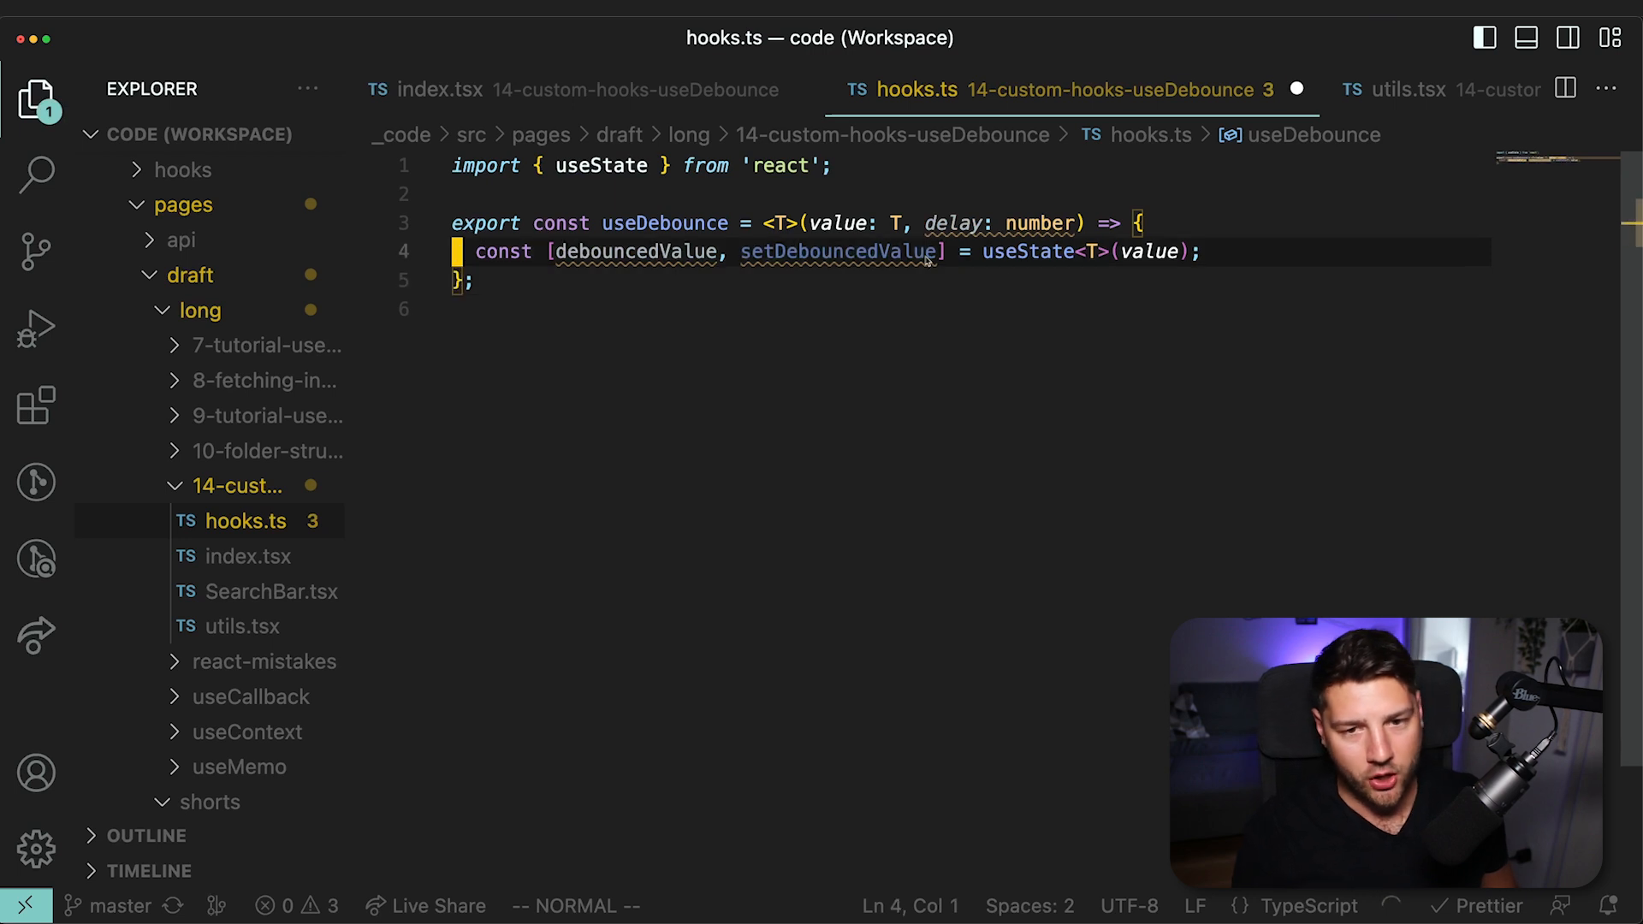
{"action": "type", "text": "React.useEffect(() => {"}
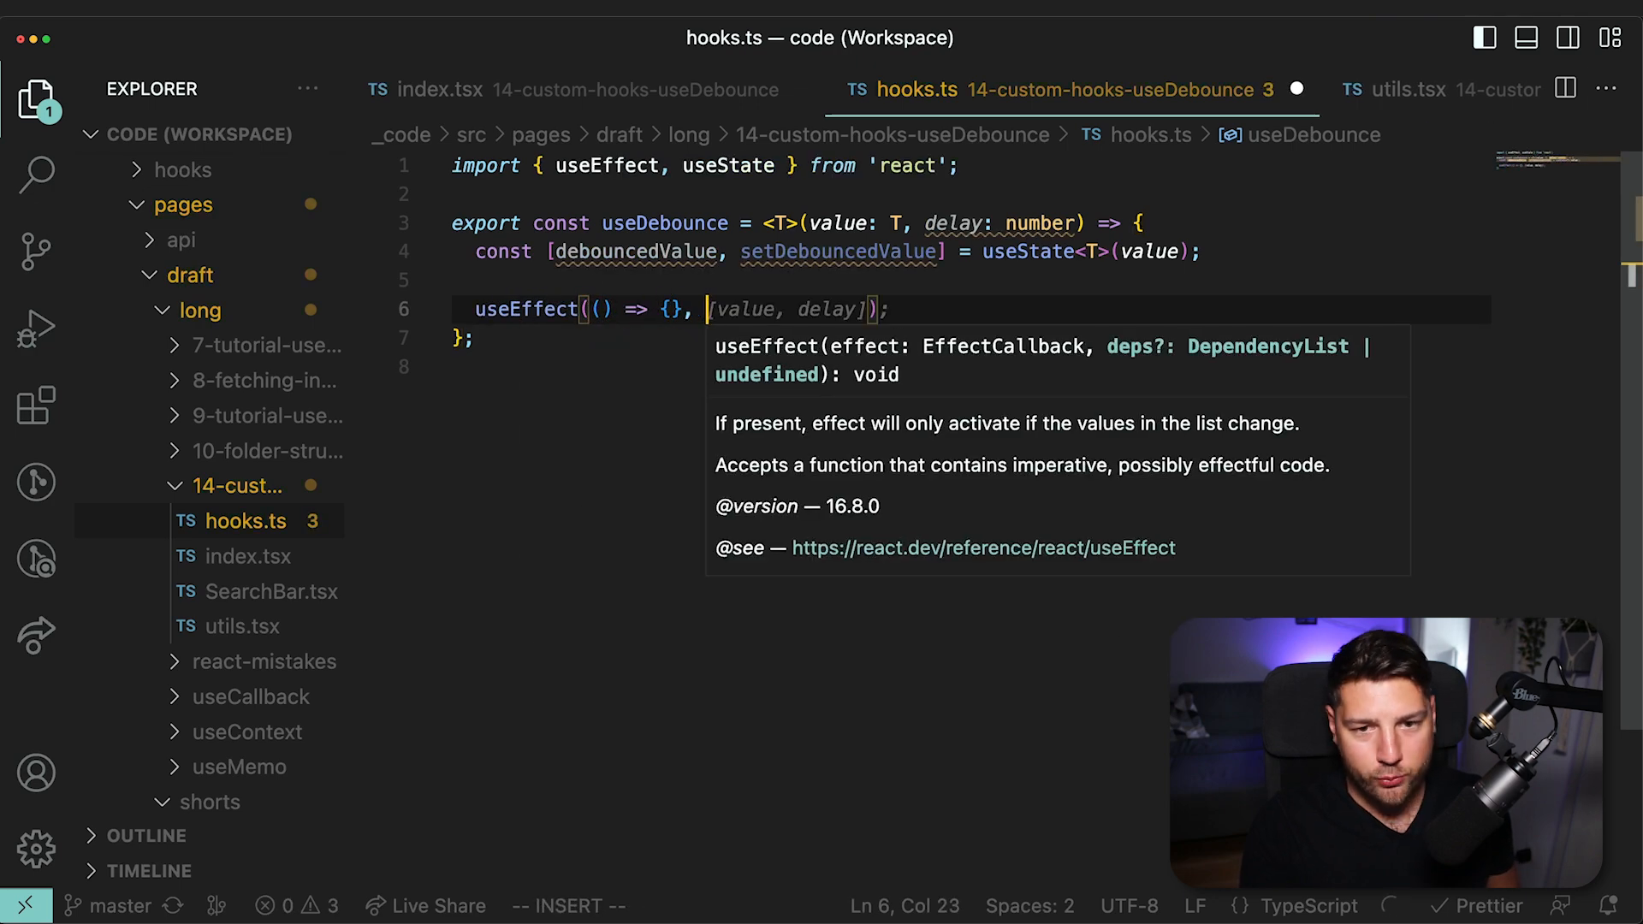
Fill the effect with a setTimeout updating debouncedValue after delay and a clearTimeout cleanup.
{"action": "key", "text": "Escape"}
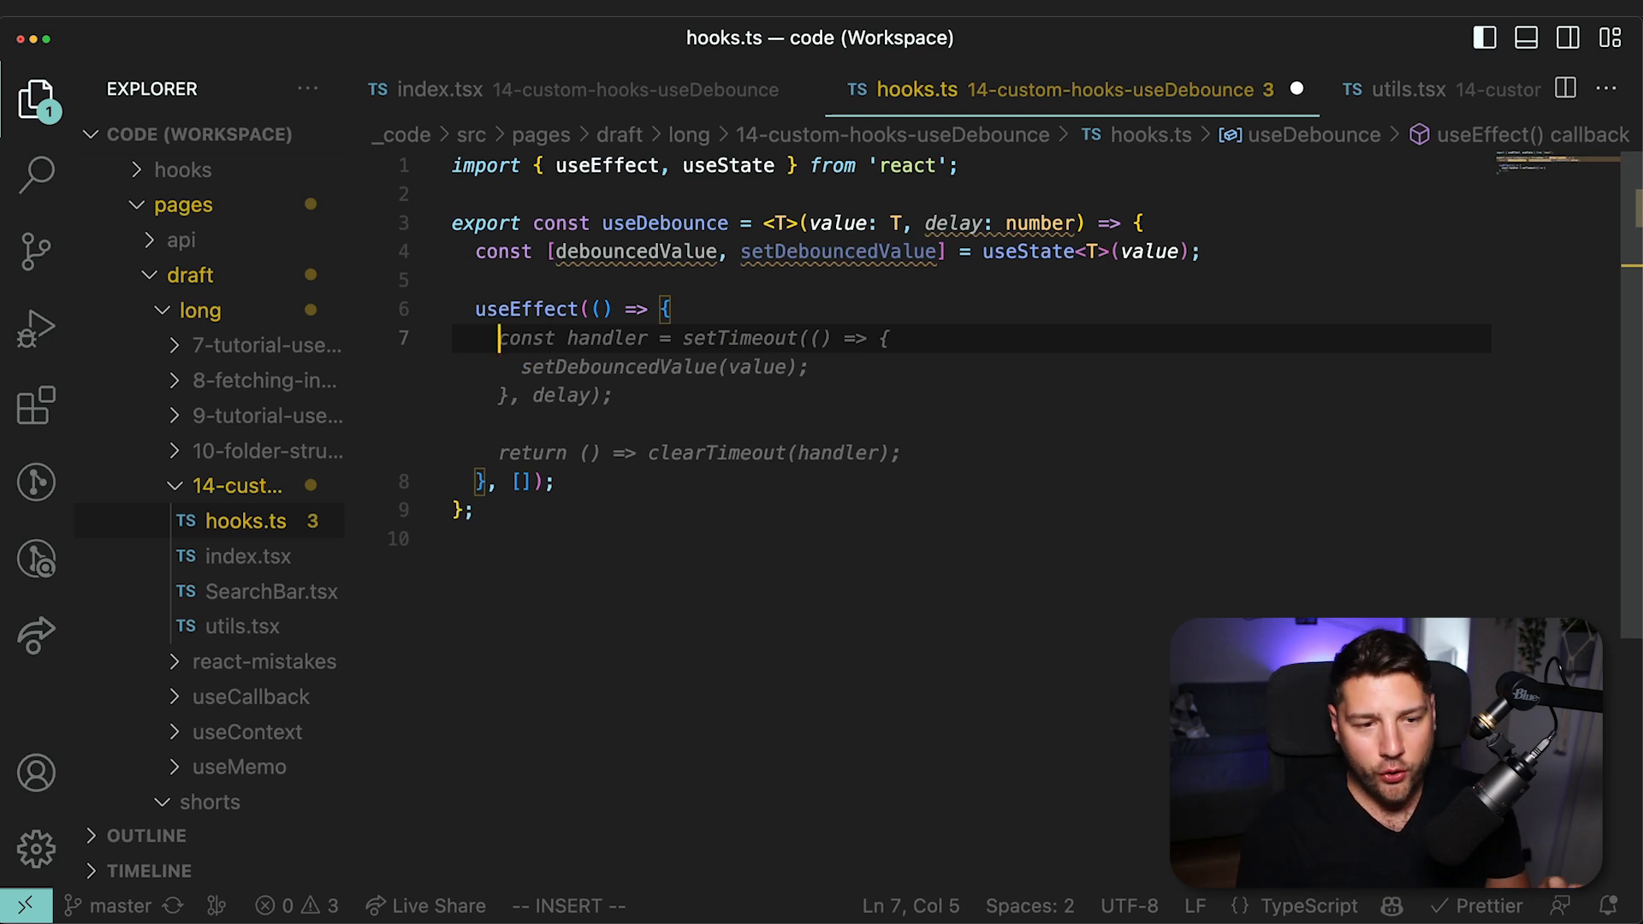
{"action": "mouse_move", "coordinate": [1011, 350]}
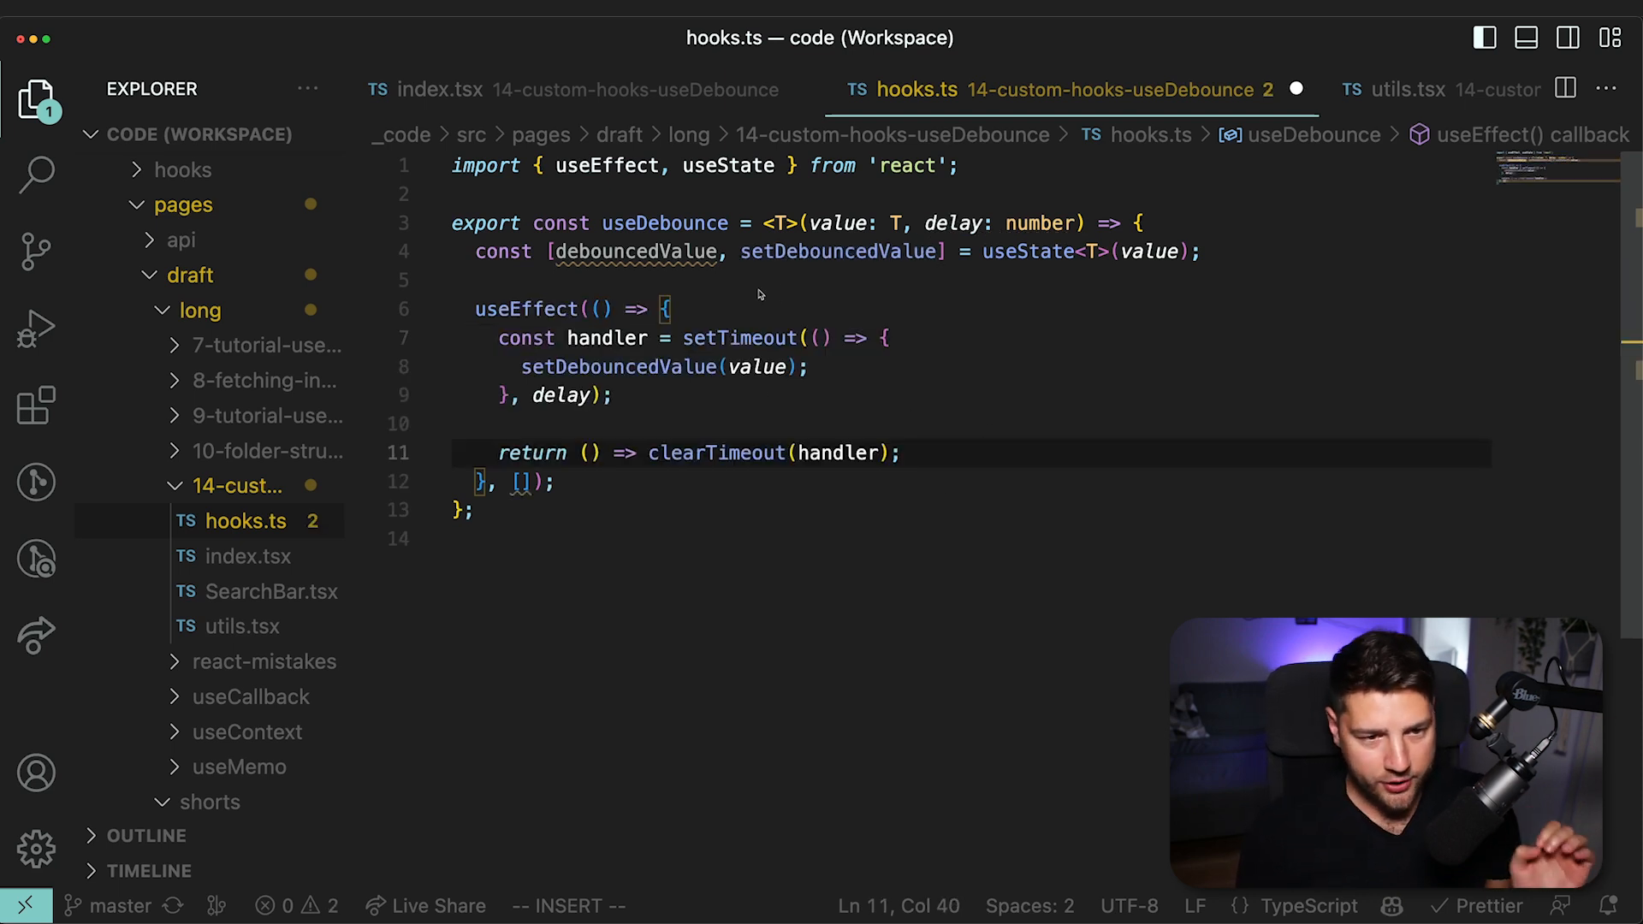
{"action": "key", "text": "Escape"}
{"action": "type", "text": "timeout"}
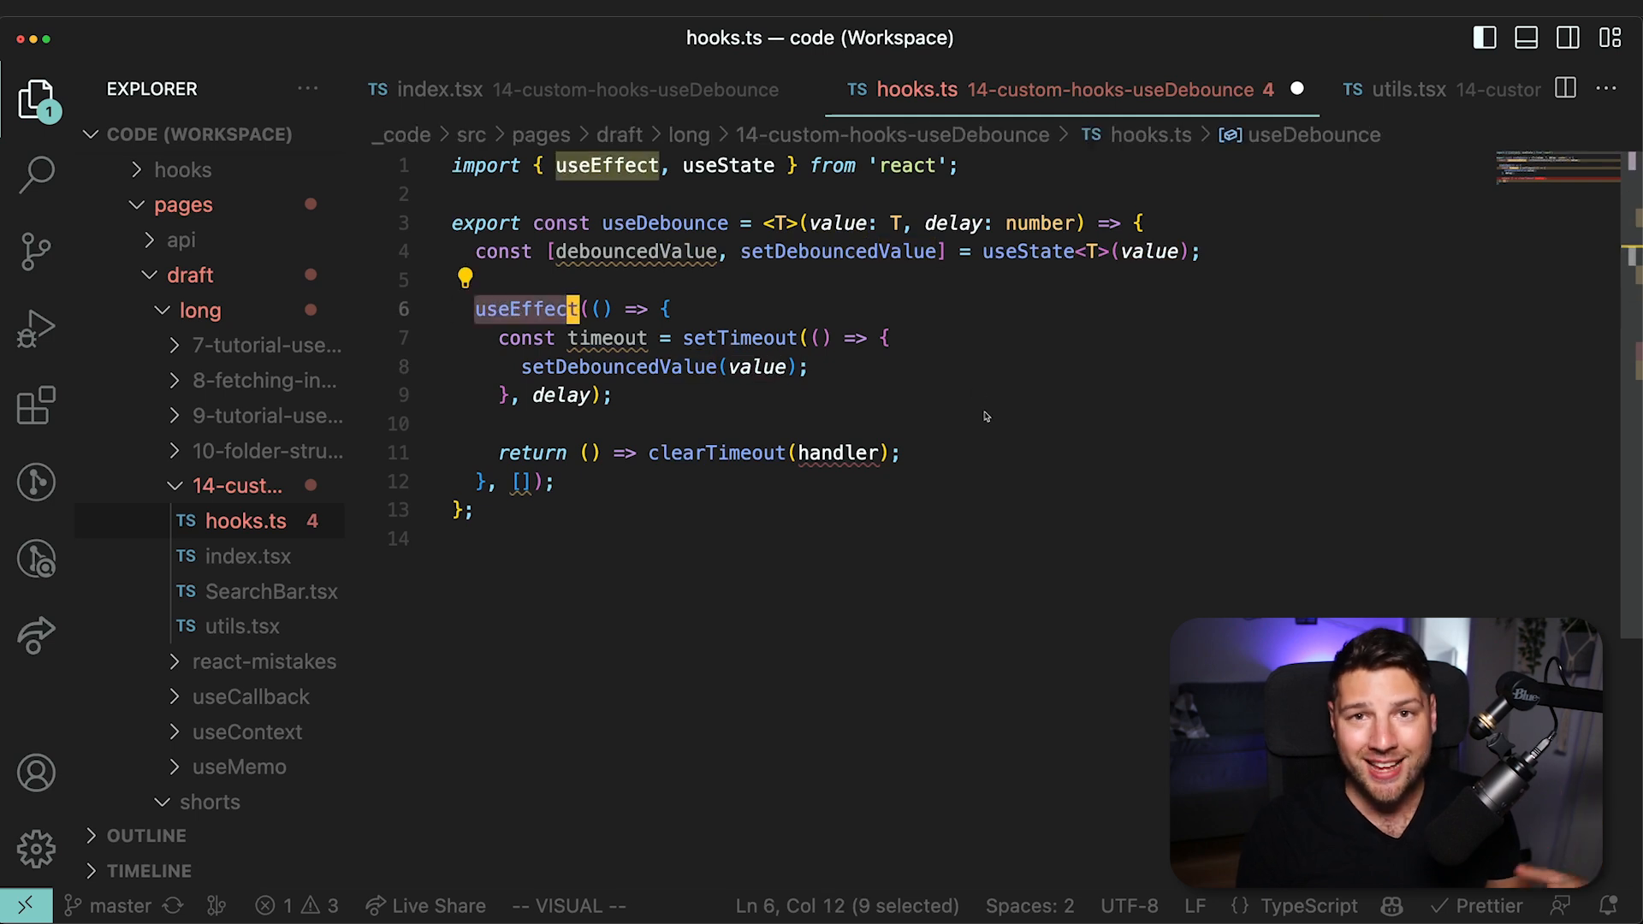
{"action": "mouse_move", "coordinate": [510, 497]}
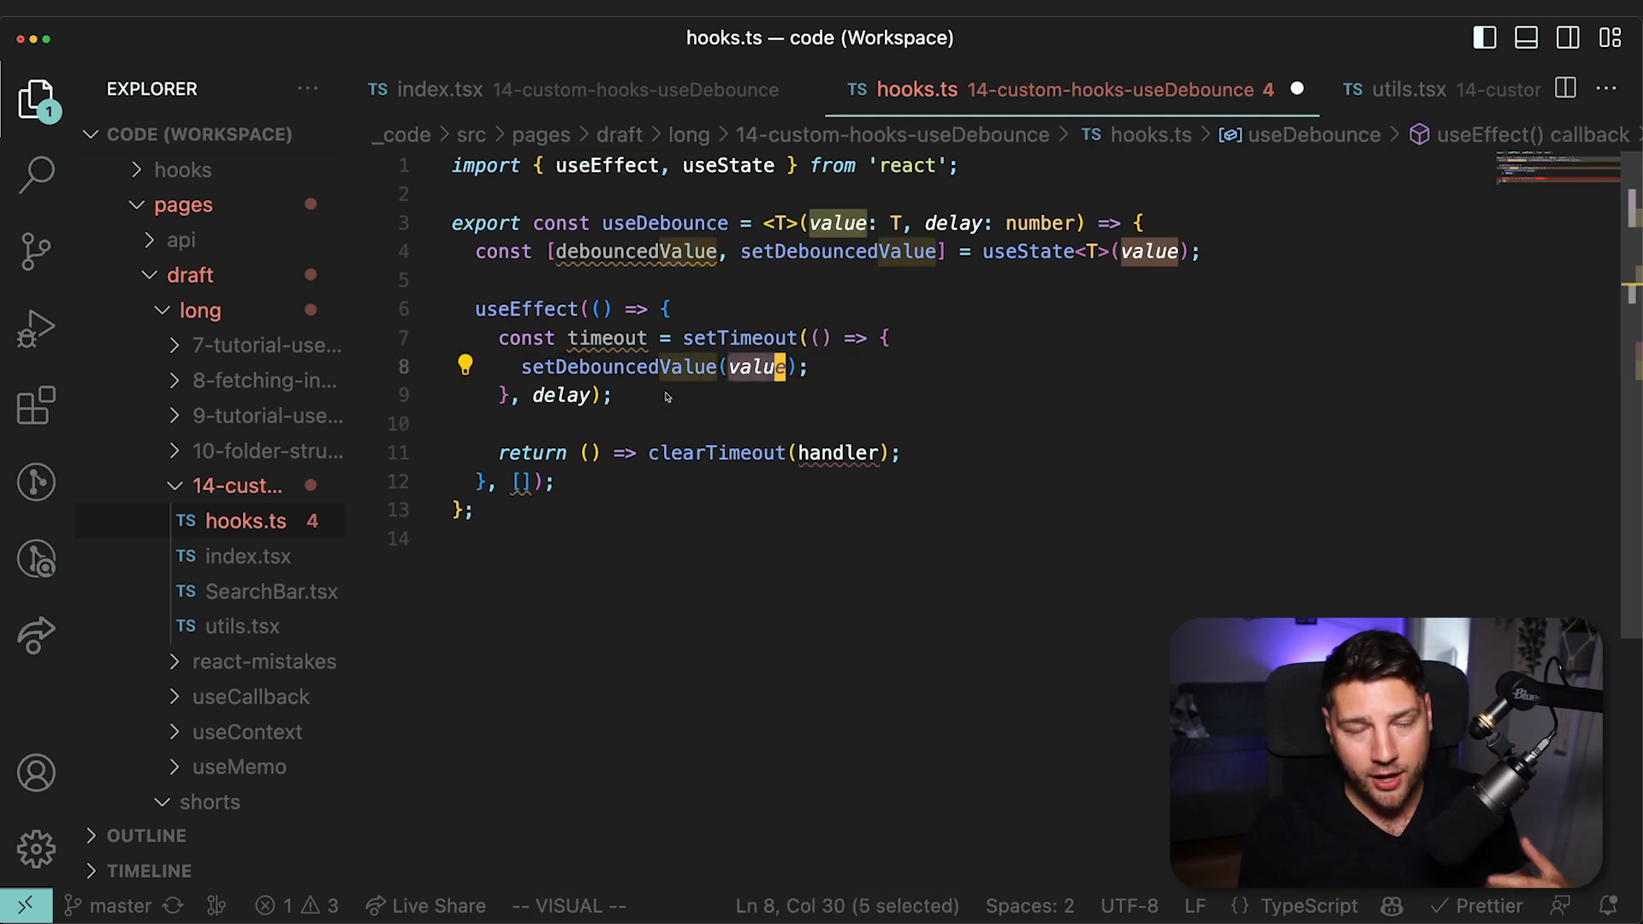
Add value to the effect's dependencies and clear timeout instead of handler in cleanup.
{"action": "left_click", "coordinate": [518, 482]}
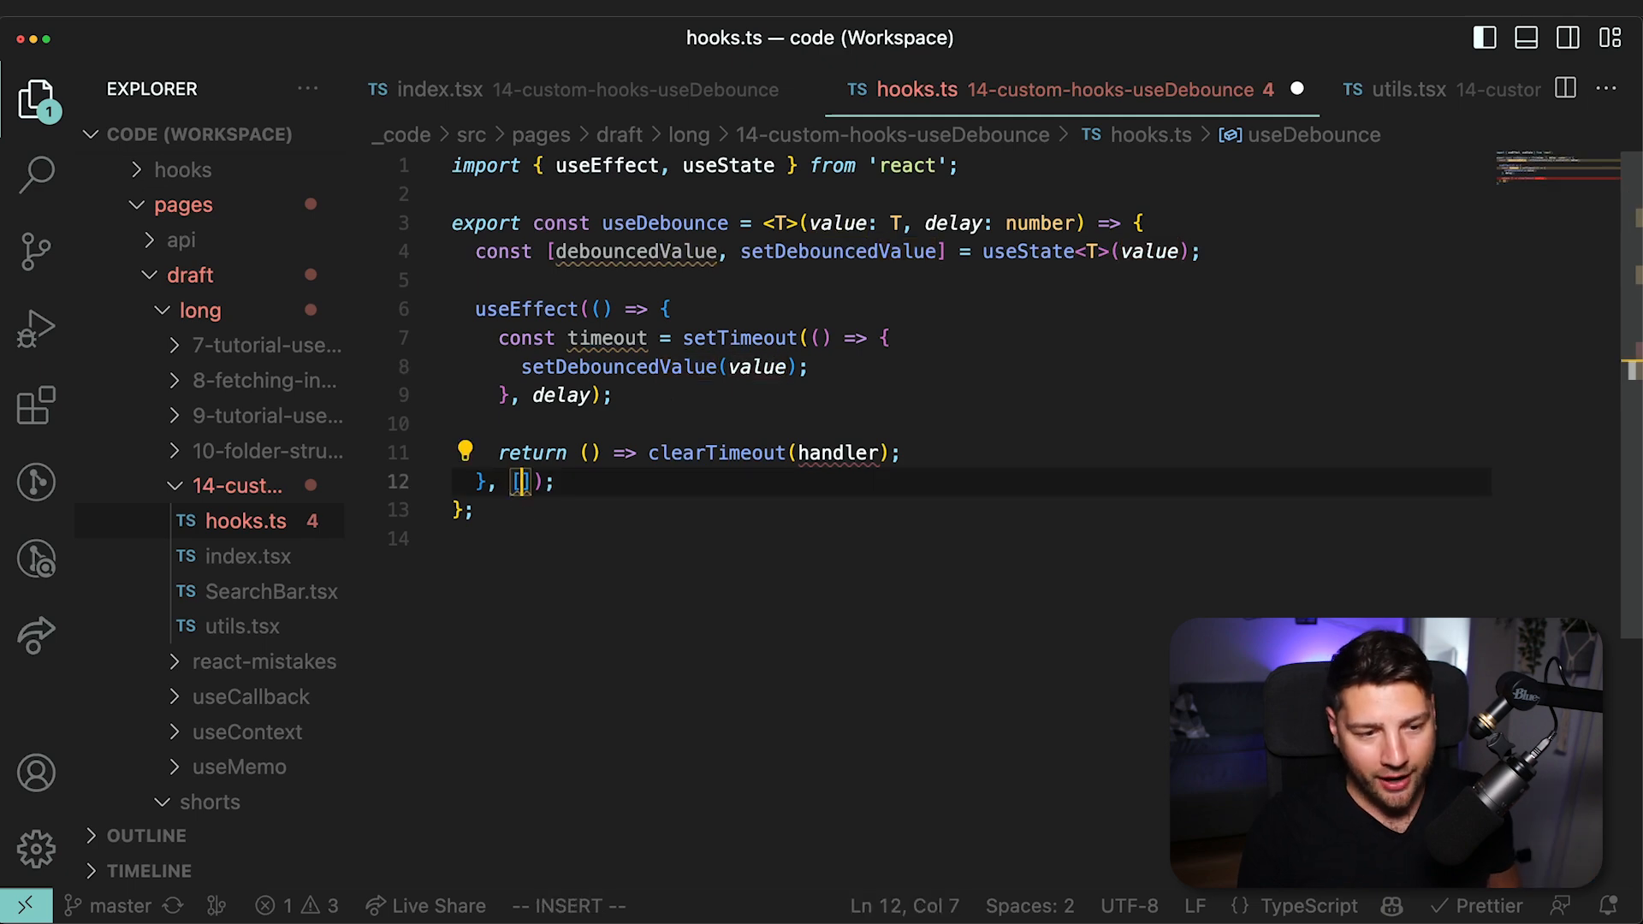
{"action": "type", "text": "value"}
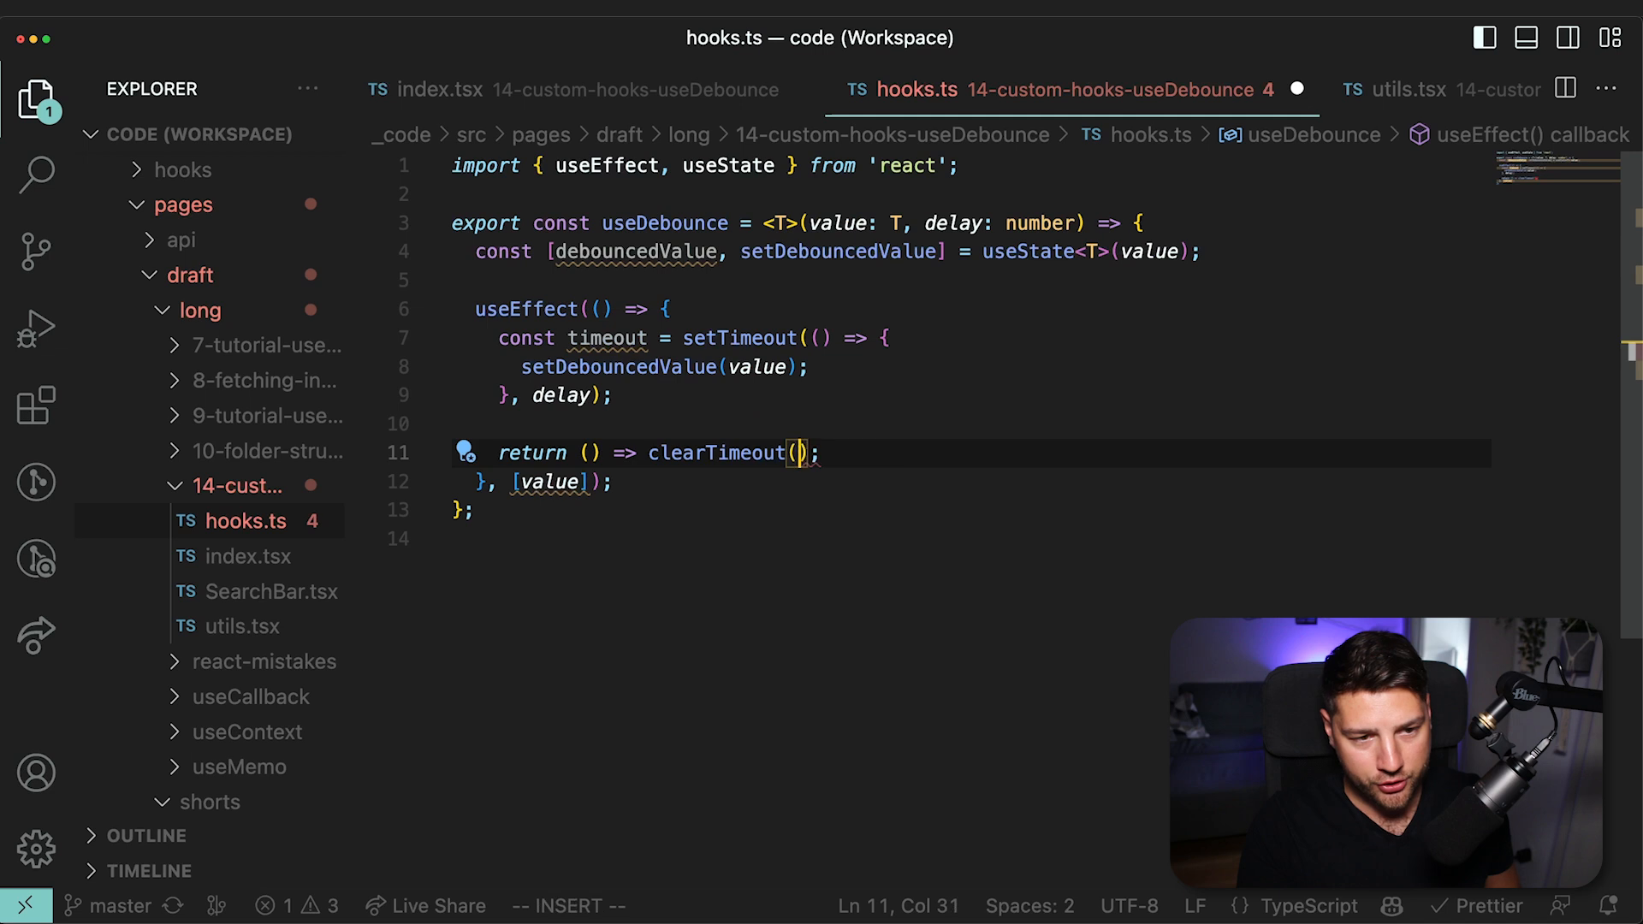
{"action": "type", "text": "timeout"}
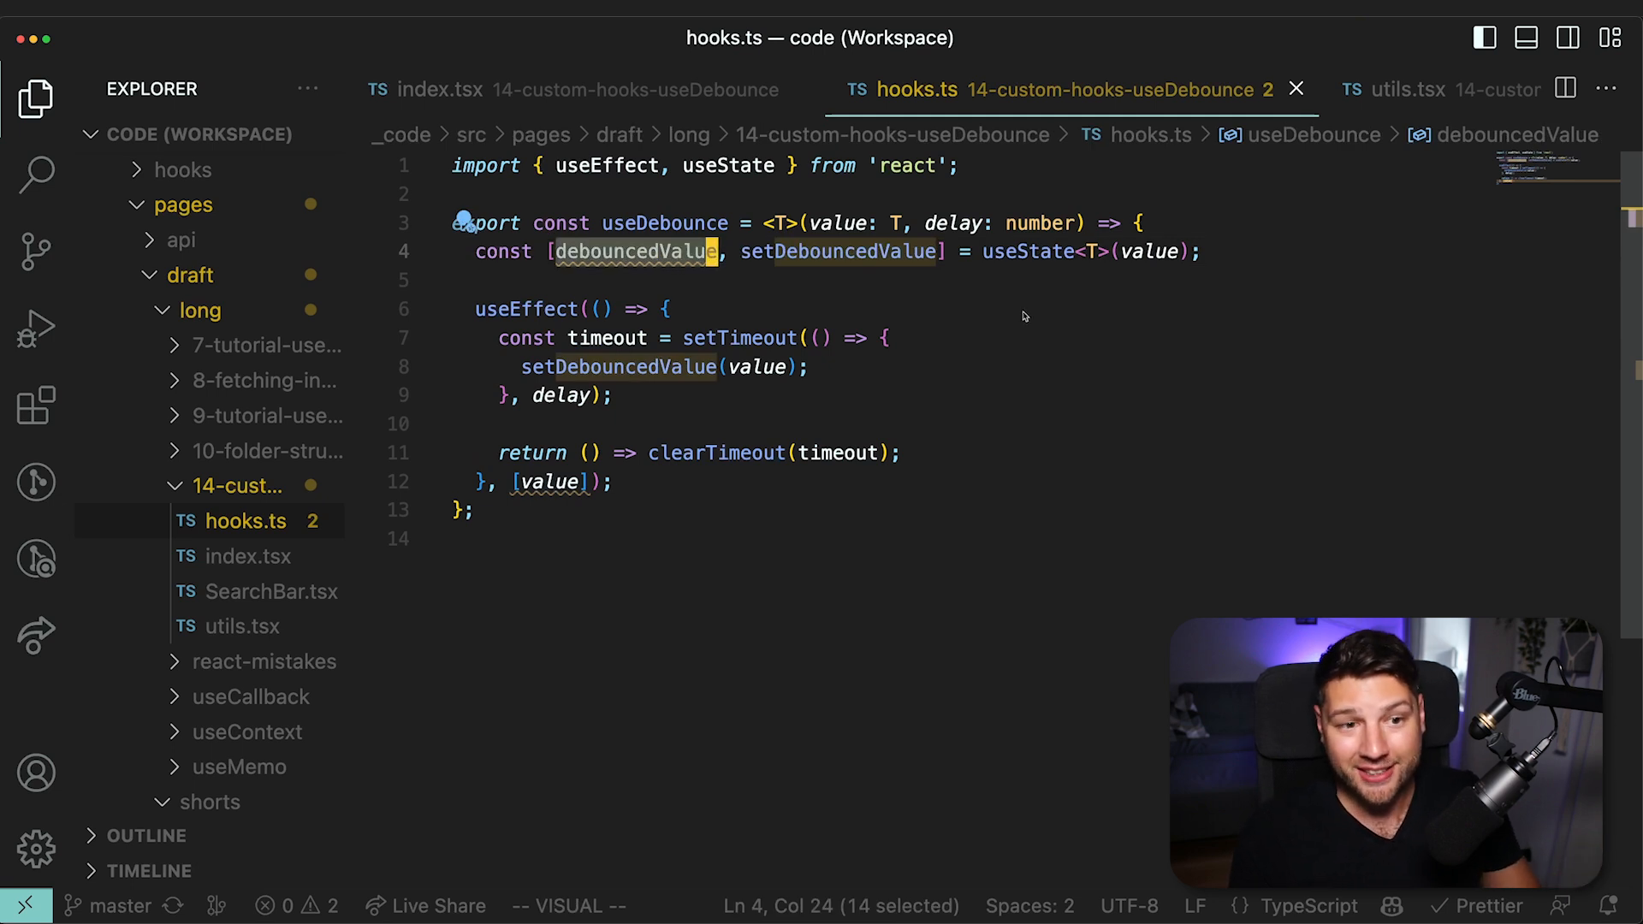
{"action": "mouse_move", "coordinate": [494, 337]}
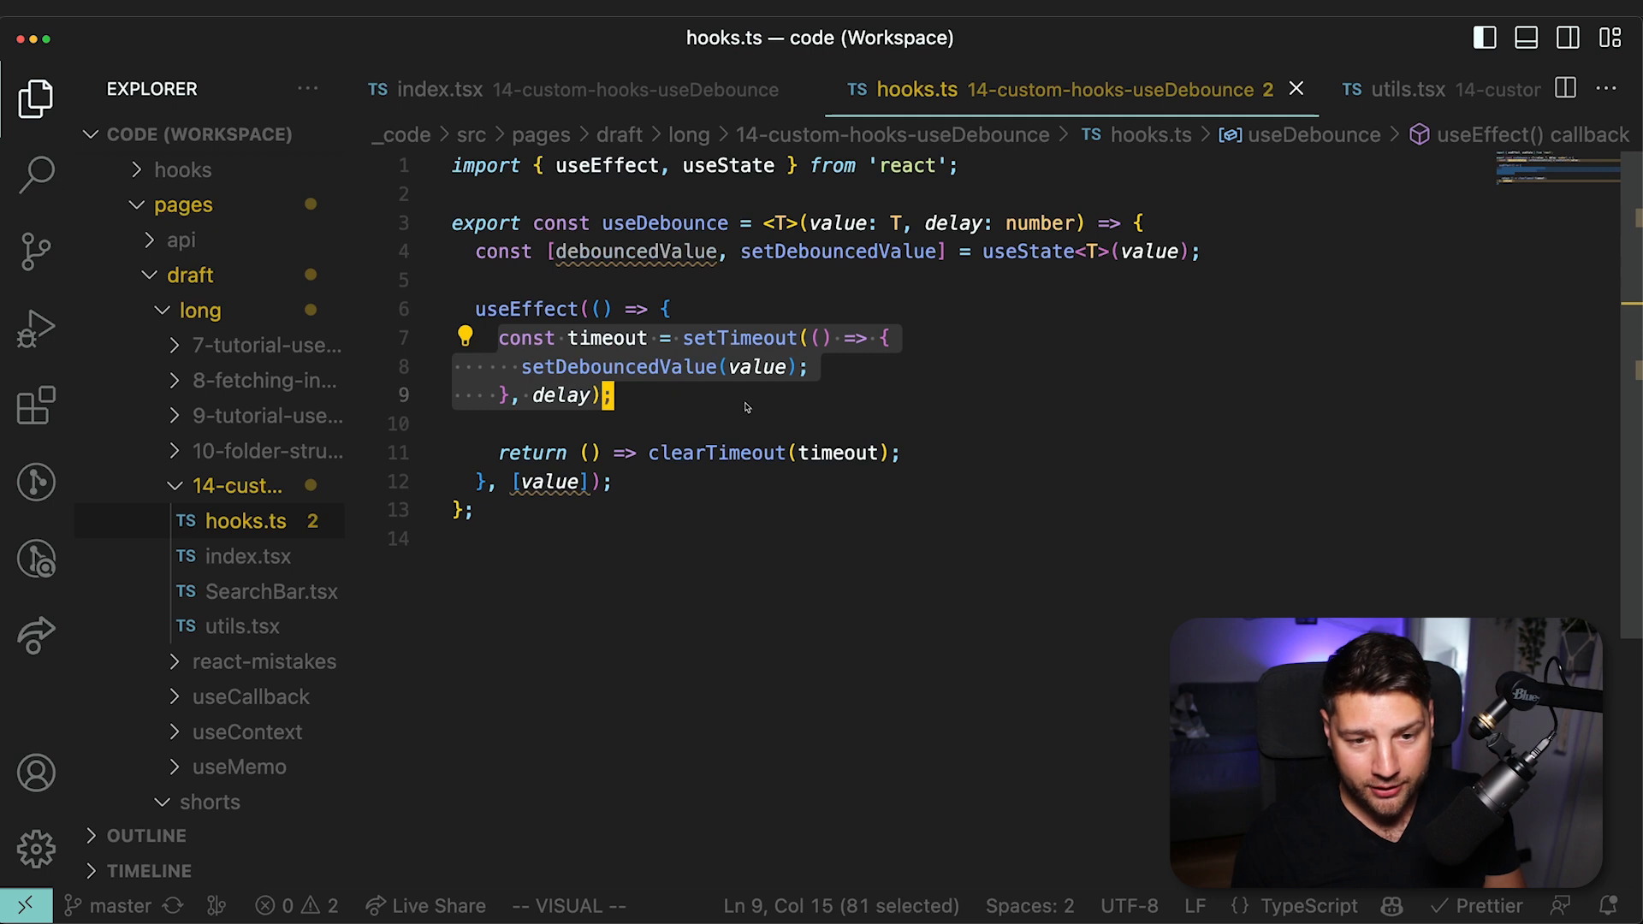
{"action": "mouse_move", "coordinate": [718, 364]}
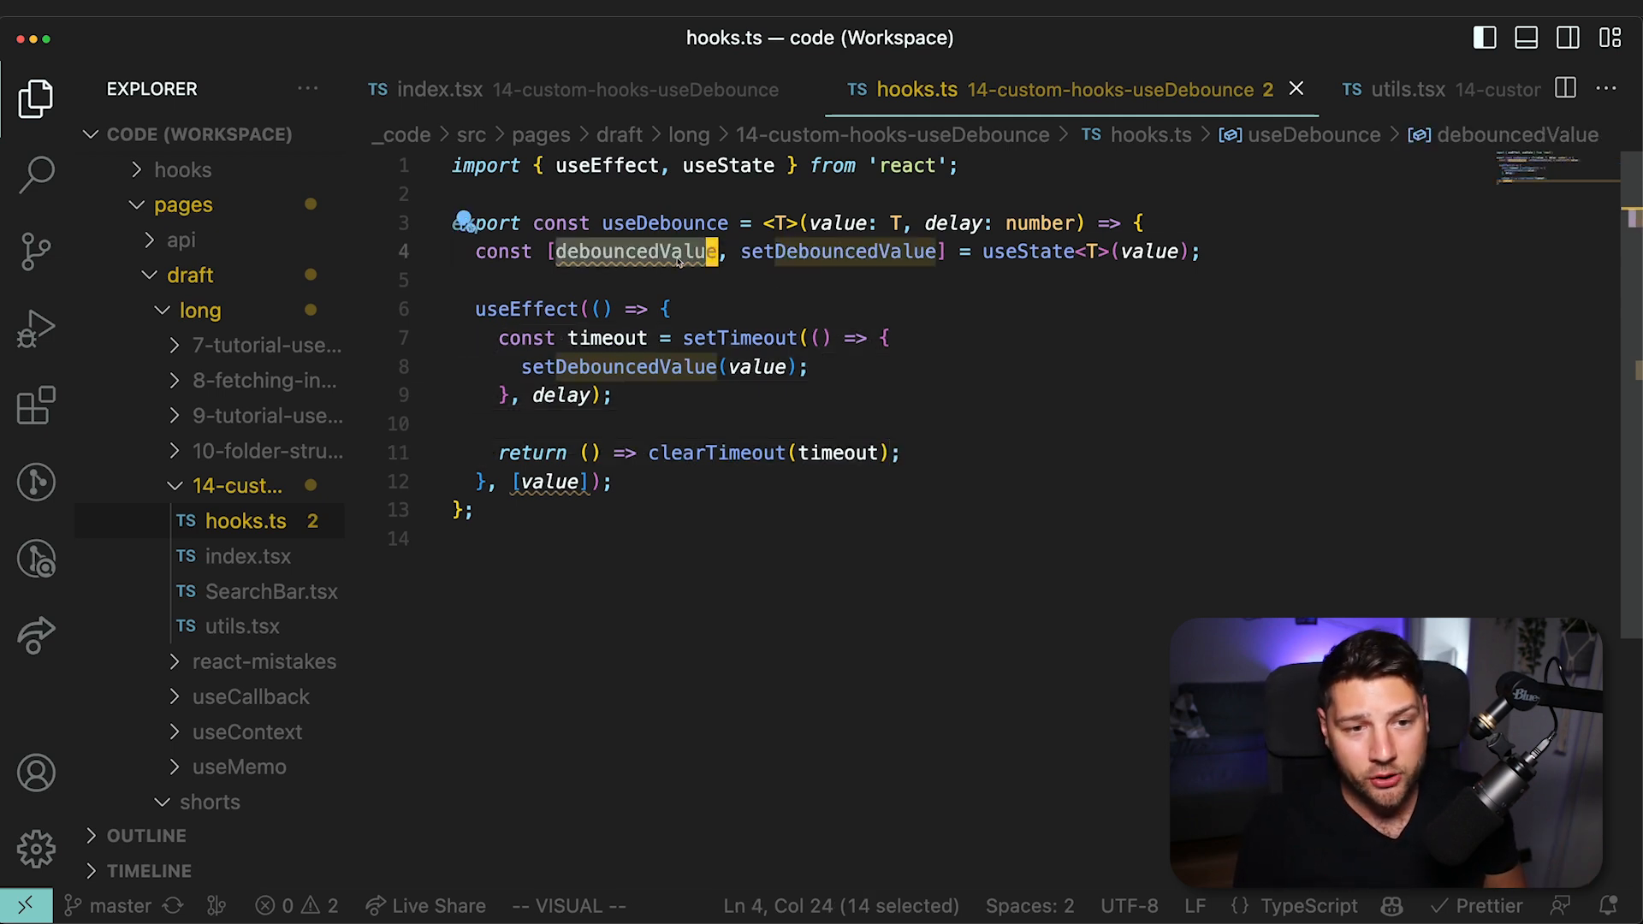
{"action": "mouse_move", "coordinate": [962, 433]}
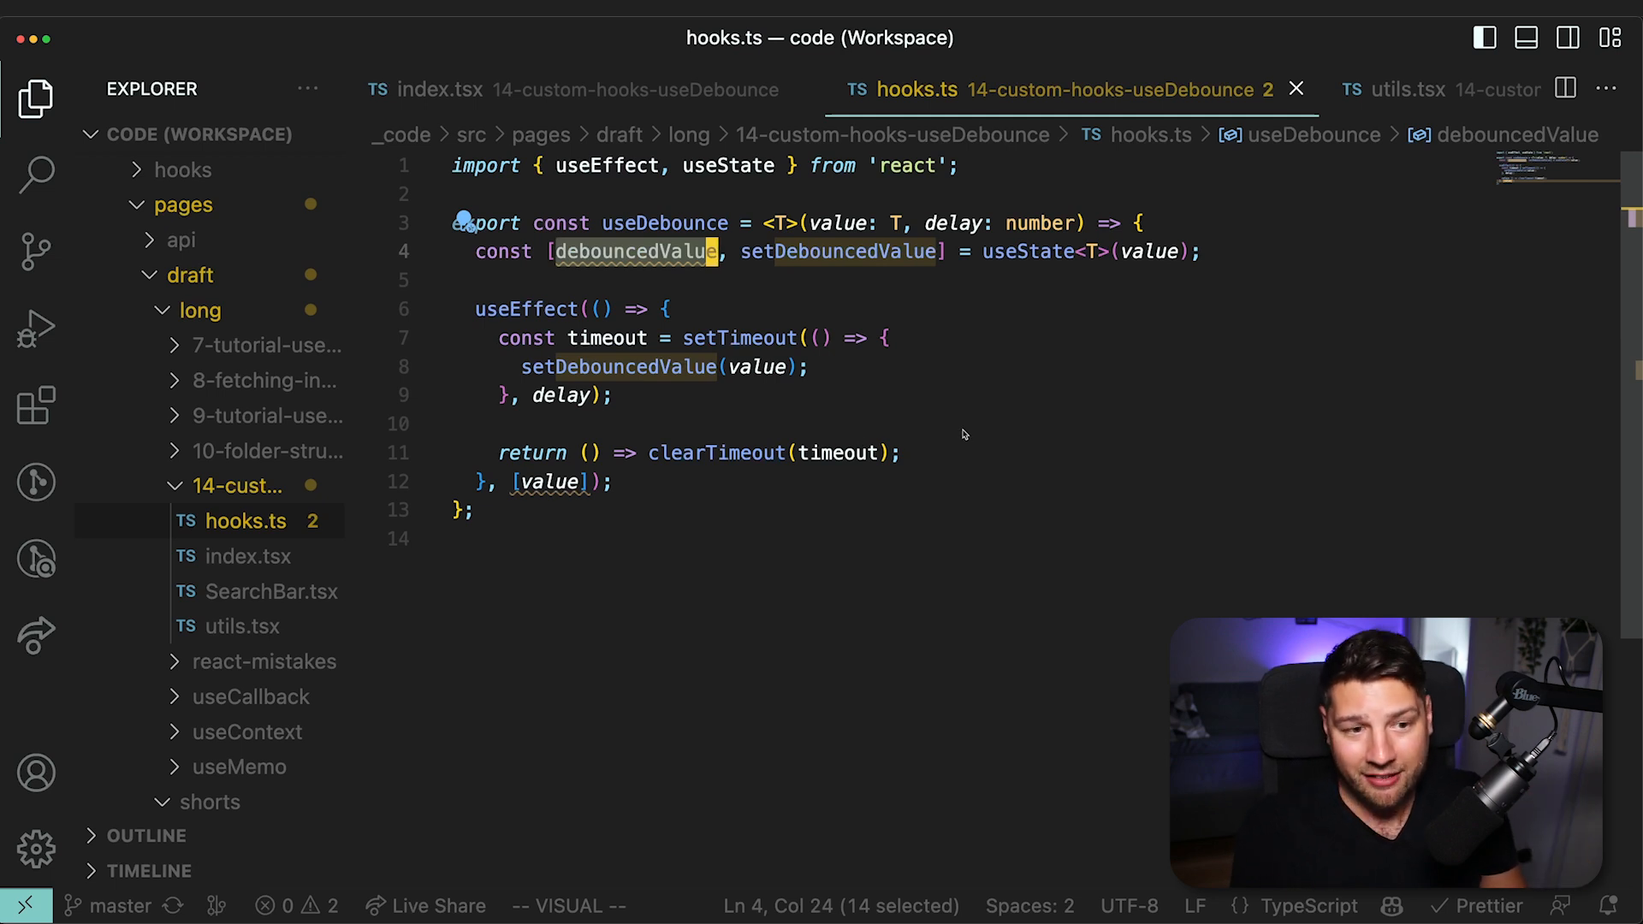
{"action": "mouse_move", "coordinate": [518, 367]}
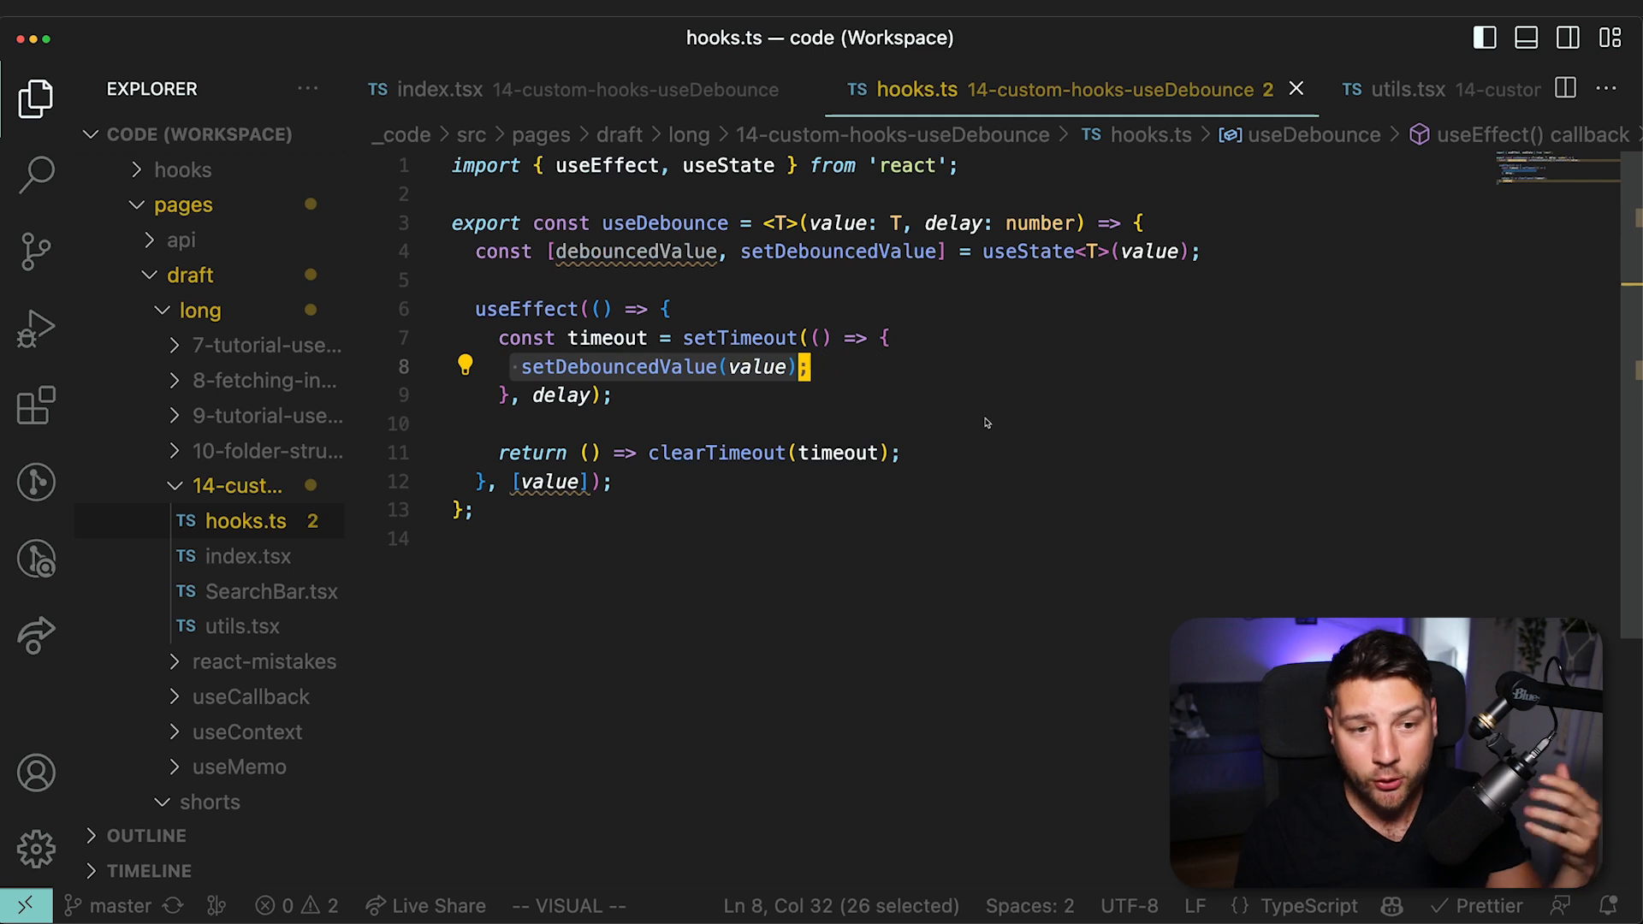
Select debouncedValue to return it at the end of the hook.
{"action": "double_click", "coordinate": [631, 251]}
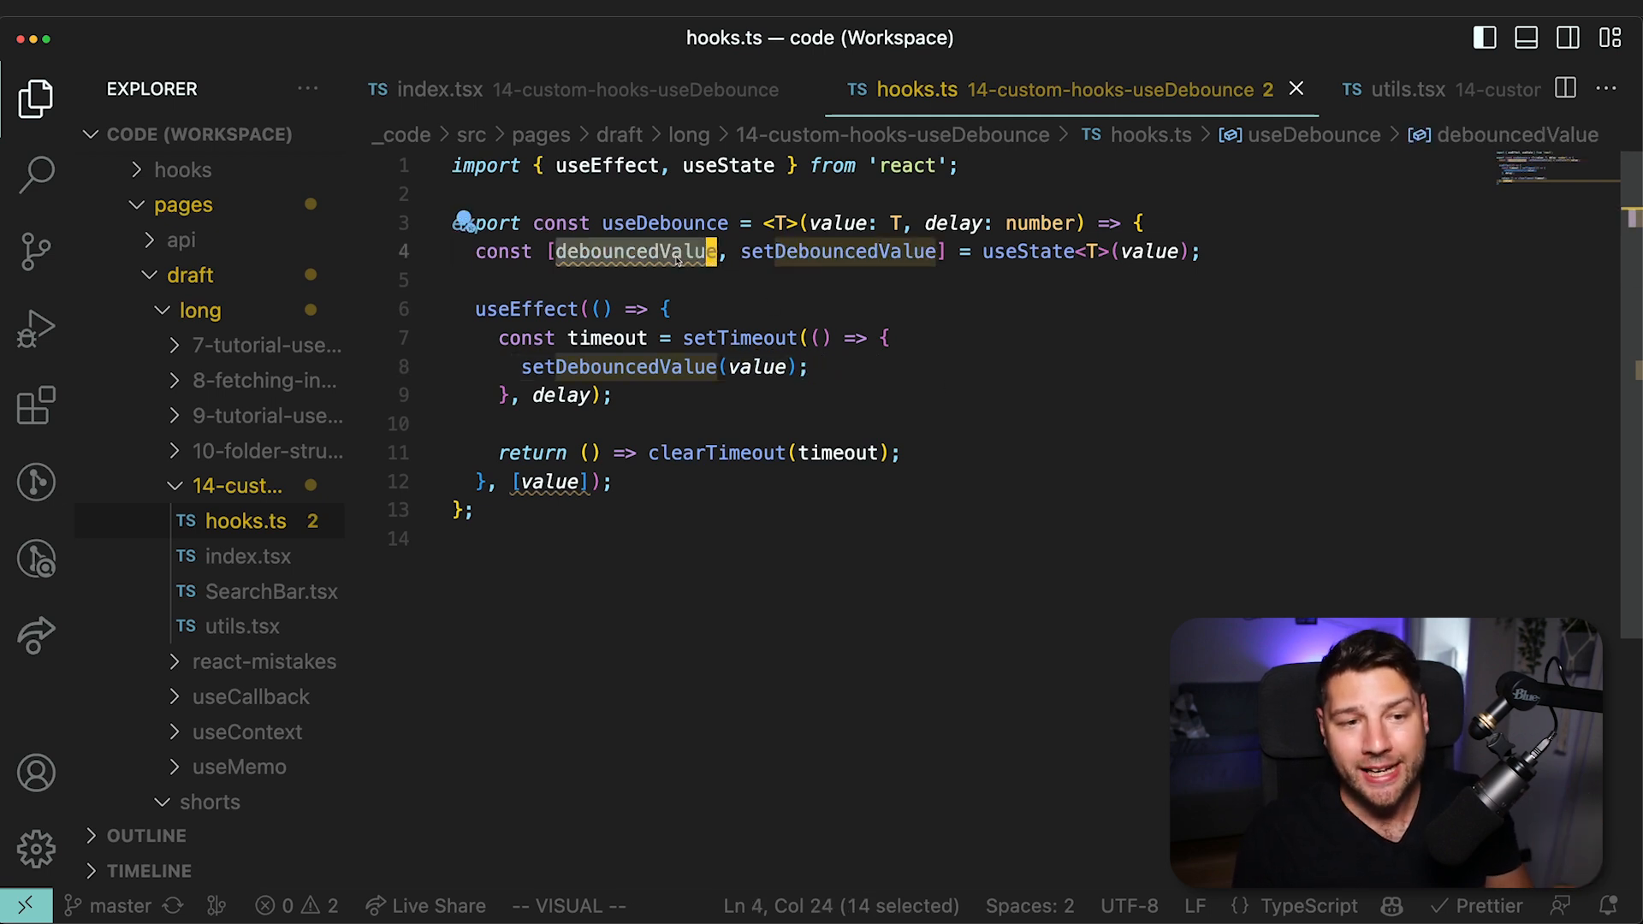
{"action": "mouse_move", "coordinate": [807, 321]}
{"action": "type", "text": "return debouncedValue;"}
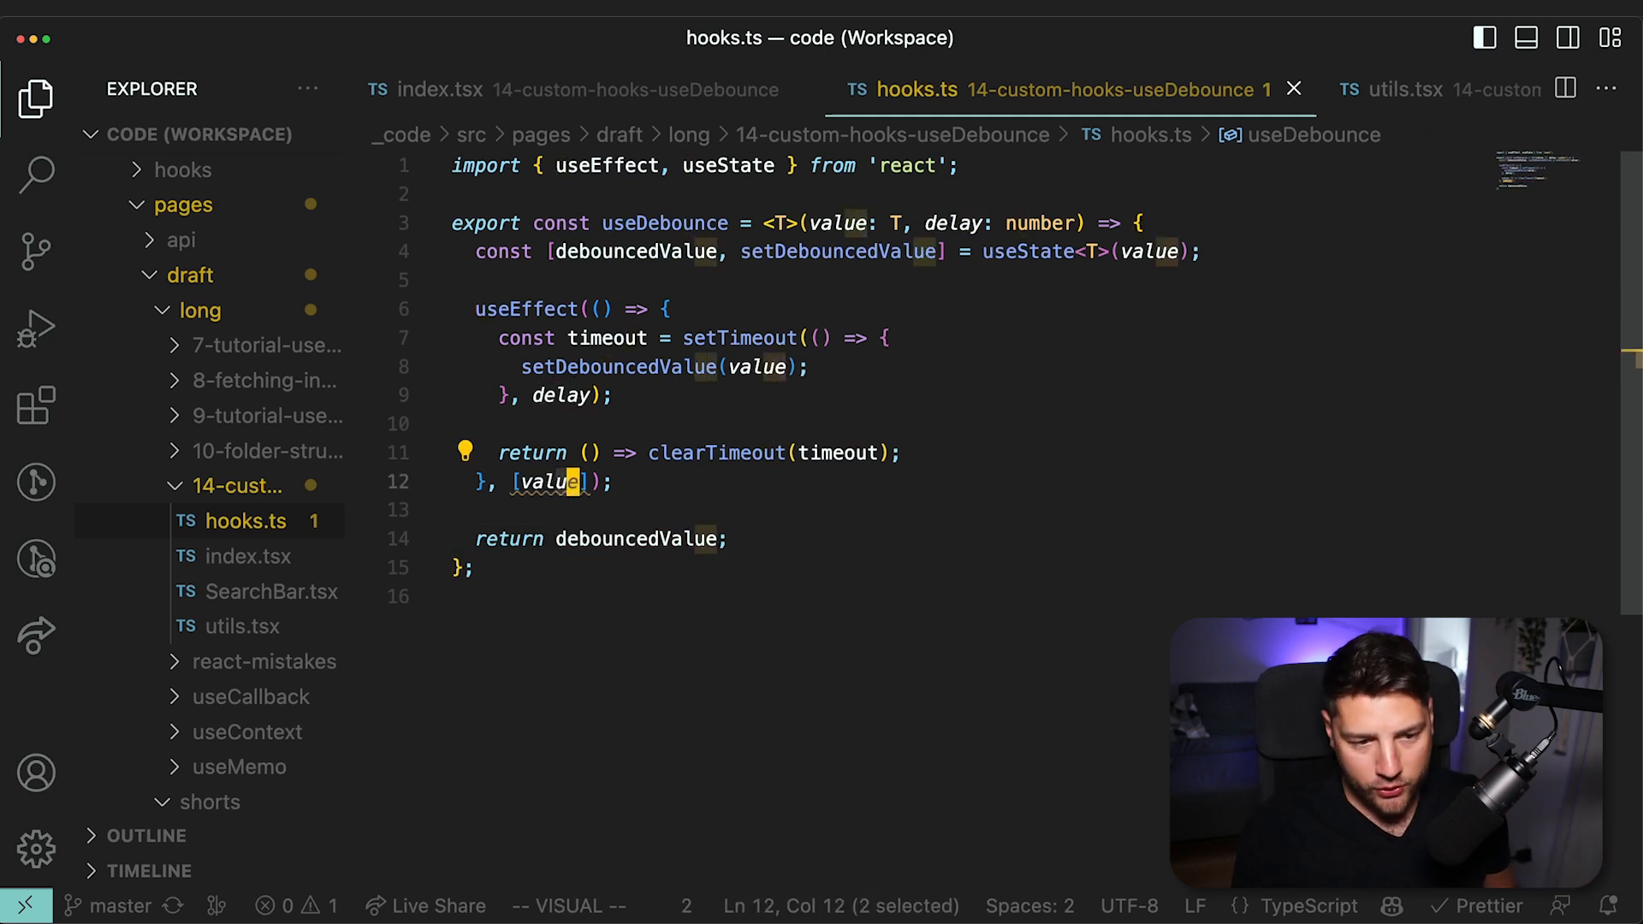
Add delay to the effect's dependencies, default the delay parameter to 500, and switch to index.tsx.
{"action": "type", "text": ", delay"}
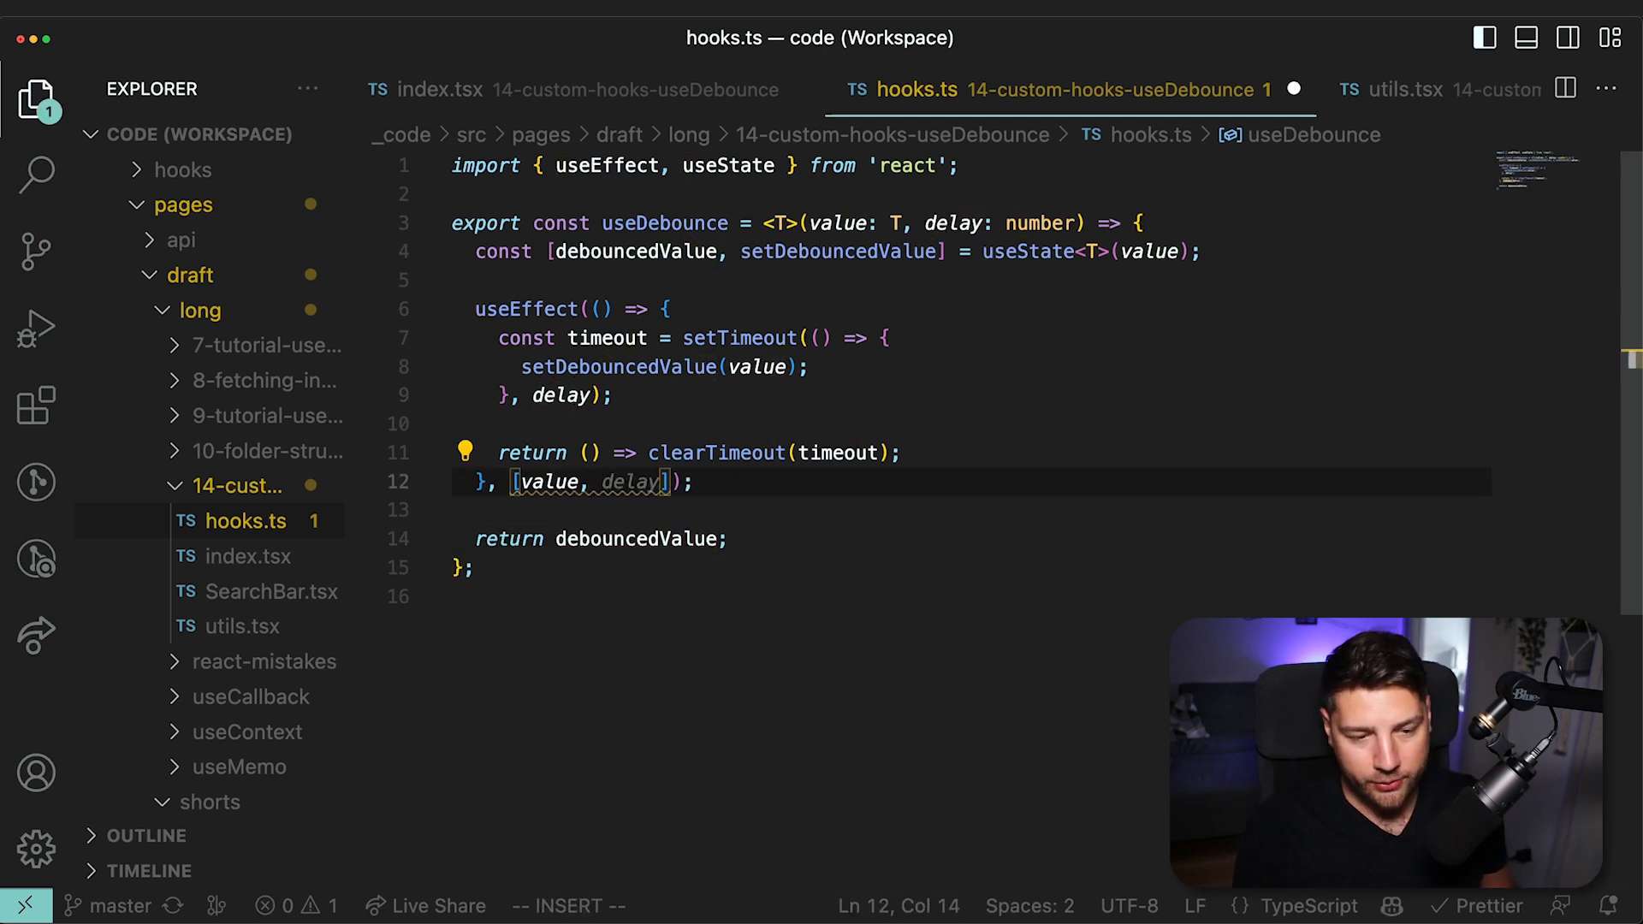
{"action": "key", "text": "Escape"}
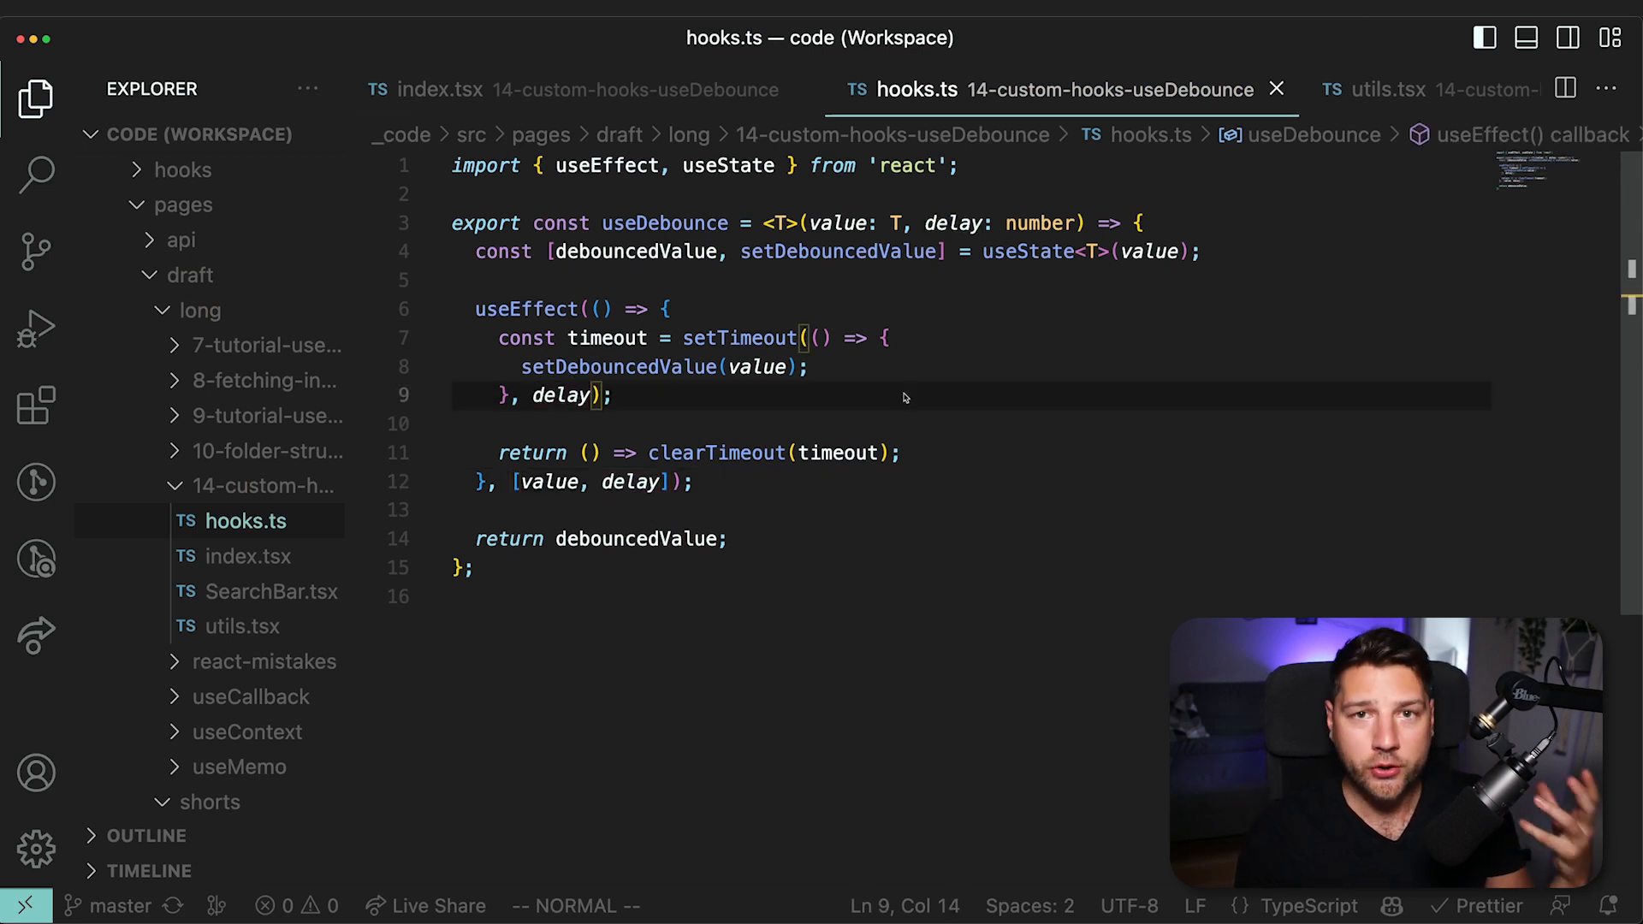
{"action": "left_click", "coordinate": [1110, 223]}
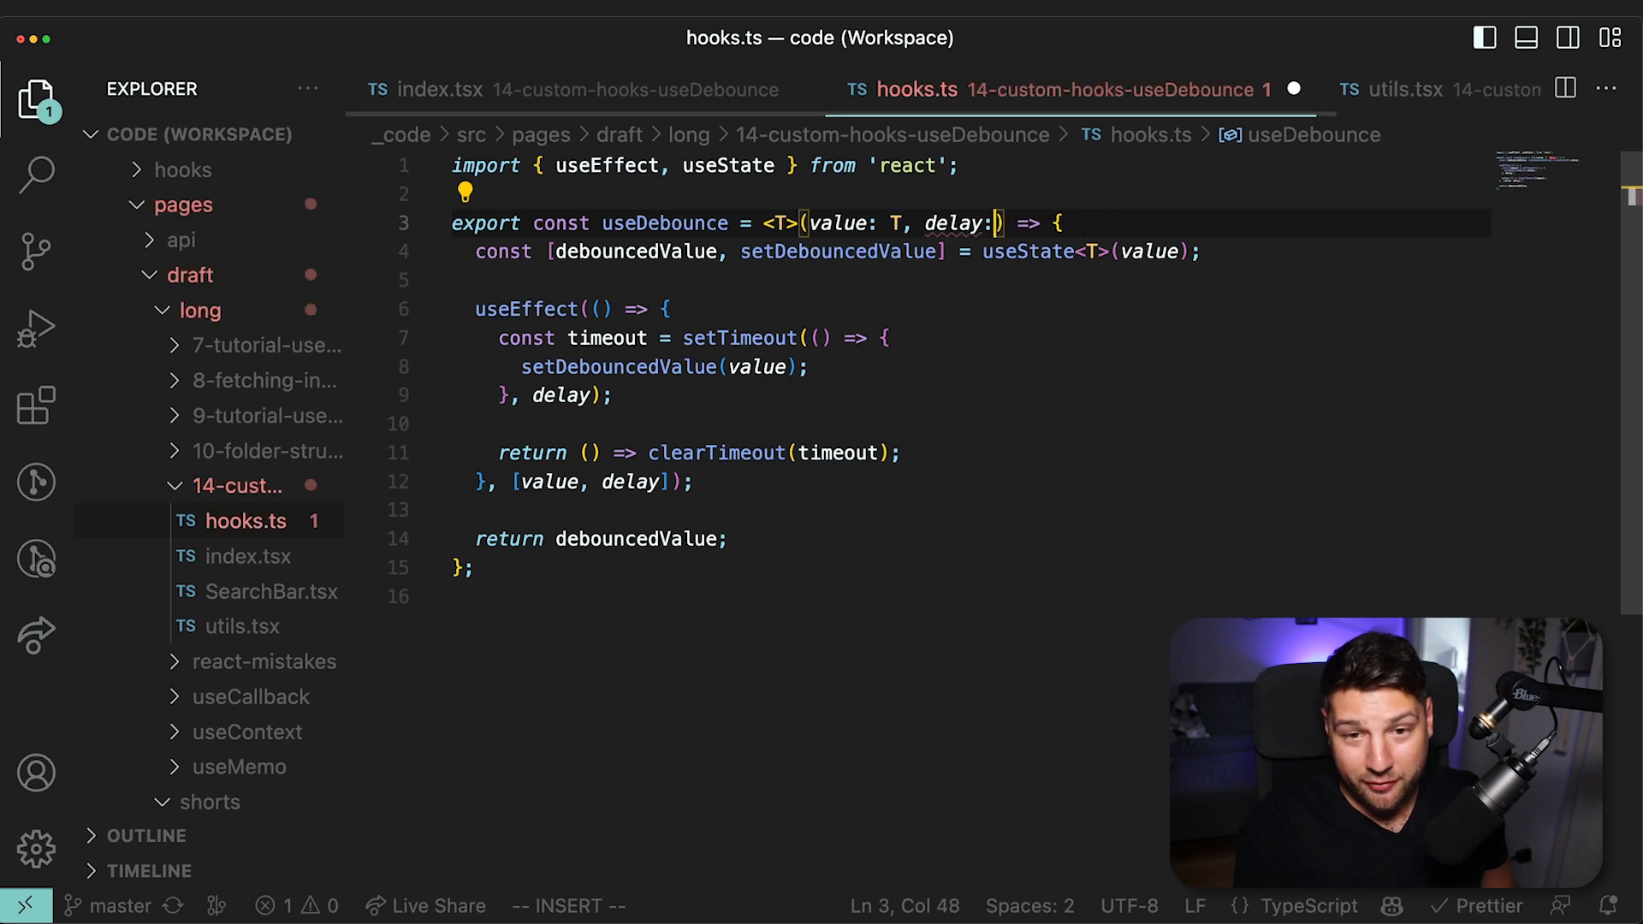
{"action": "type", "text": "= 500"}
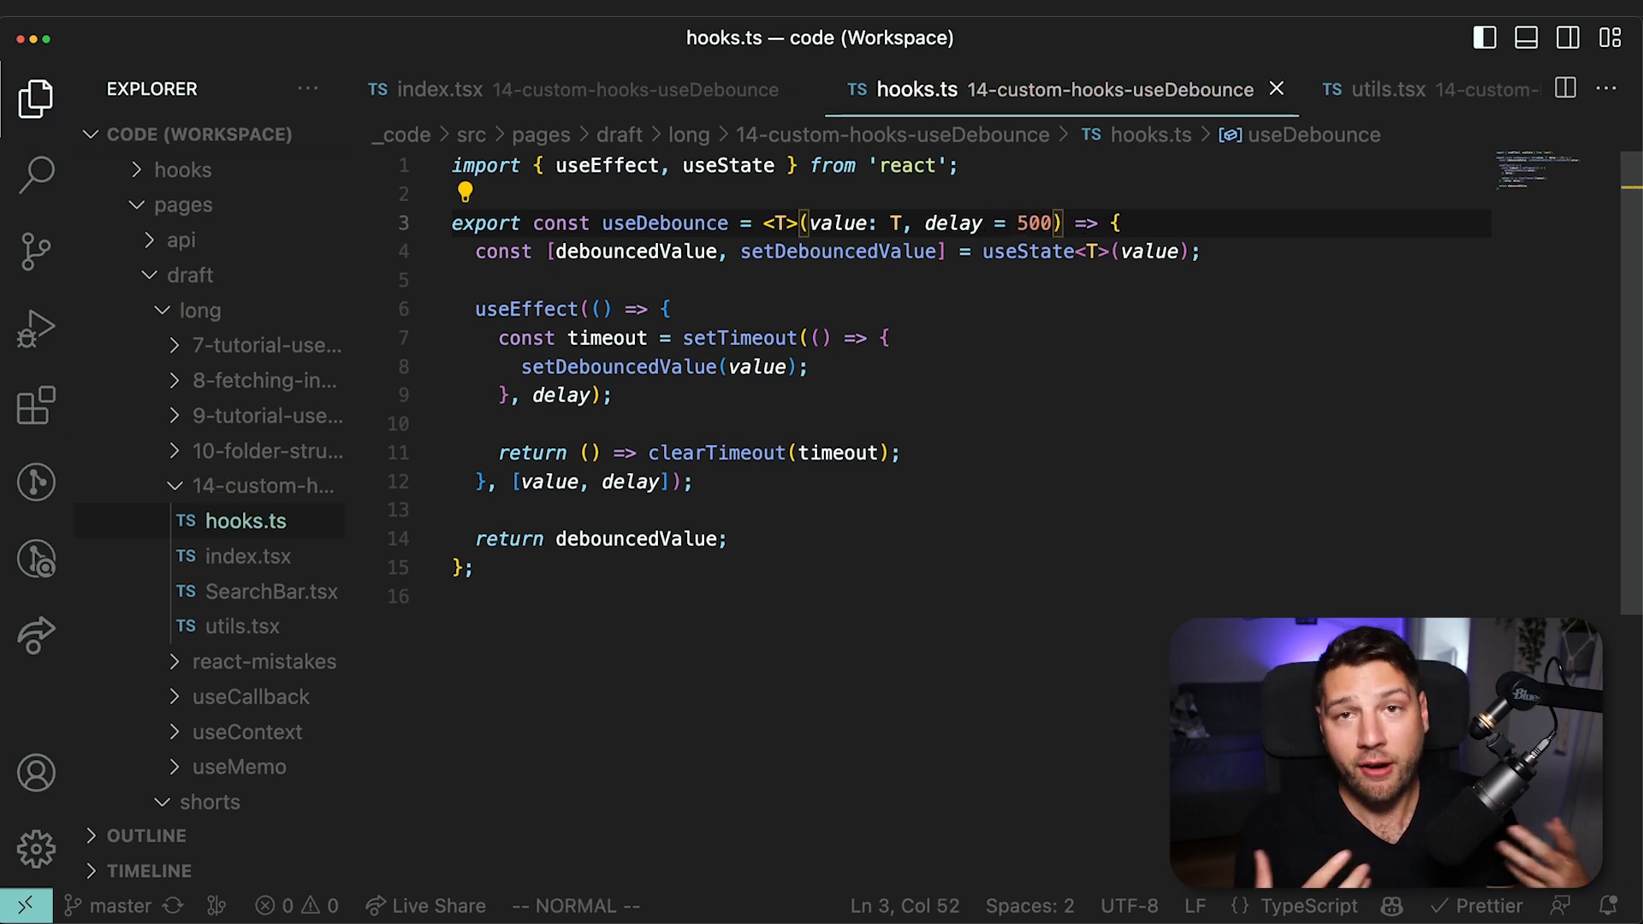
{"action": "double_click", "coordinate": [664, 224]}
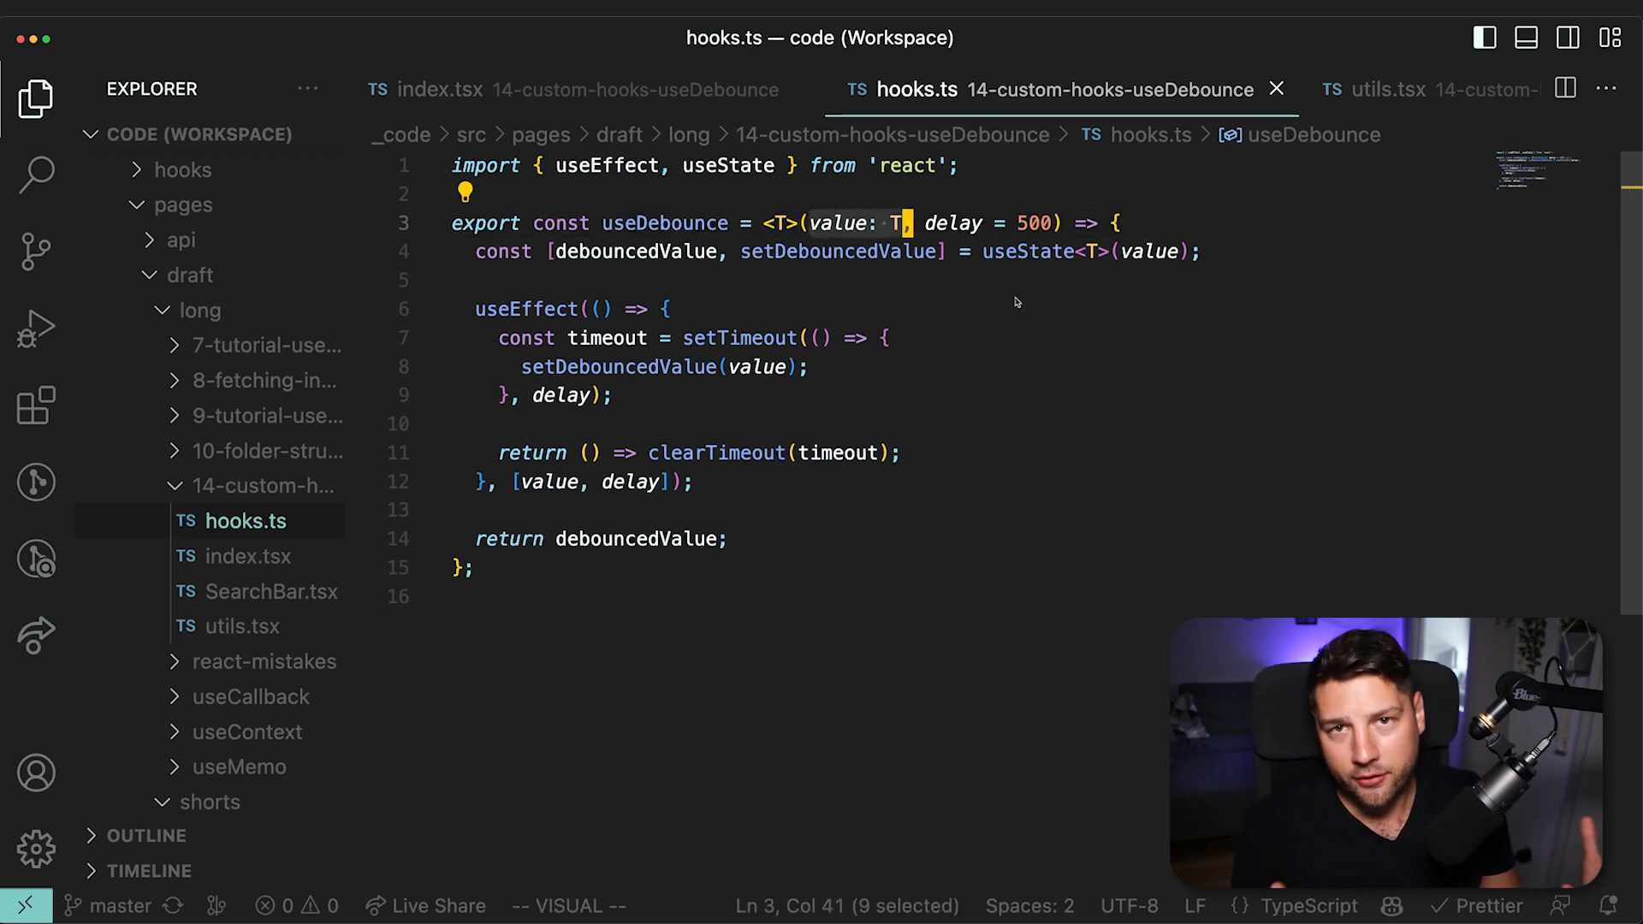
{"action": "left_click", "coordinate": [440, 89]}
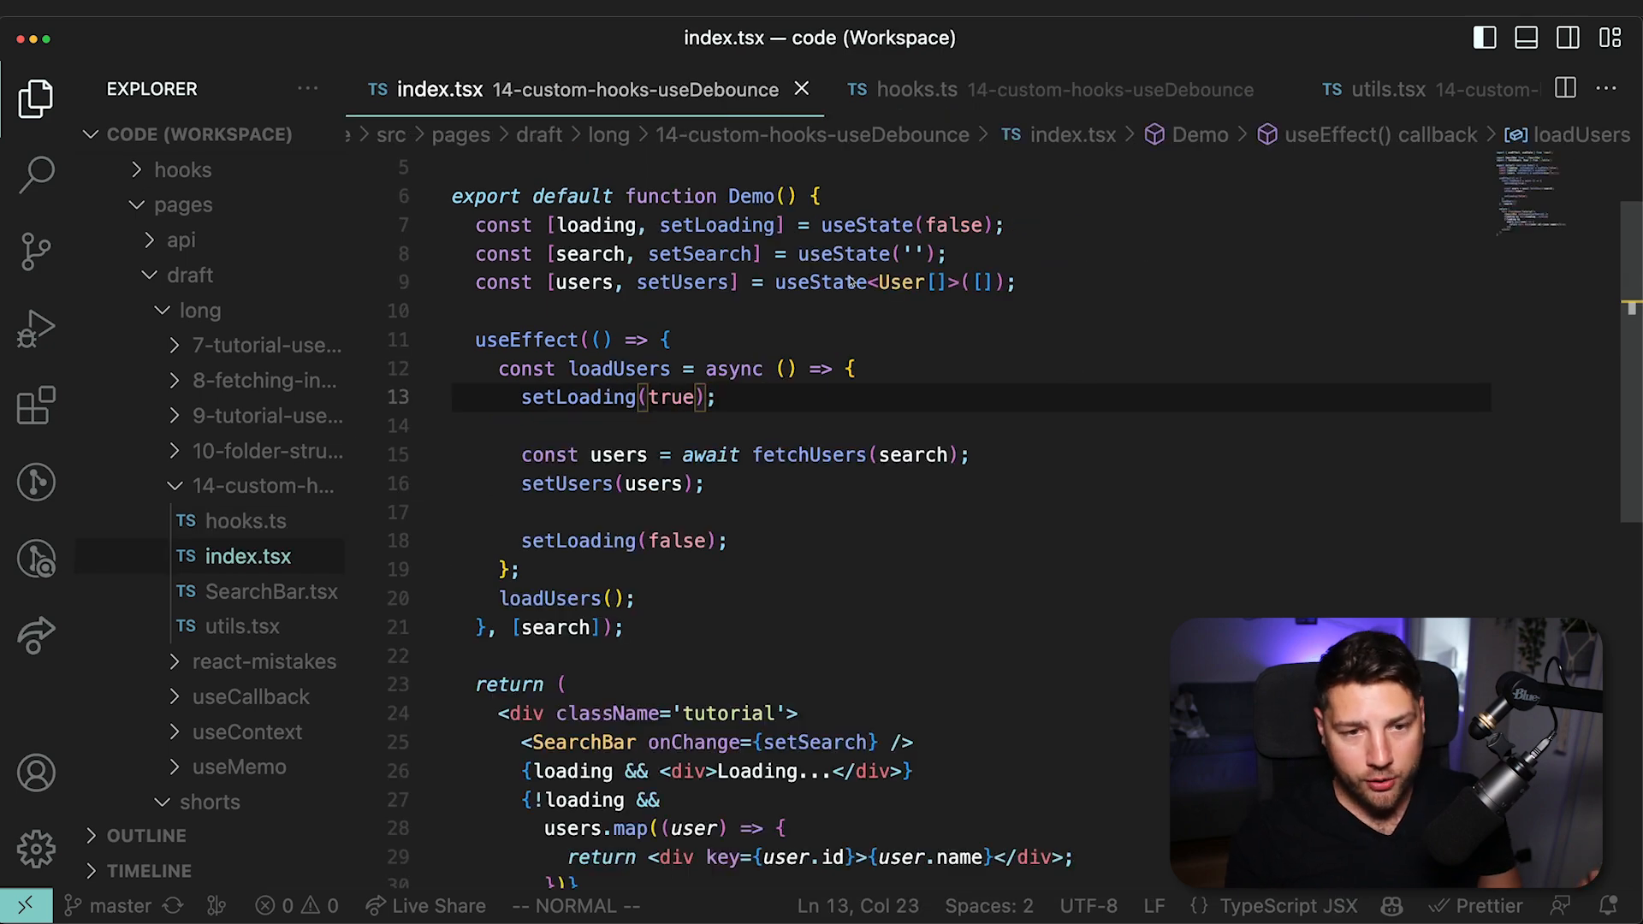
Declare const debouncedSearch = useDebounce(search) and import useDebounce from ./hooks.
{"action": "scroll", "scroll_direction": "up", "scroll_amount": 3}
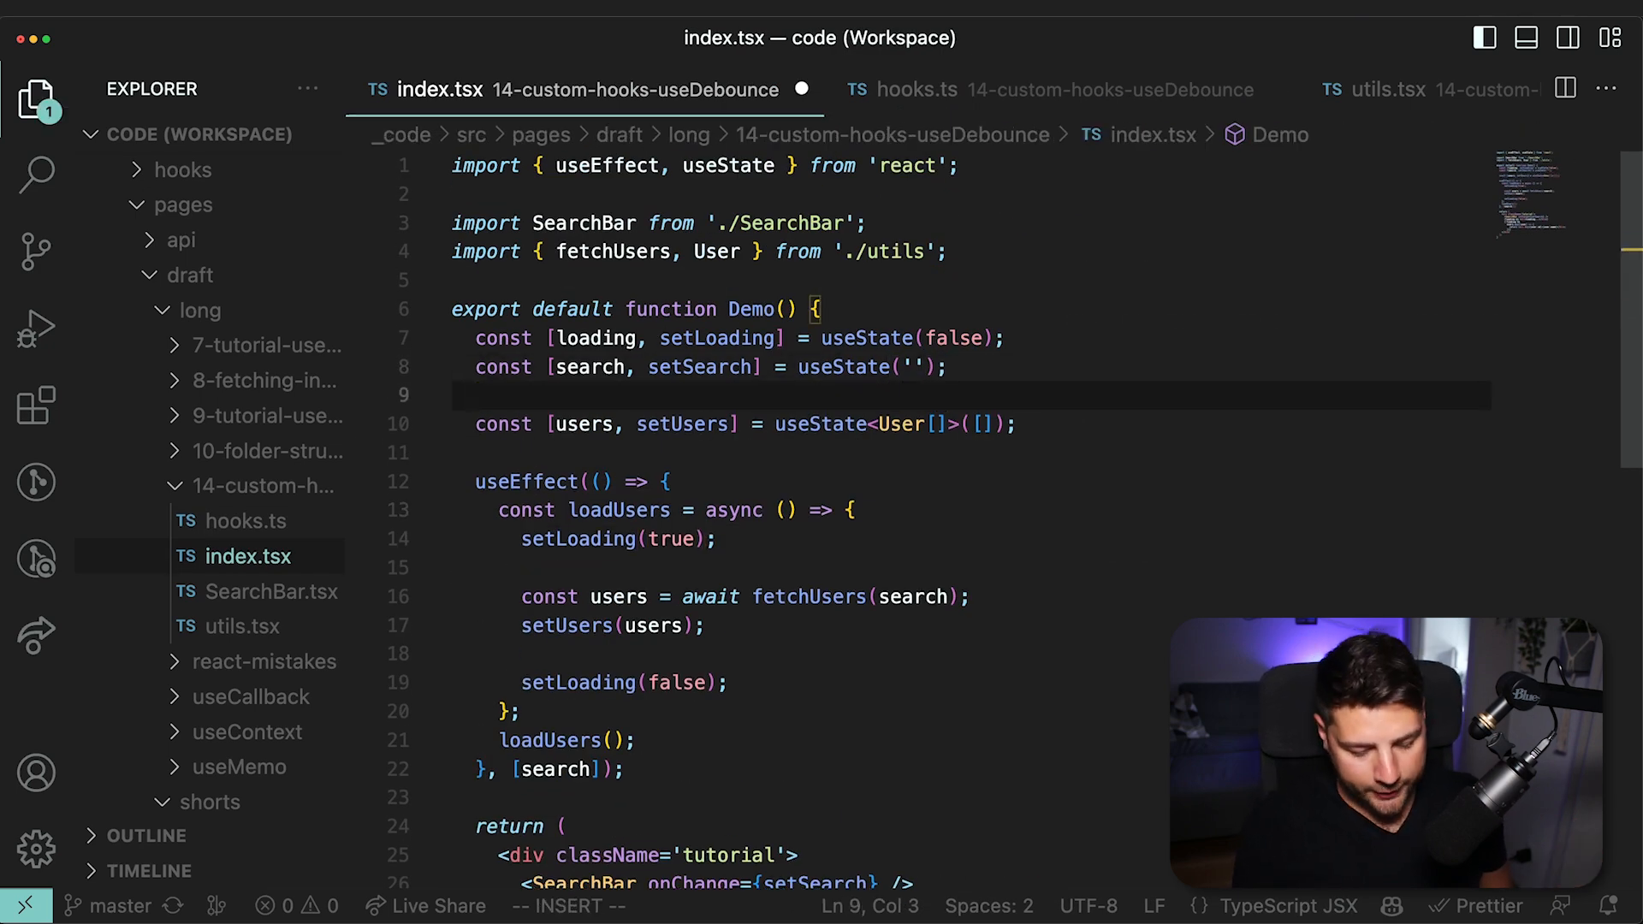
{"action": "type", "text": "const debouncedSearch ="}
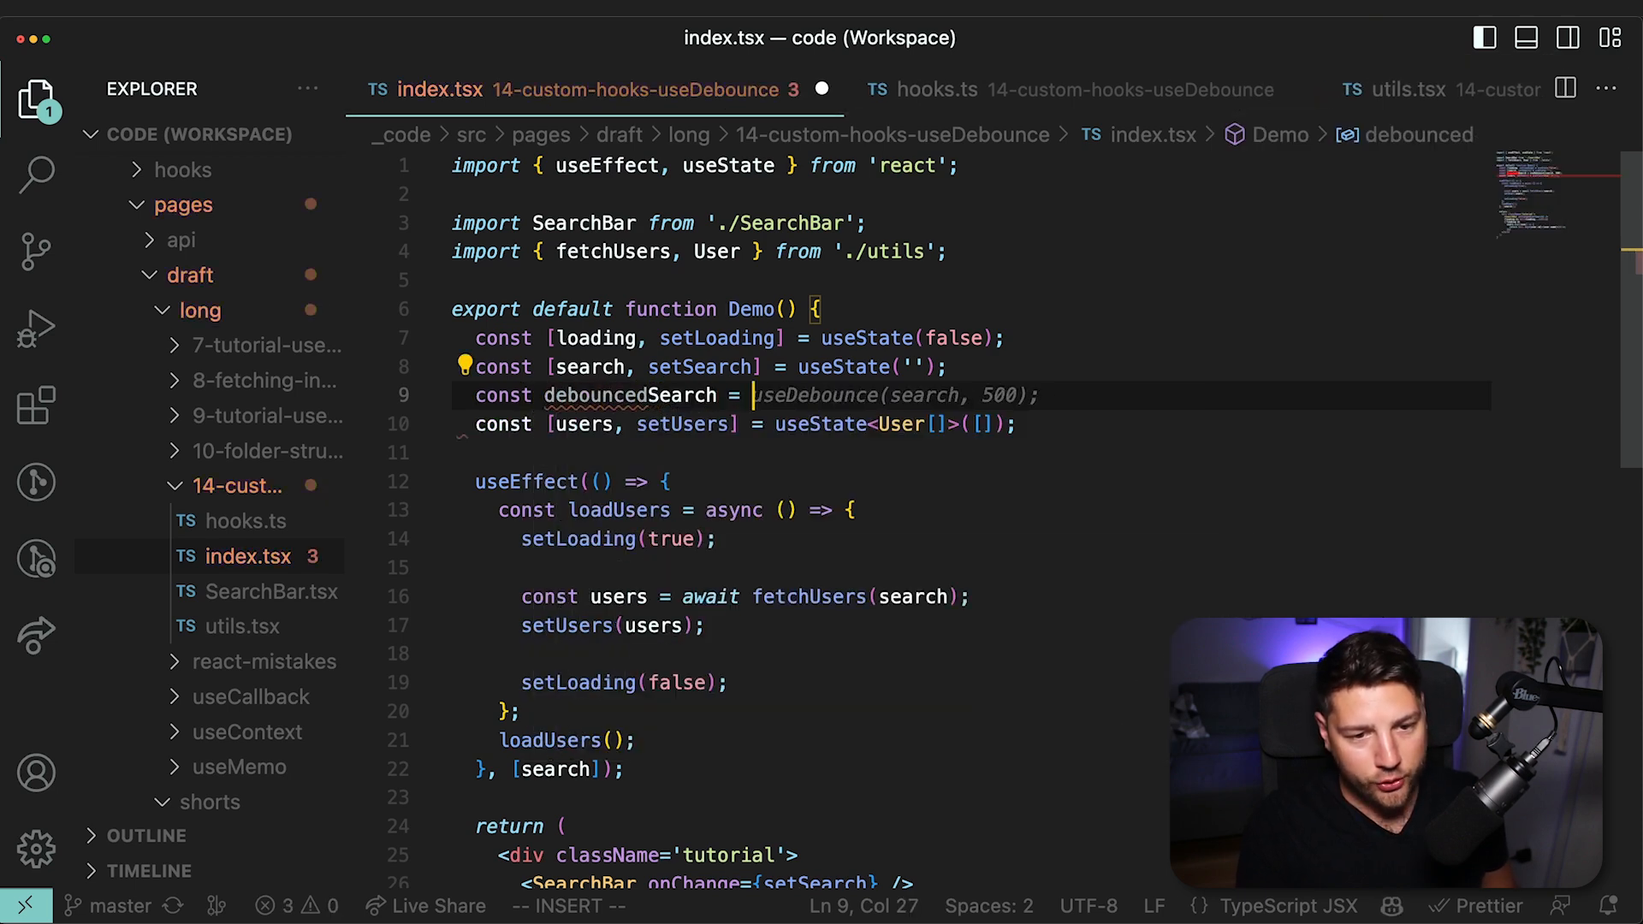
{"action": "type", "text": "useDebounce"}
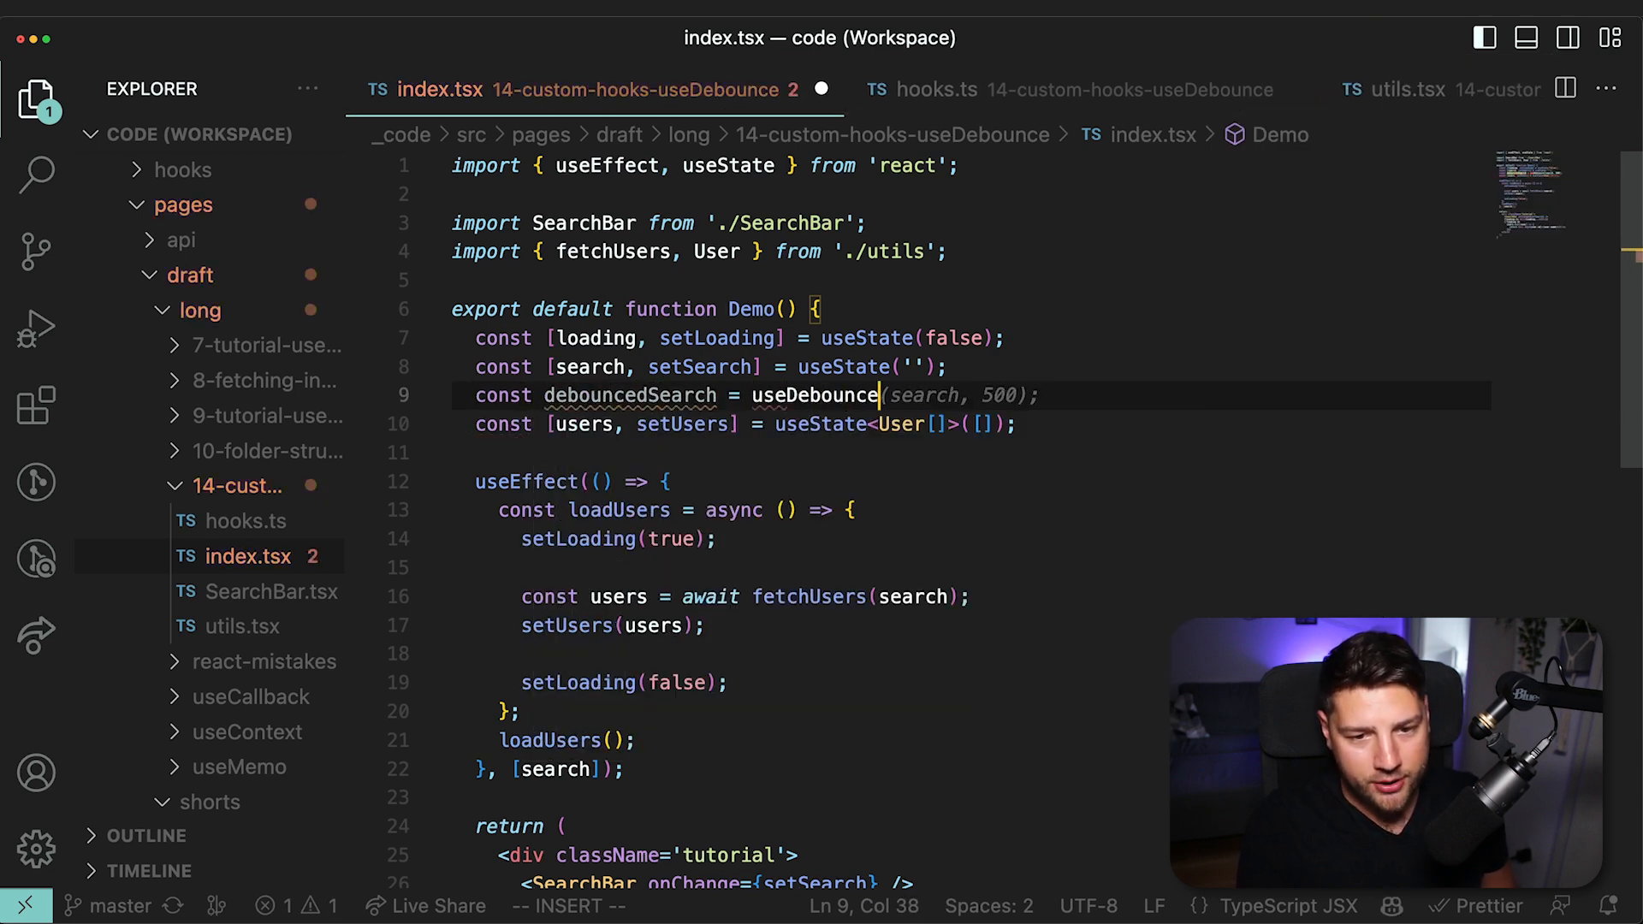
{"action": "key", "text": "Escape"}
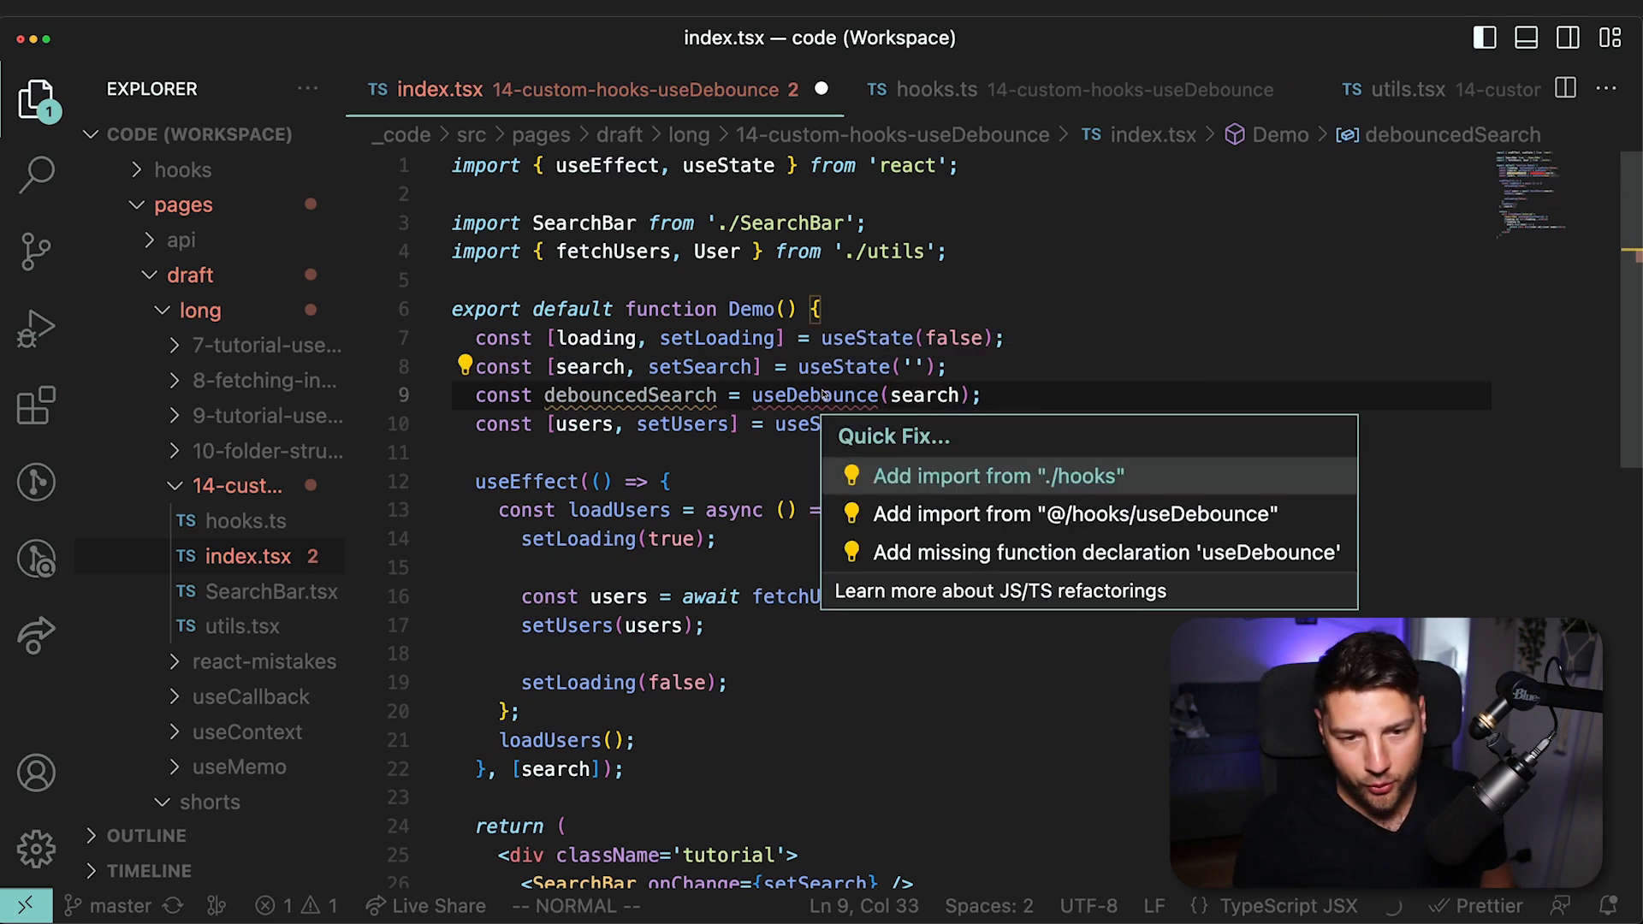
{"action": "left_click", "coordinate": [996, 476]}
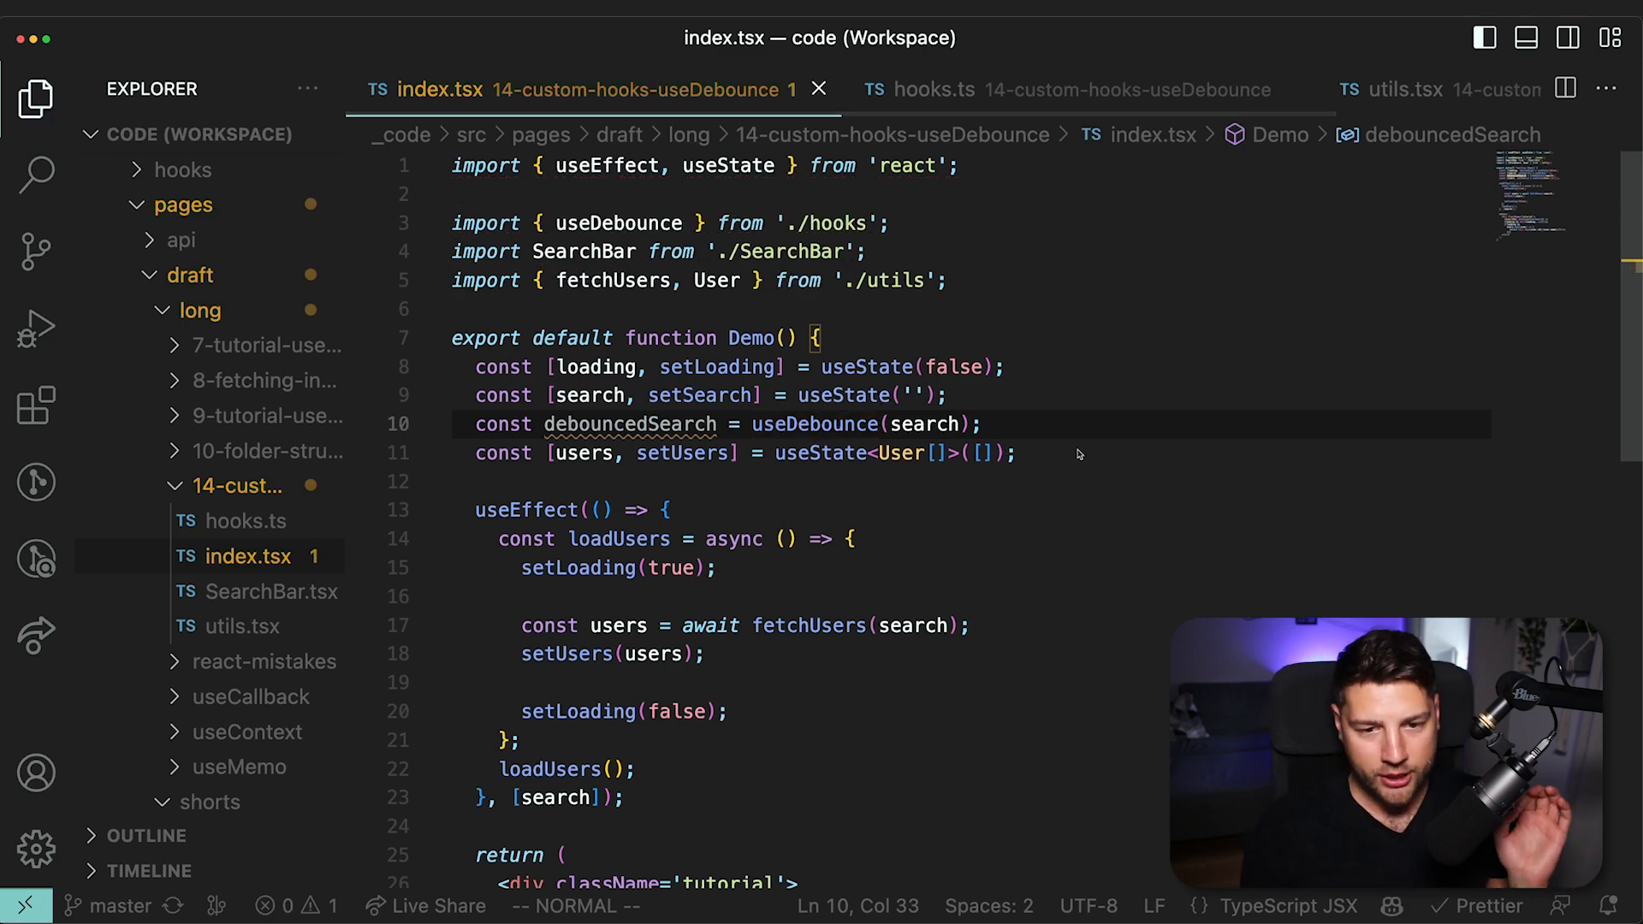
{"action": "mouse_move", "coordinate": [631, 424]}
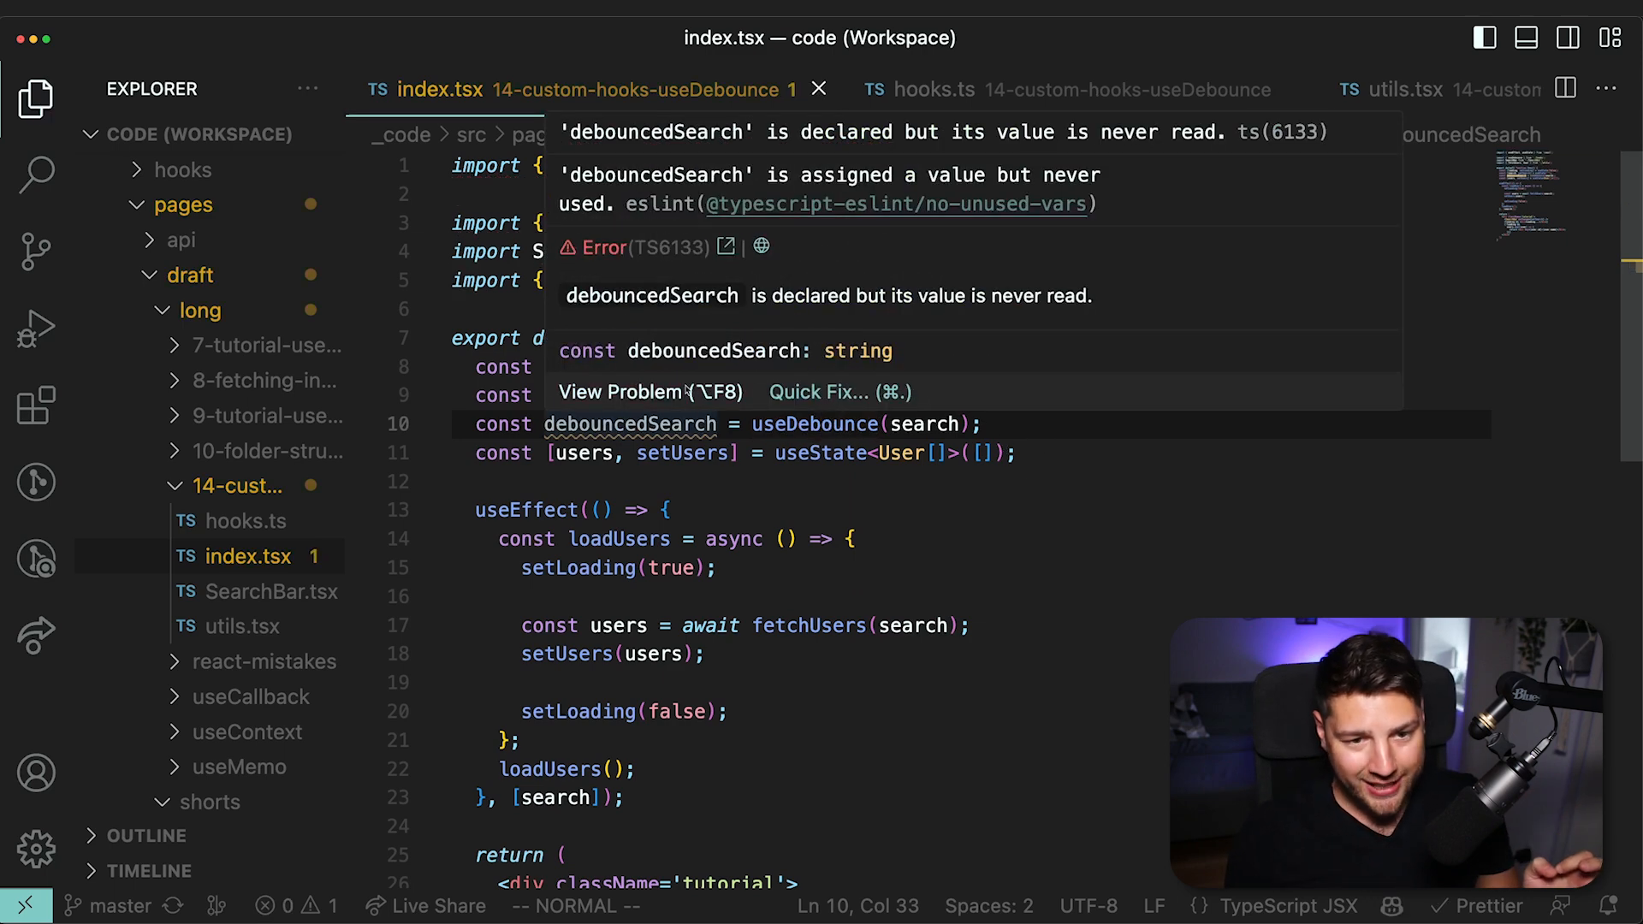
{"action": "mouse_move", "coordinate": [933, 350]}
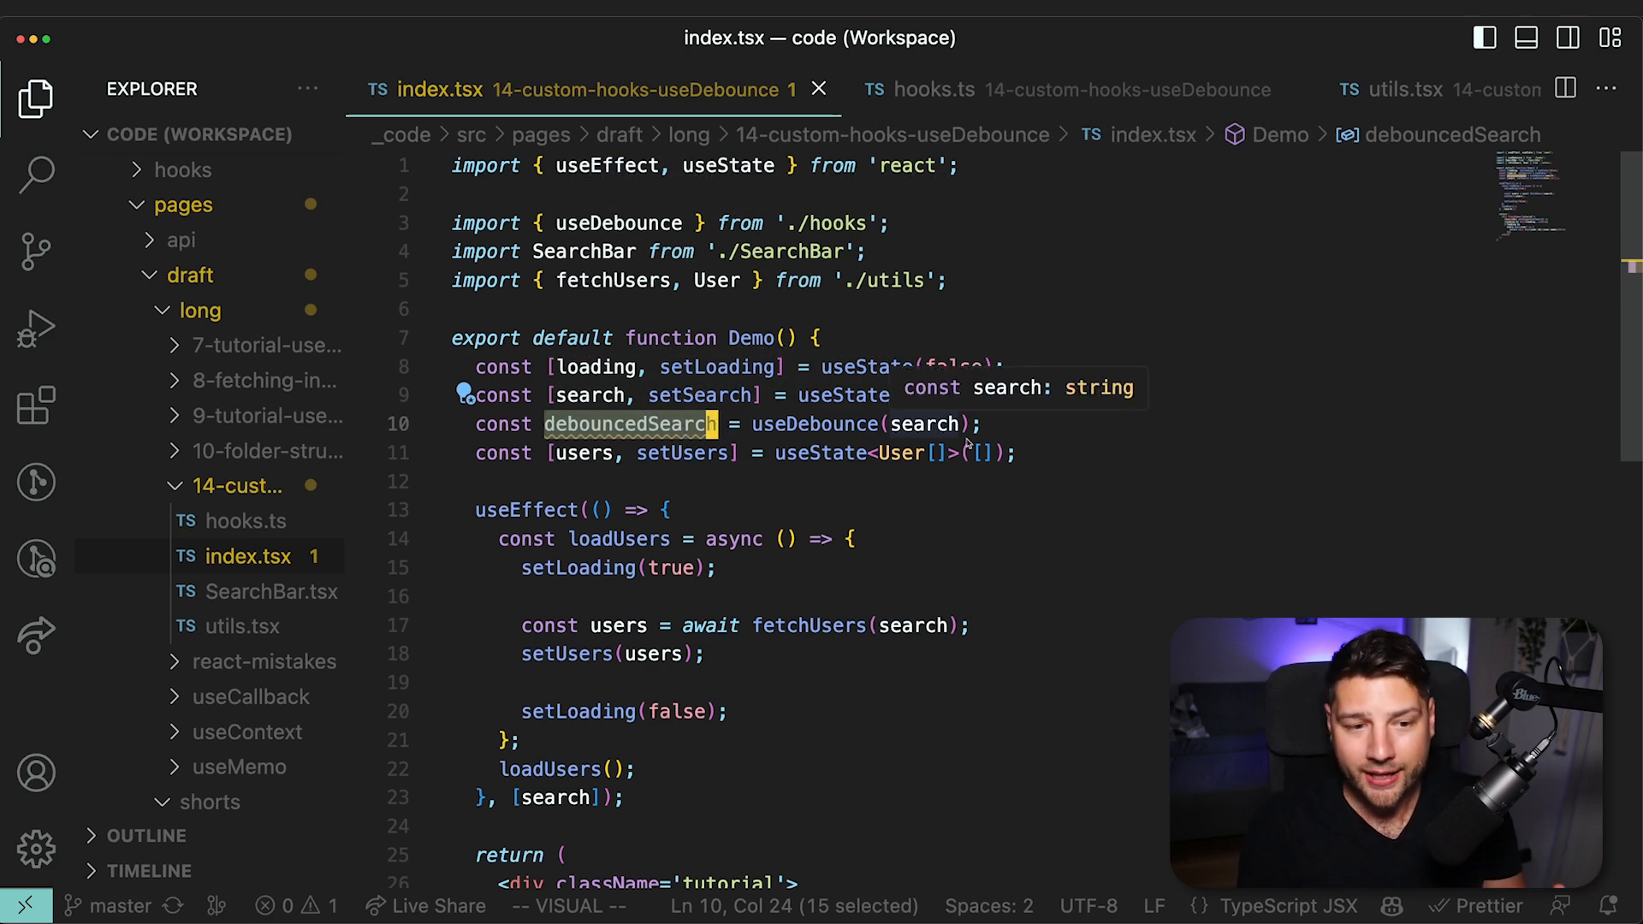
{"action": "scroll", "scroll_direction": "down", "scroll_amount": 3}
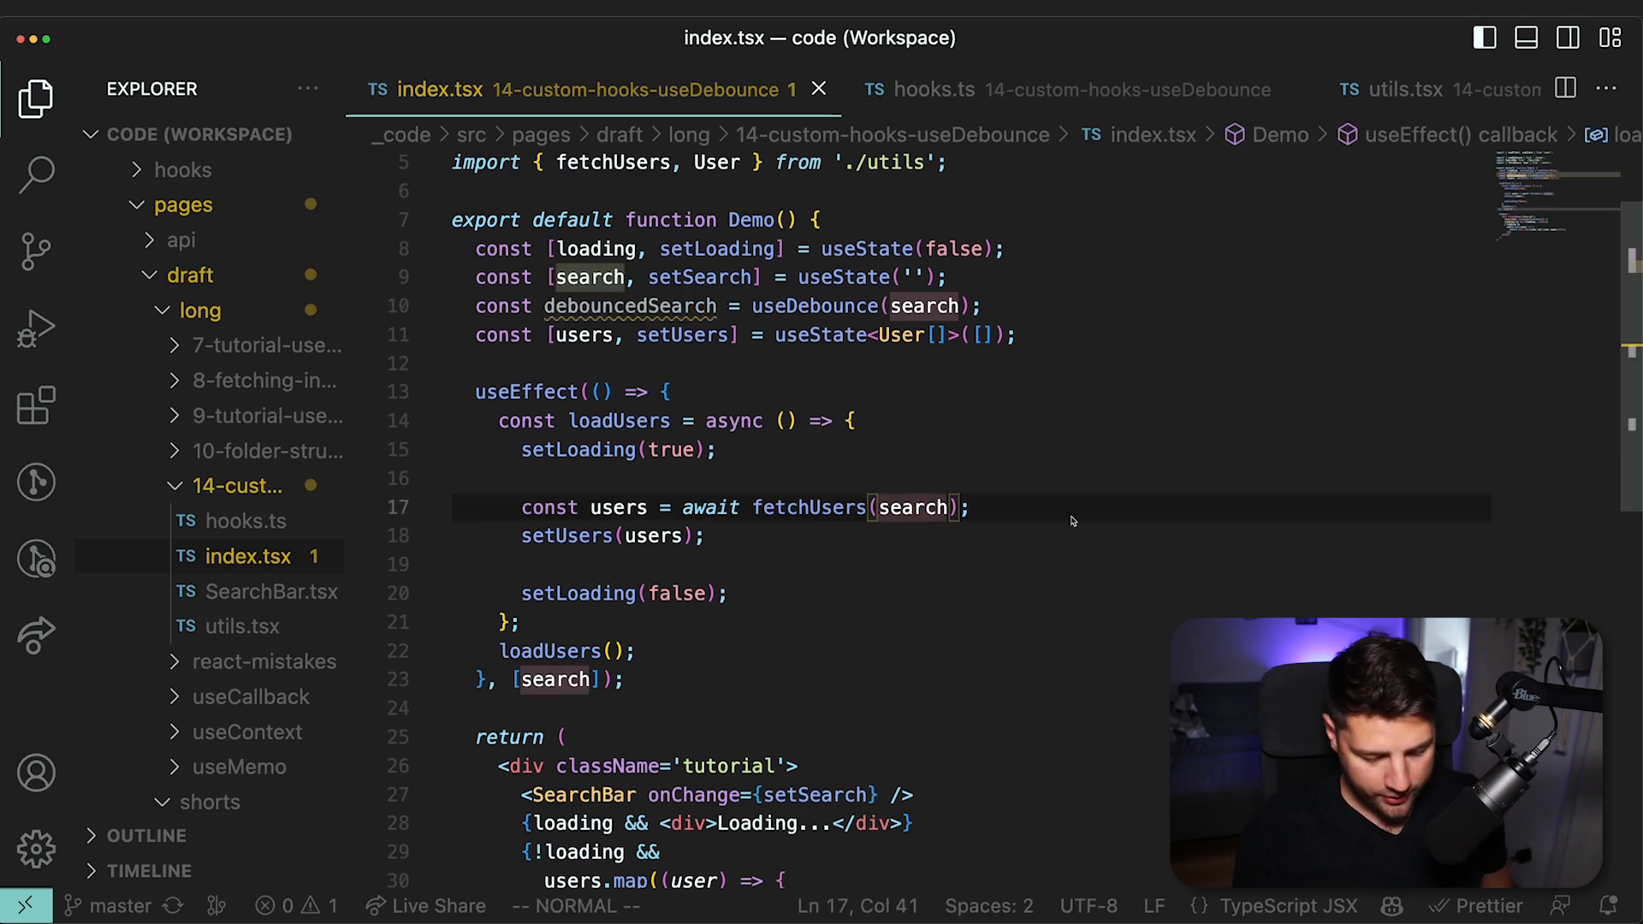
Pass debouncedSearch instead of search to the fetchUsers call.
{"action": "type", "text": "debou"}
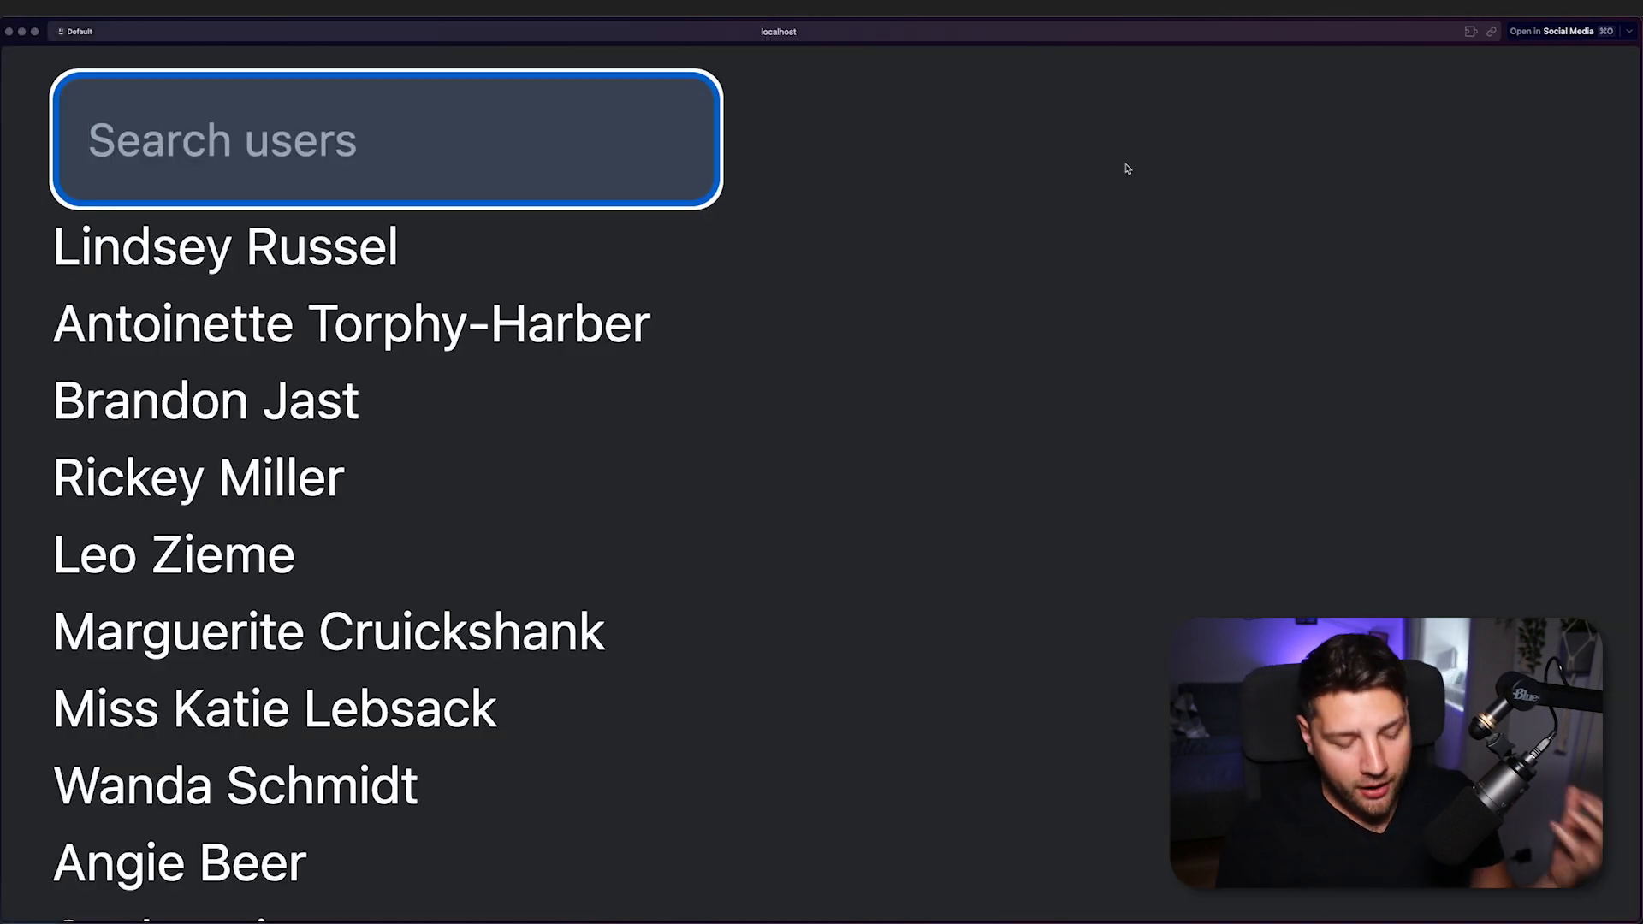
Test the demo search box with gibberish queries and make the effect depend on [debouncedSearch].
{"action": "type", "text": "kljsdfhkjsdhfkjhskdfjhs"}
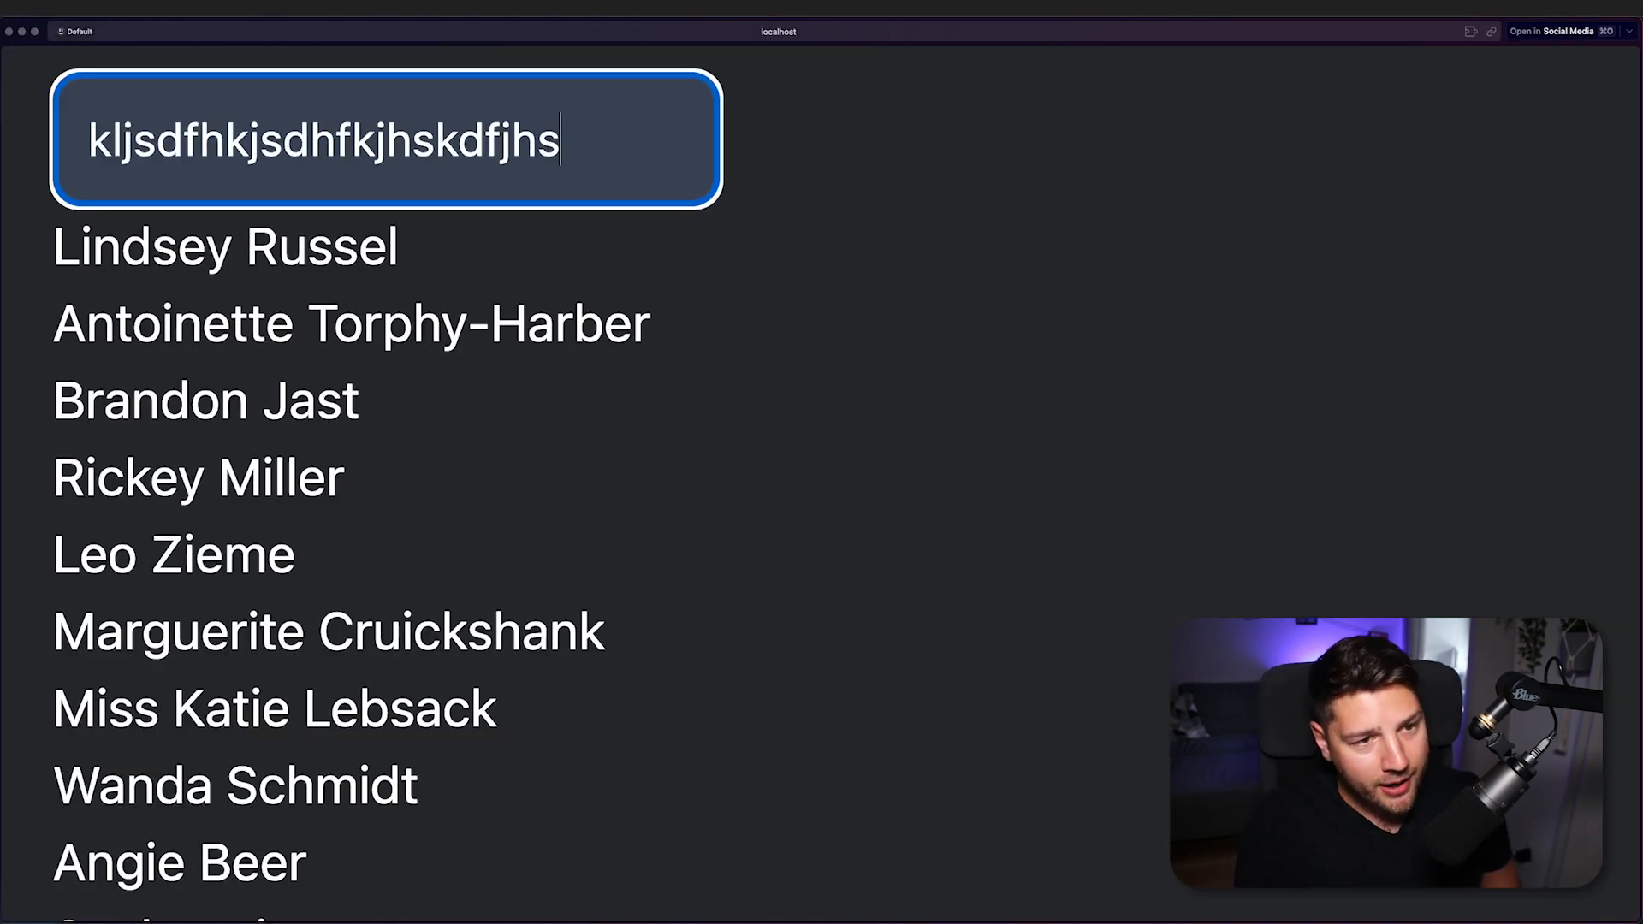
{"action": "type", "text": "hskdfjhskjdhfiosdfsdfdsdsds"}
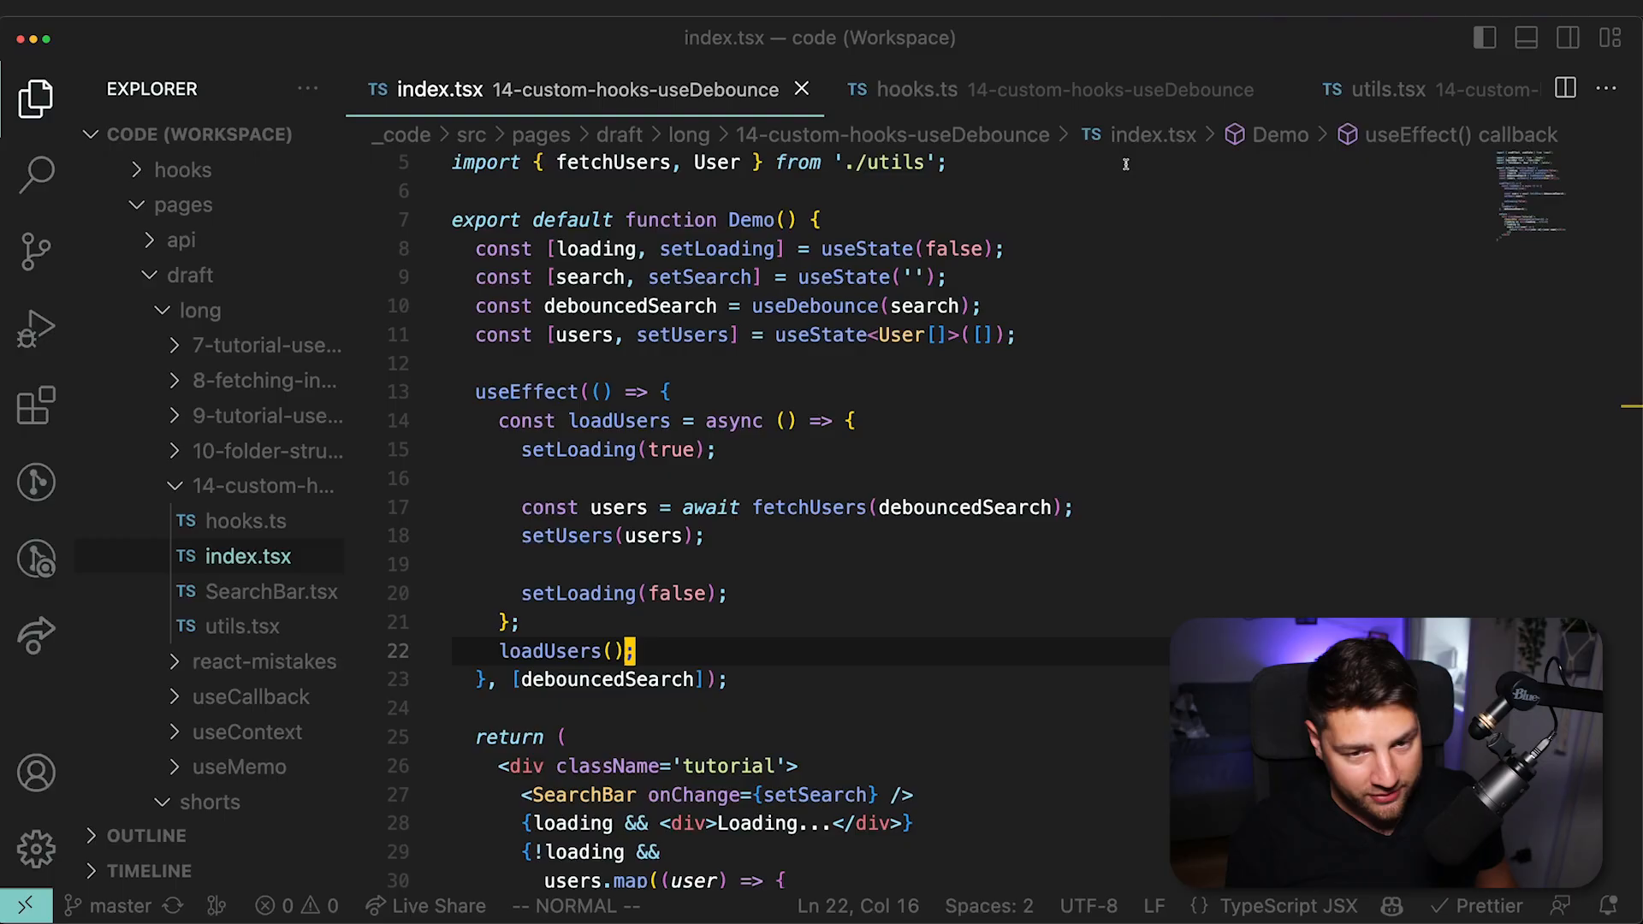
{"action": "double_click", "coordinate": [626, 306]}
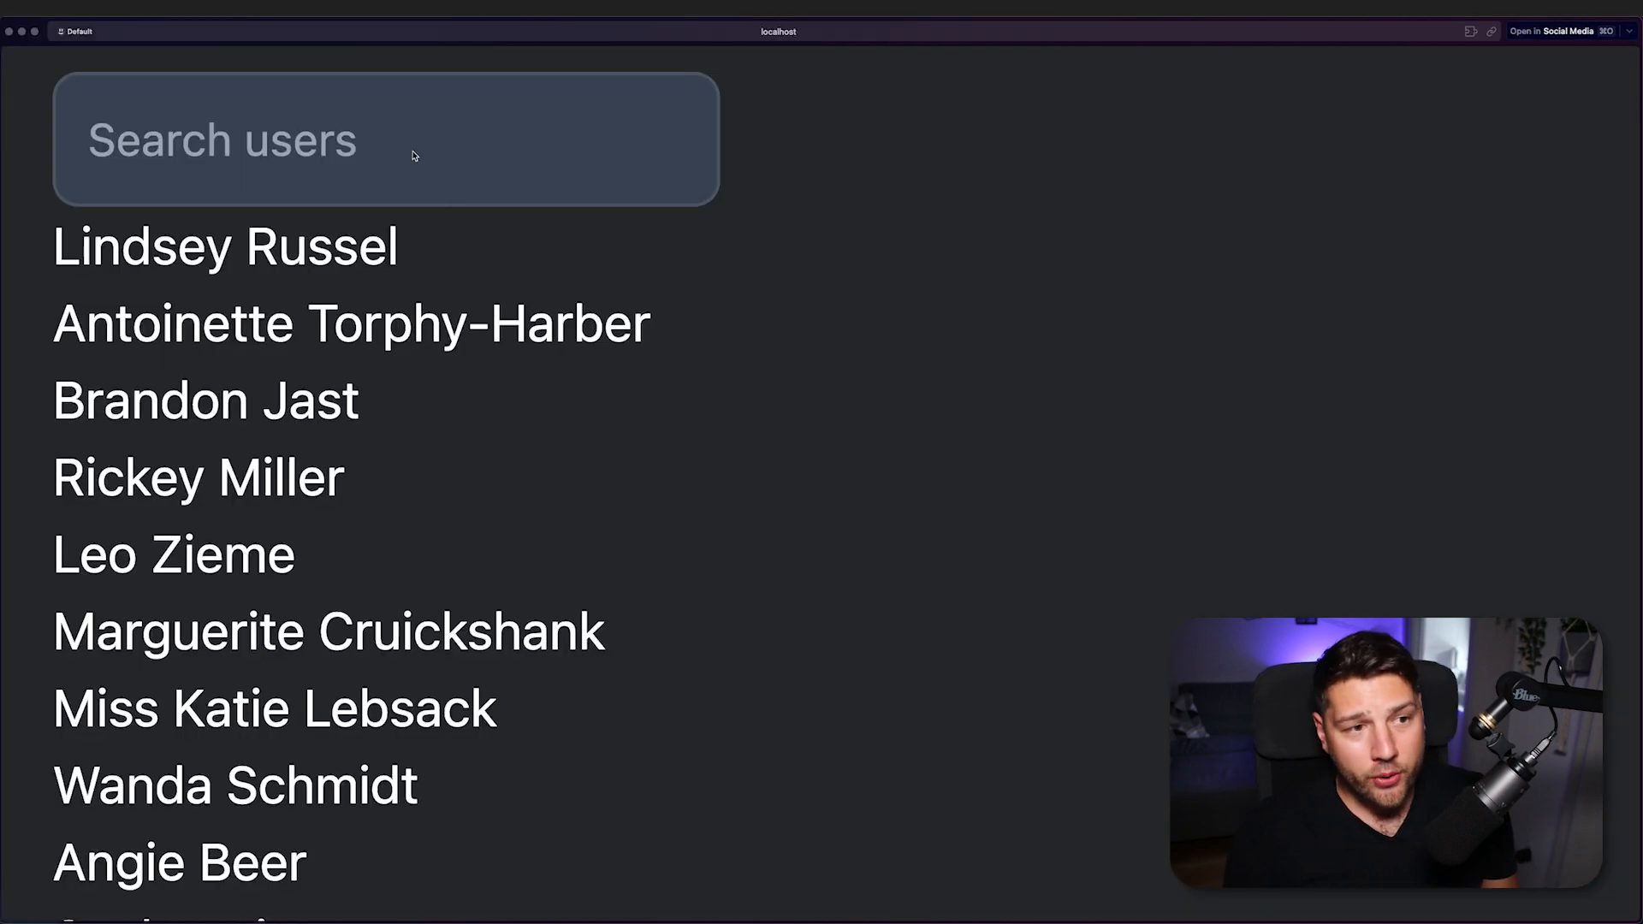
Try several queries in the demo search box, including john, to check the debounced fetch.
{"action": "type", "text": "ejrwlkerjwlkerjwekrjwerklwejr"}
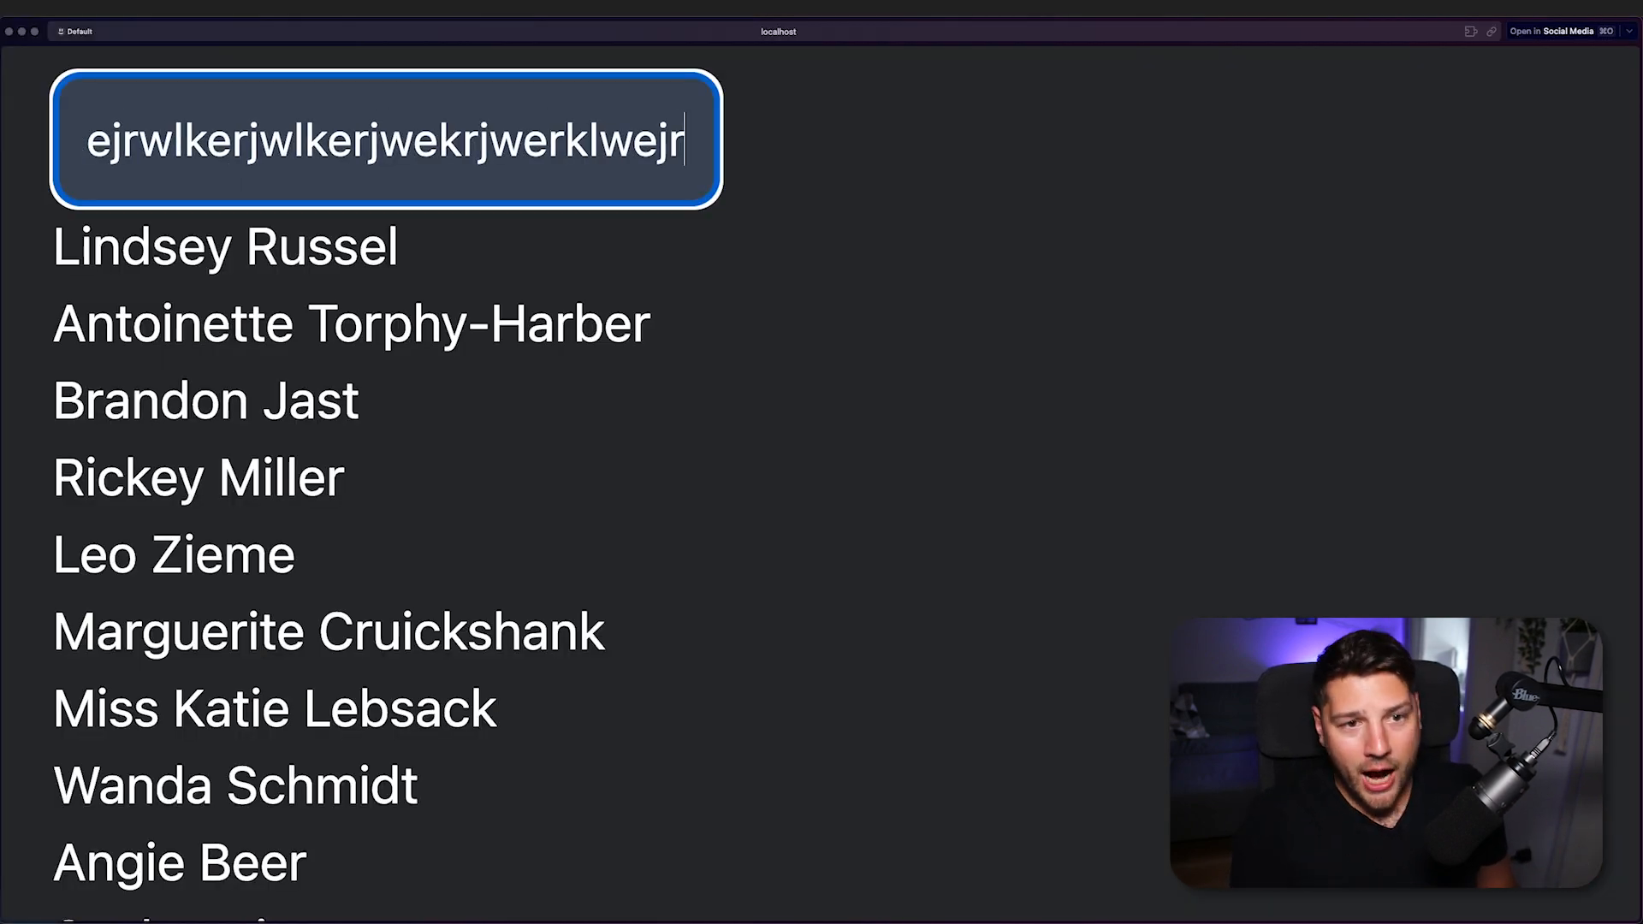
{"action": "type", "text": "rjweklrjwlkerjwlkerjwlkerjlwek"}
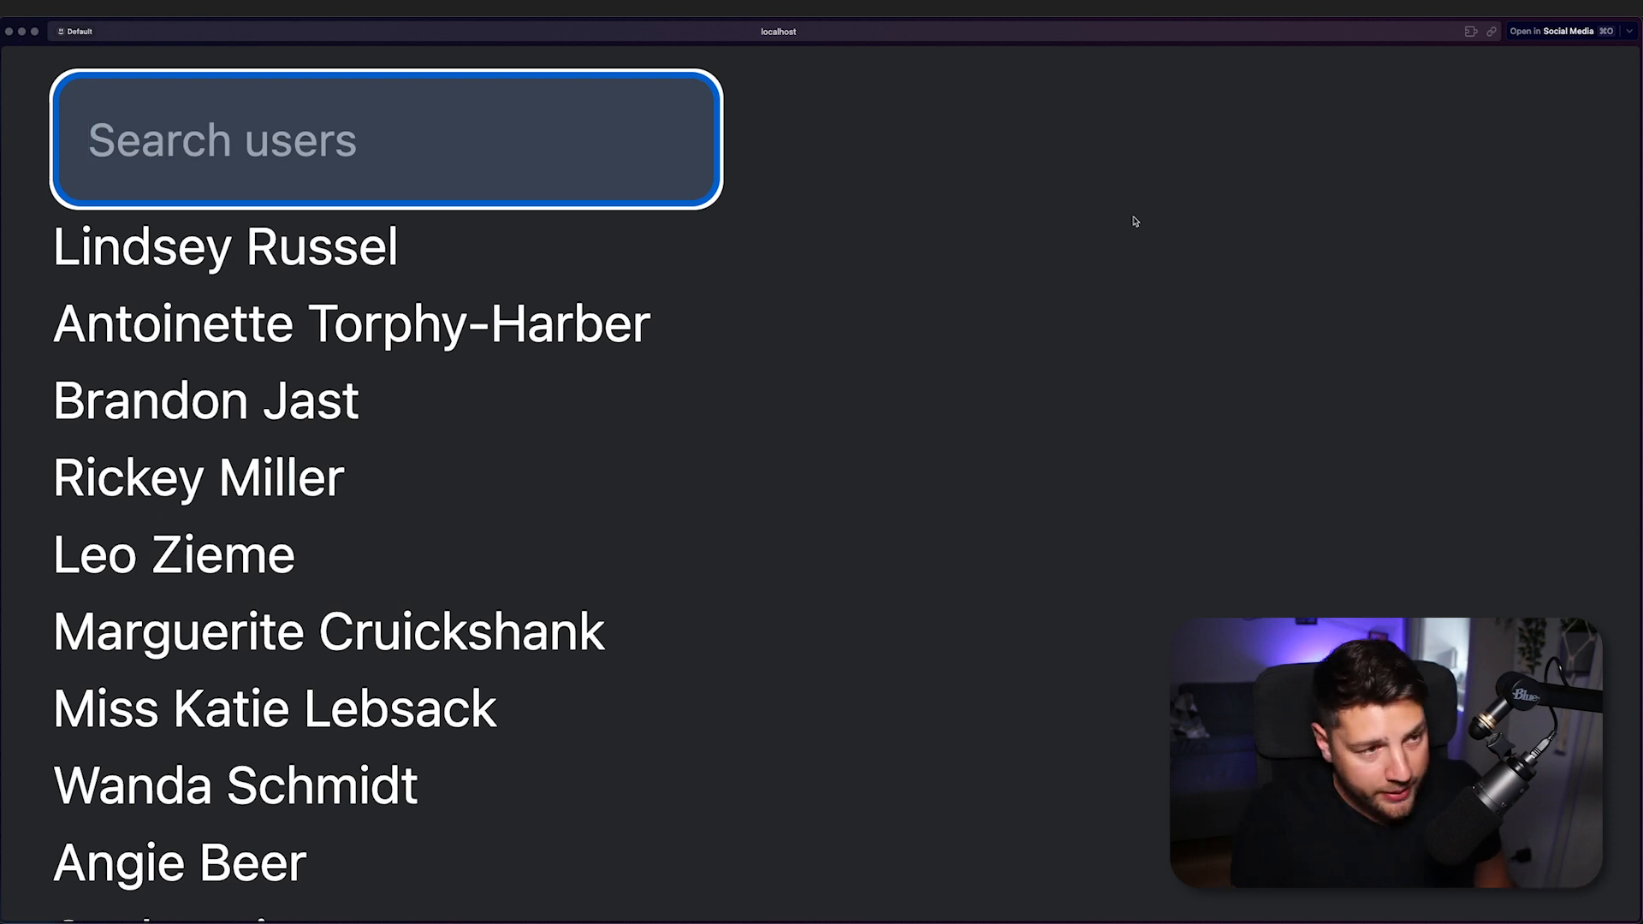
{"action": "type", "text": "john"}
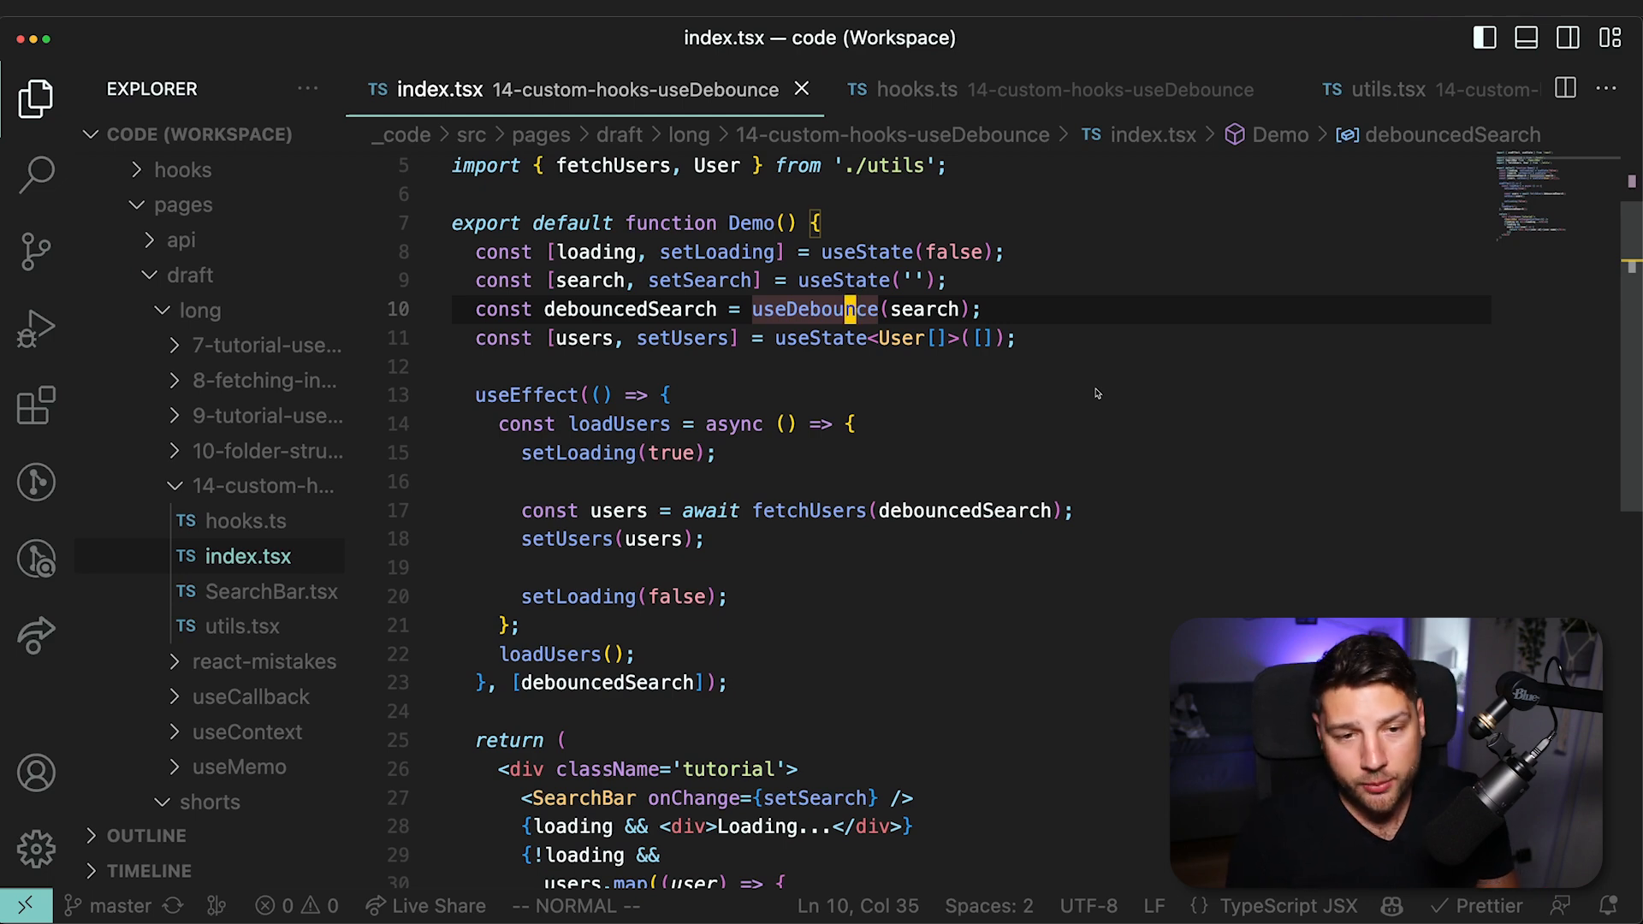
Jump from useDebounce in index.tsx to its definition in hooks.ts.
{"action": "left_click", "coordinate": [915, 89]}
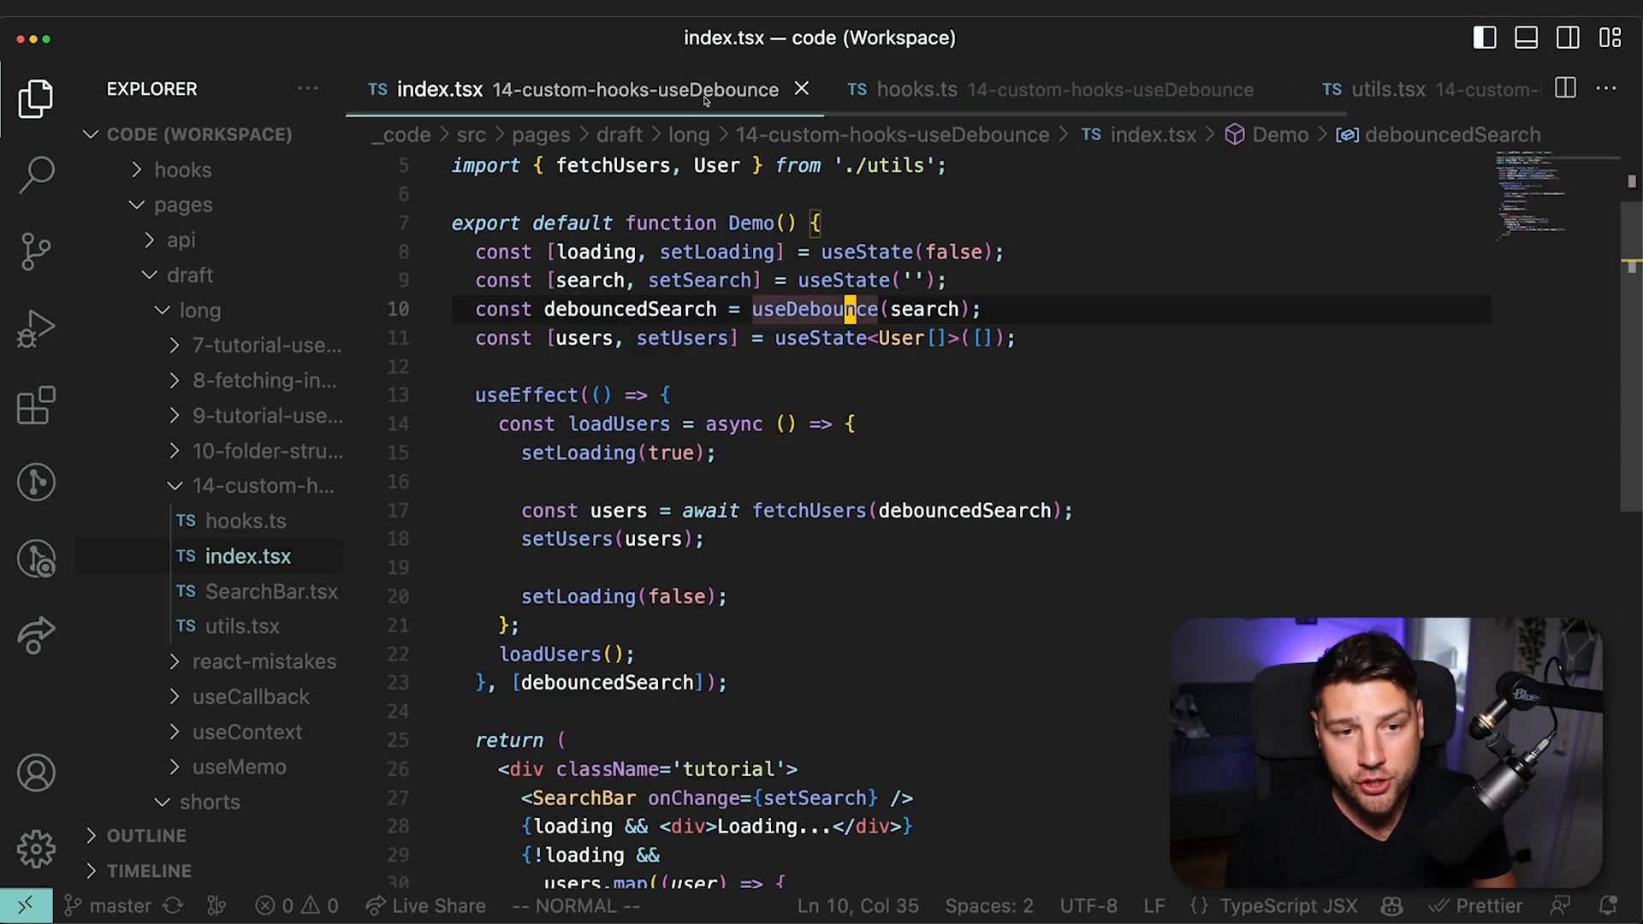
{"action": "mouse_move", "coordinate": [1056, 317]}
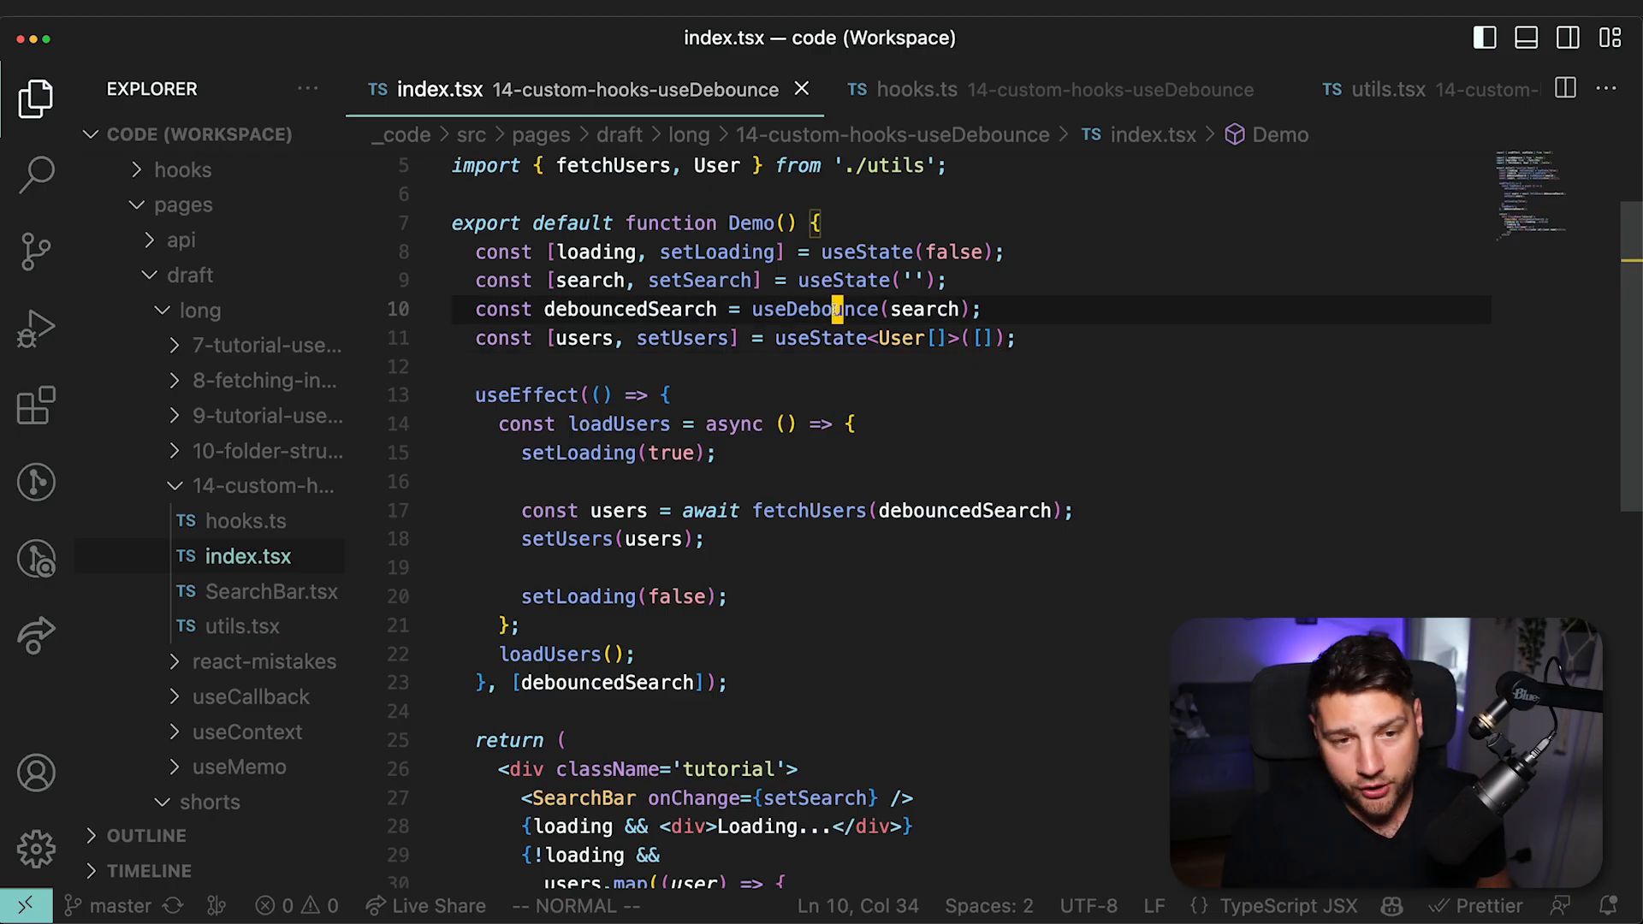
{"action": "left_click", "coordinate": [915, 89]}
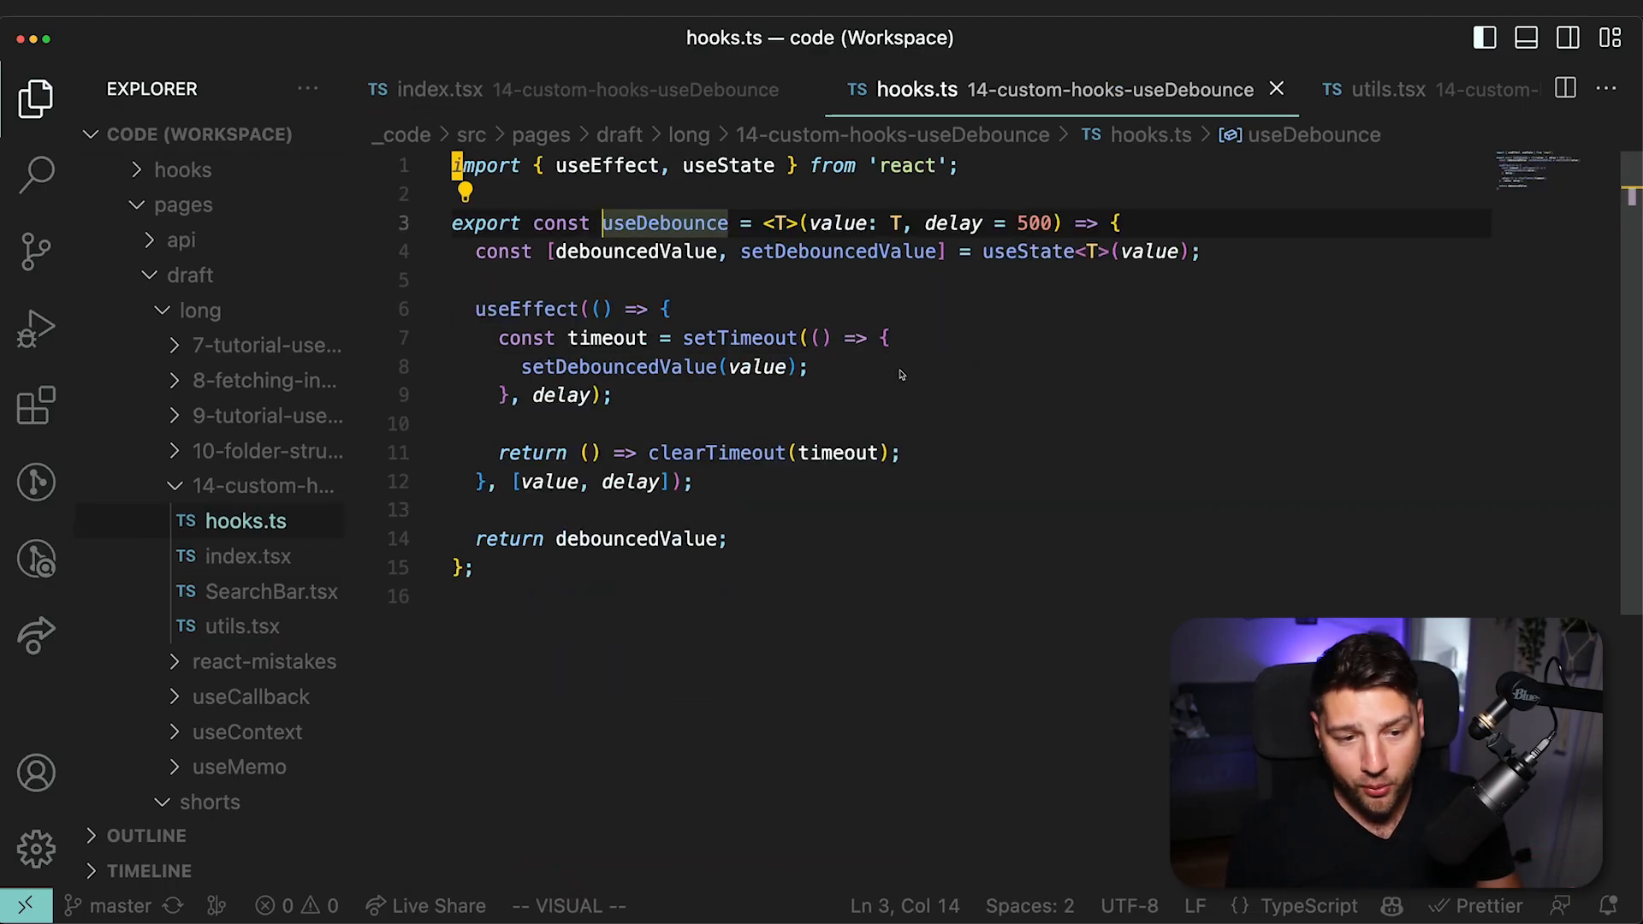
{"action": "mouse_move", "coordinate": [1000, 428]}
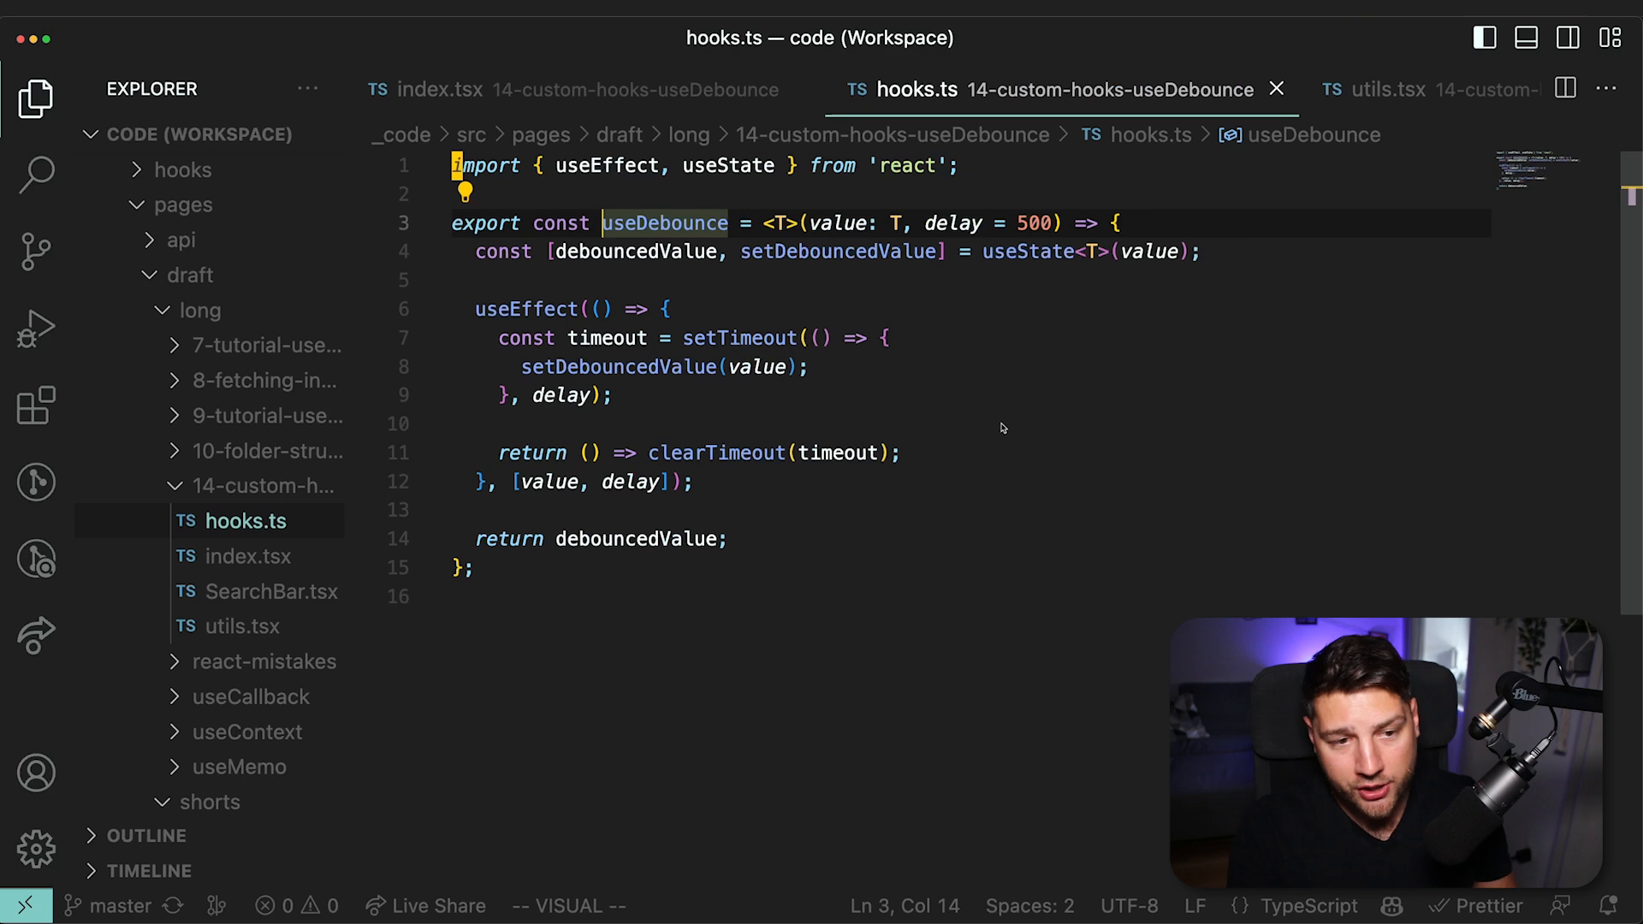